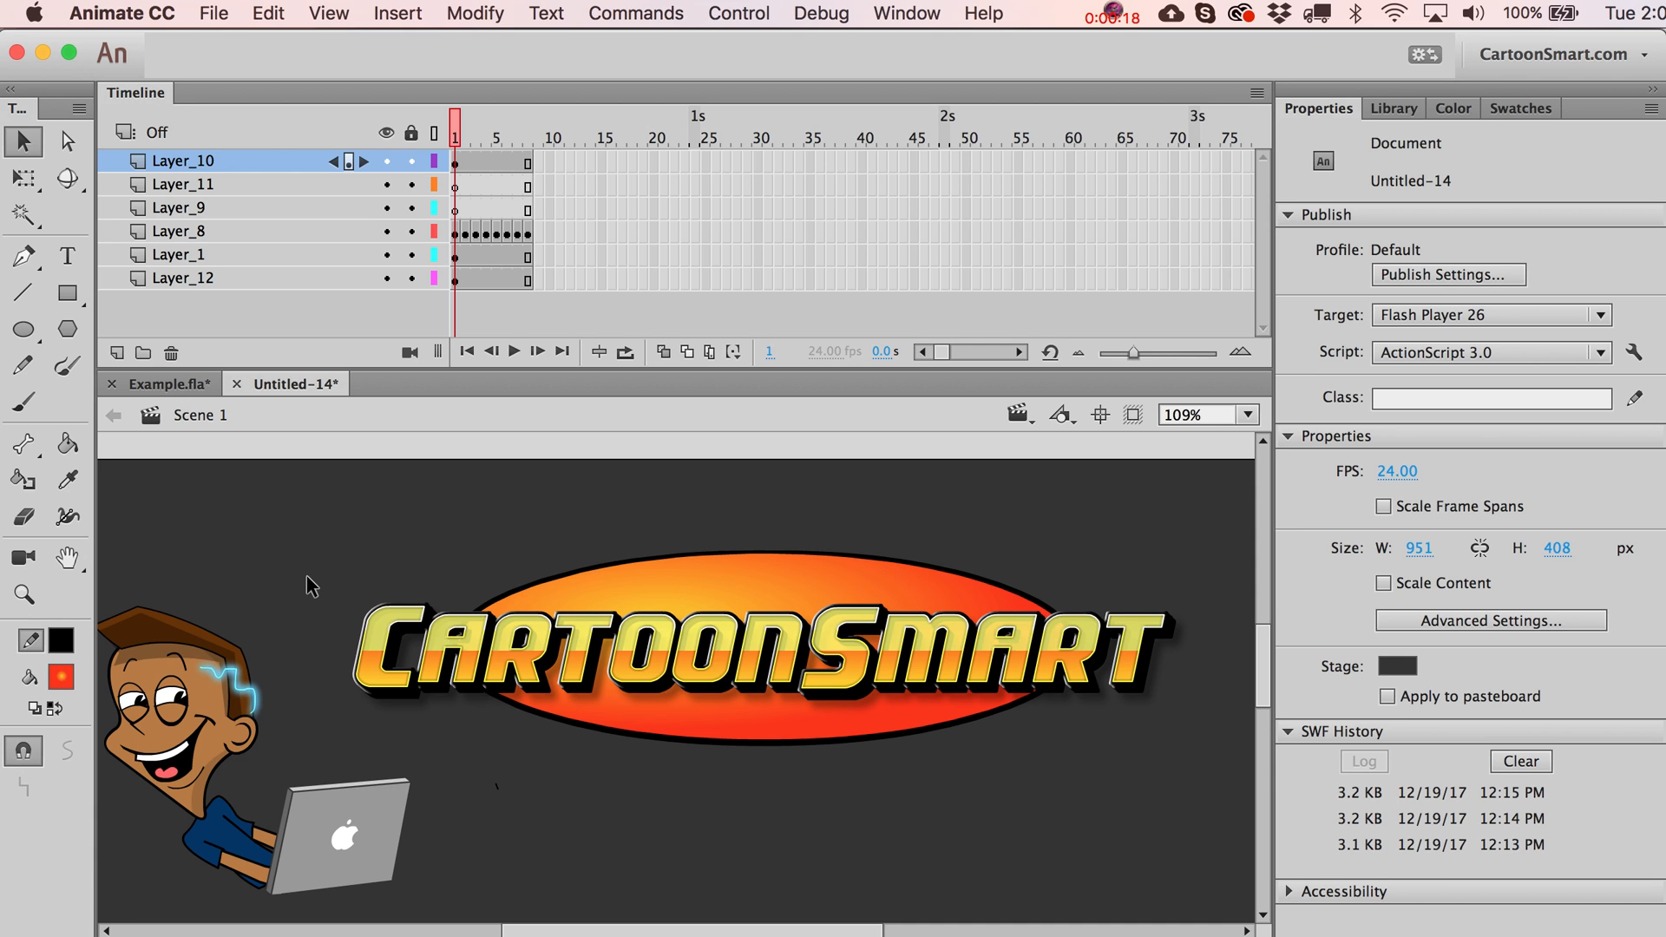
Select all CartoonSmart logo pieces and distribute them to their own symbol-named layers.
left_click(744, 648)
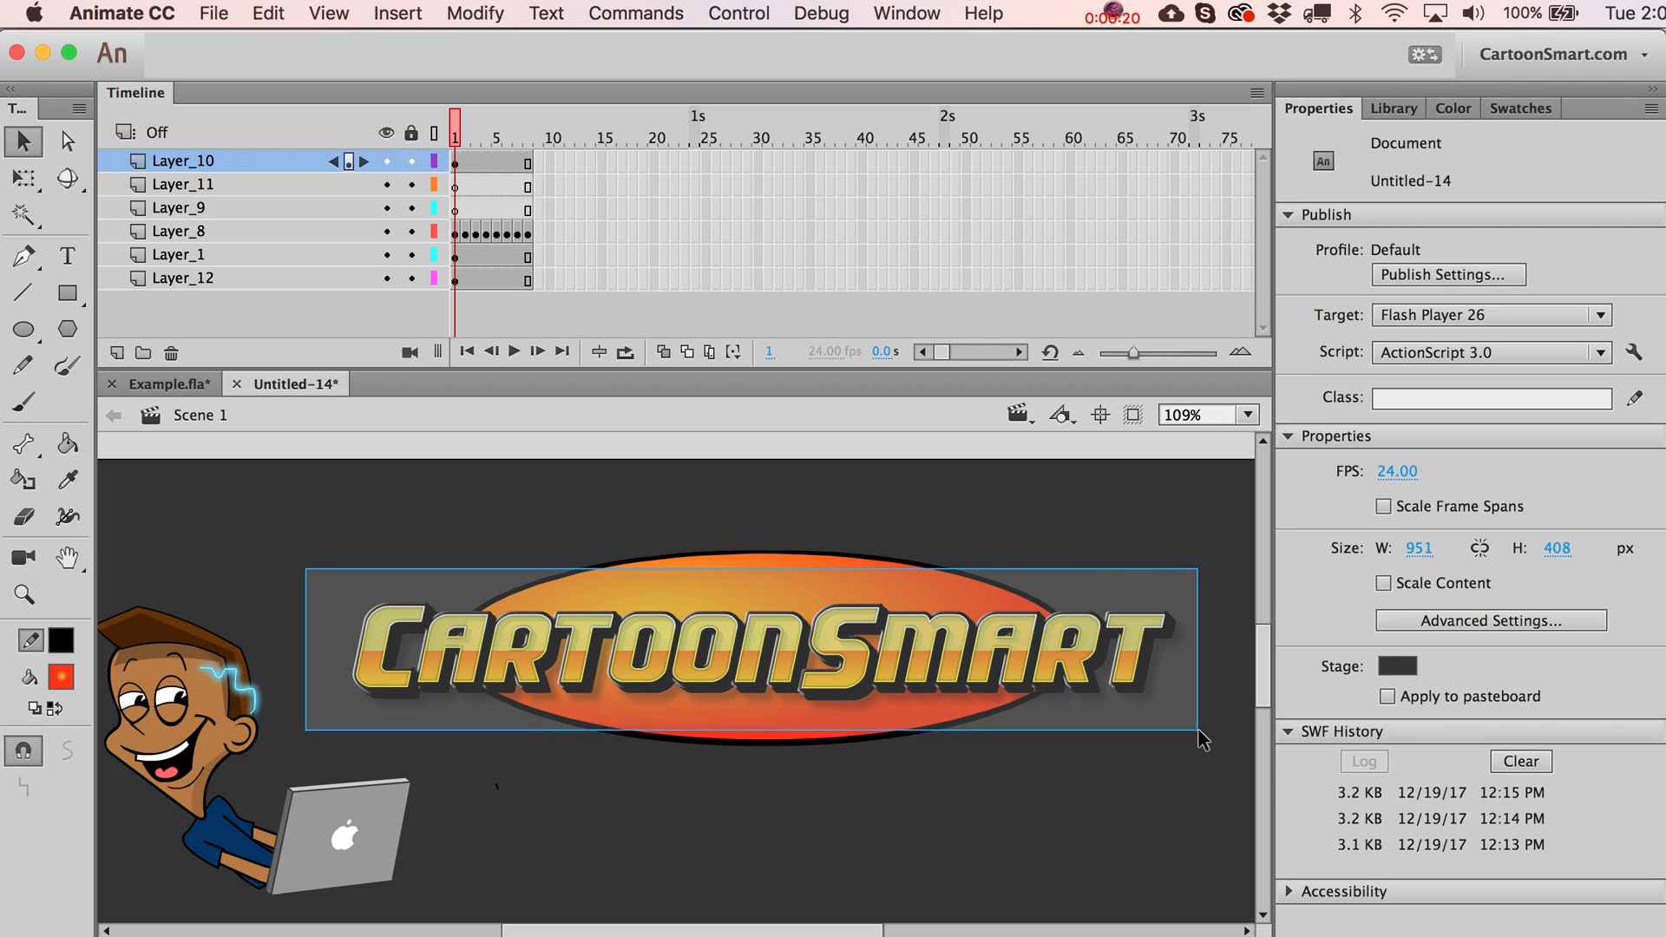
left_click(745, 648)
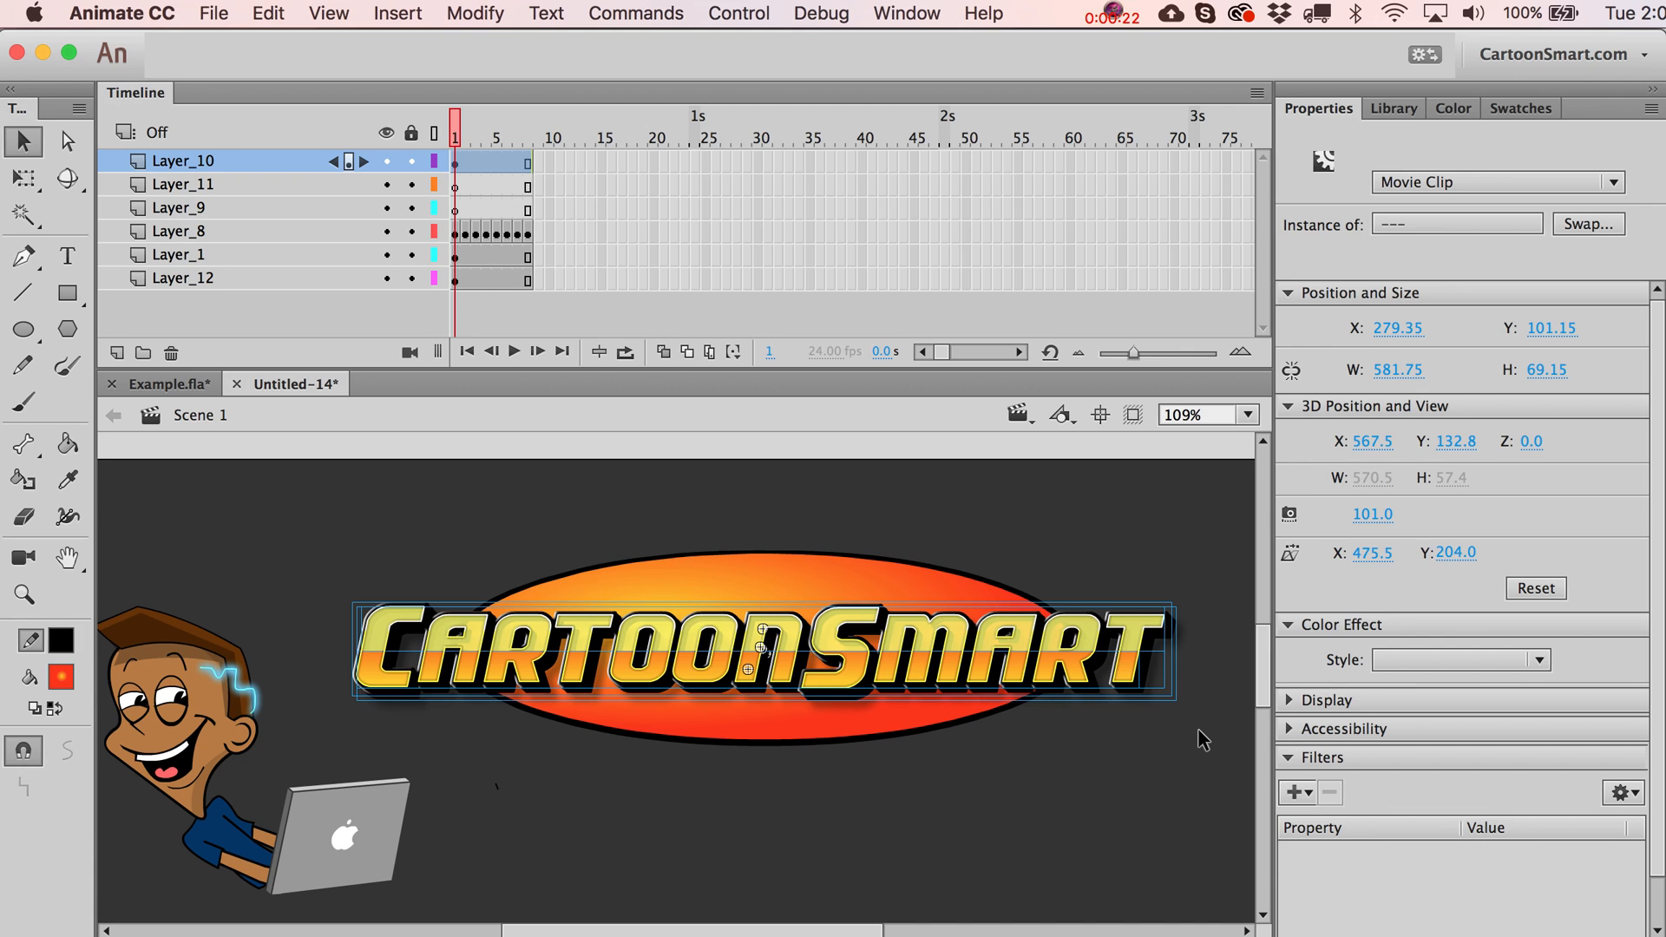
mouse_move(788, 563)
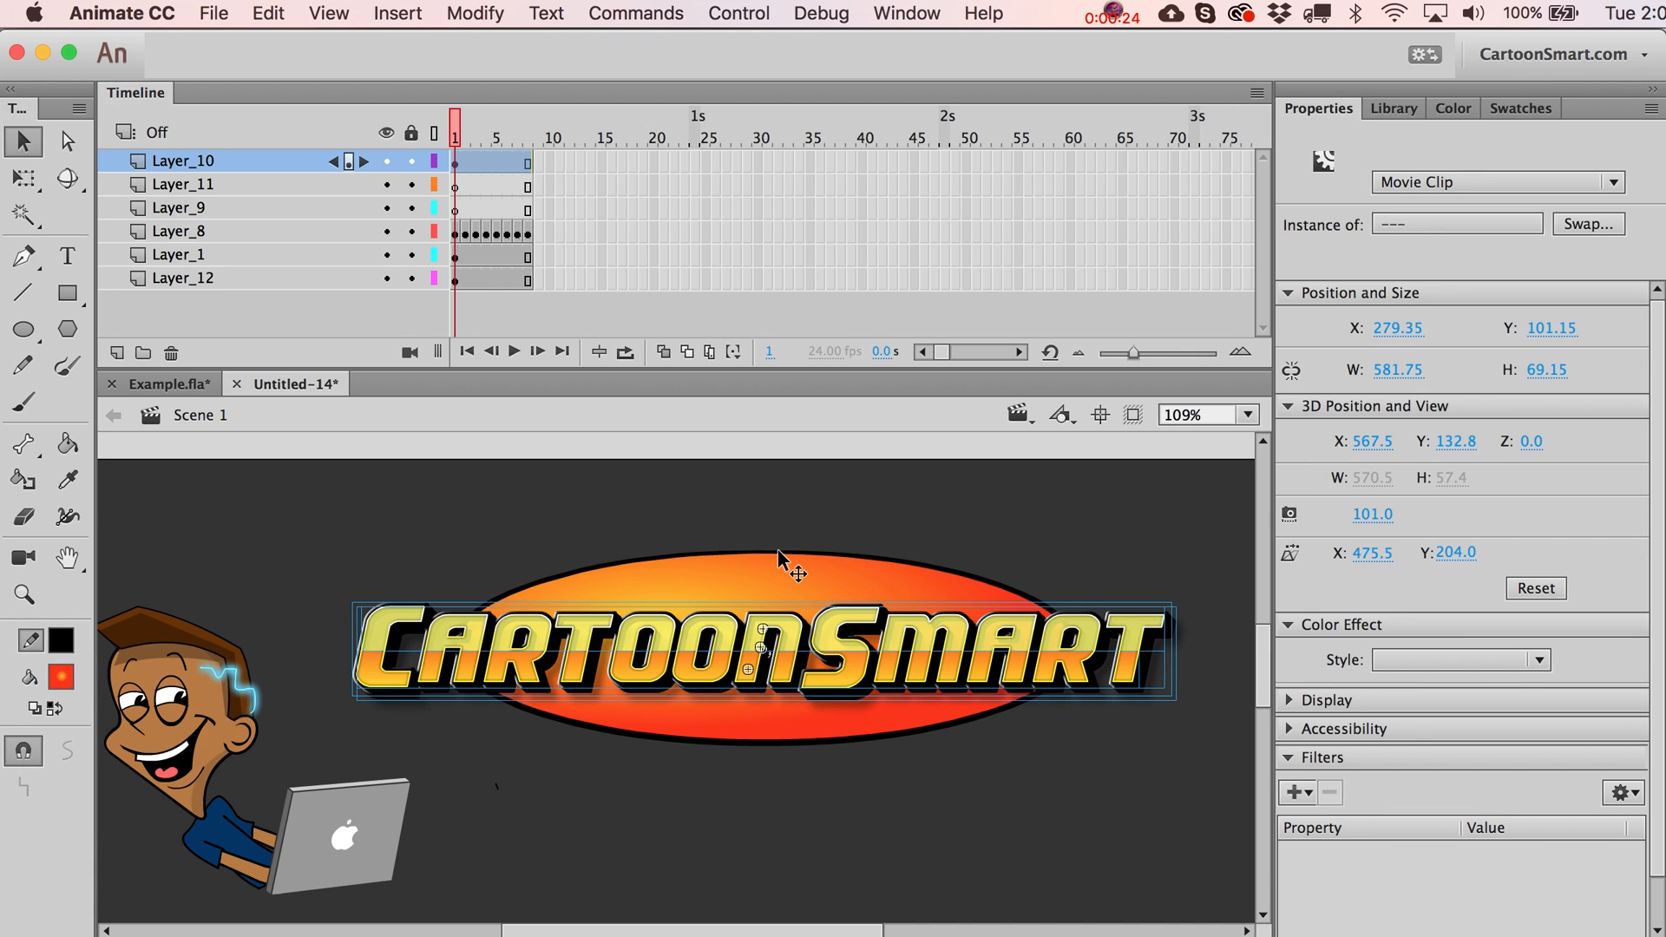
mouse_move(479, 642)
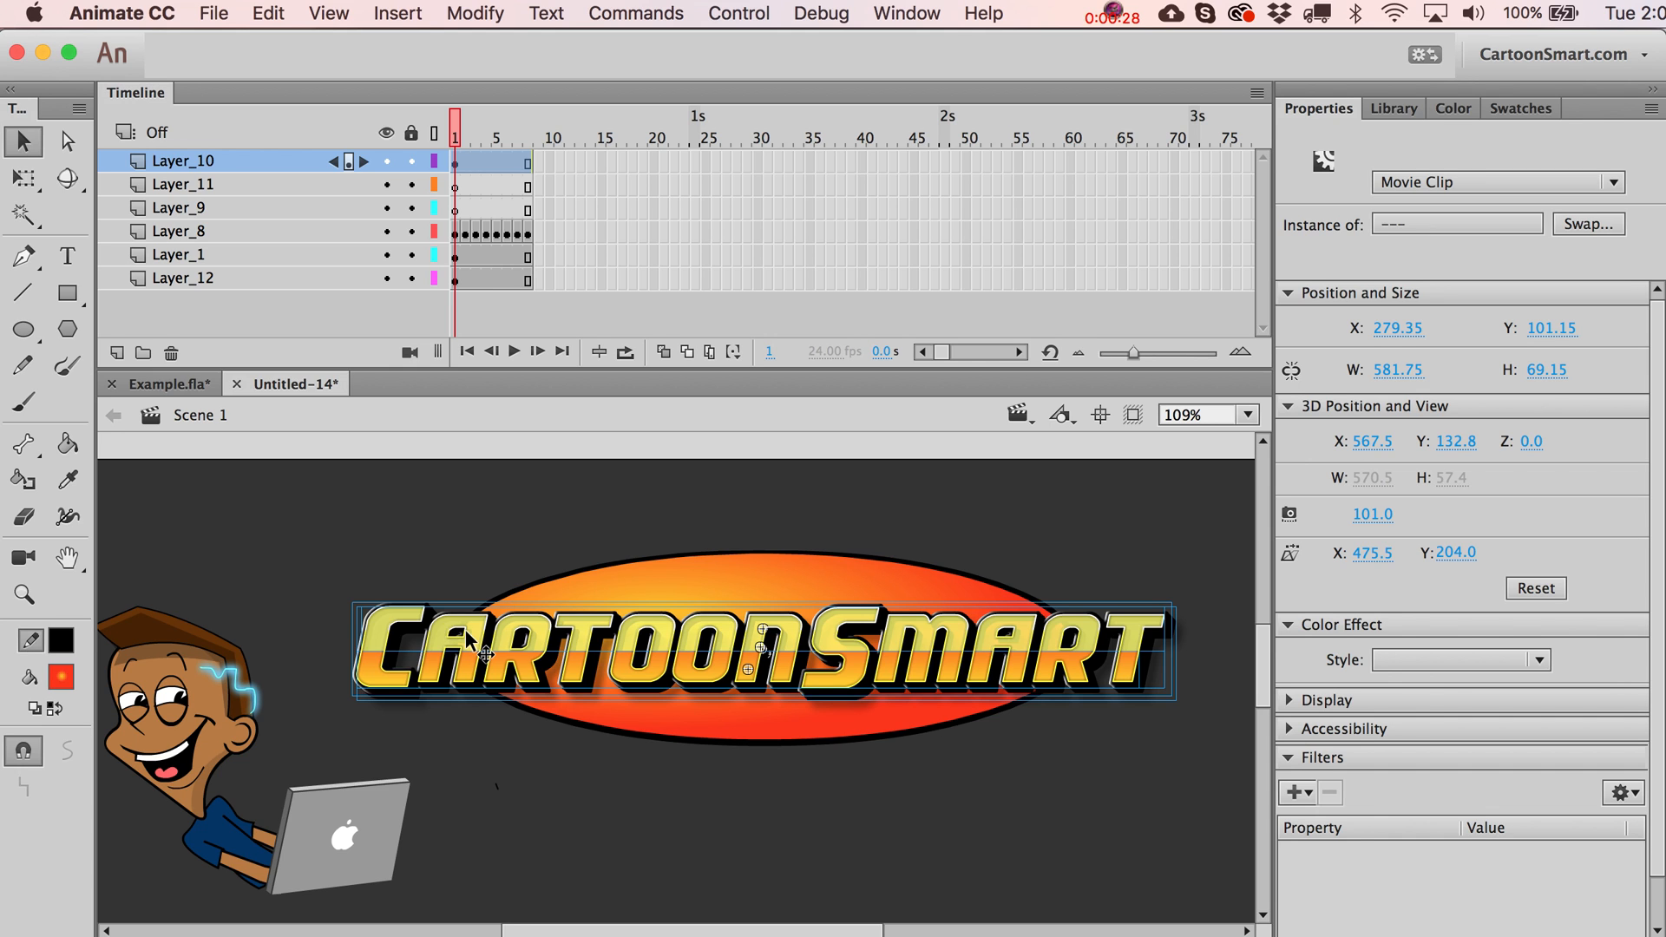
right_click(470, 641)
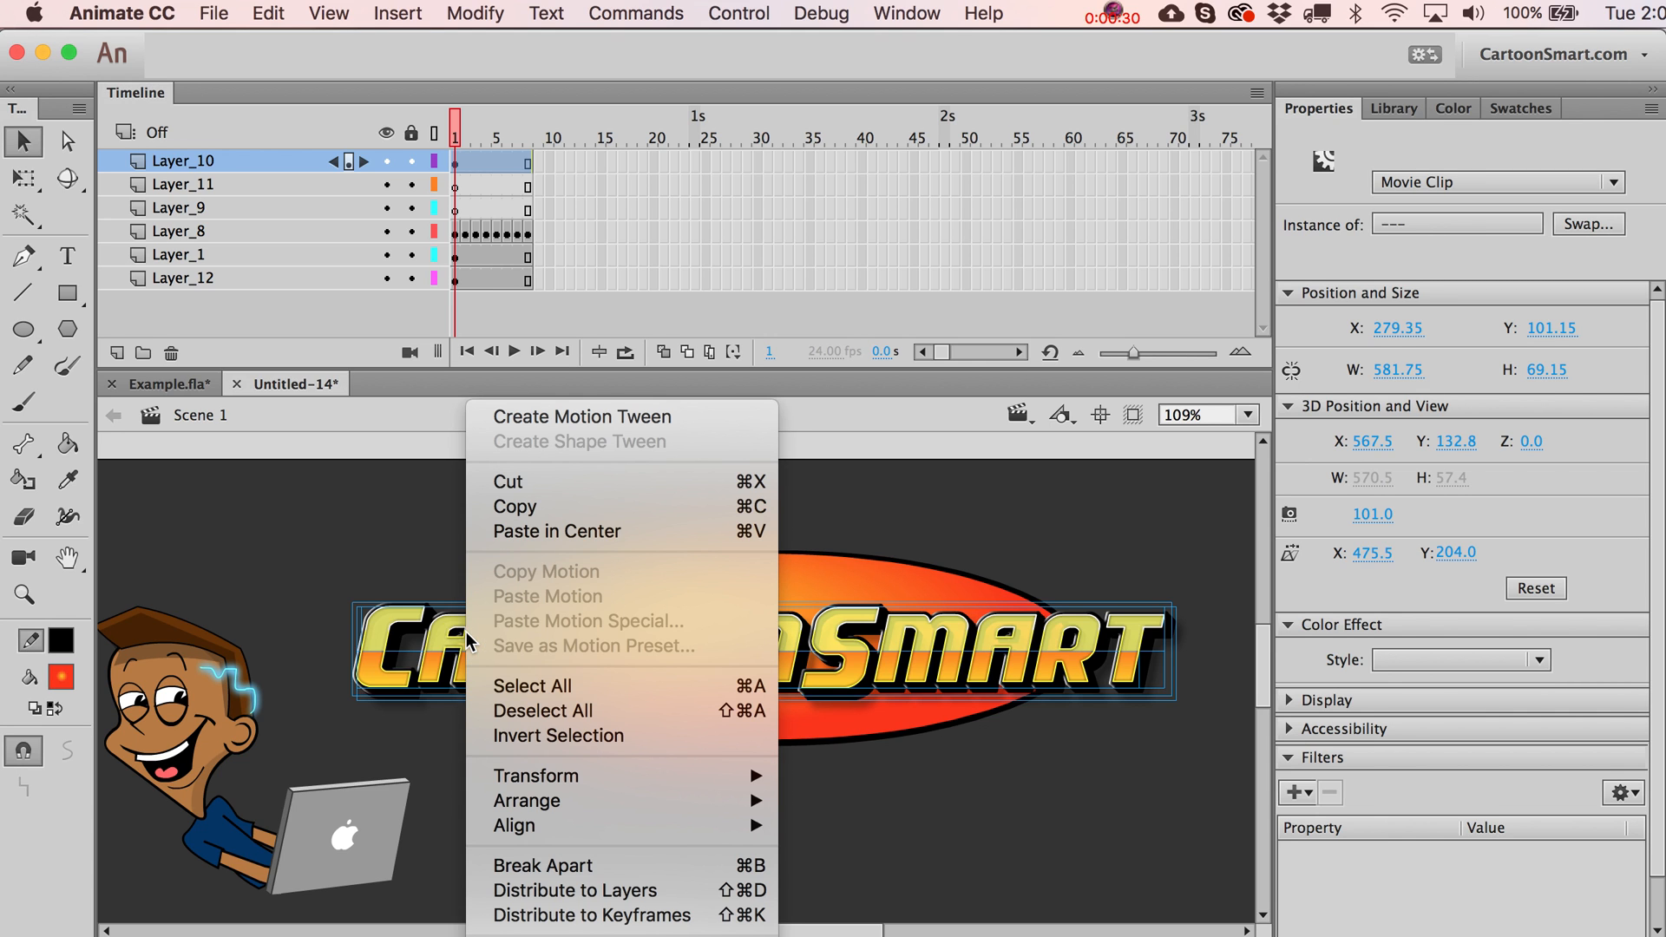
mouse_move(536, 890)
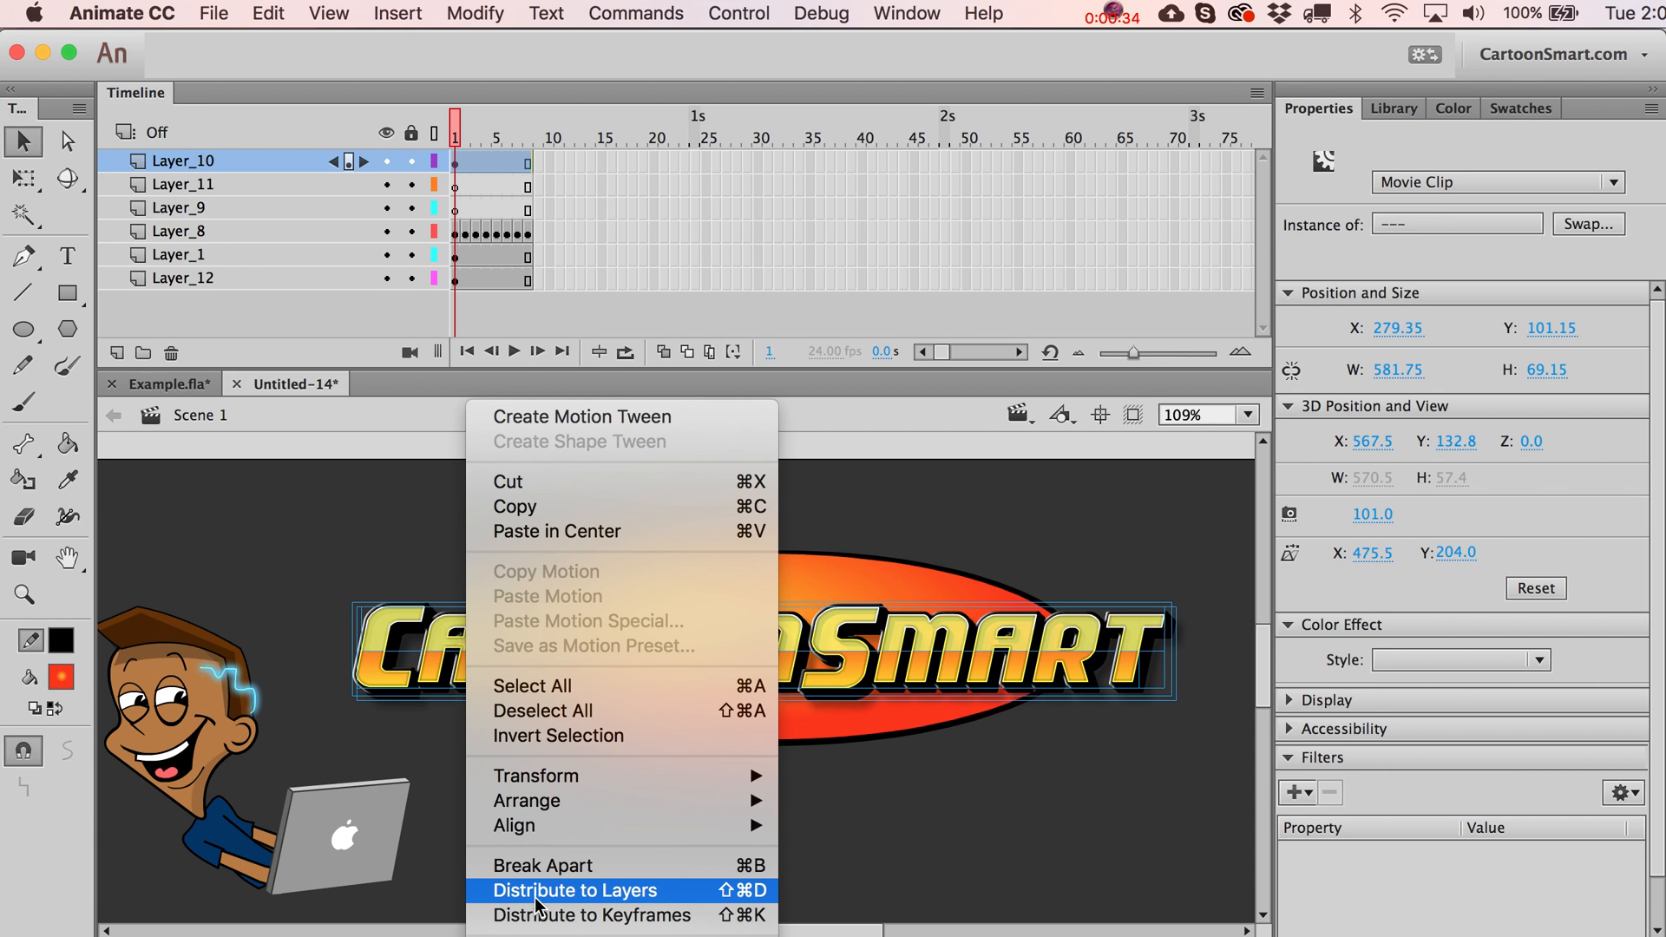
left_click(558, 891)
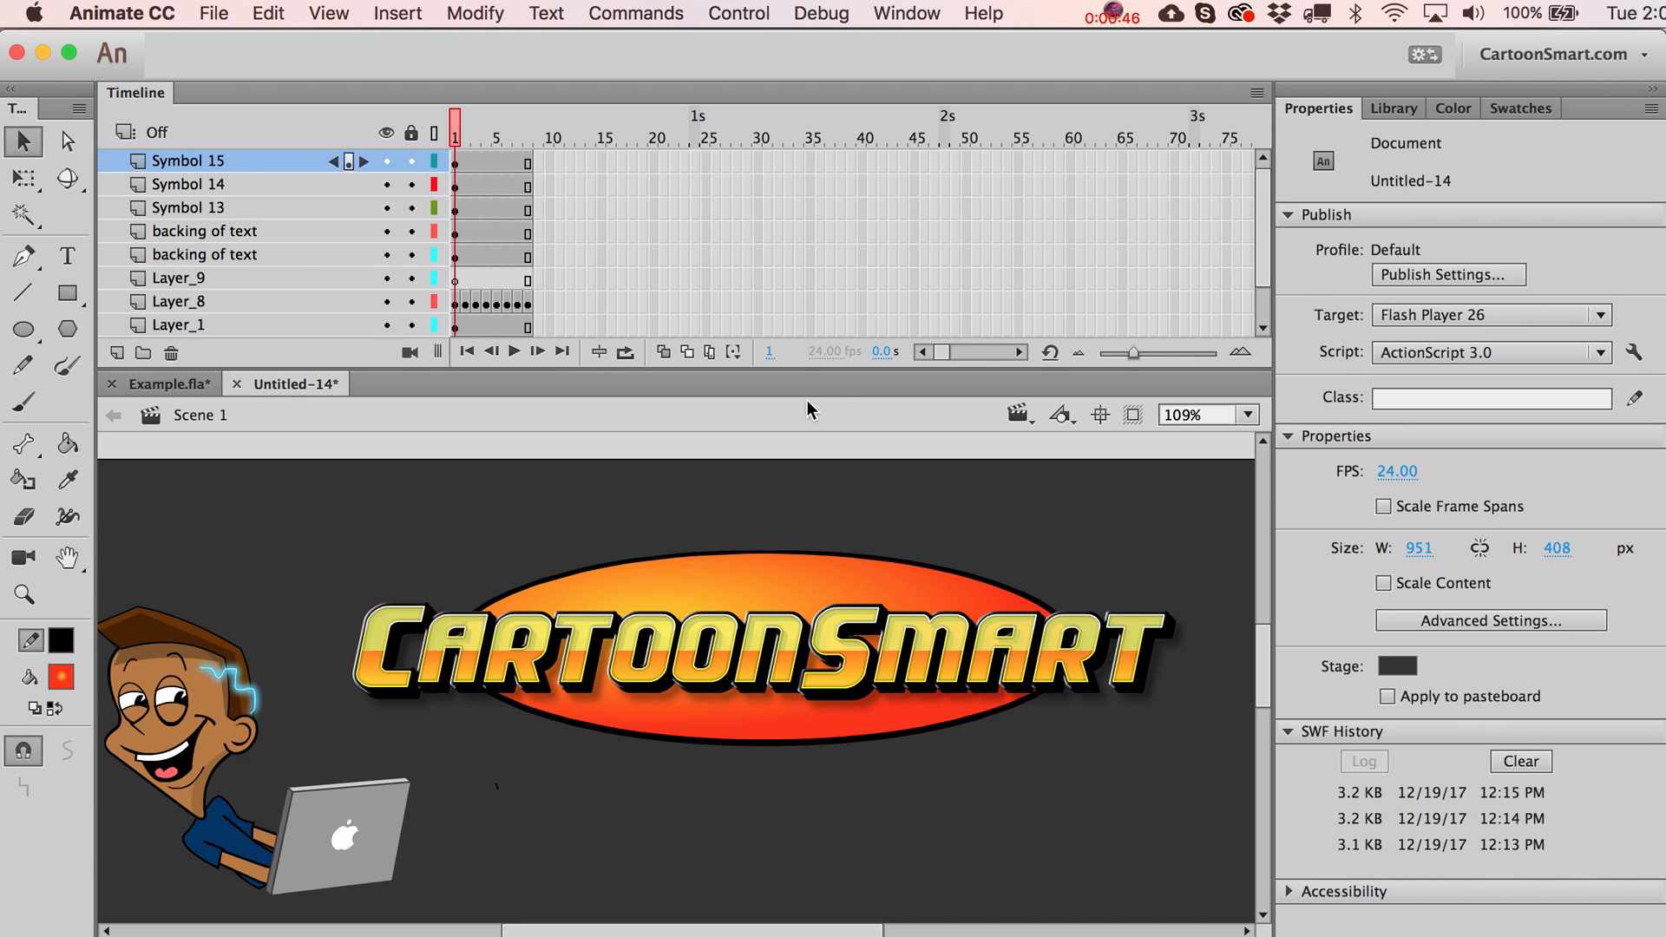
left_click(456, 160)
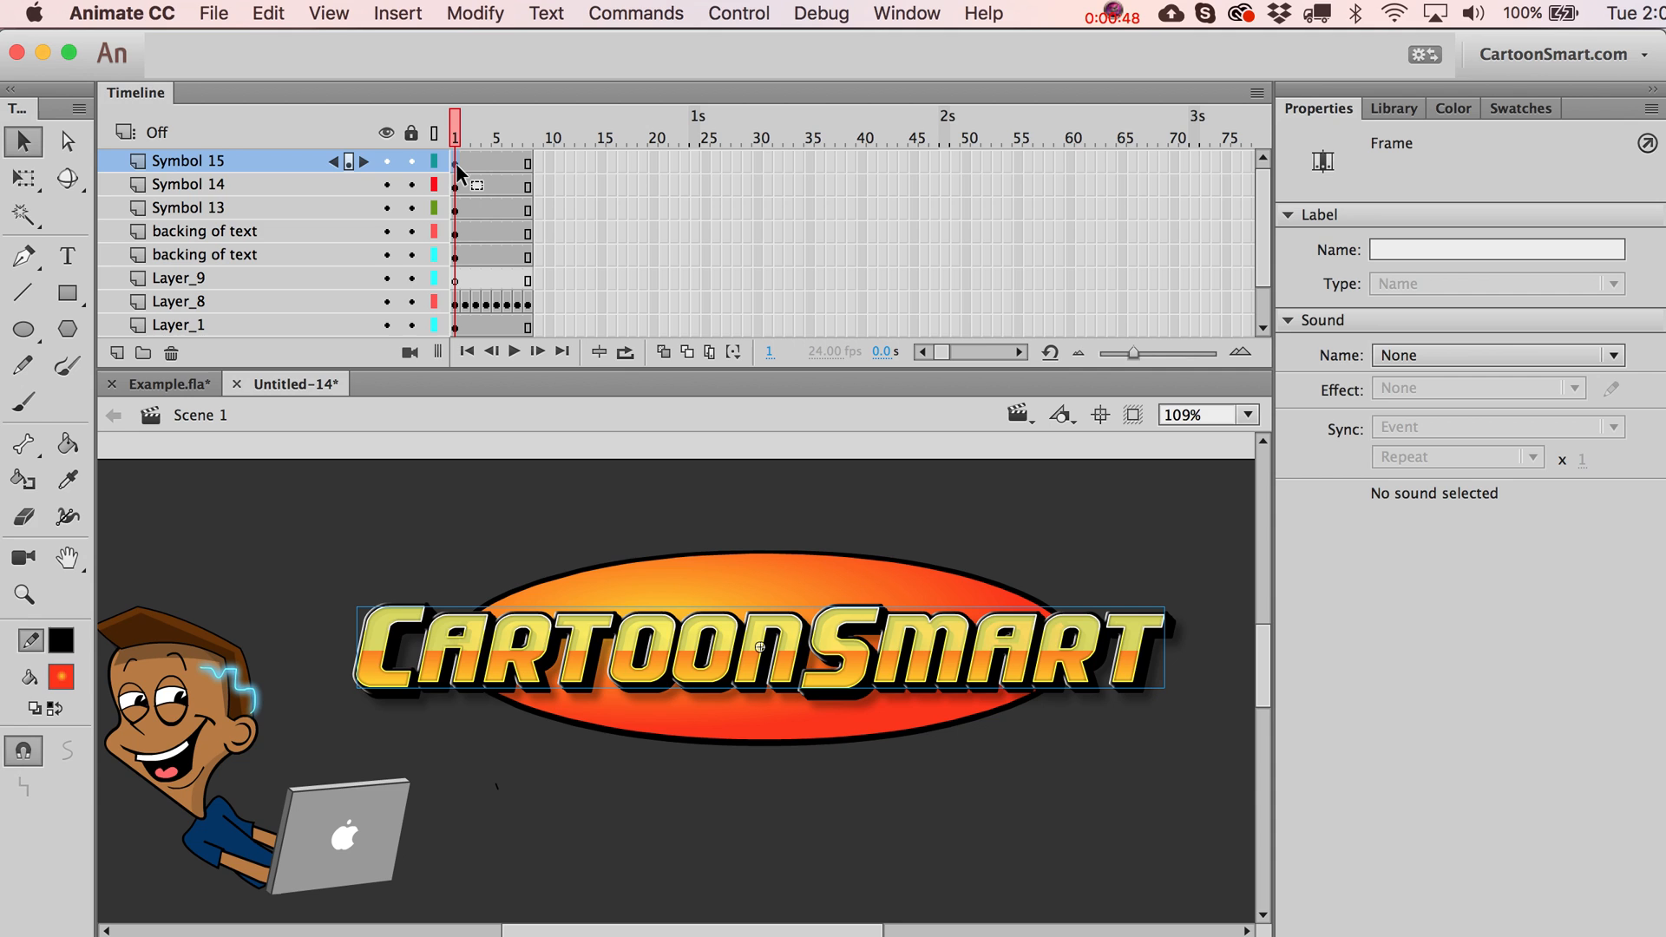
left_click(186, 184)
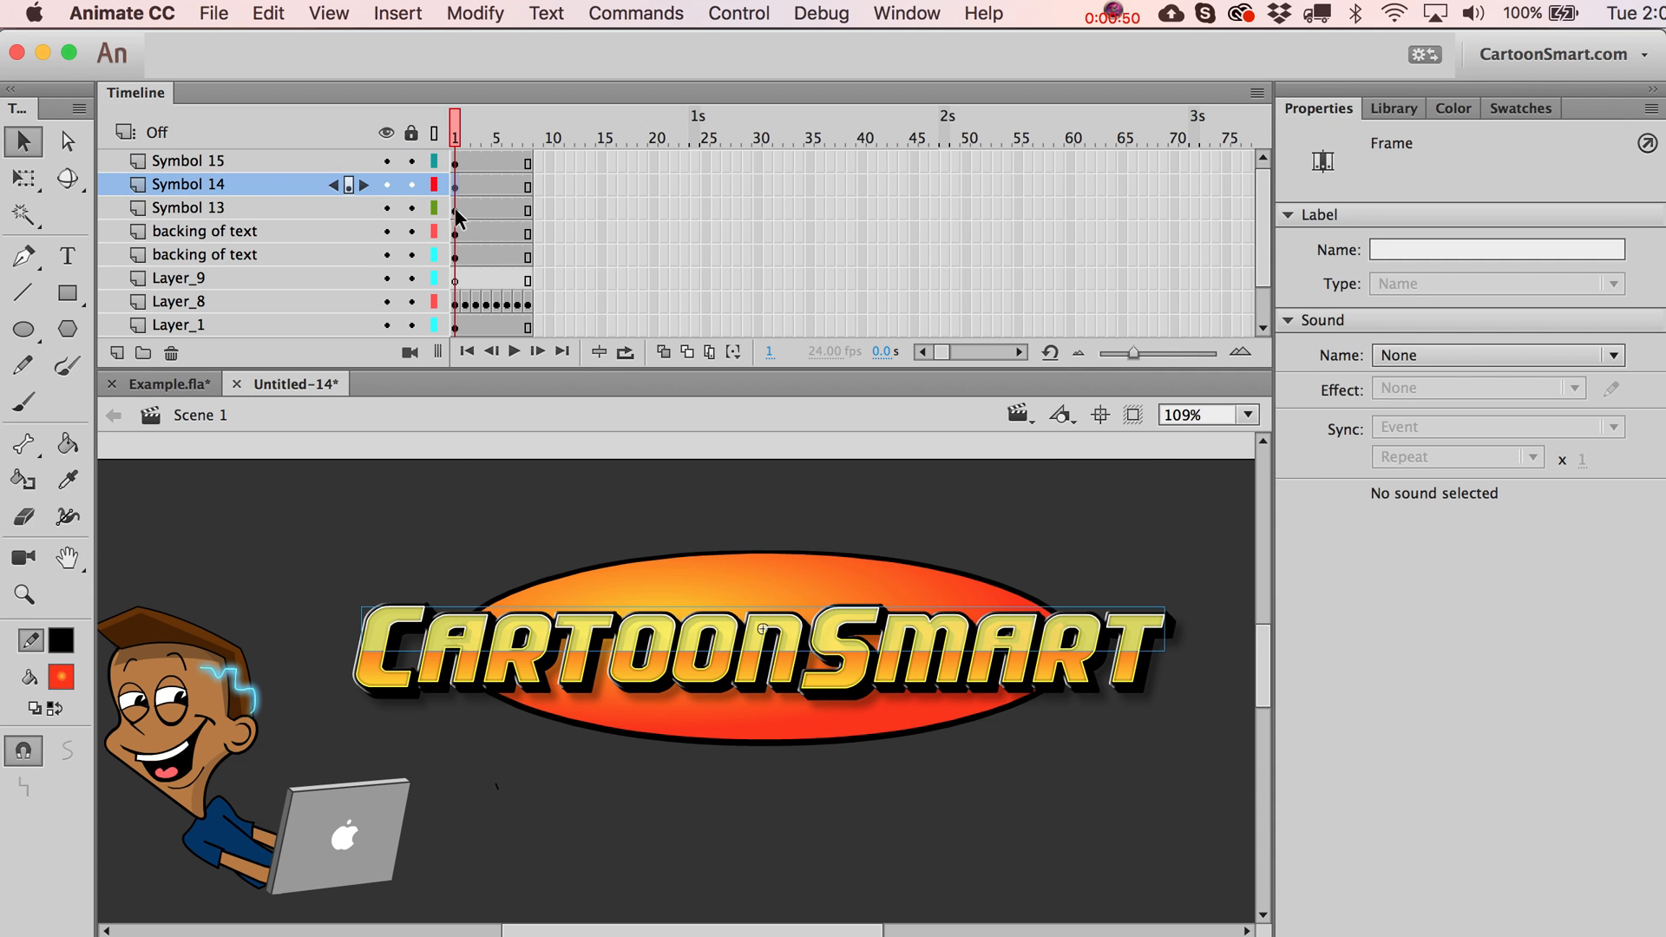
left_click(205, 254)
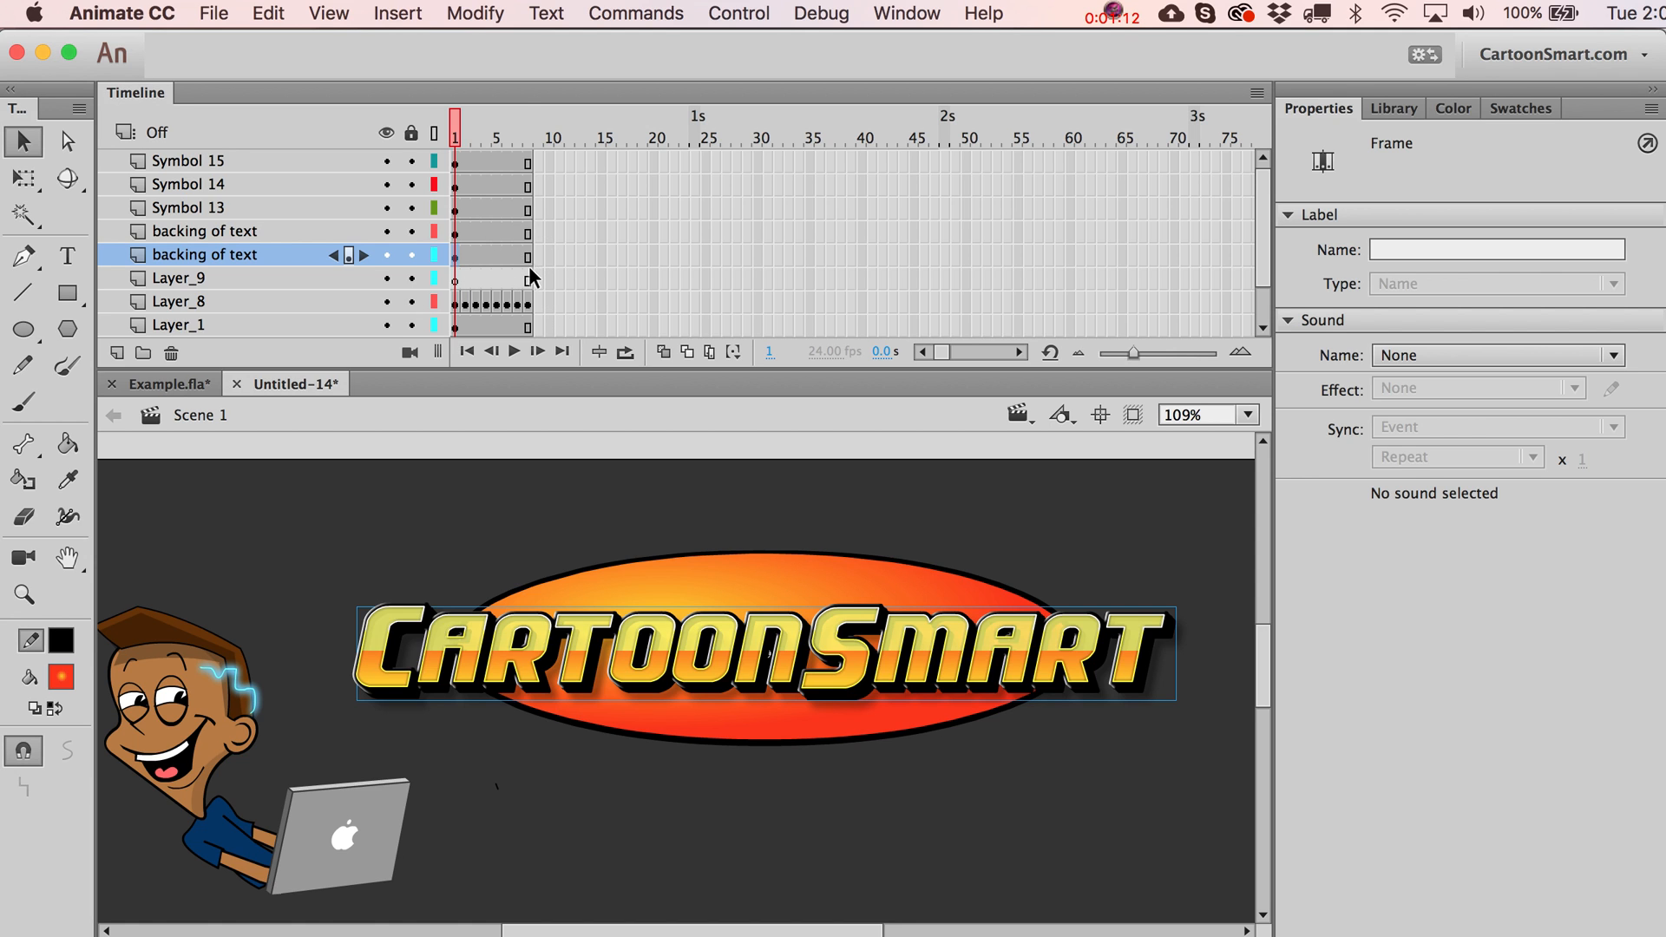
left_click(528, 136)
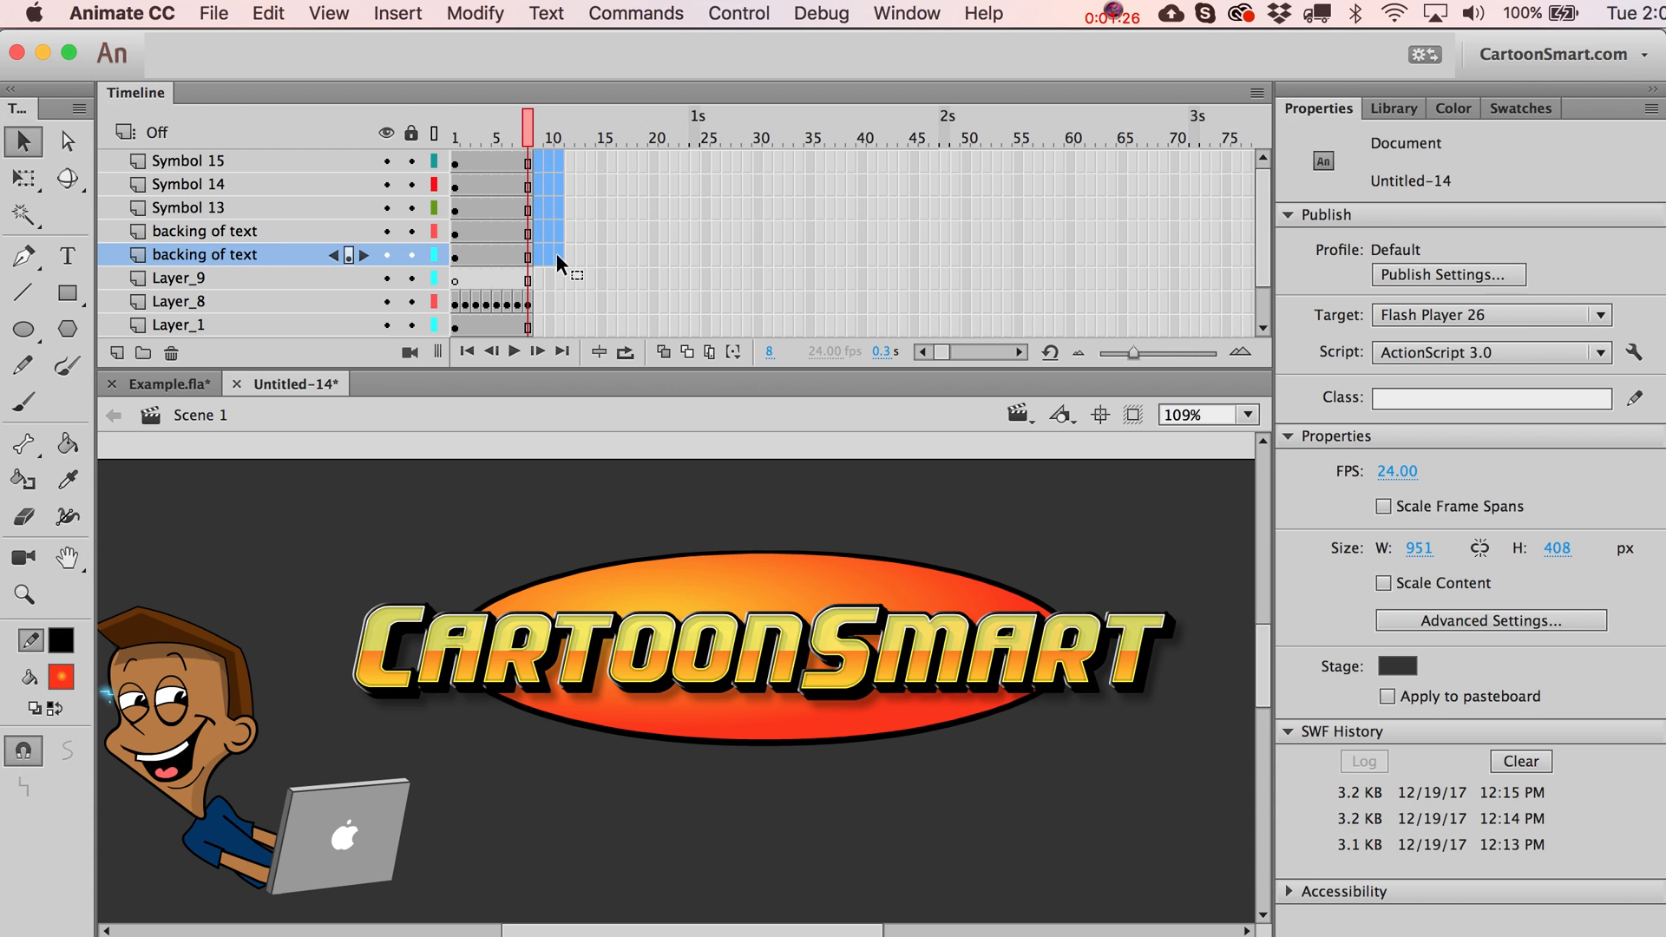
Extend the logo layers and Layer_8 out to frame 33 with inserted frames.
left_click(559, 125)
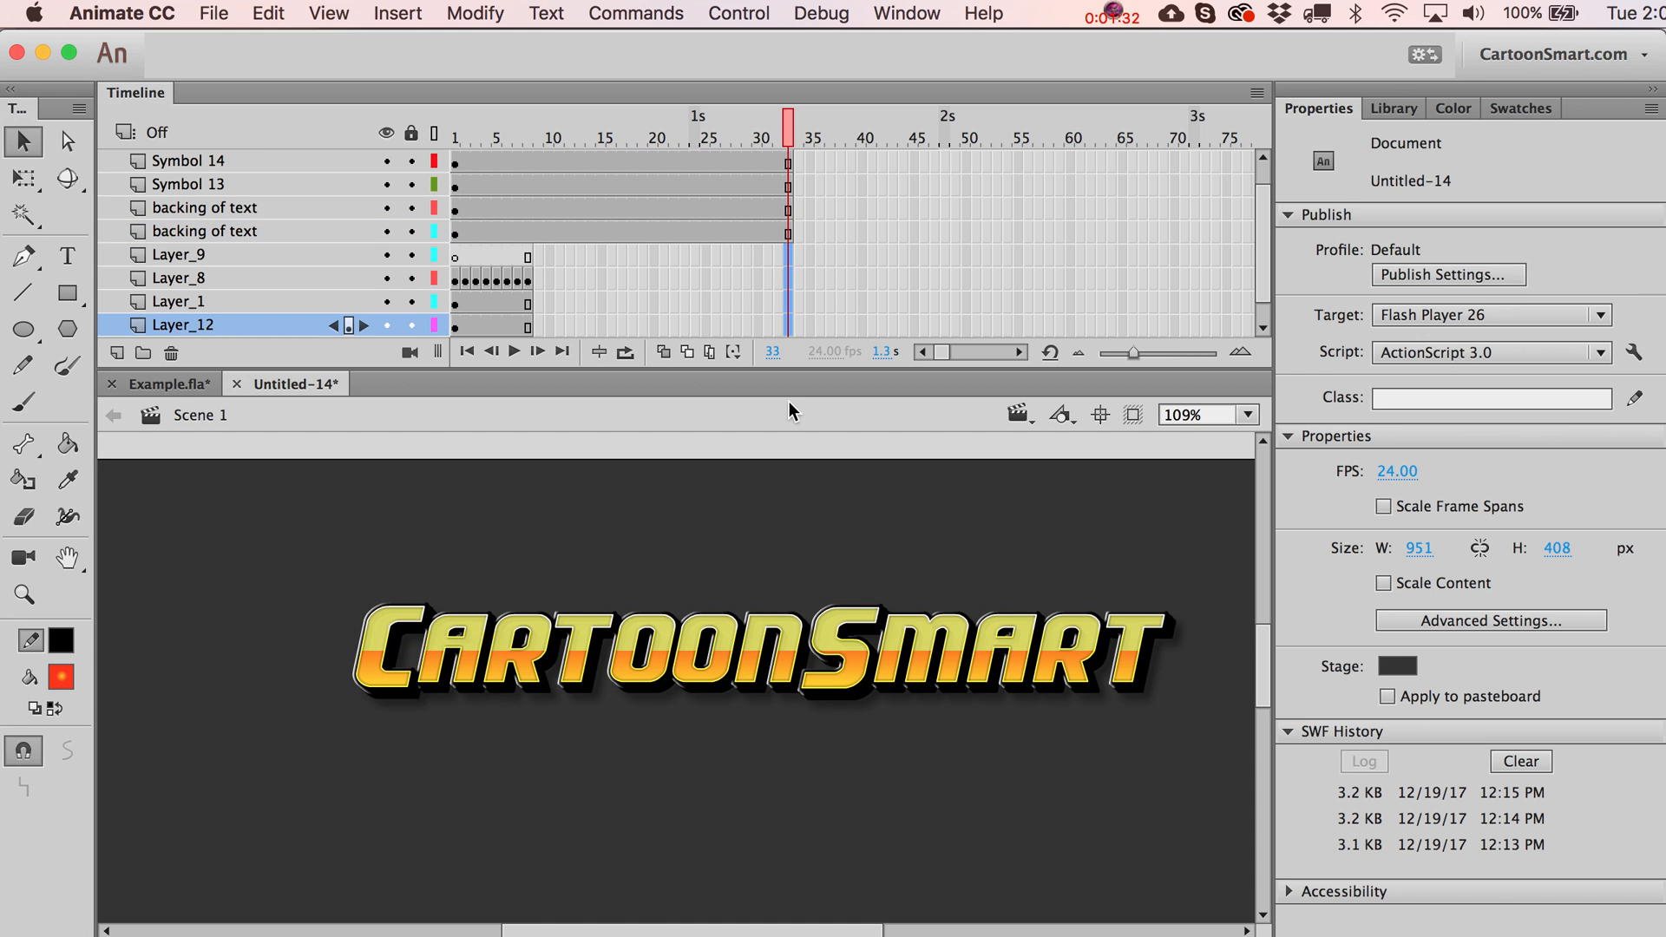
mouse_move(570, 302)
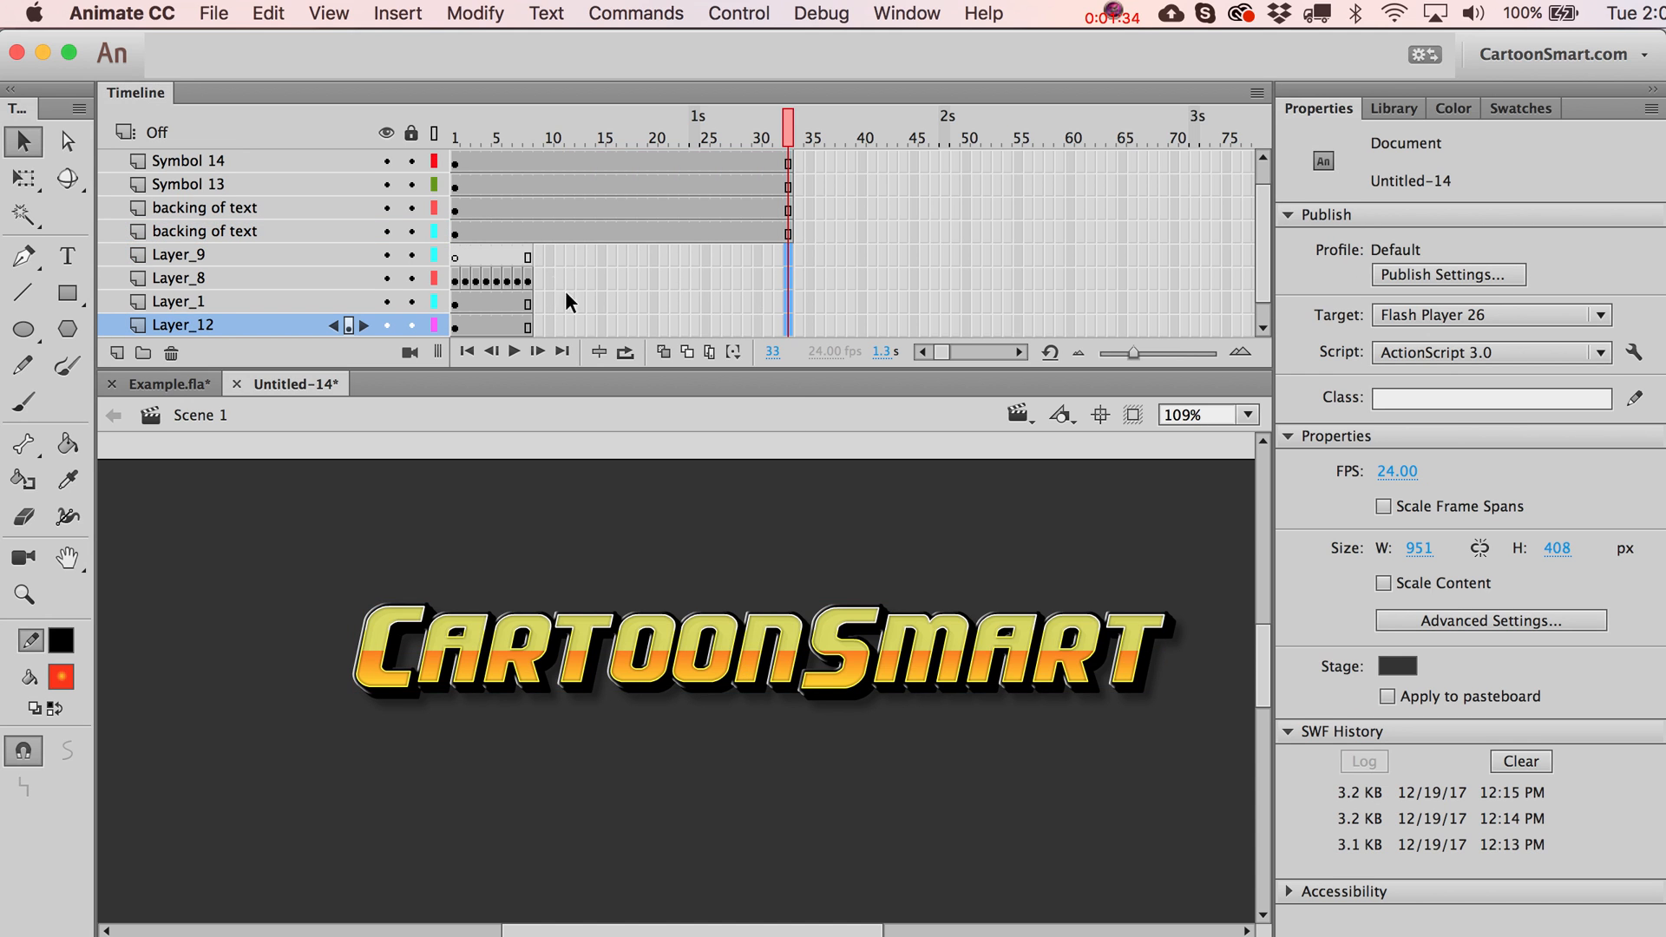
mouse_move(465, 280)
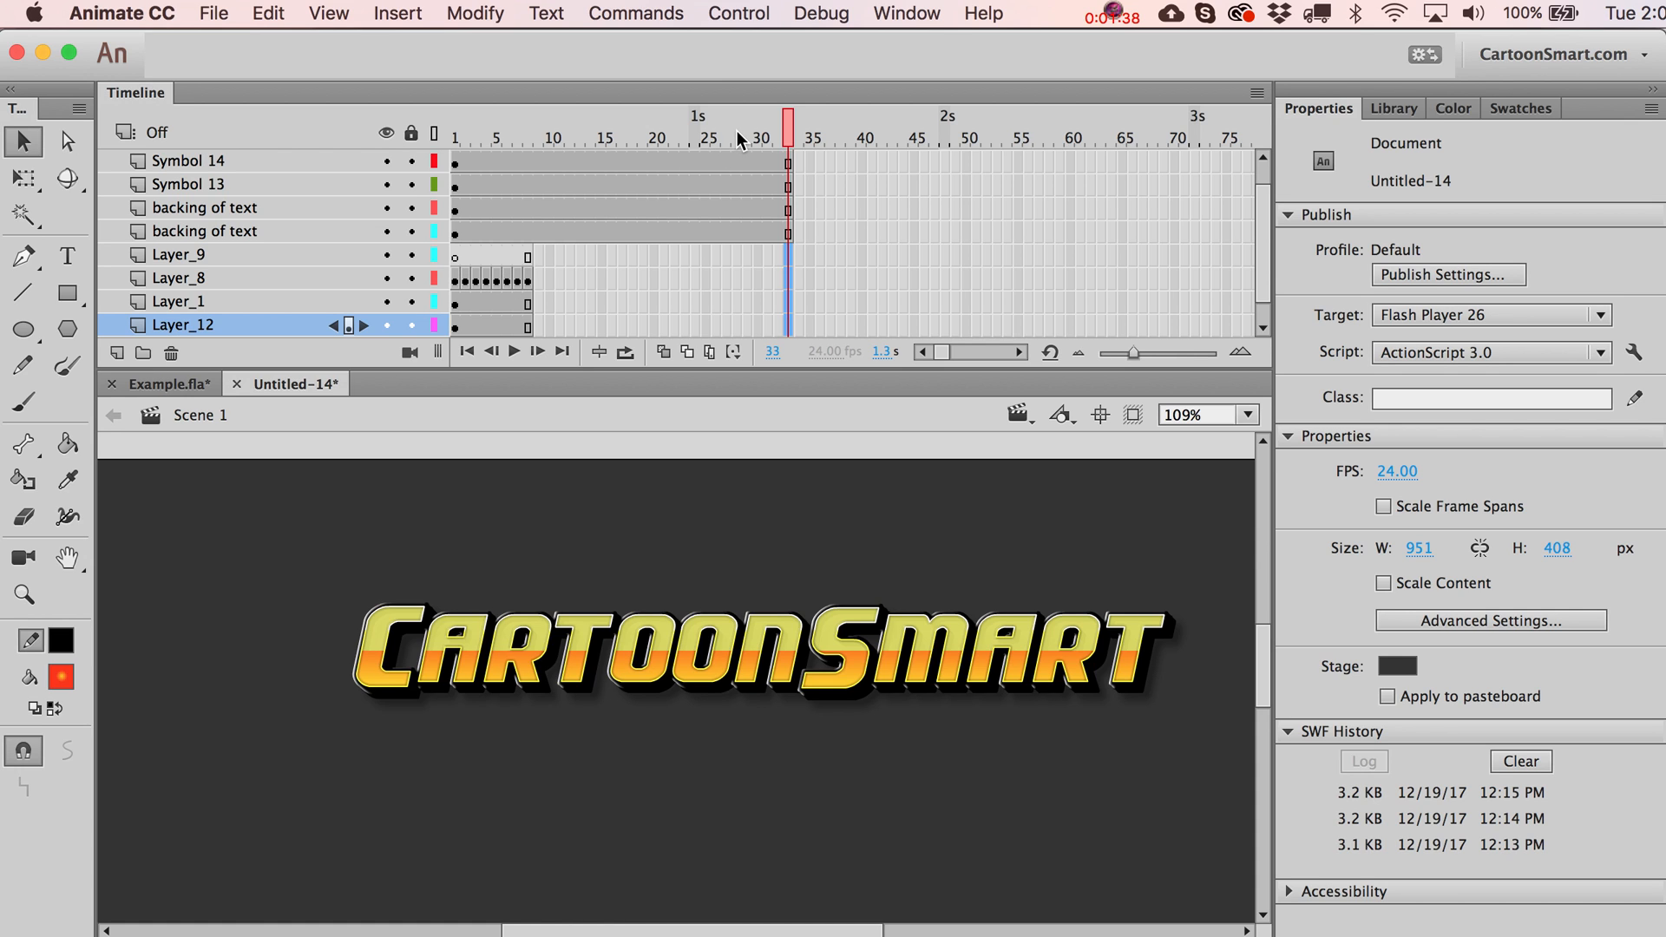
left_click(177, 277)
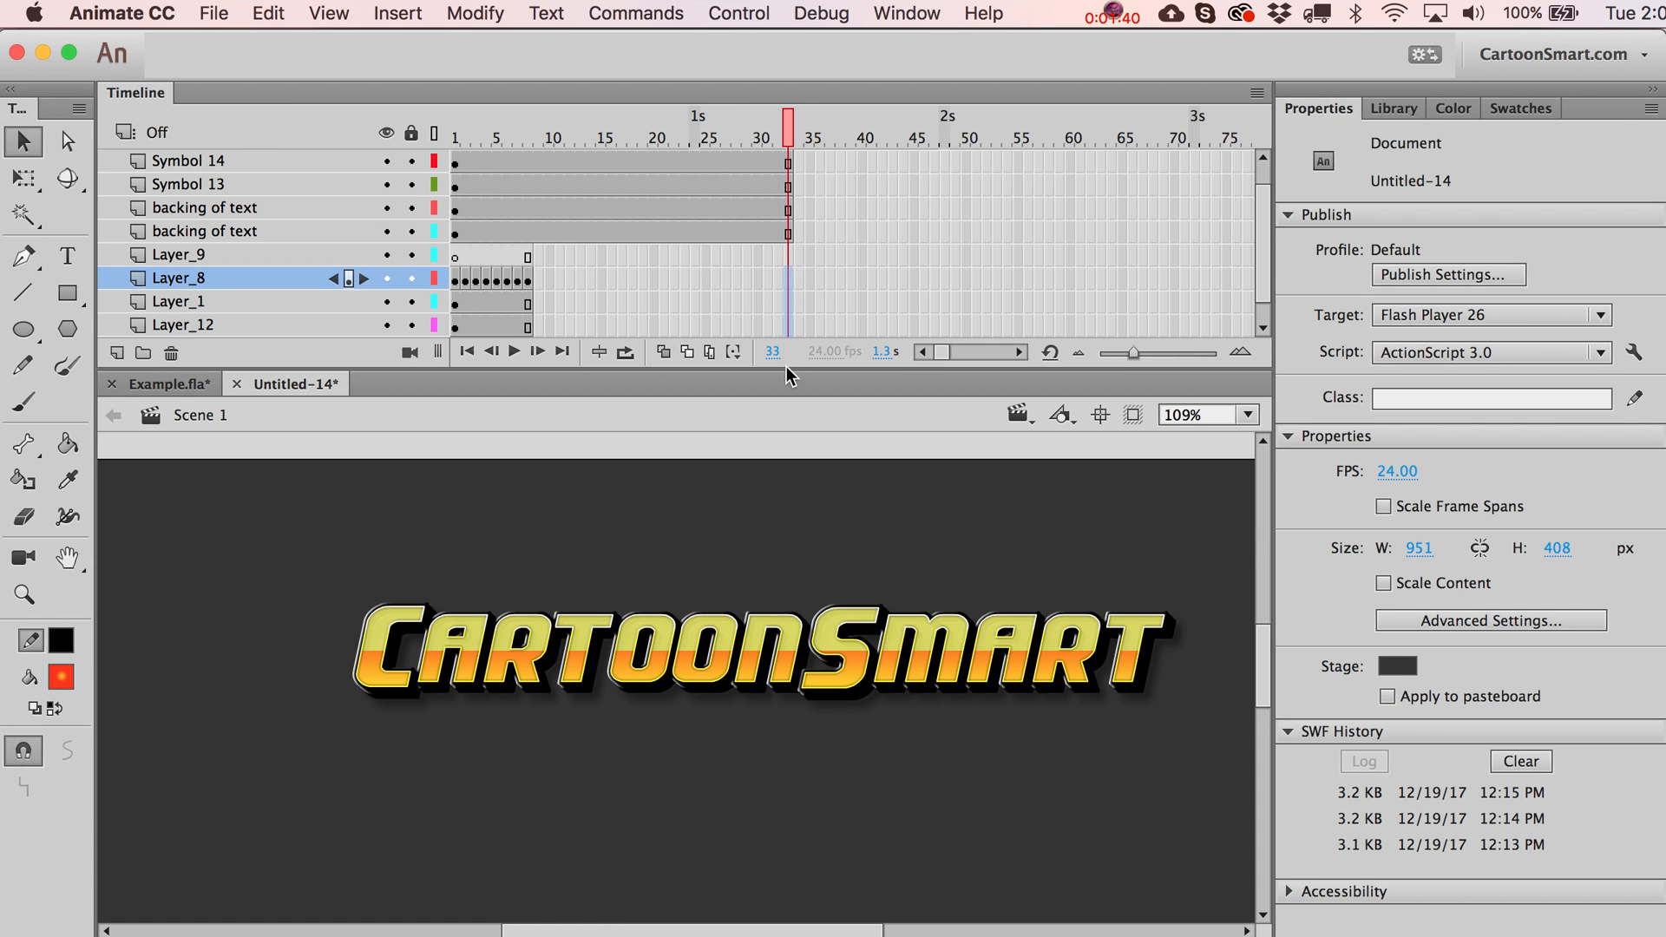
left_click(571, 135)
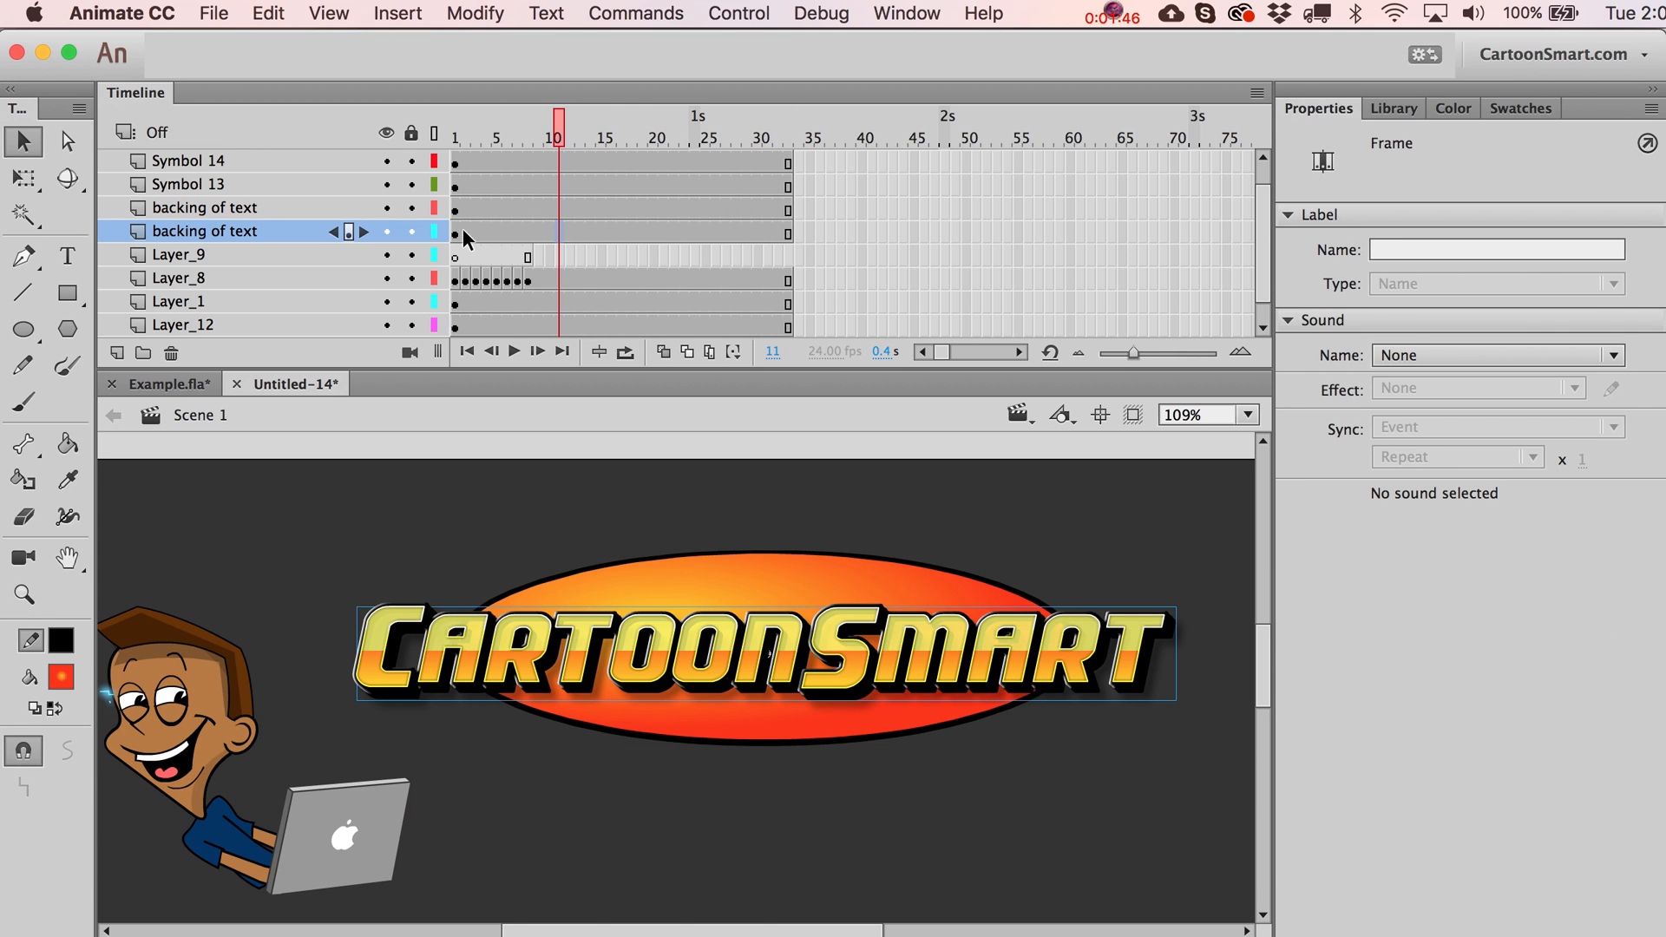
Insert a blank keyframe at frame 2 of the lower backing of text layer so its content stays only in frame 1.
right_click(462, 231)
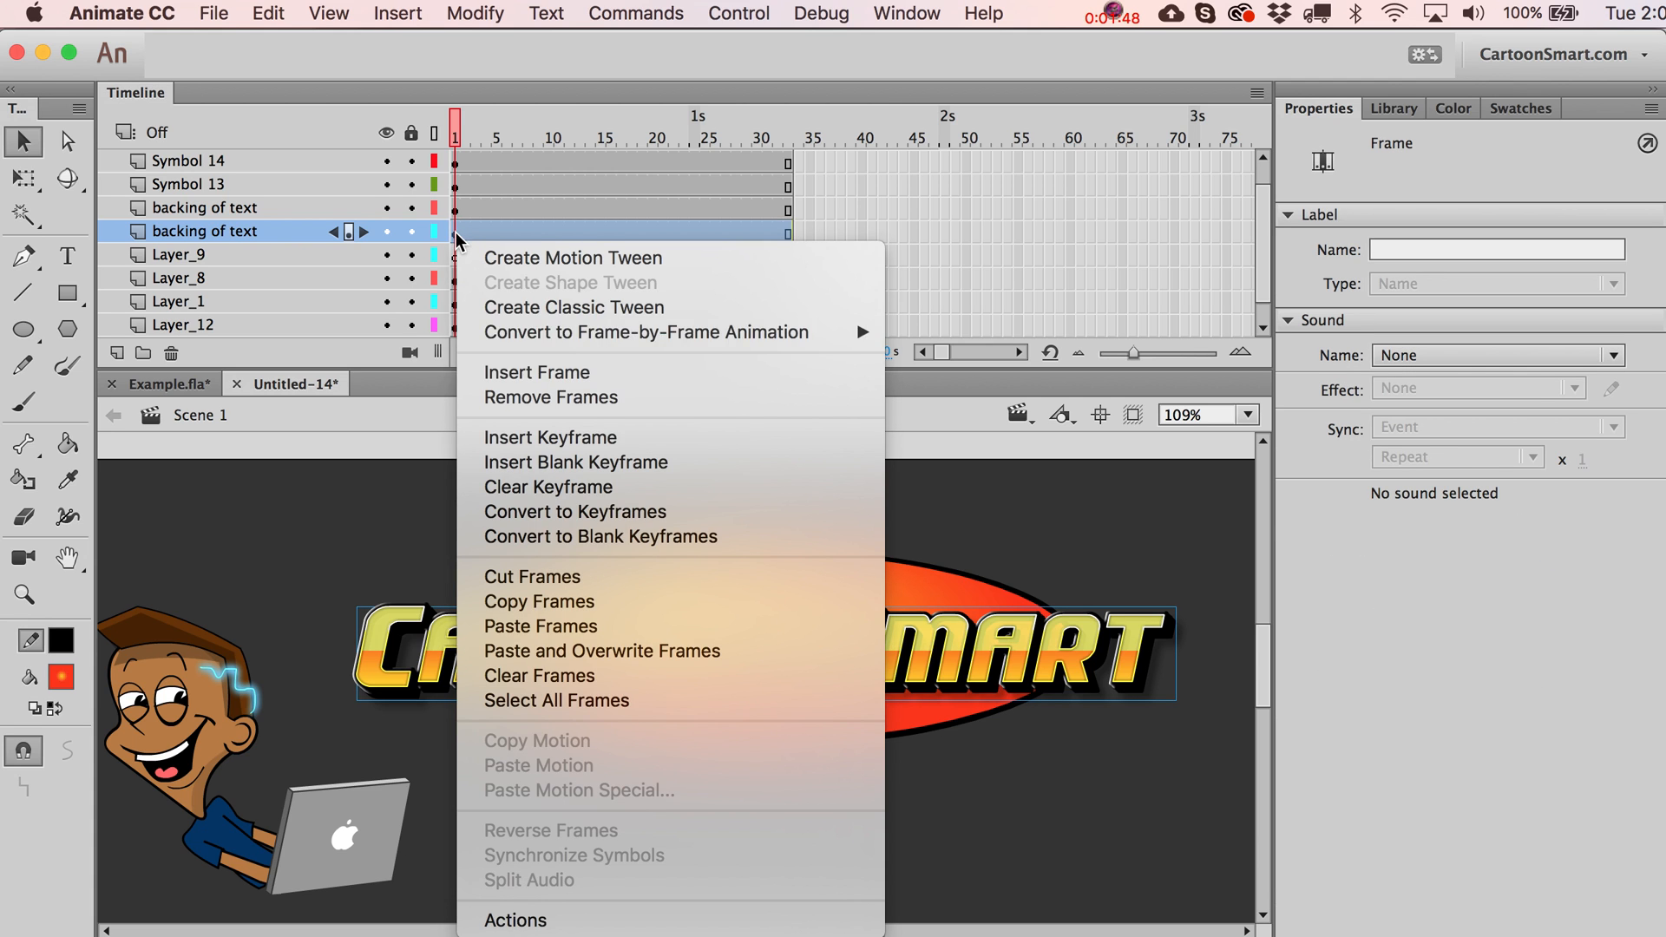
mouse_move(575, 437)
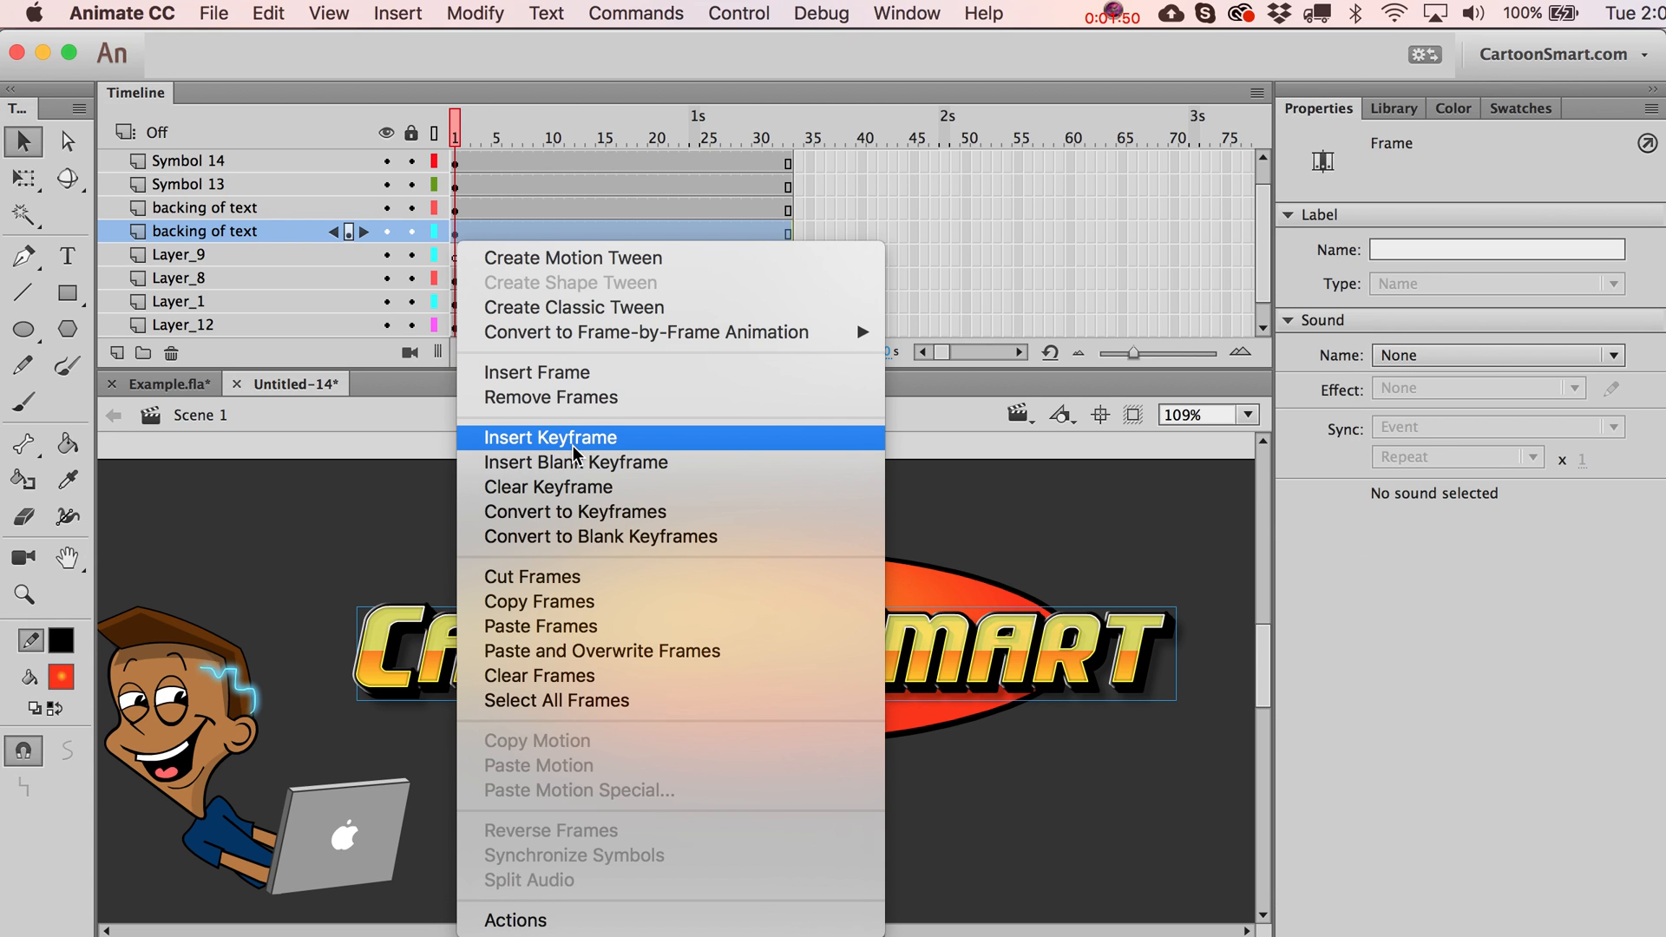
mouse_move(594, 462)
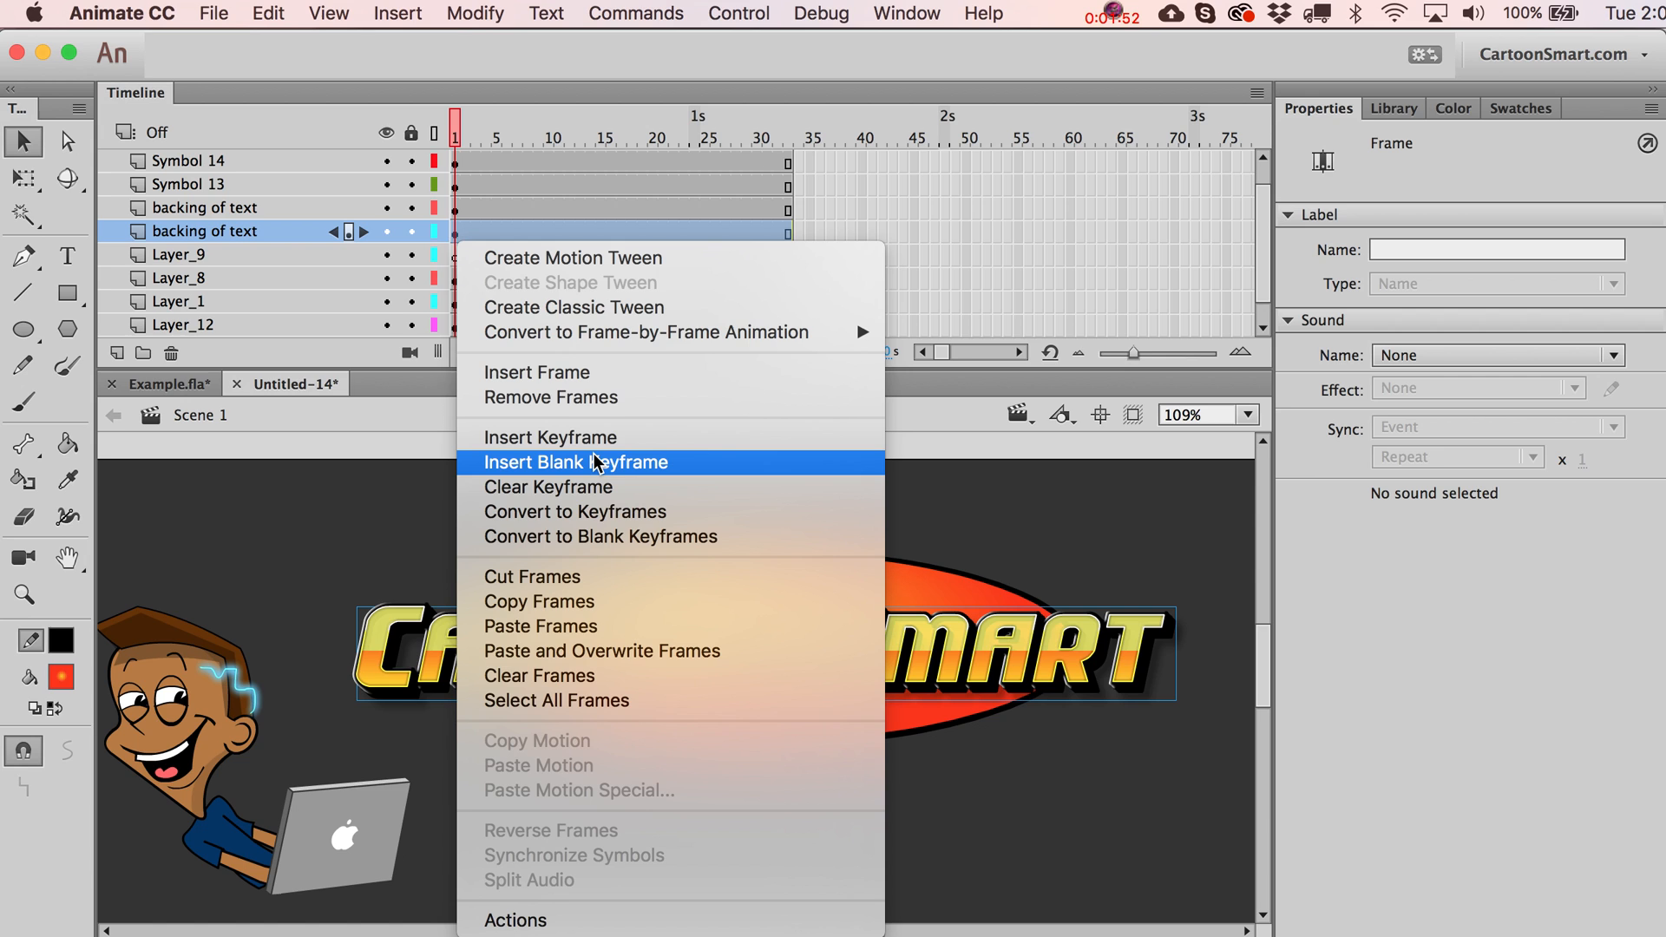
mouse_move(571, 381)
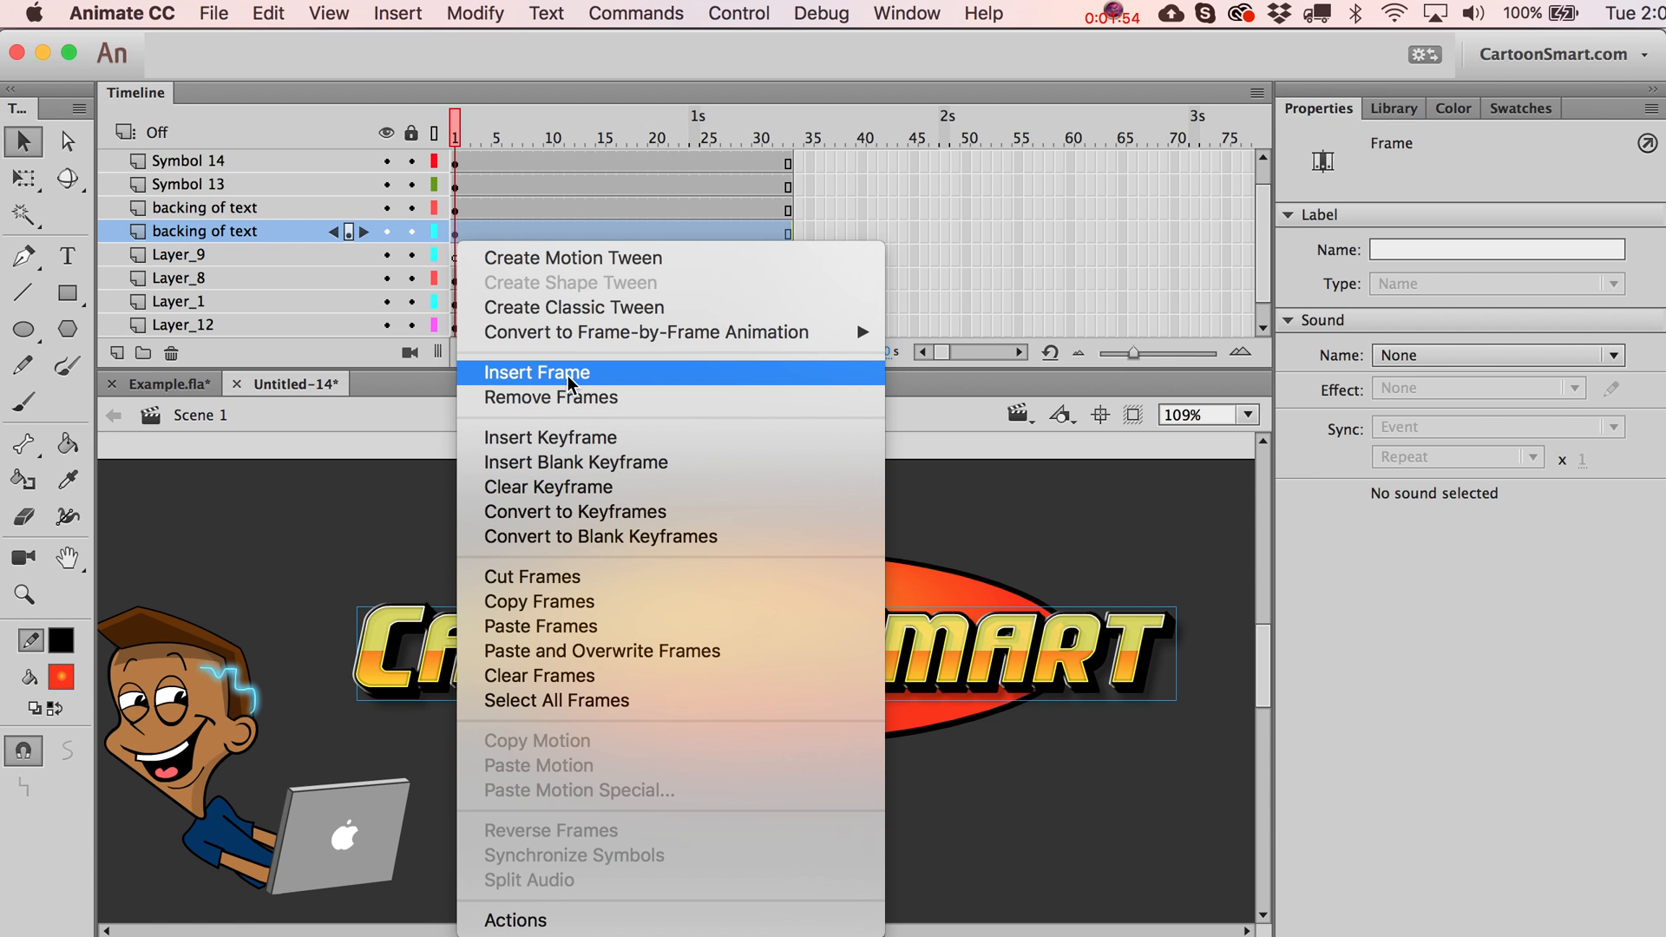
mouse_move(575, 438)
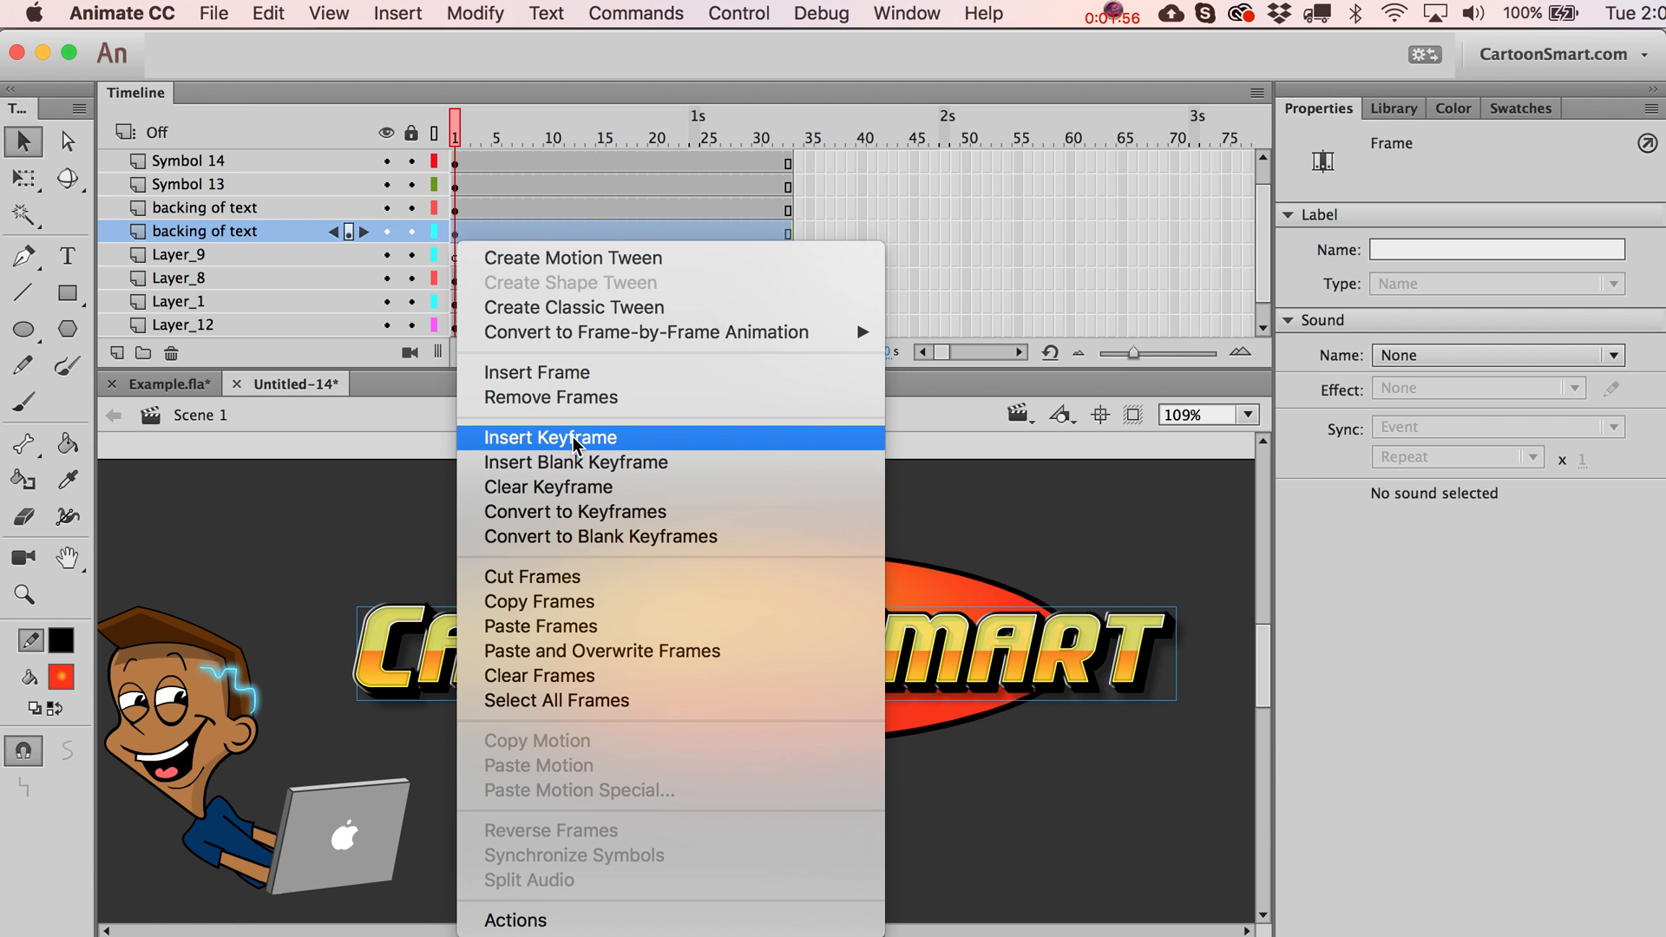
left_click(550, 437)
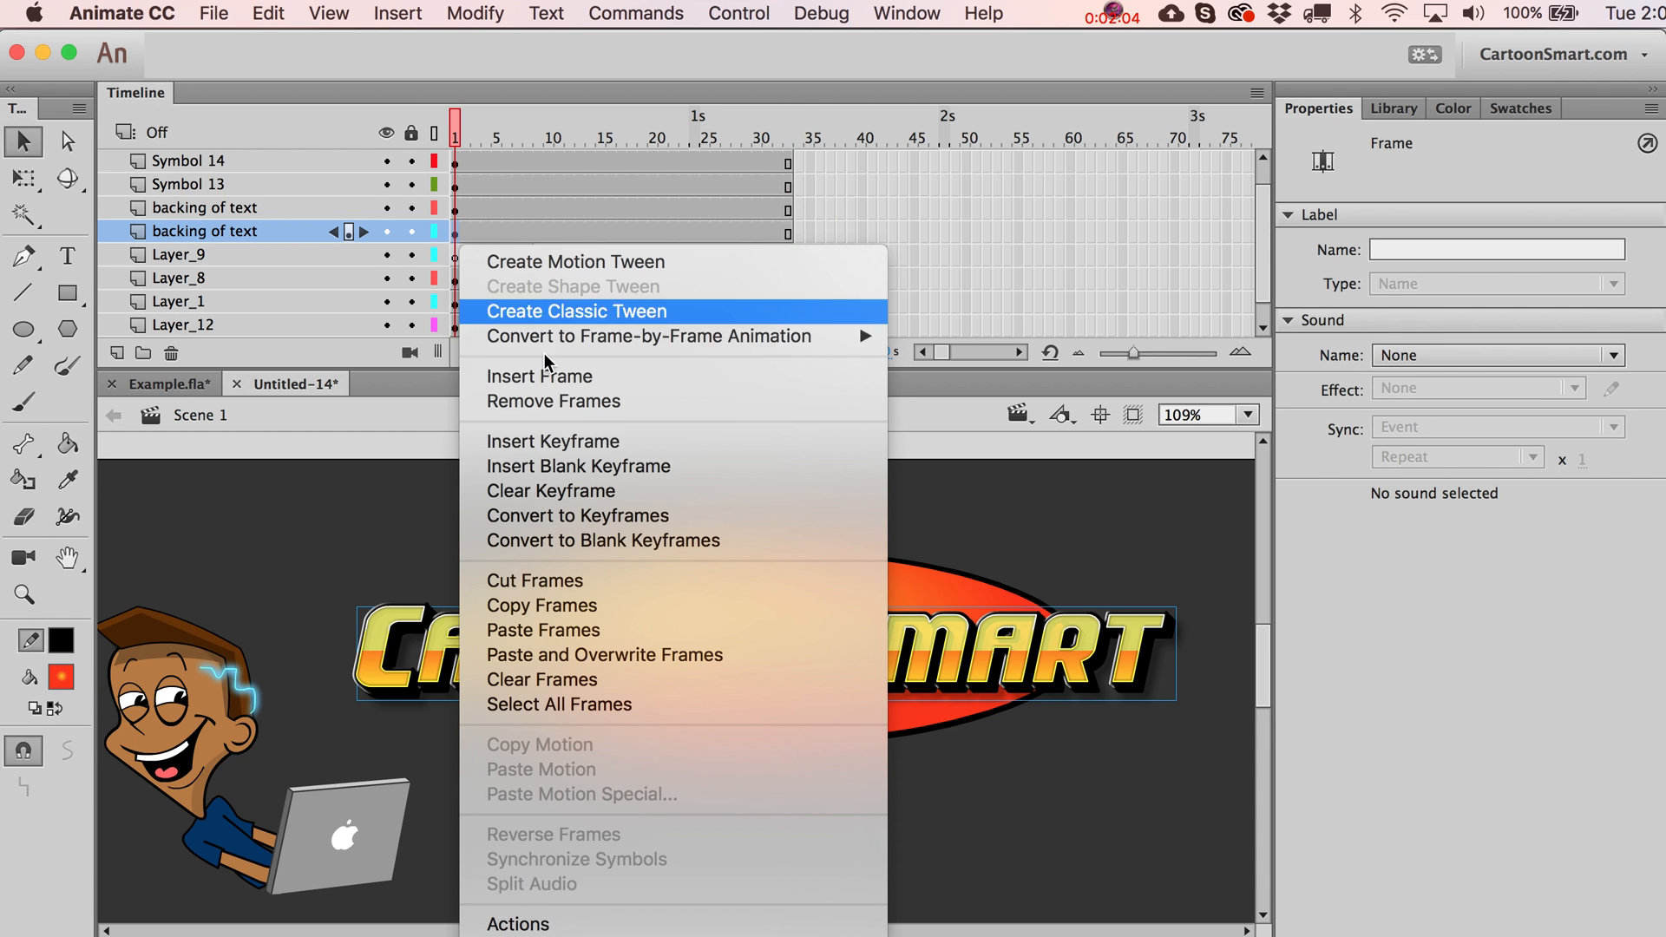
mouse_move(583, 465)
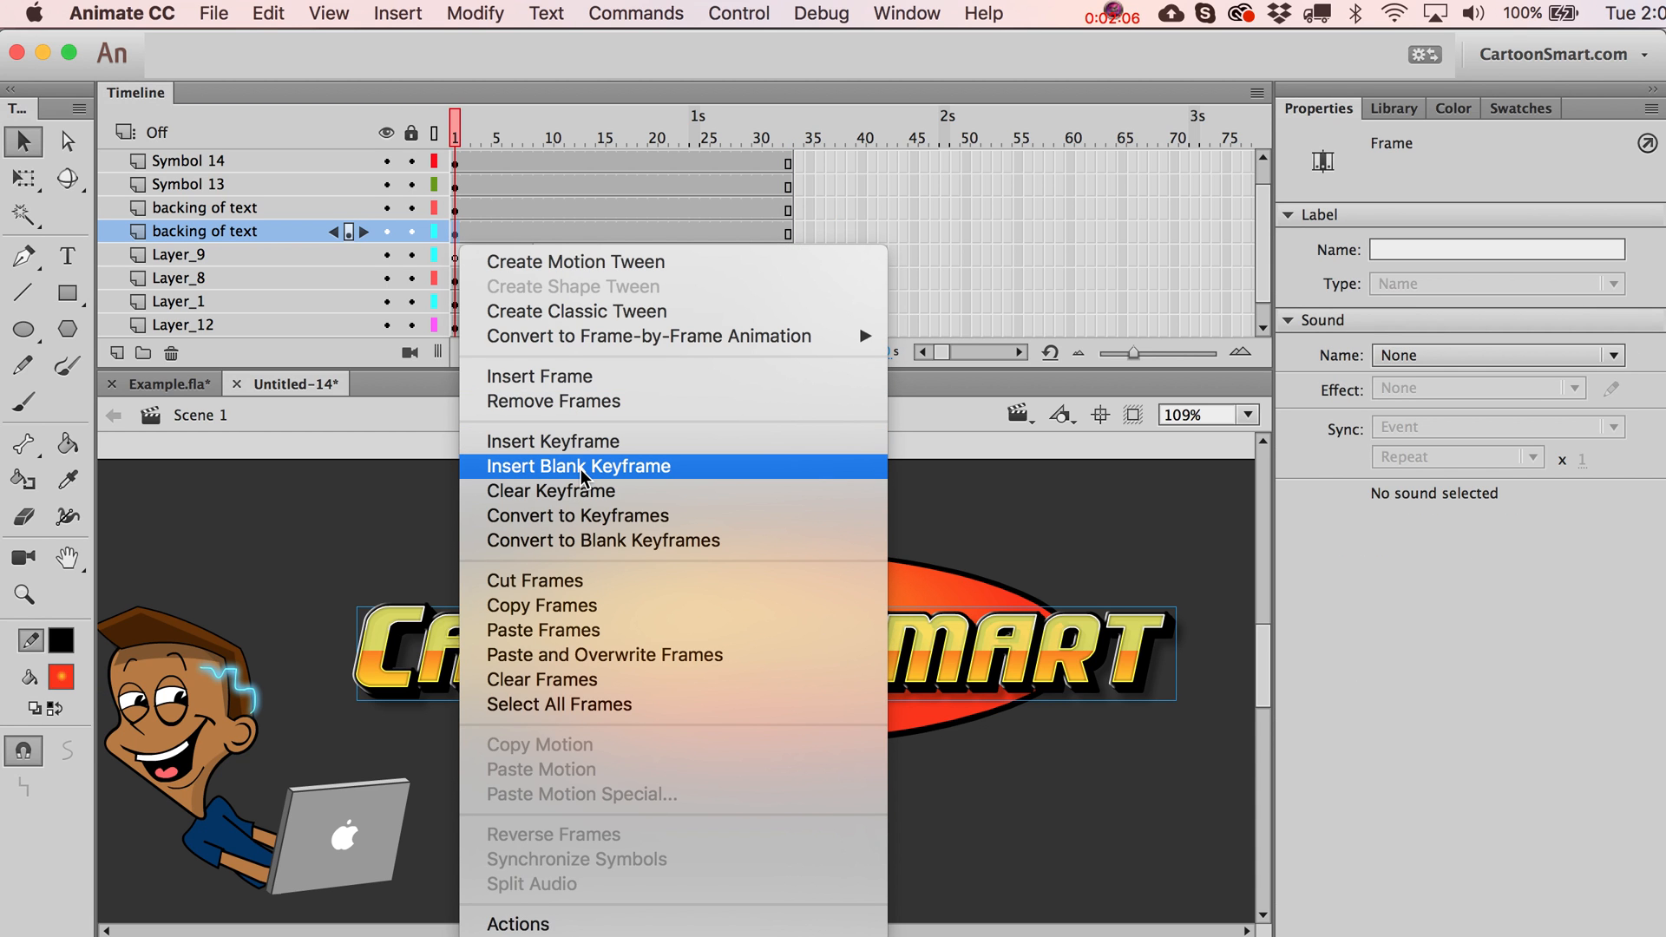
left_click(576, 466)
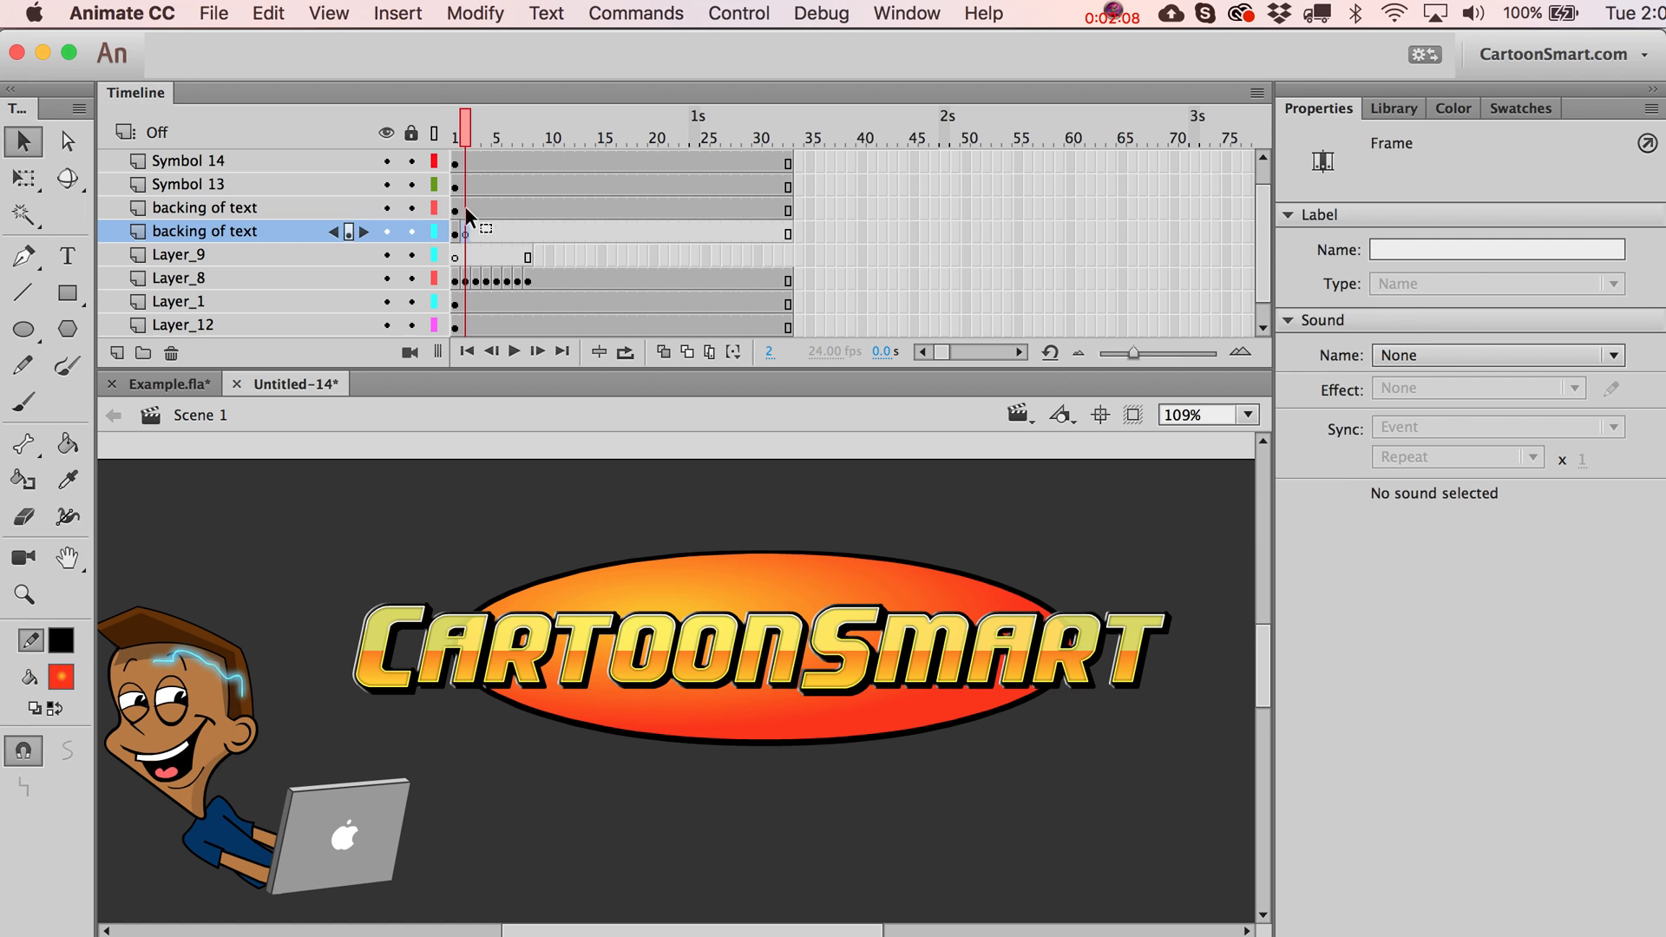
left_click(455, 135)
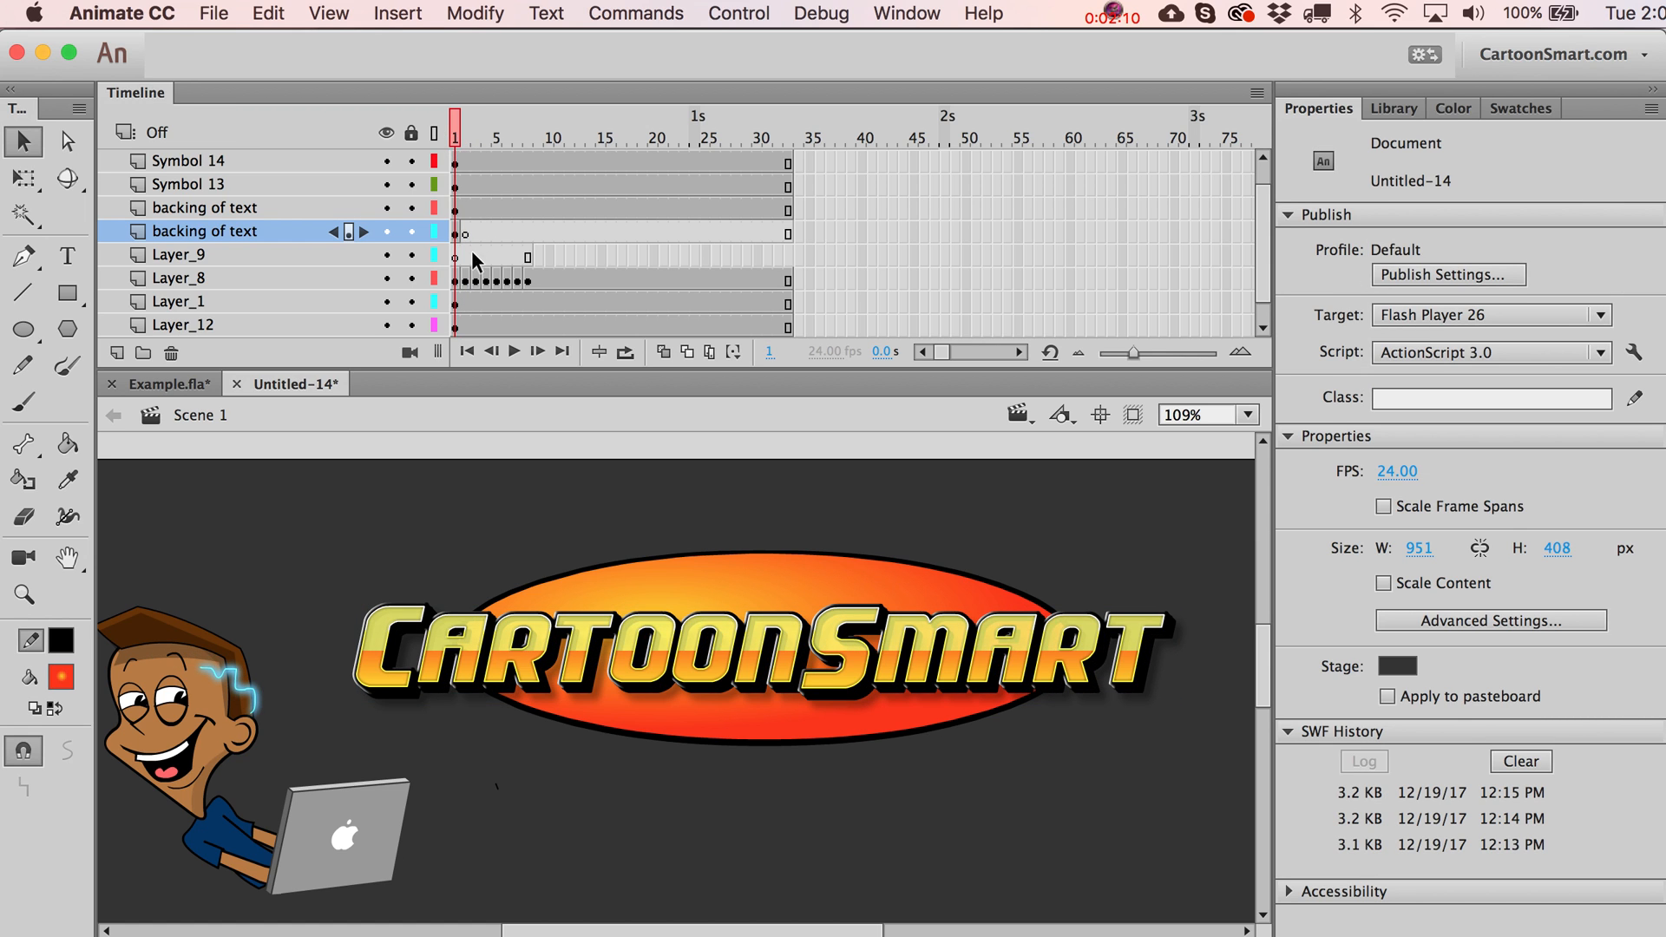
left_click(457, 231)
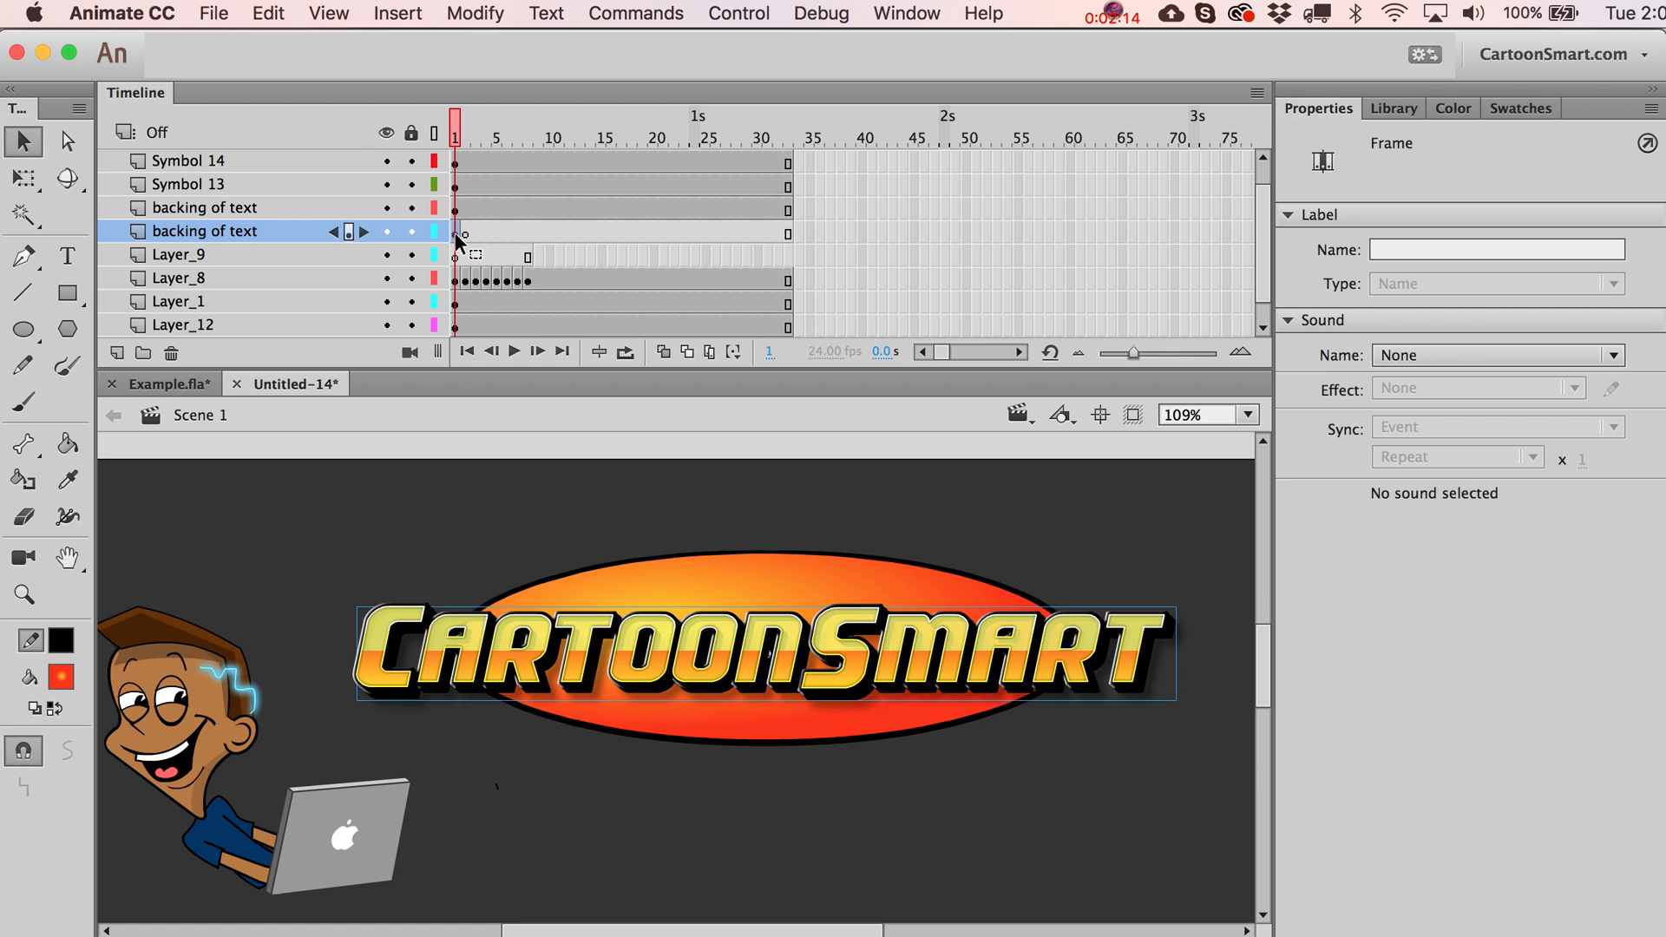
left_click(465, 125)
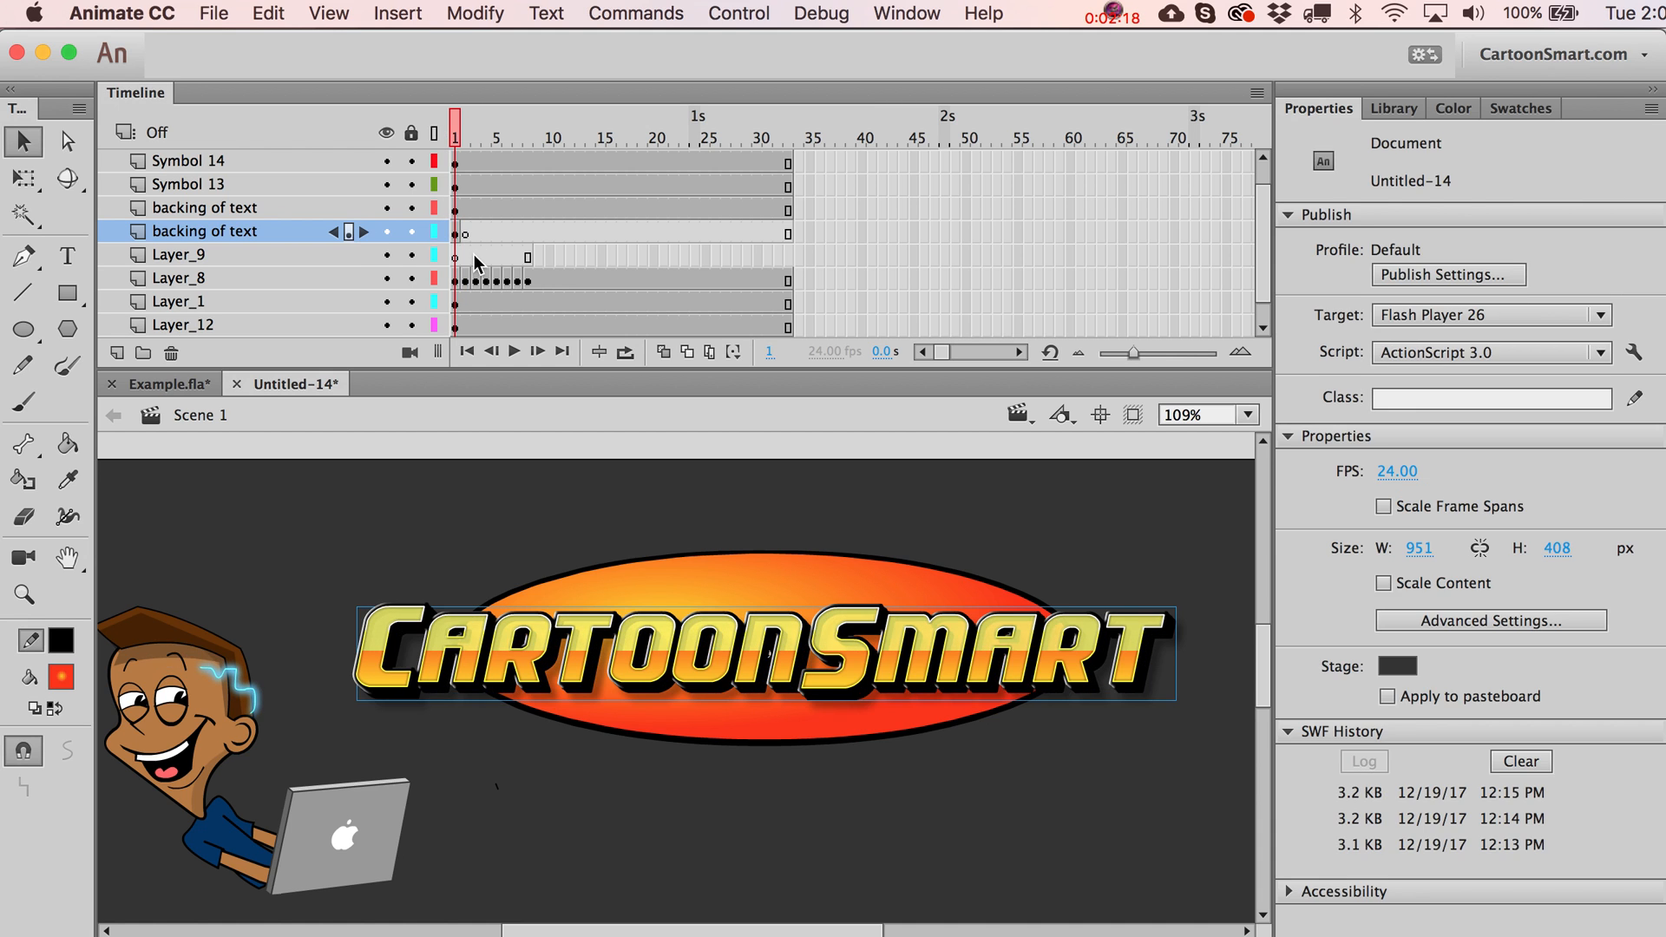
Select the keyframe near frame 6 on the backing of text layer for clearing.
left_click(505, 136)
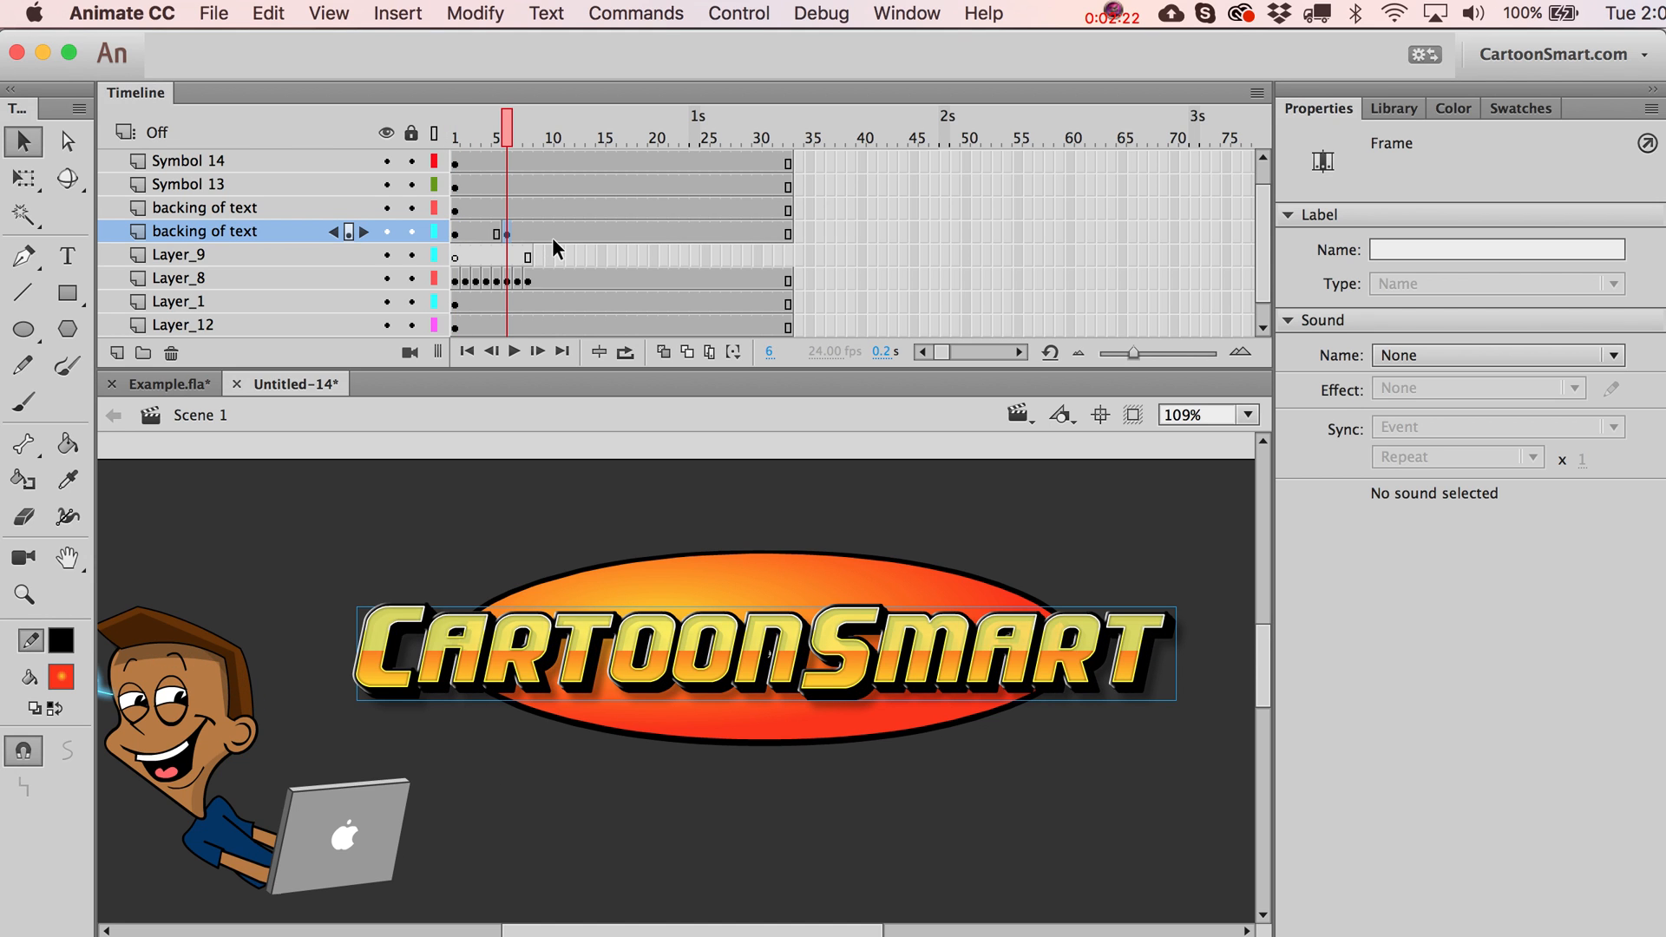
mouse_move(467, 248)
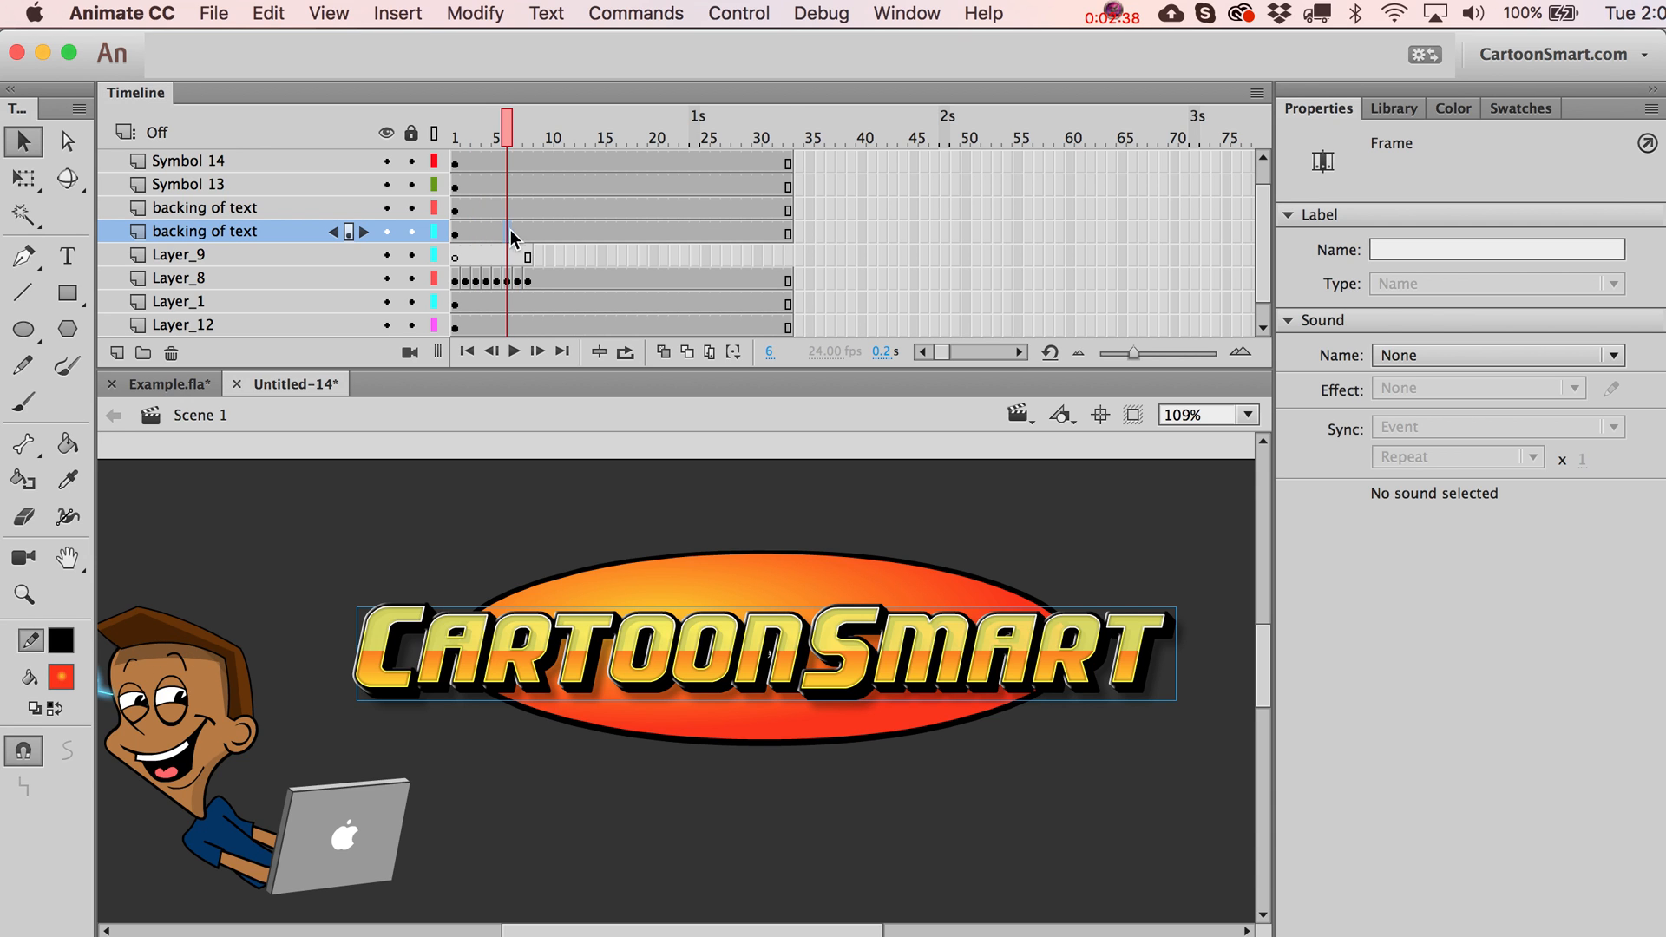
Copy and paste the Layer_8 spark frames after the existing ones so the spark plays twice as long.
right_click(788, 231)
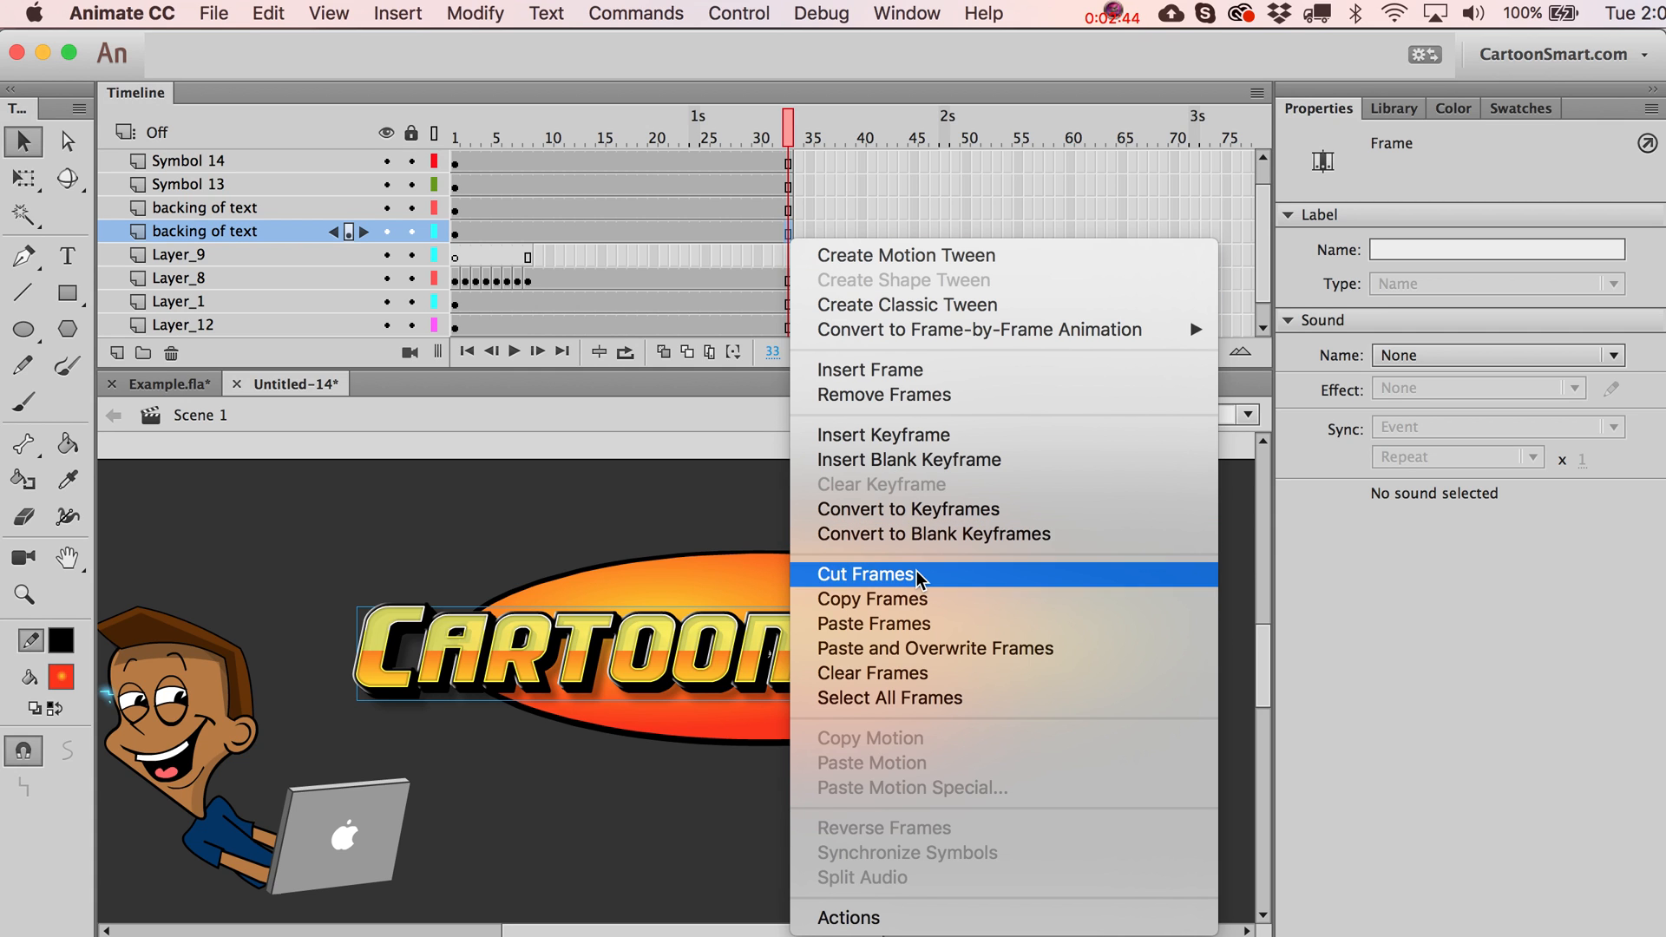
mouse_move(917, 583)
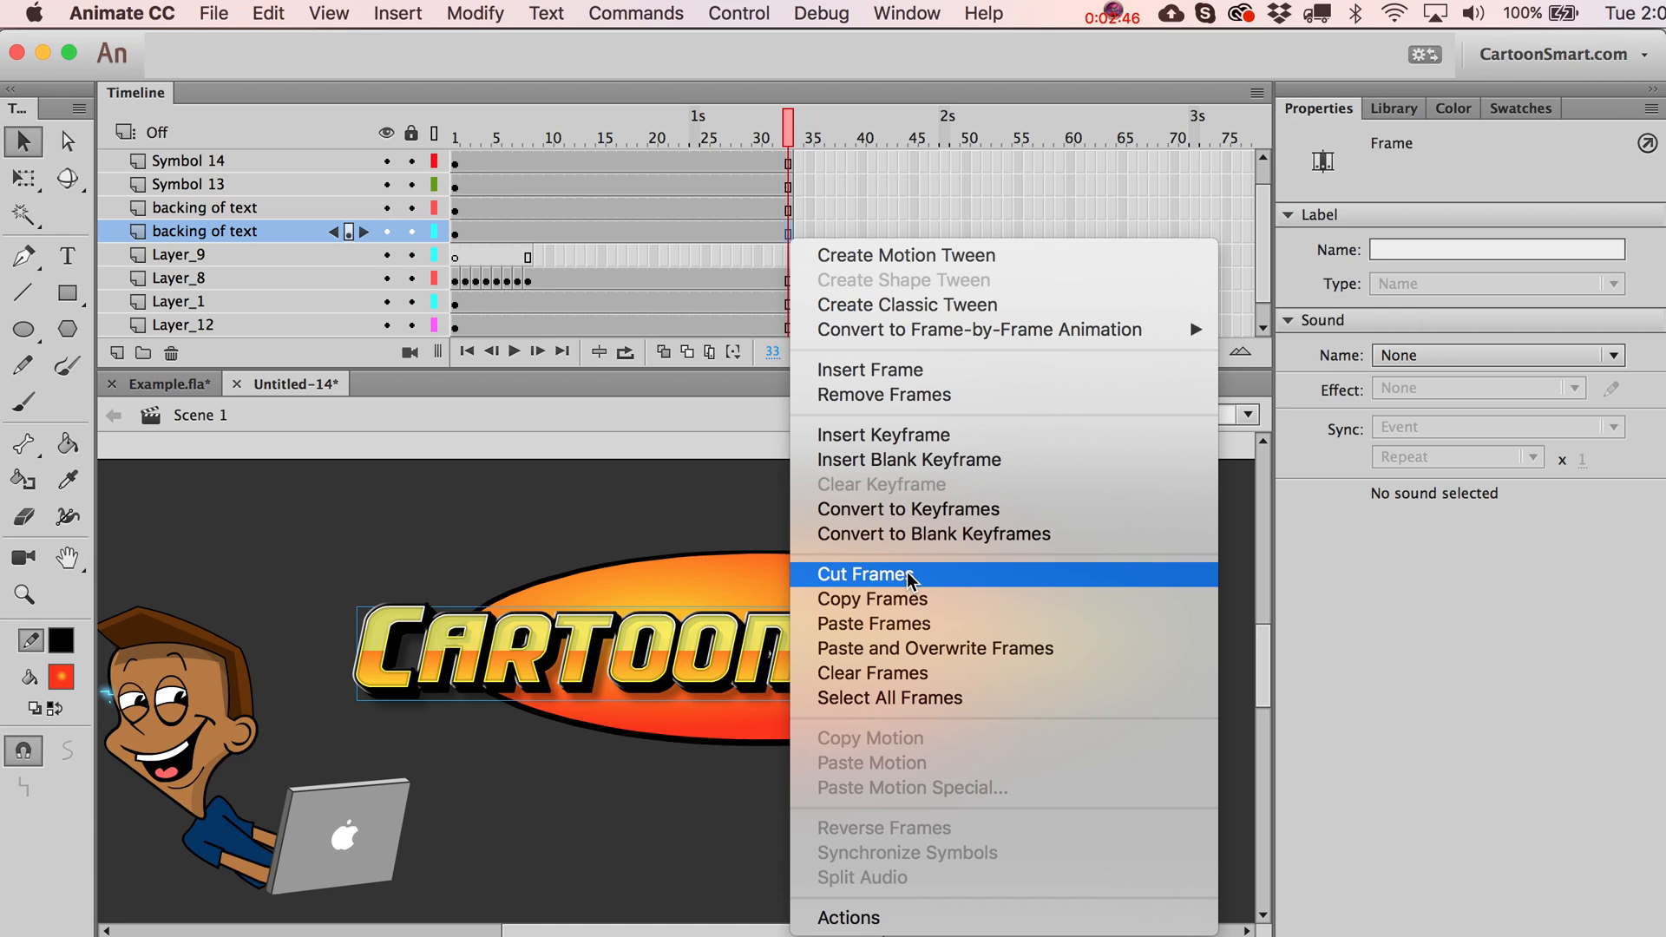
mouse_move(906, 623)
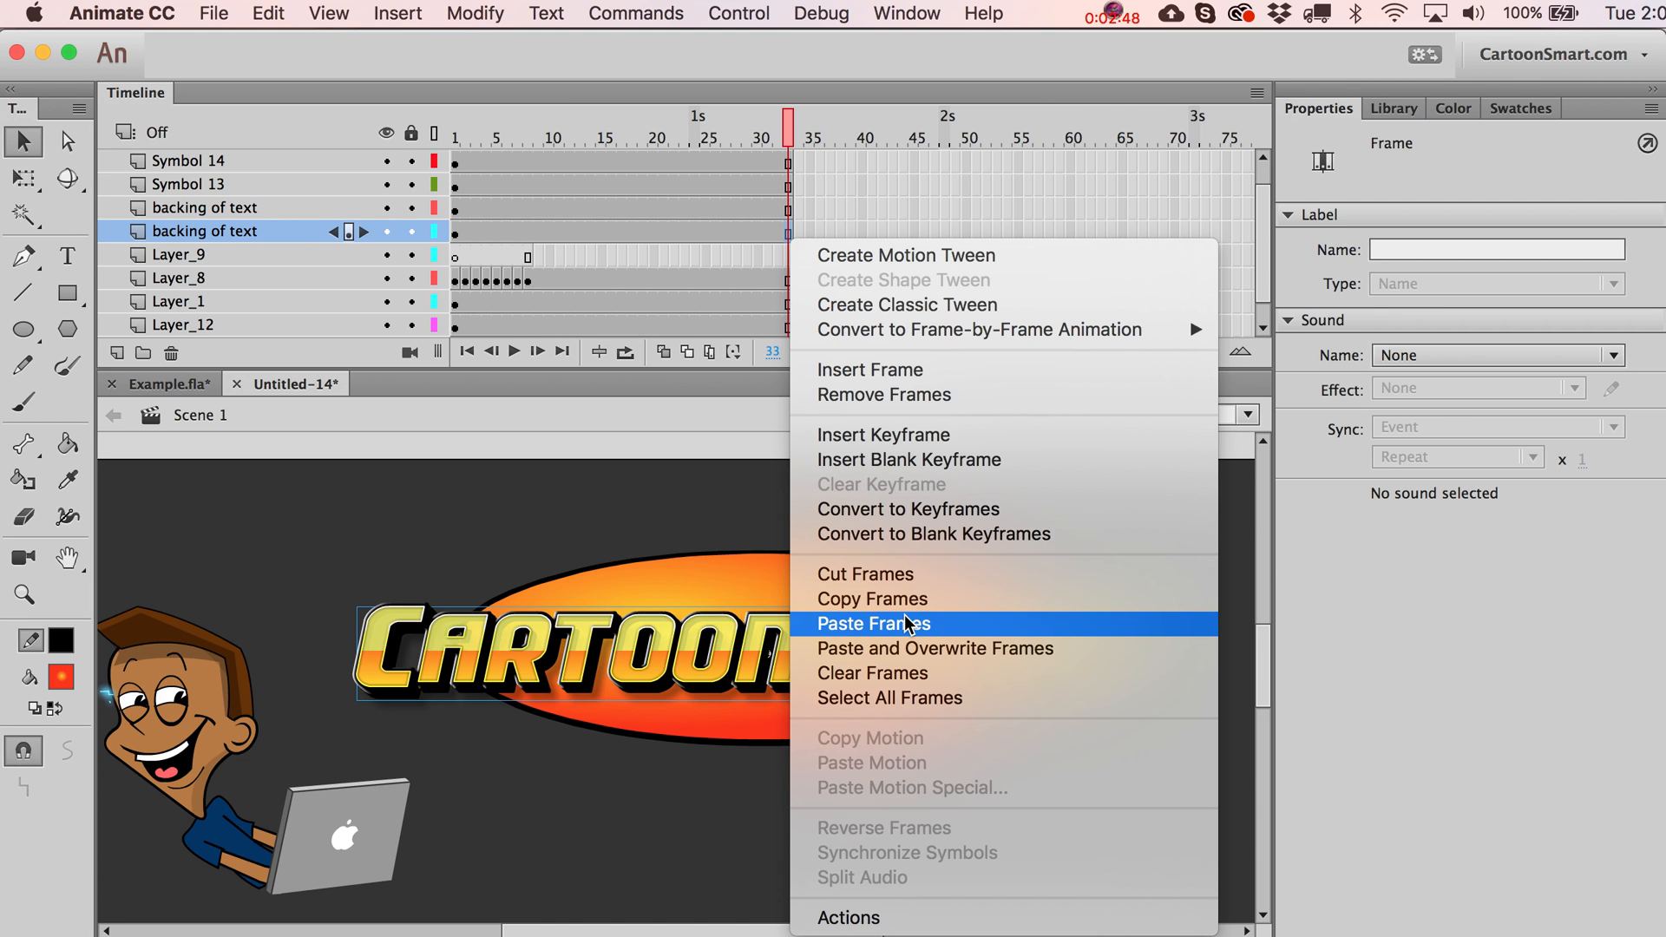
left_click(875, 623)
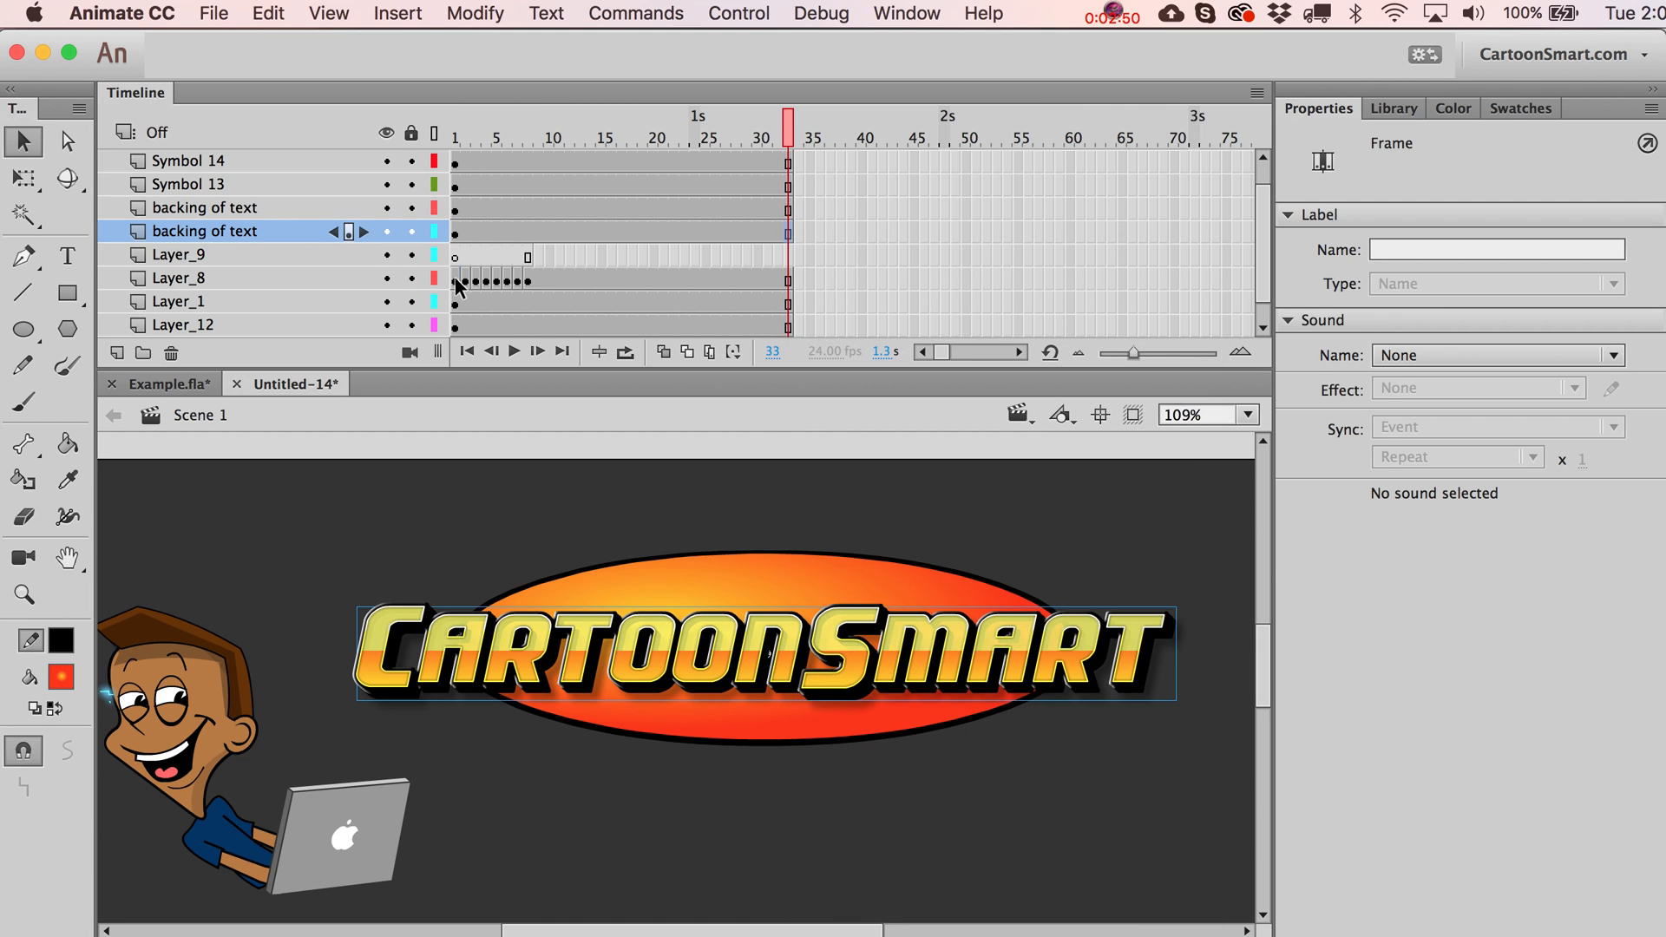
right_click(489, 278)
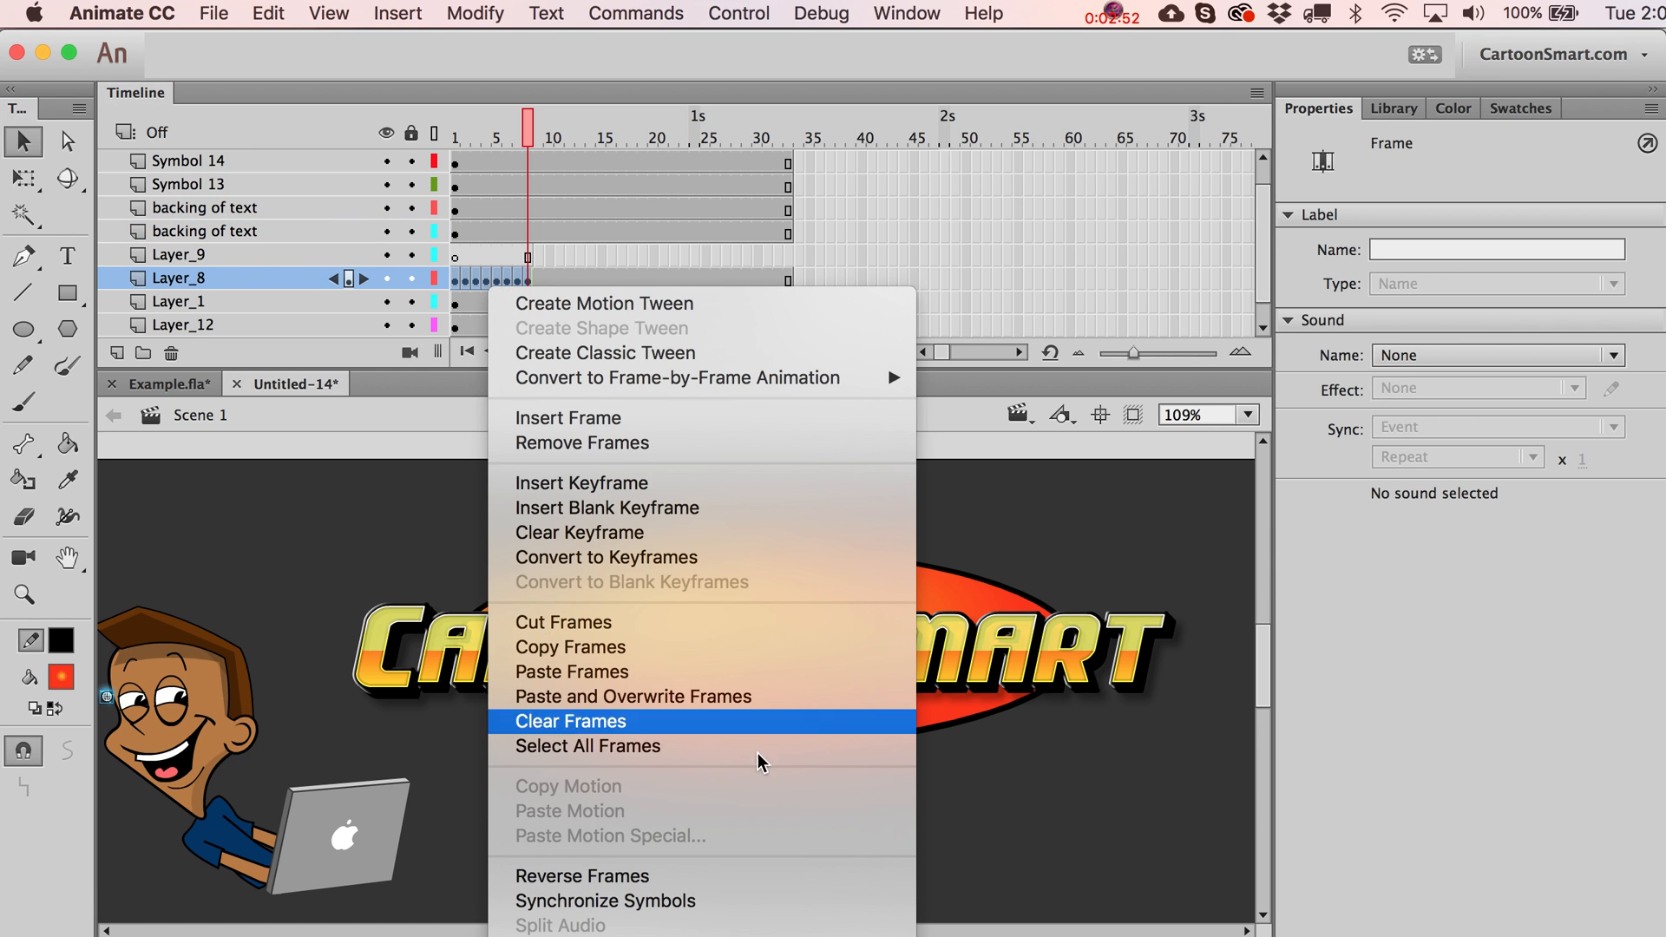
left_click(569, 722)
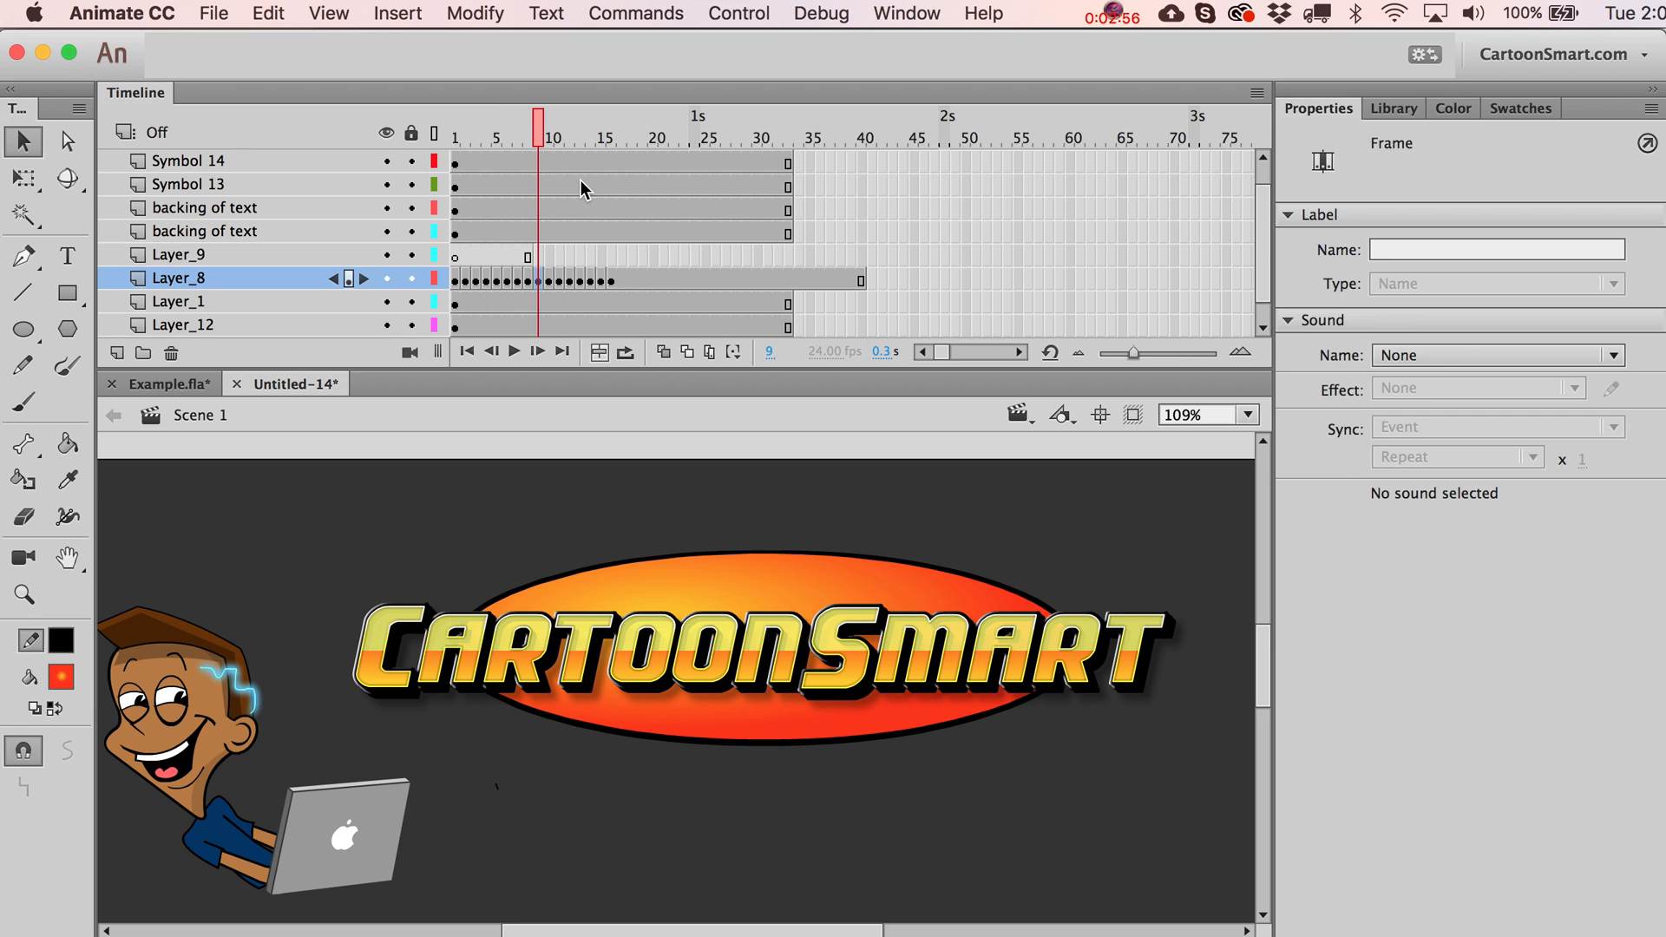
left_click(632, 136)
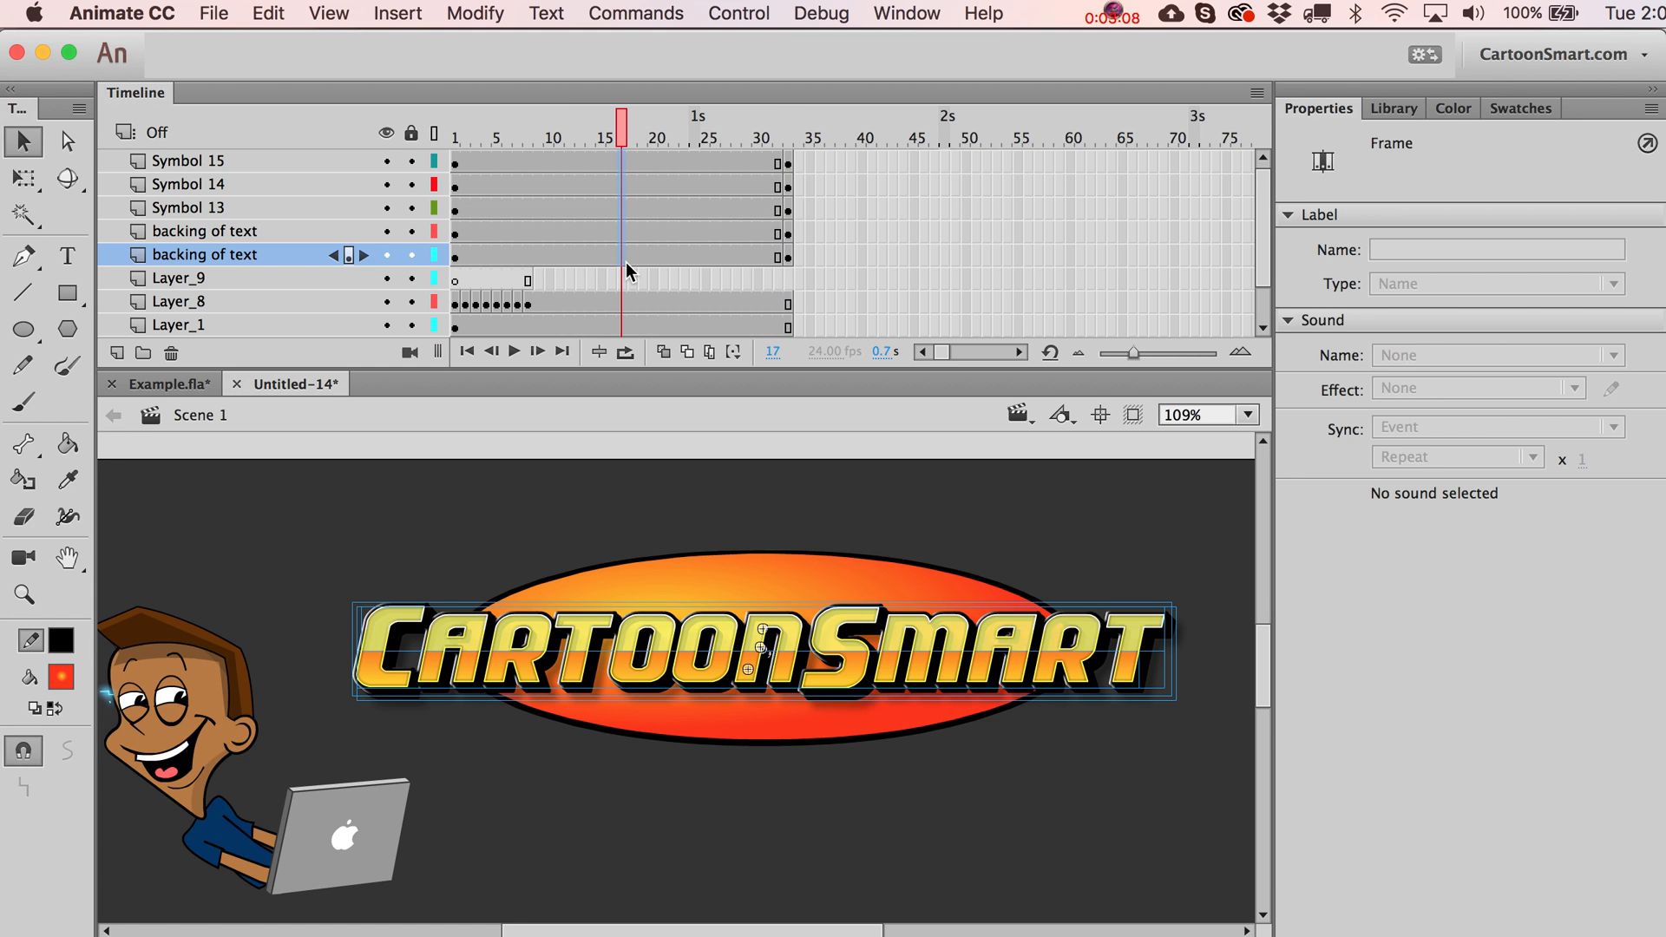
Insert keyframes at frame 17 across the logo text and backing layers.
left_click(606, 170)
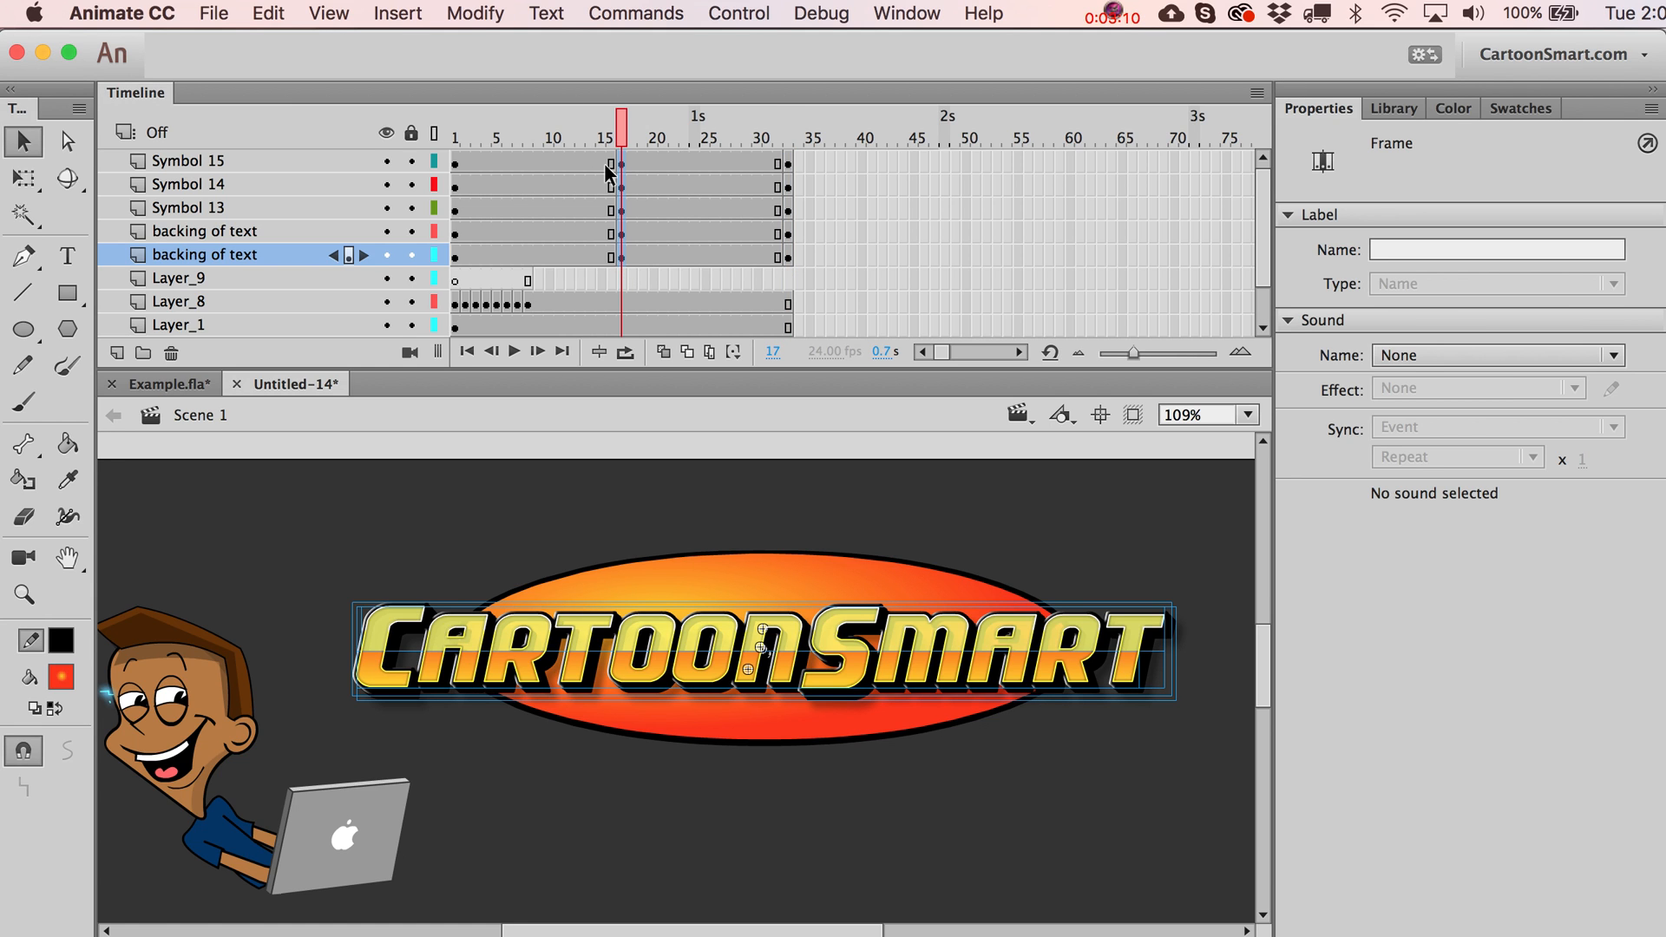
left_click(516, 135)
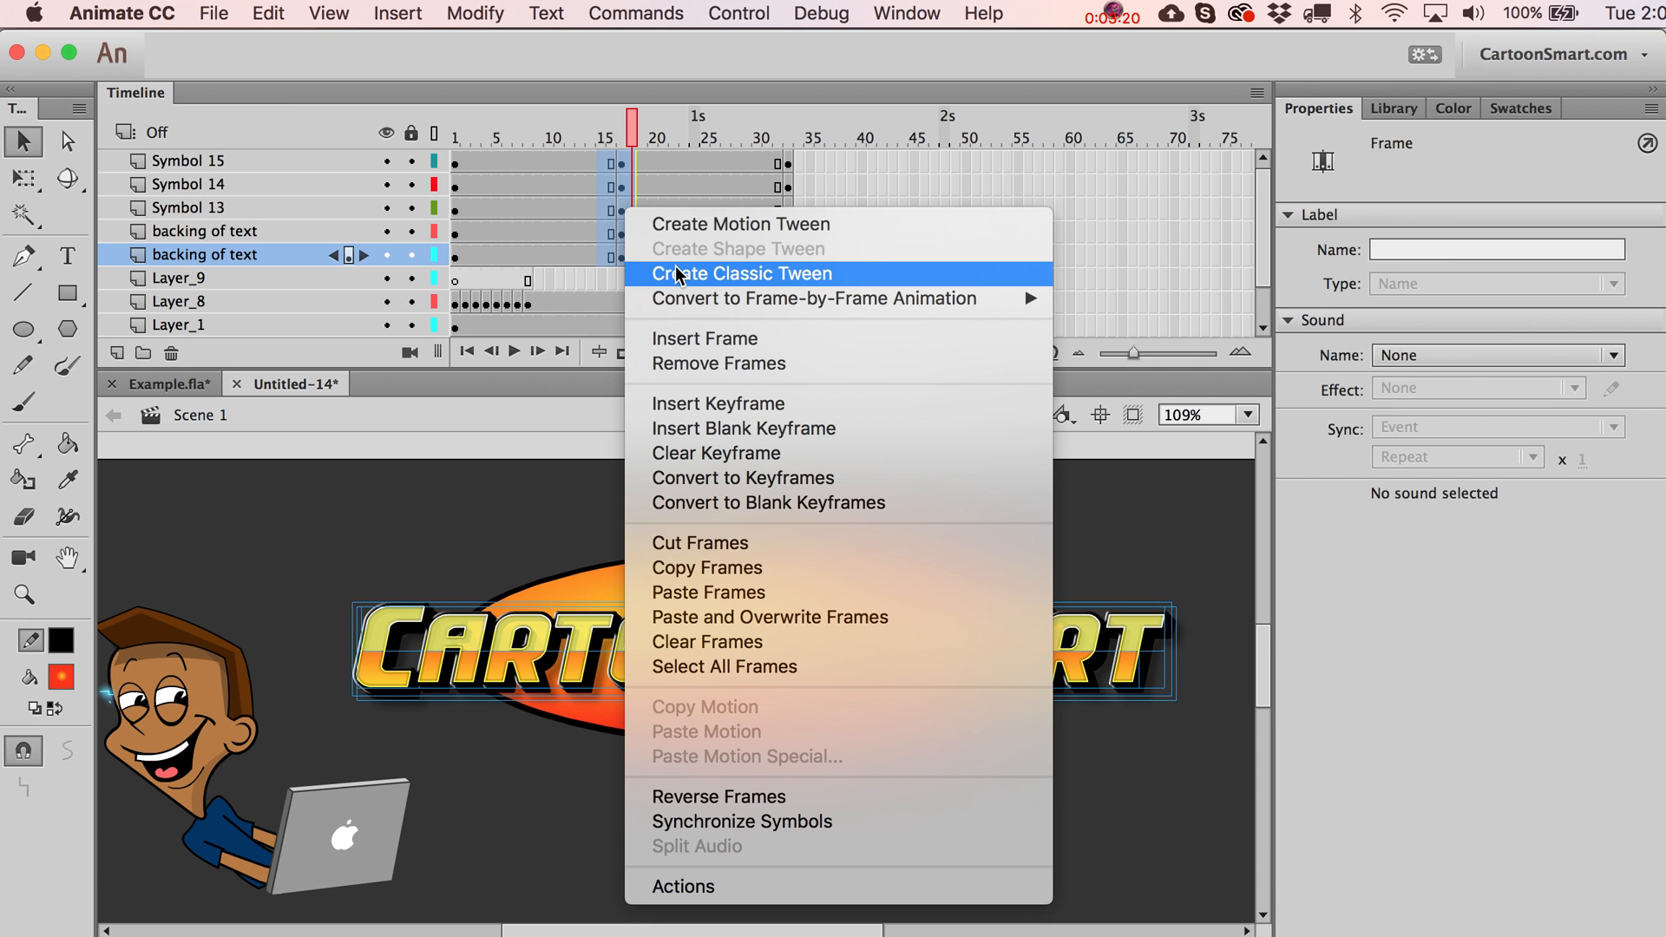
Apply classic tweens across frames 1–33 on the logo layers and check an early frame.
left_click(741, 272)
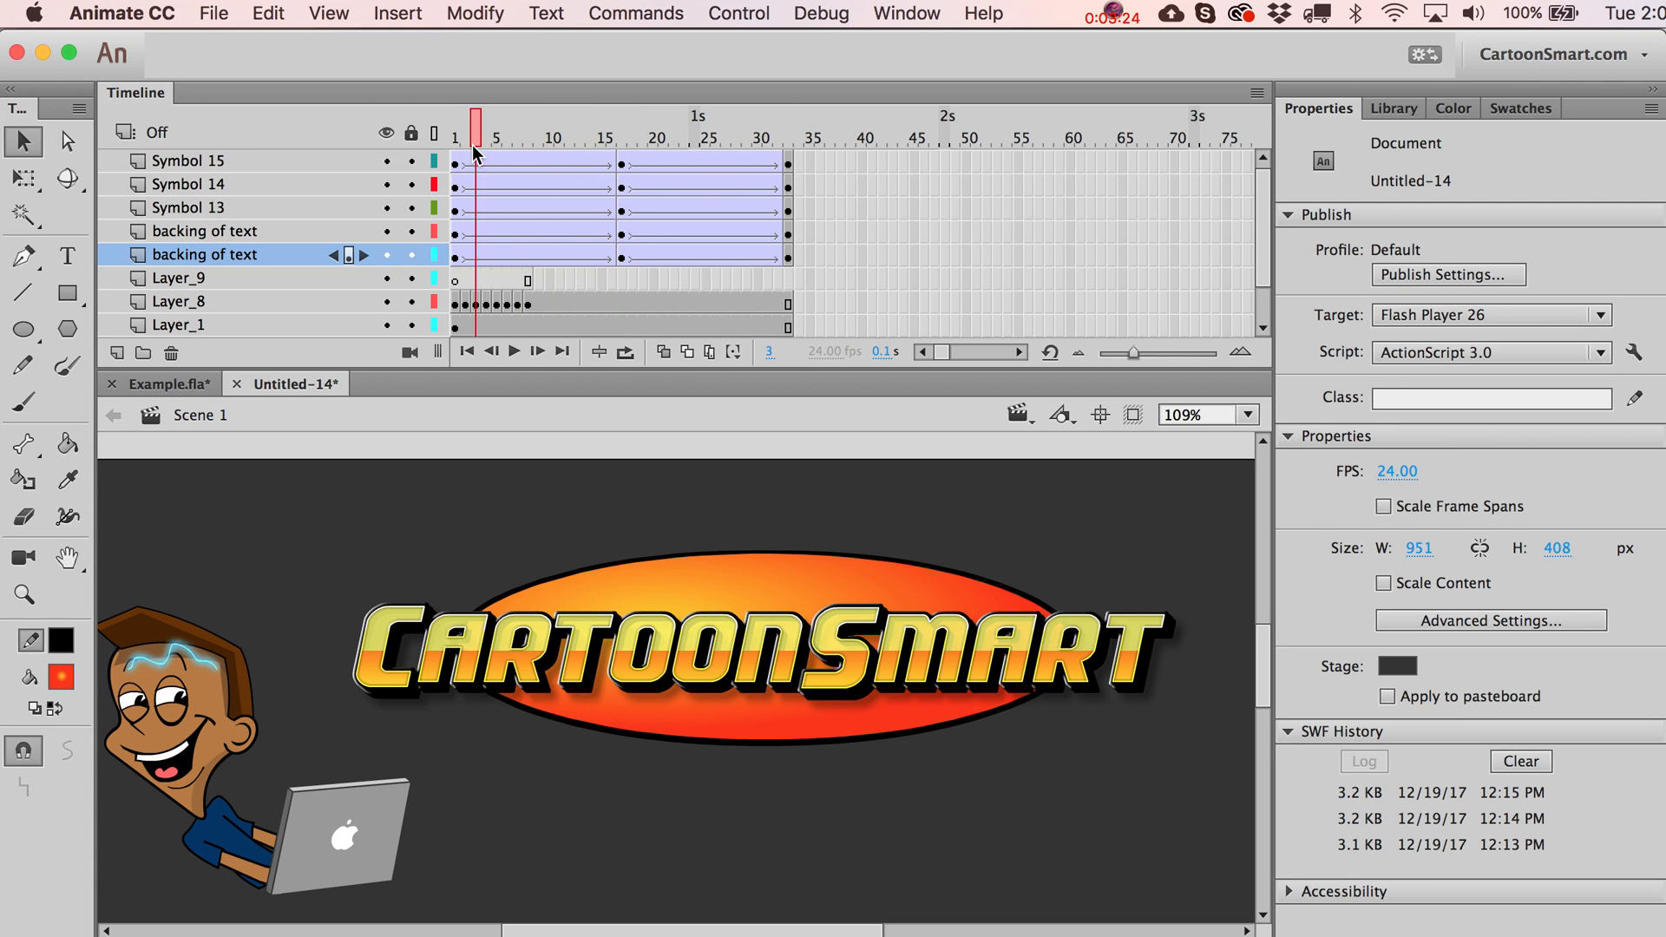
left_click(622, 125)
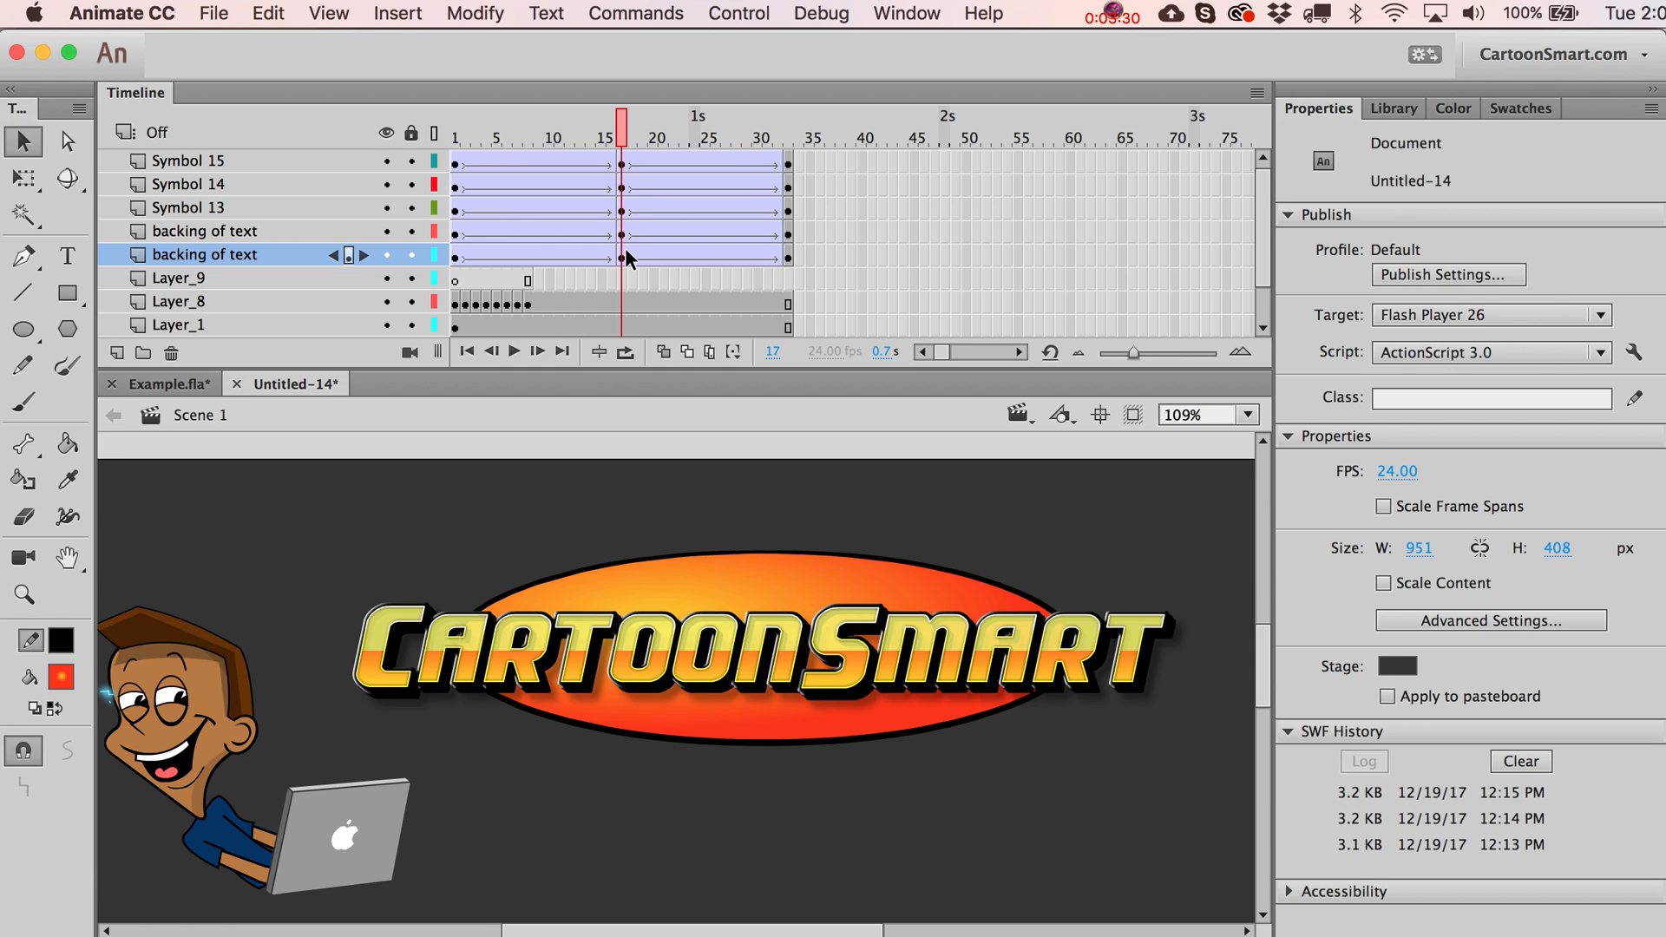
mouse_move(626, 186)
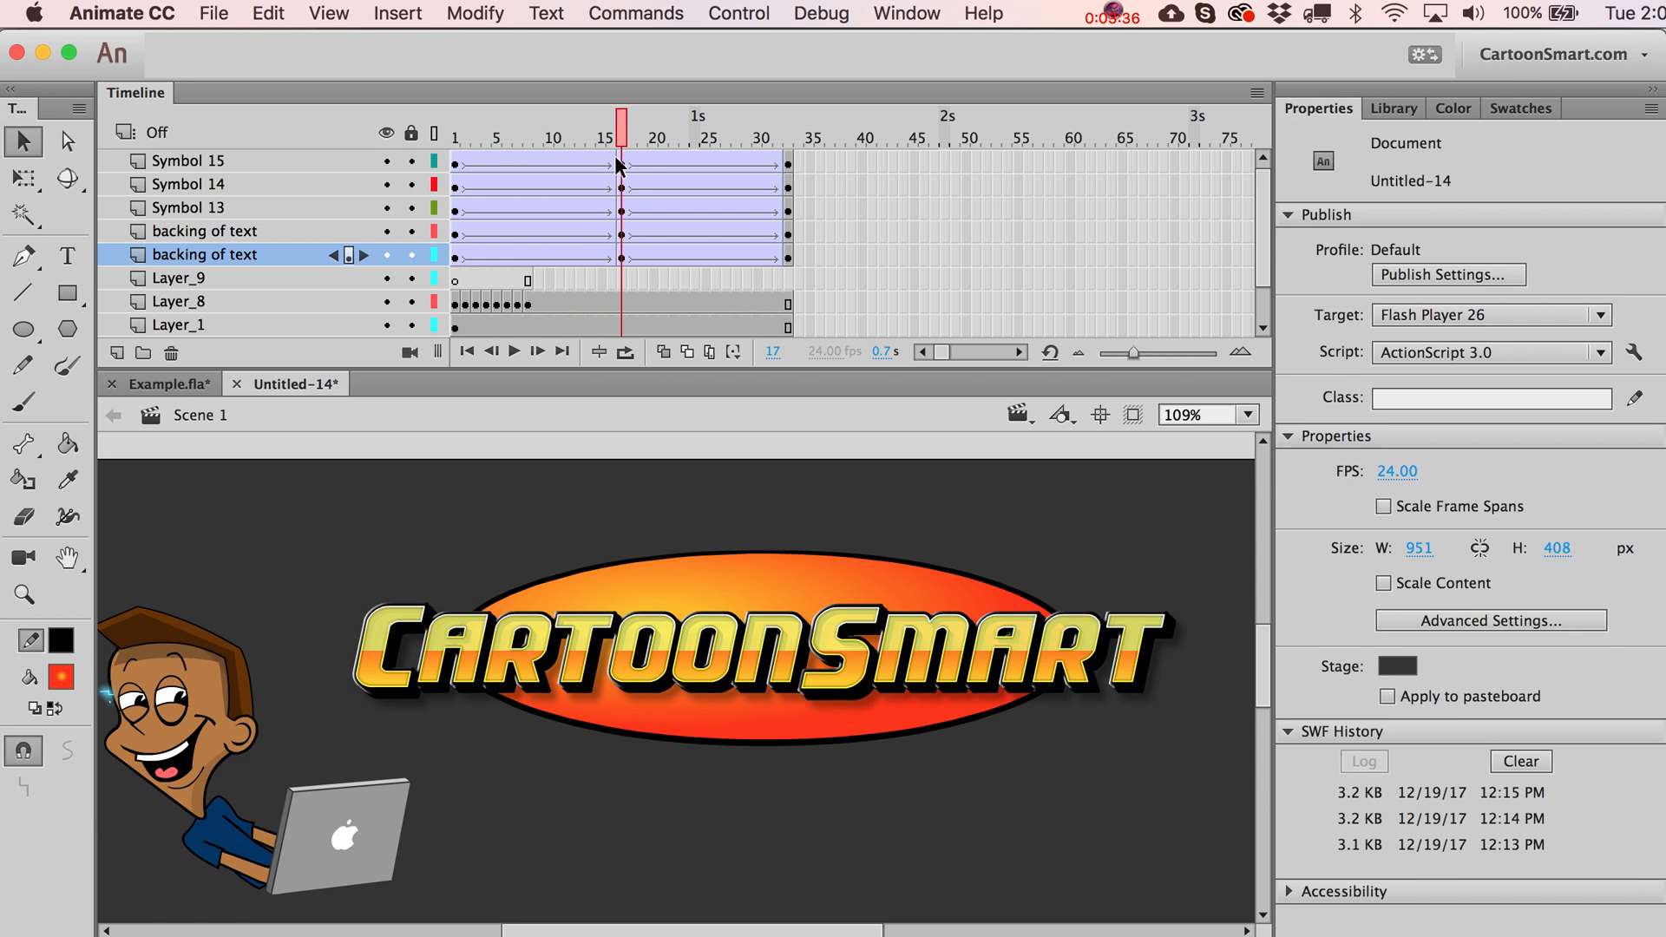
Select the outlined text (Symbol 15) at frame 17, go to the last frame and dismiss the preview window.
left_click(198, 159)
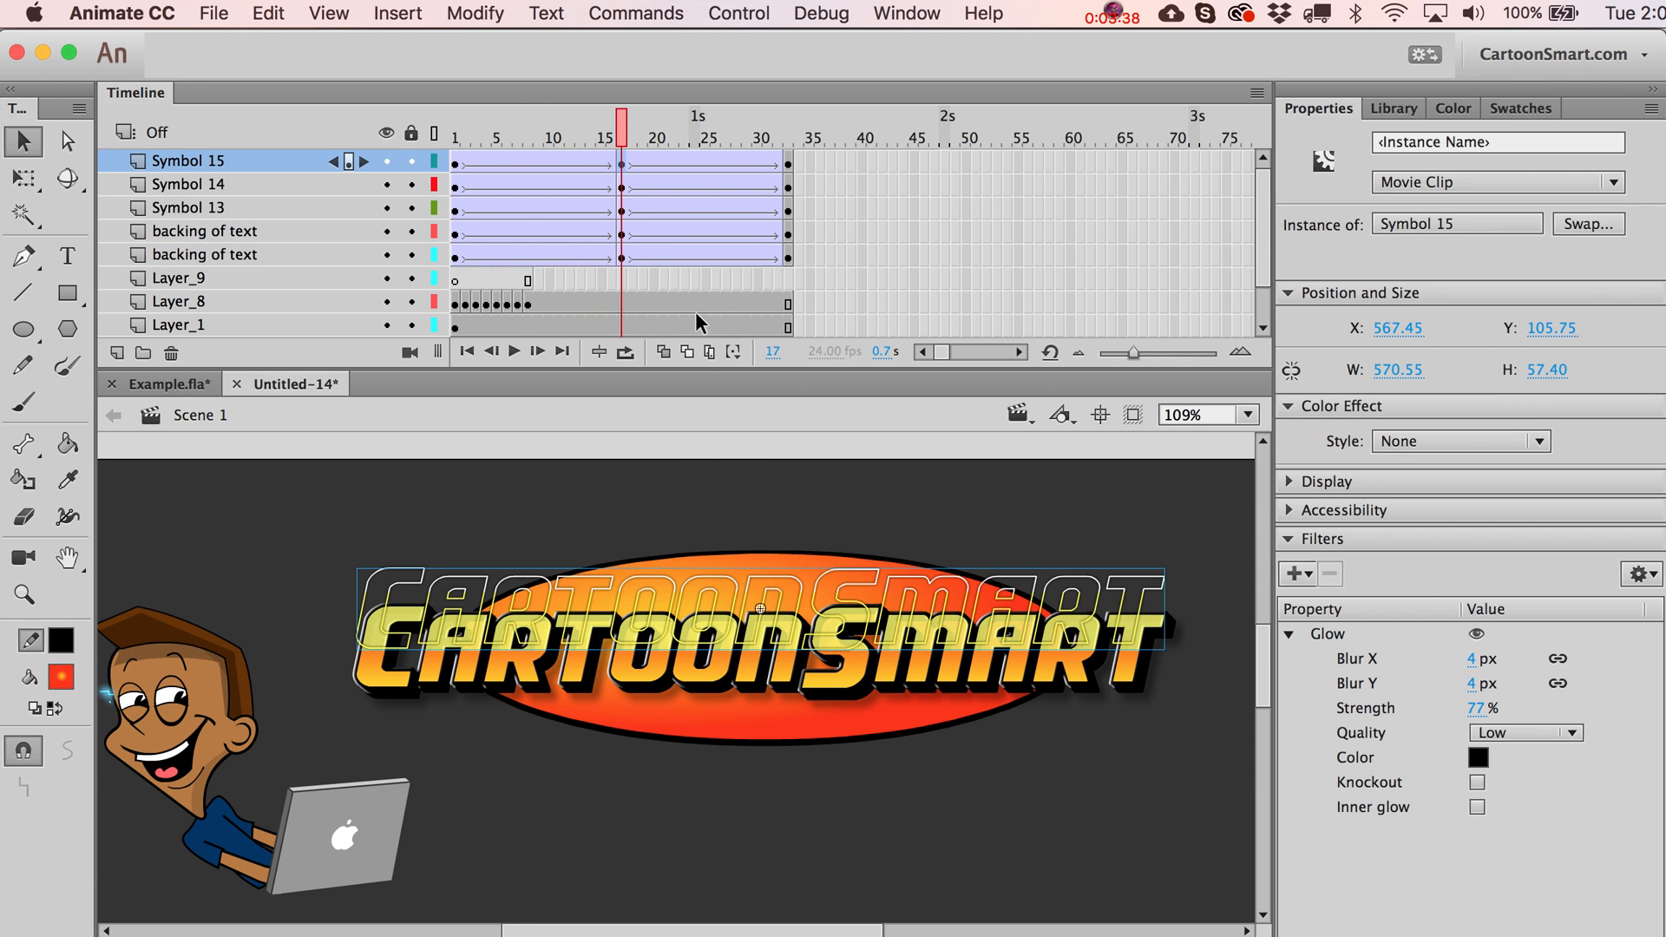
left_click(788, 135)
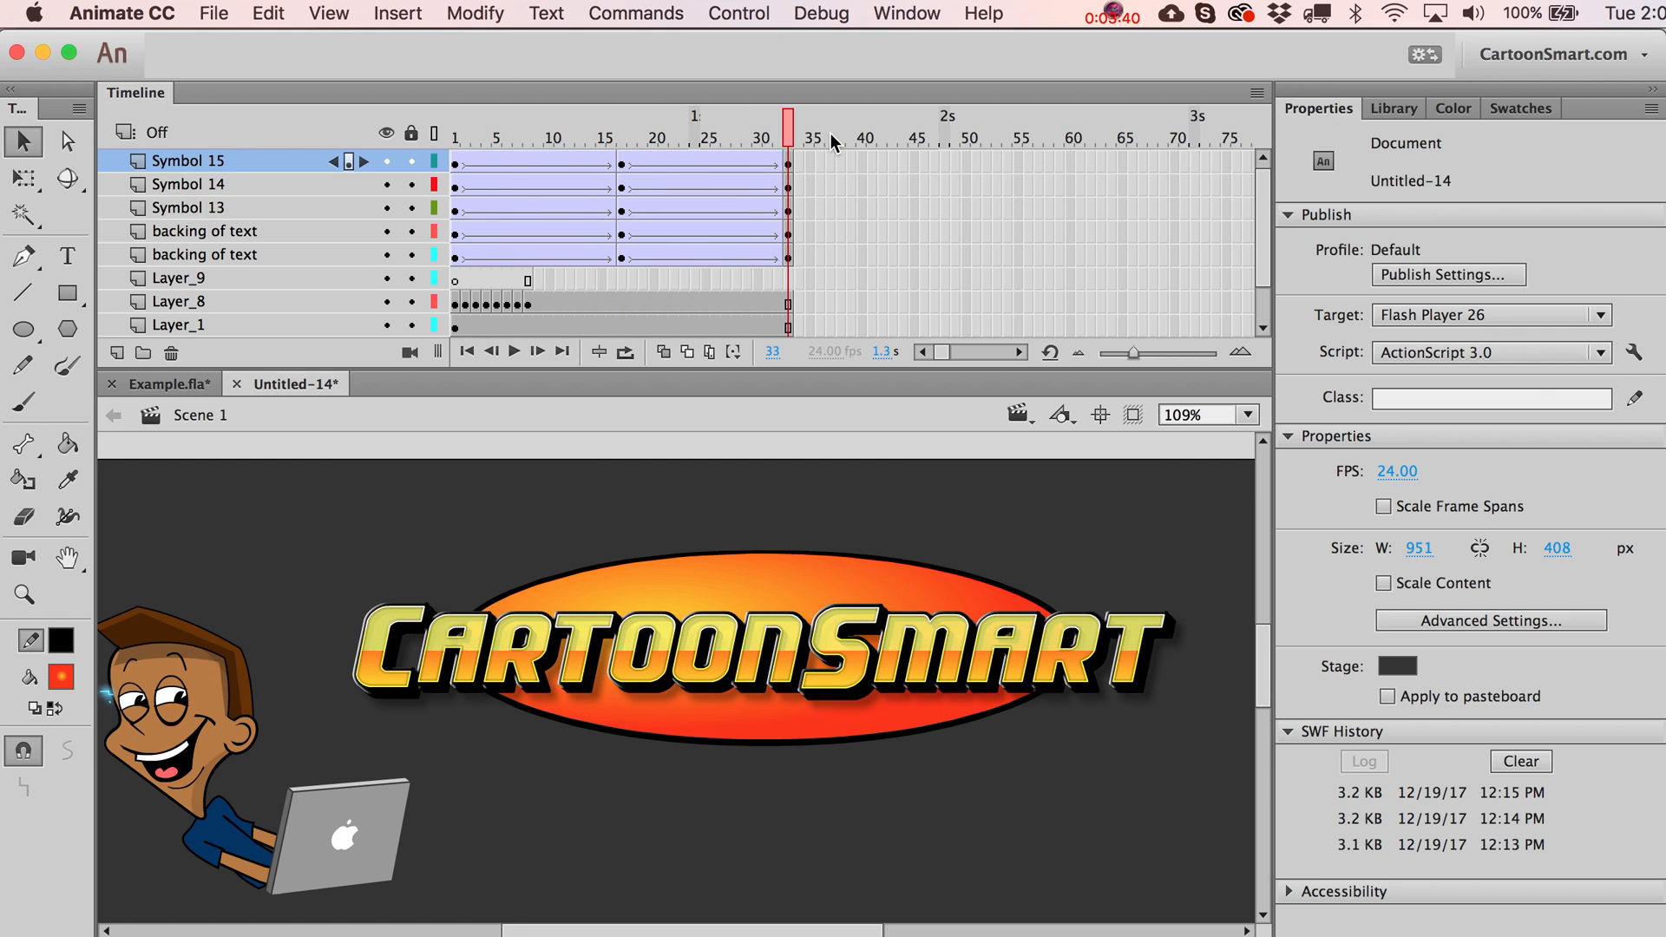
mouse_move(781, 165)
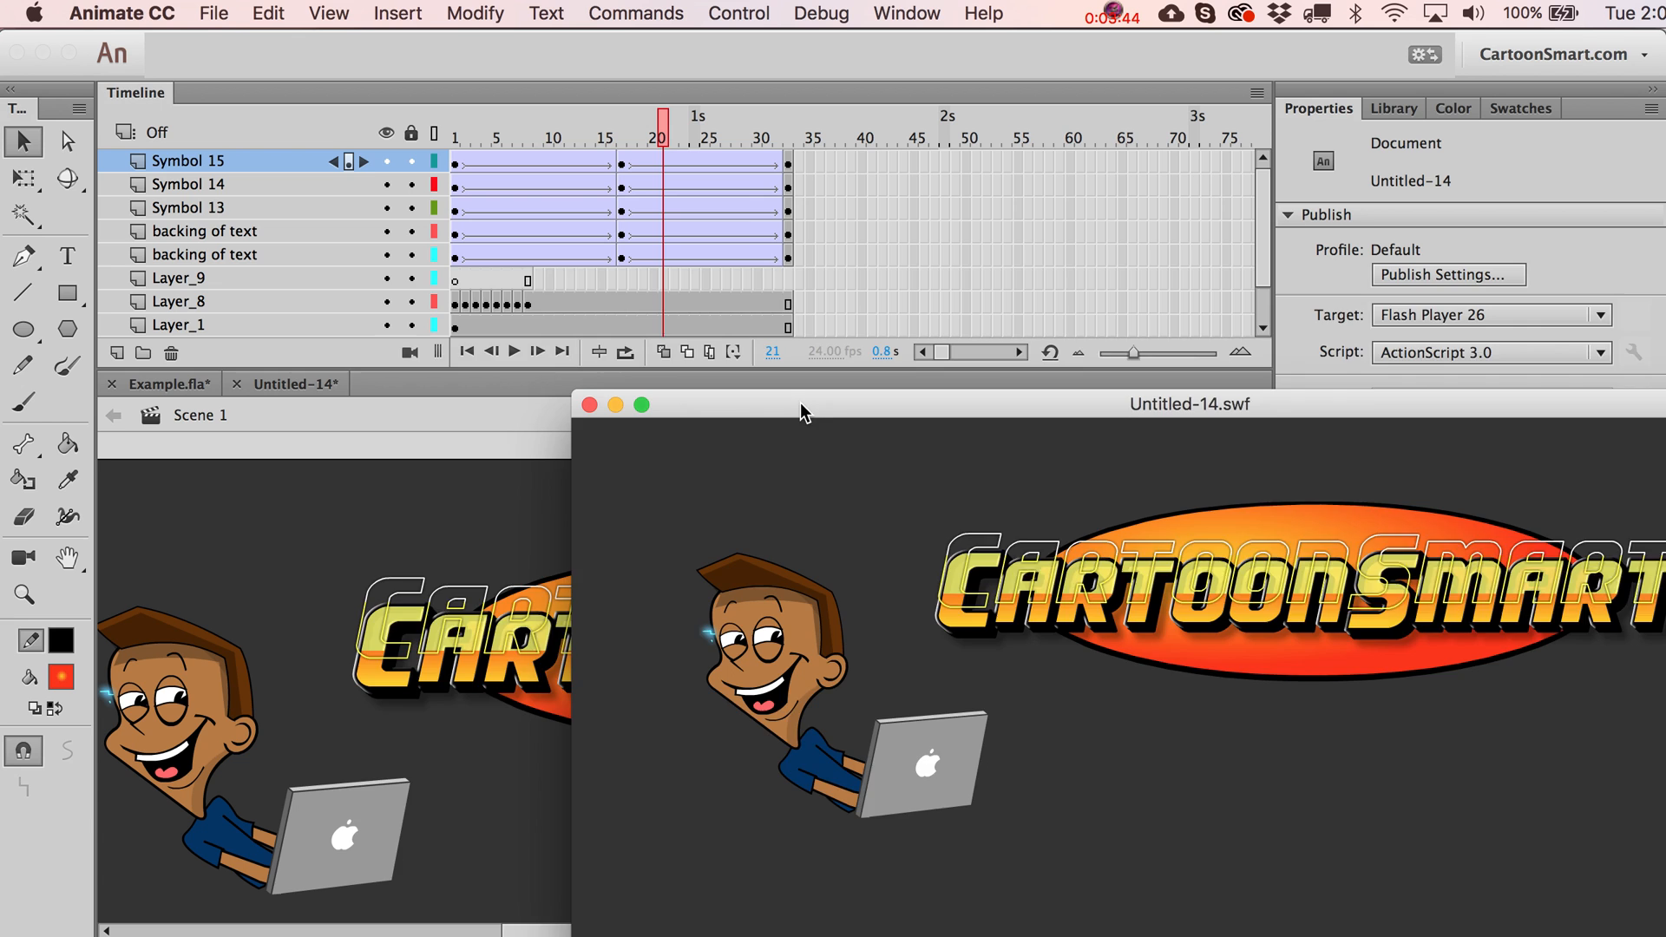
left_click_drag(1192, 405, 982, 297)
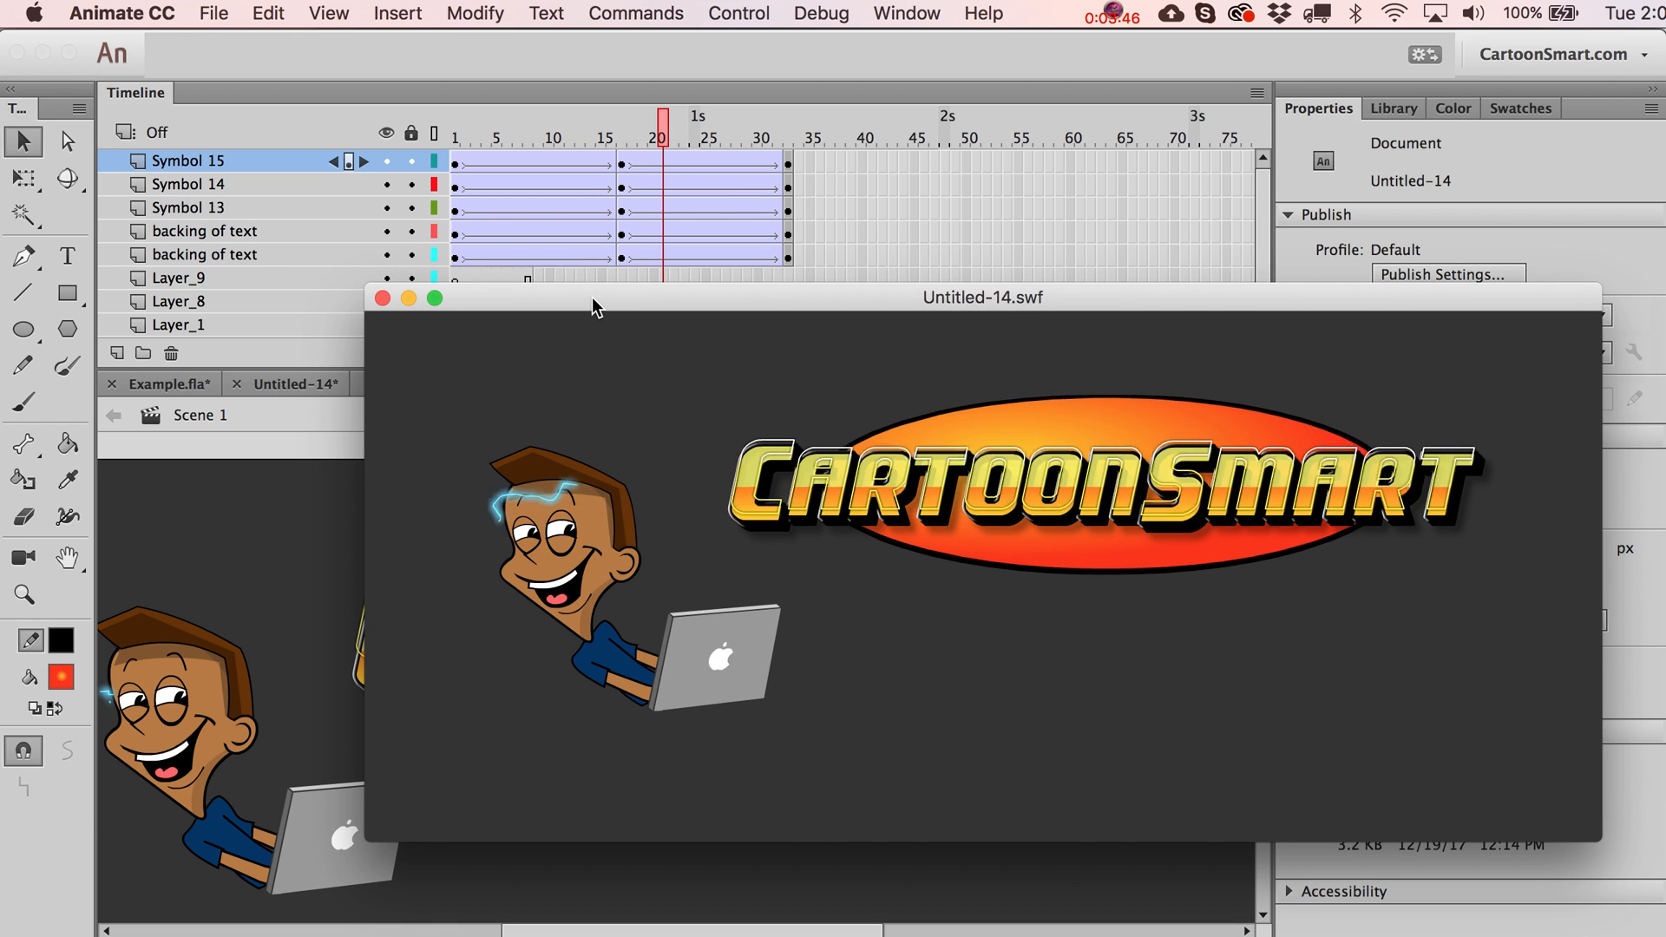
left_click(382, 296)
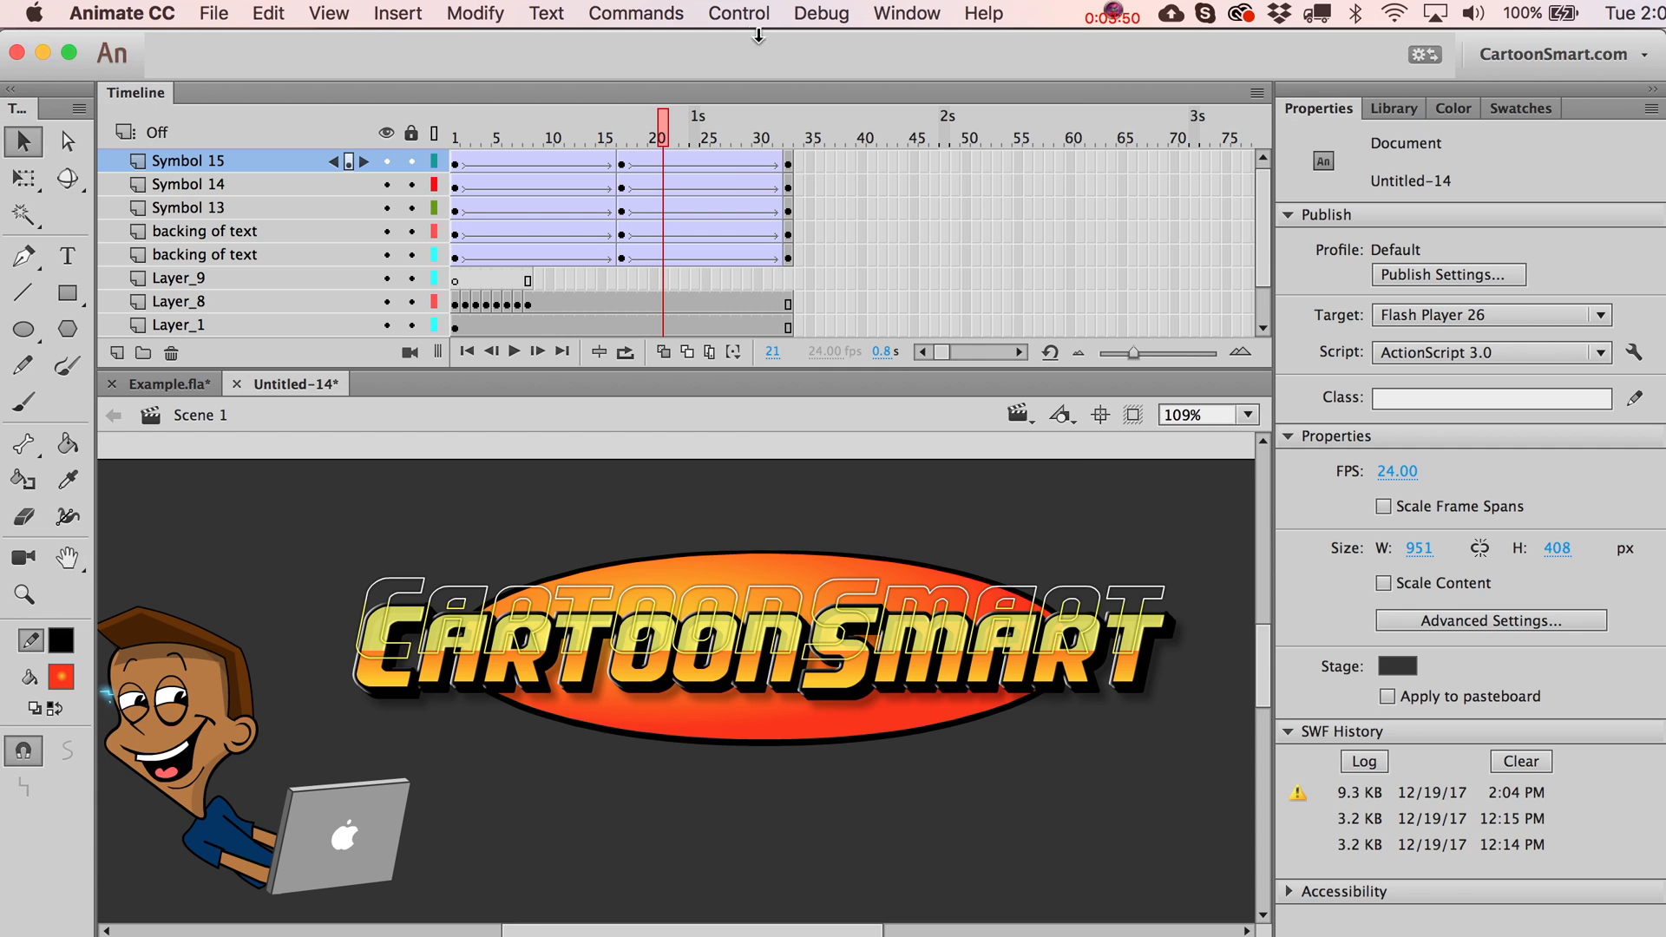
Run Control > Test on the tweened logo animation and close the SWF window.
left_click(739, 12)
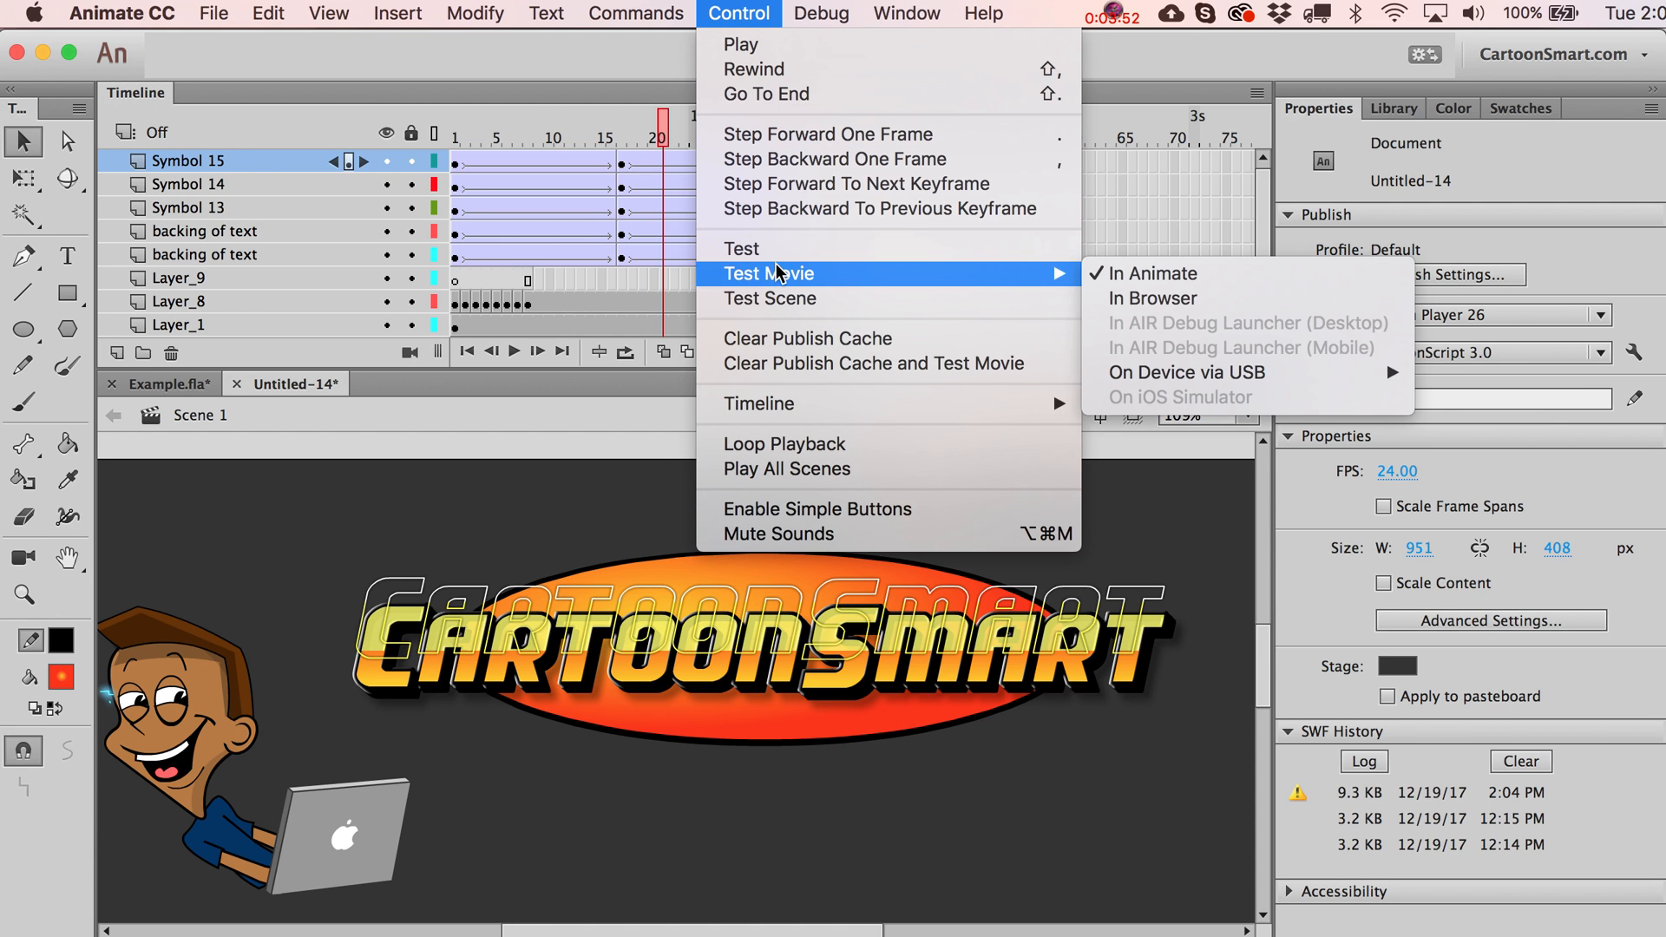
mouse_move(771, 297)
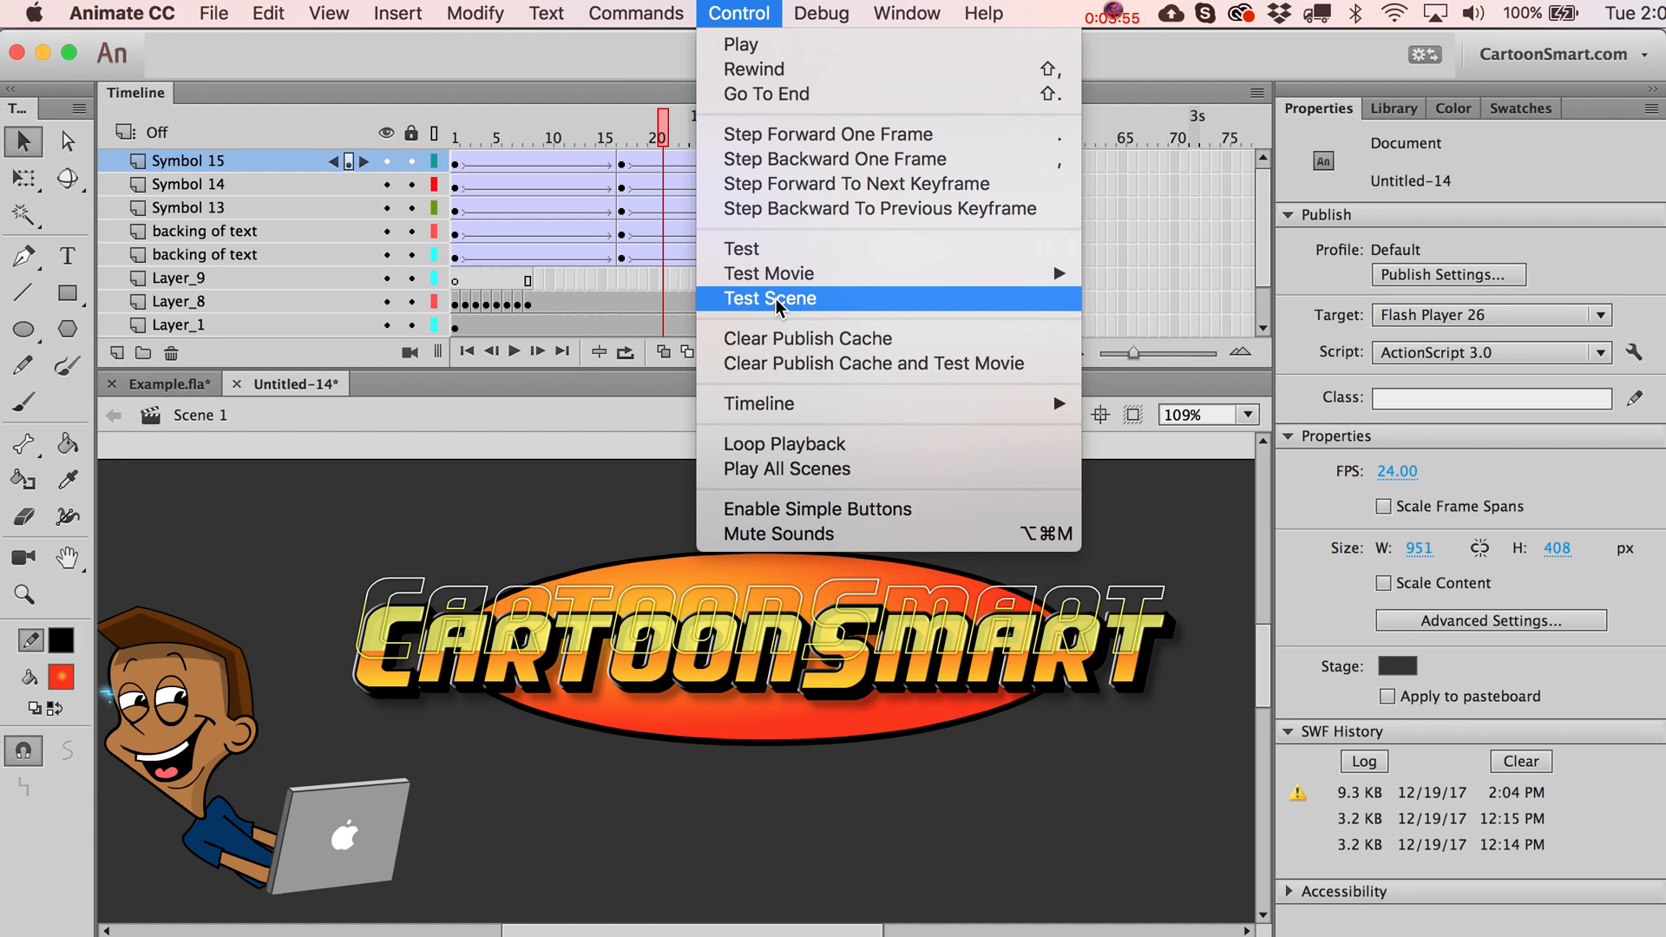
mouse_move(767, 273)
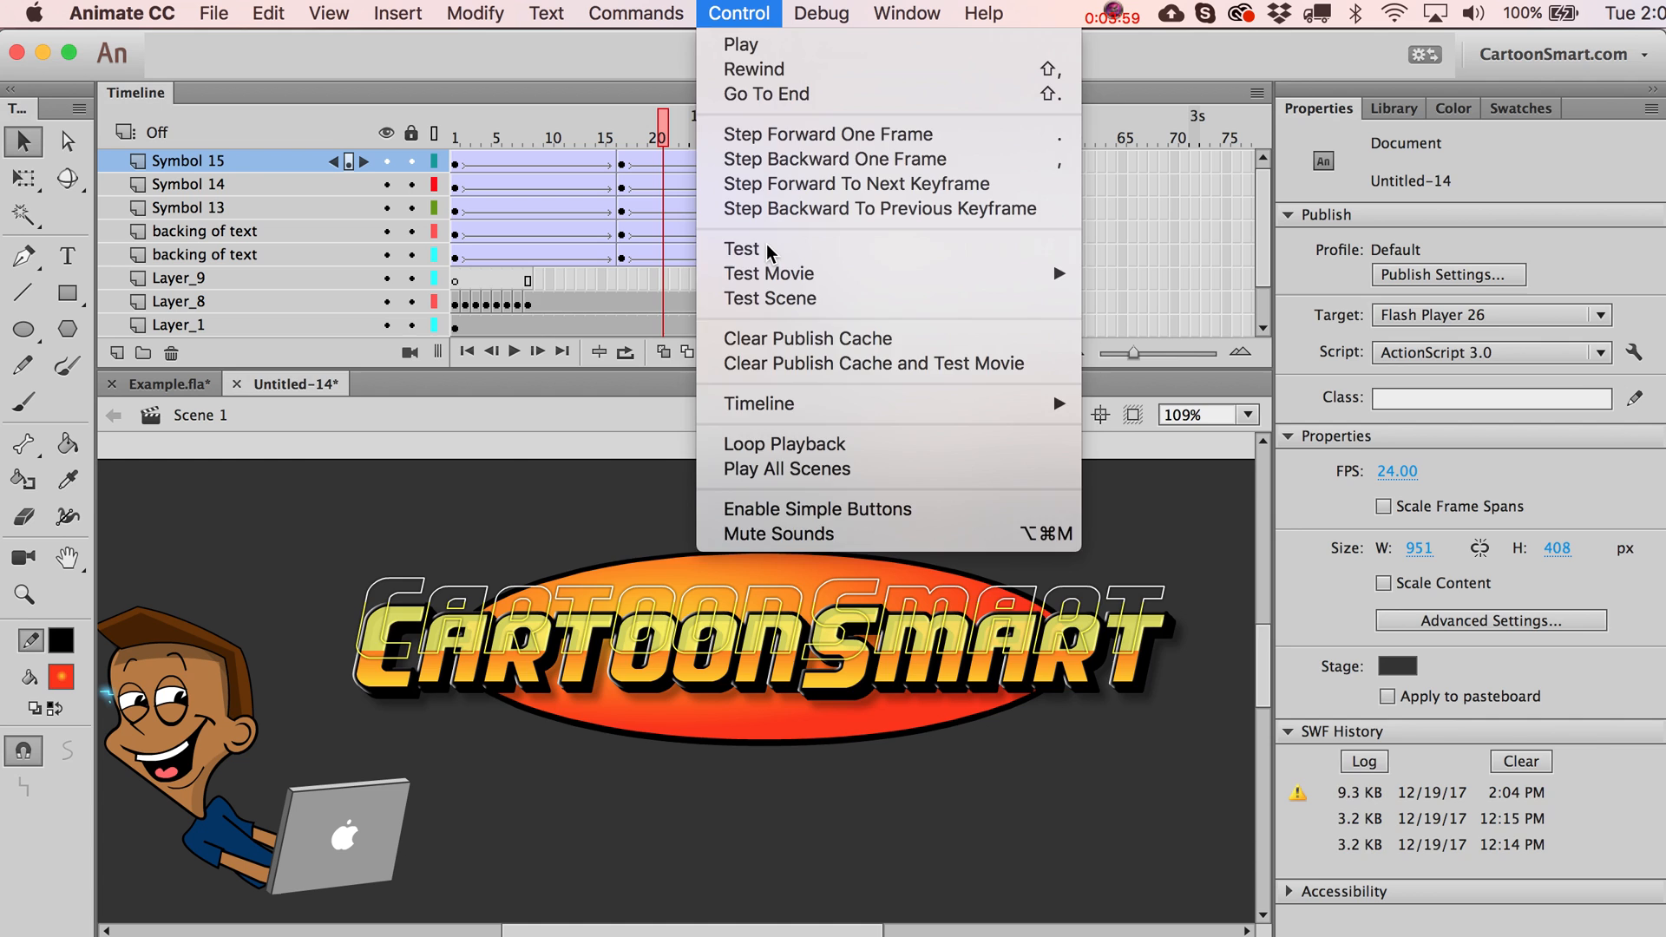
left_click(761, 273)
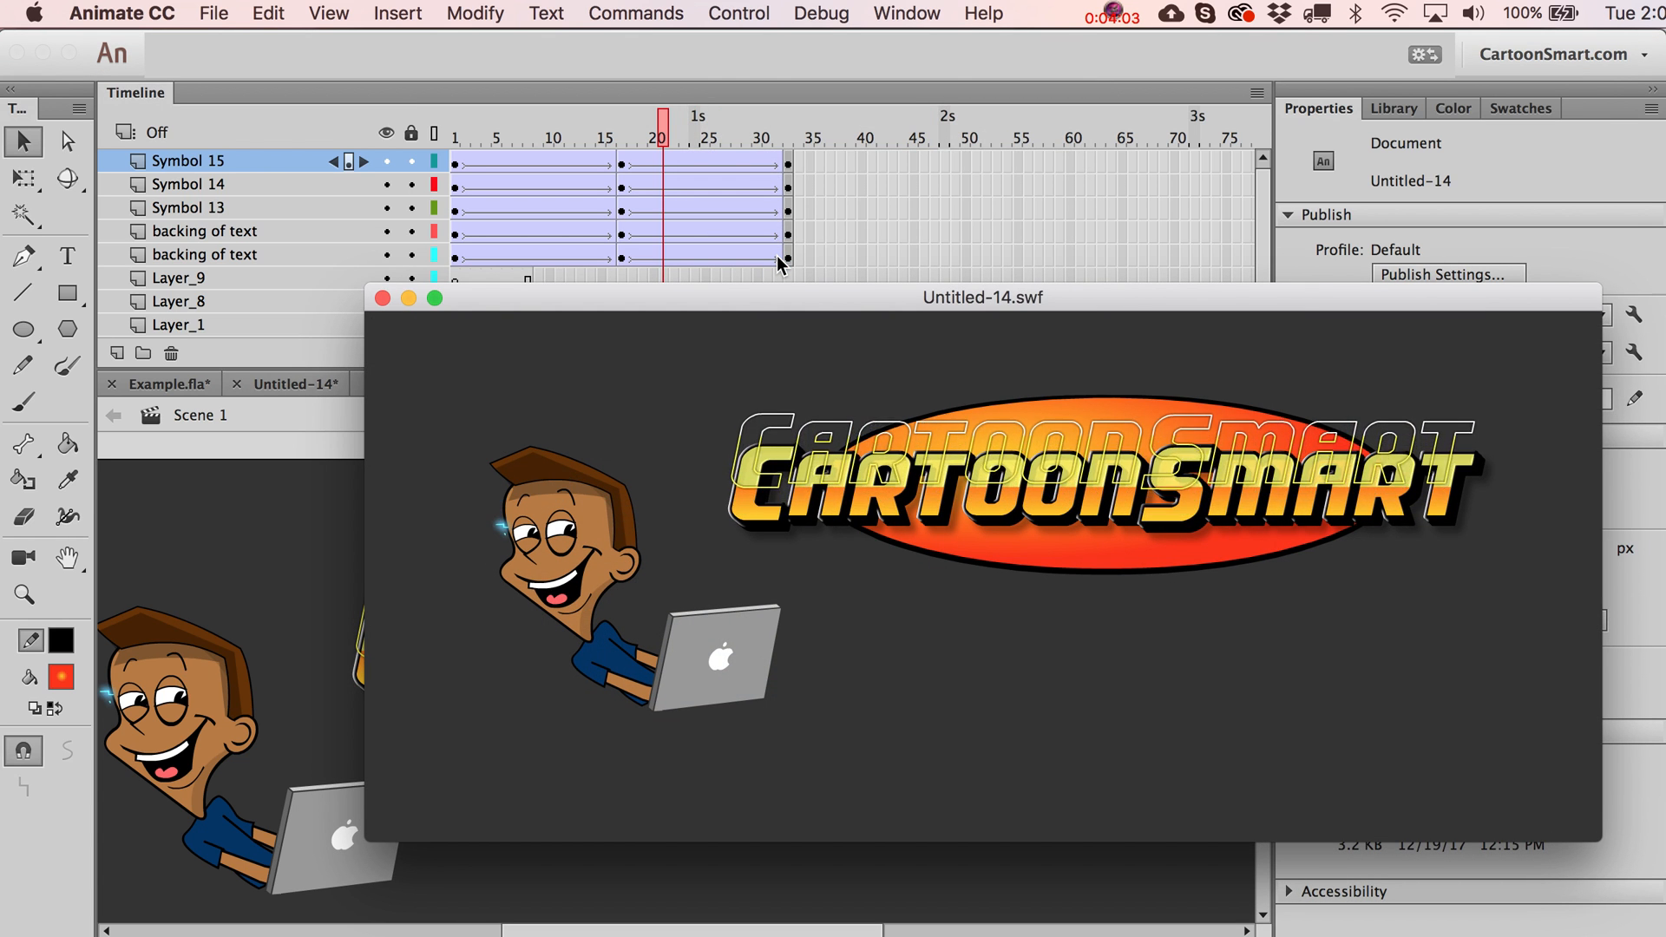
left_click(380, 296)
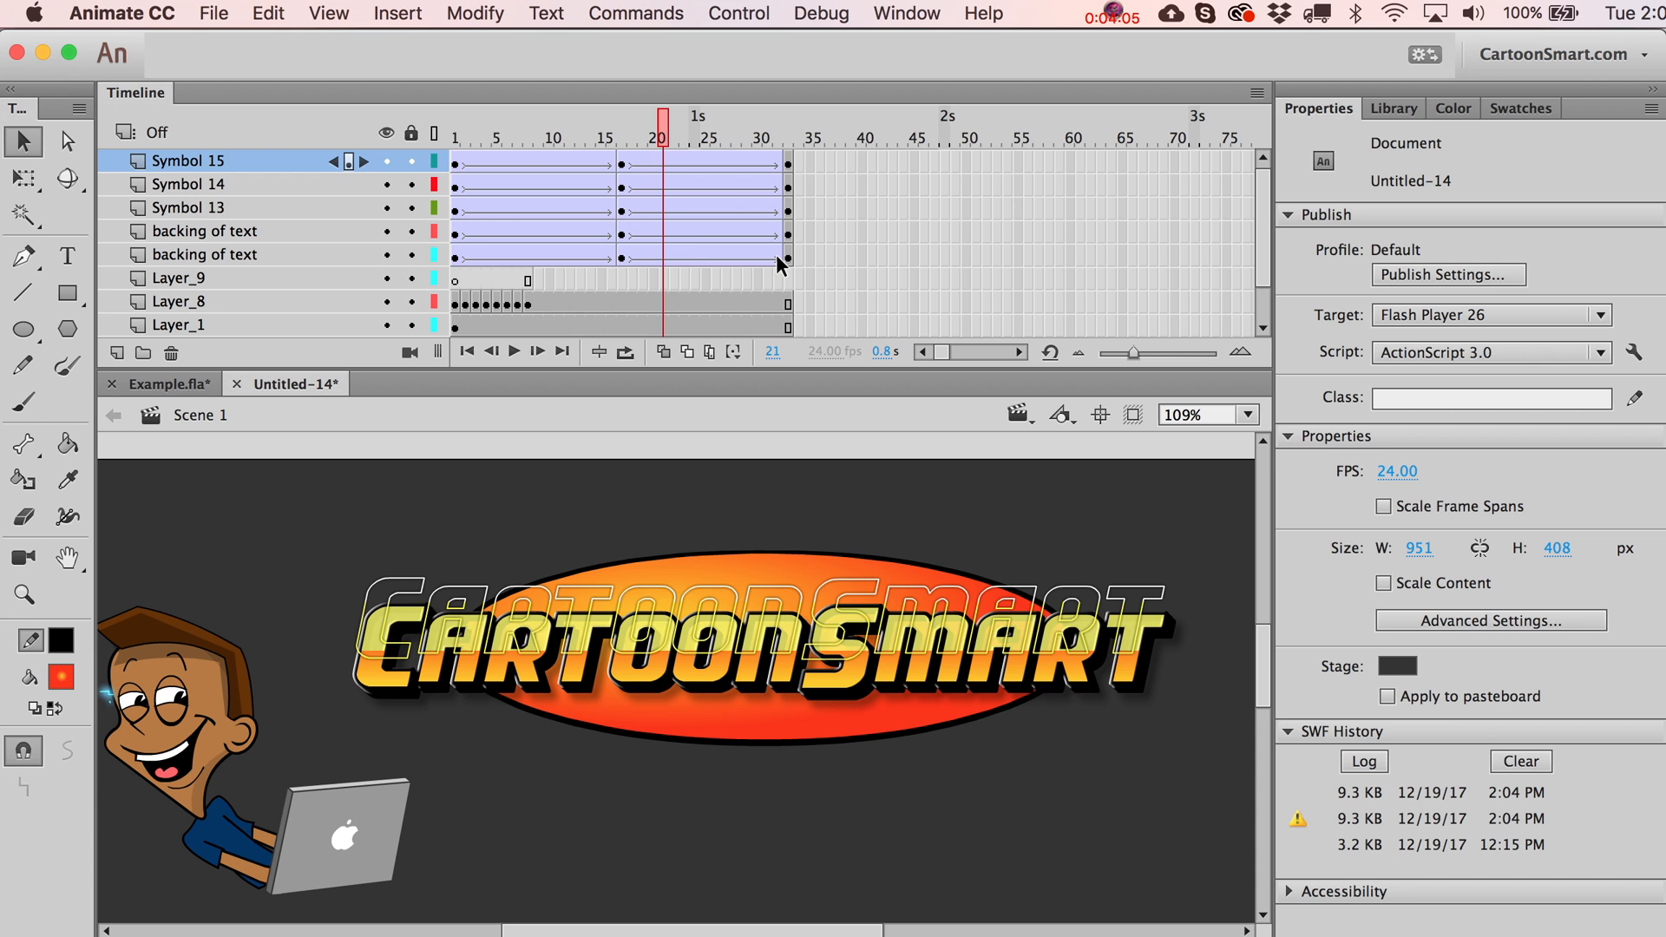
Play the logo animation on the stage from the Control menu.
left_click(514, 350)
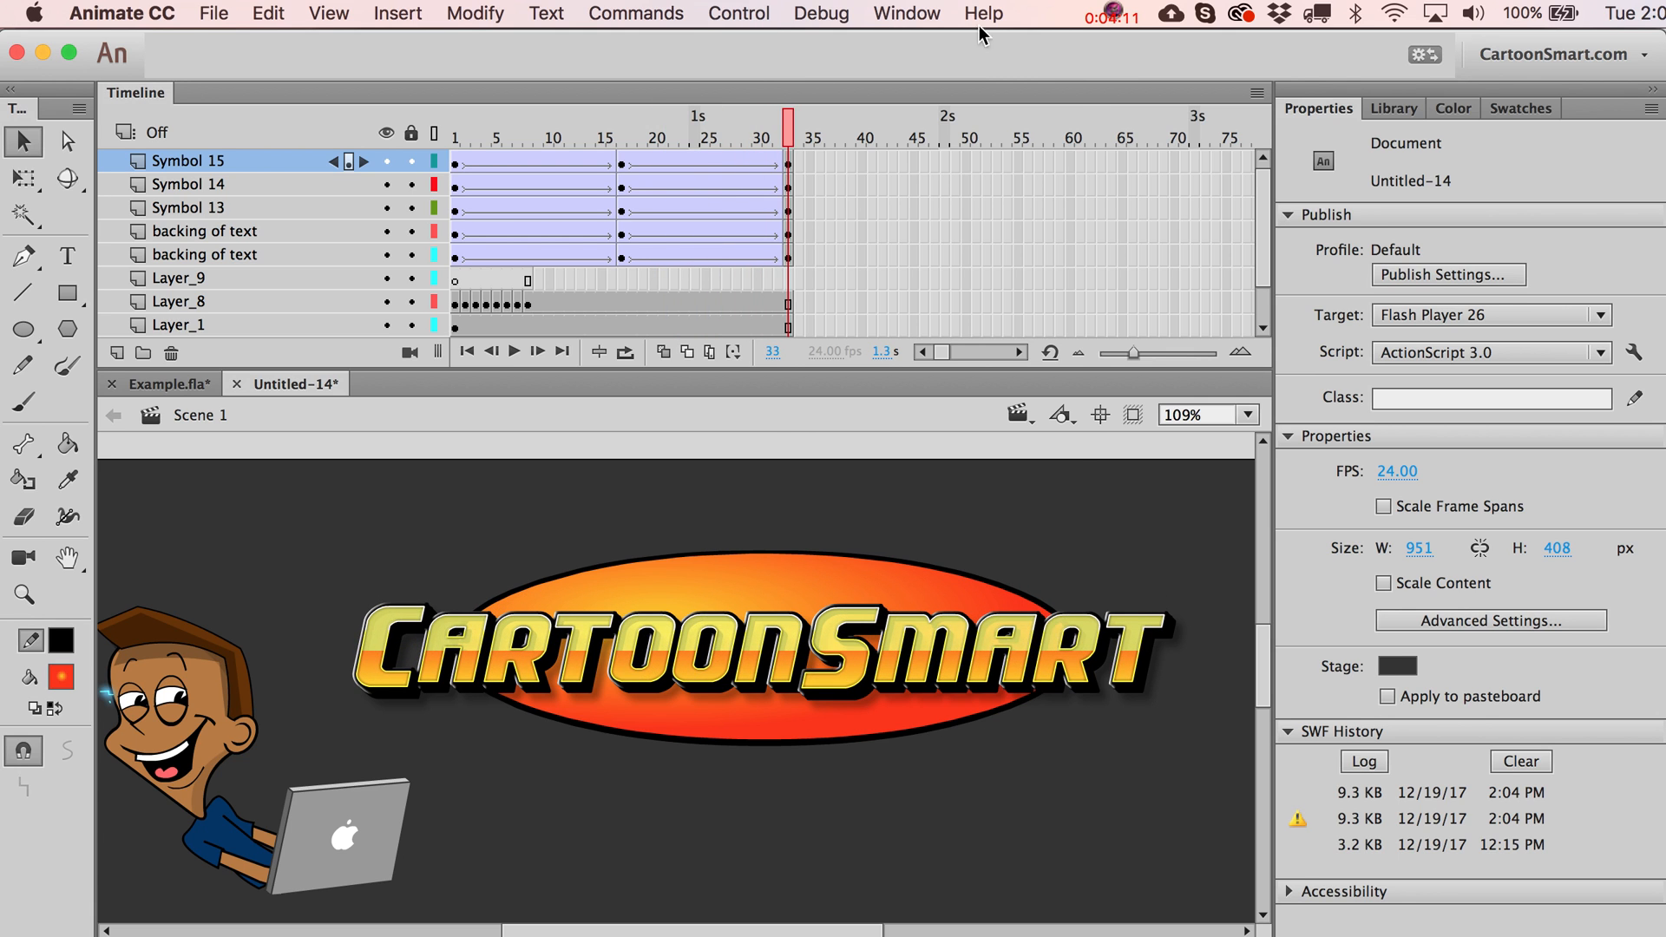
left_click(739, 12)
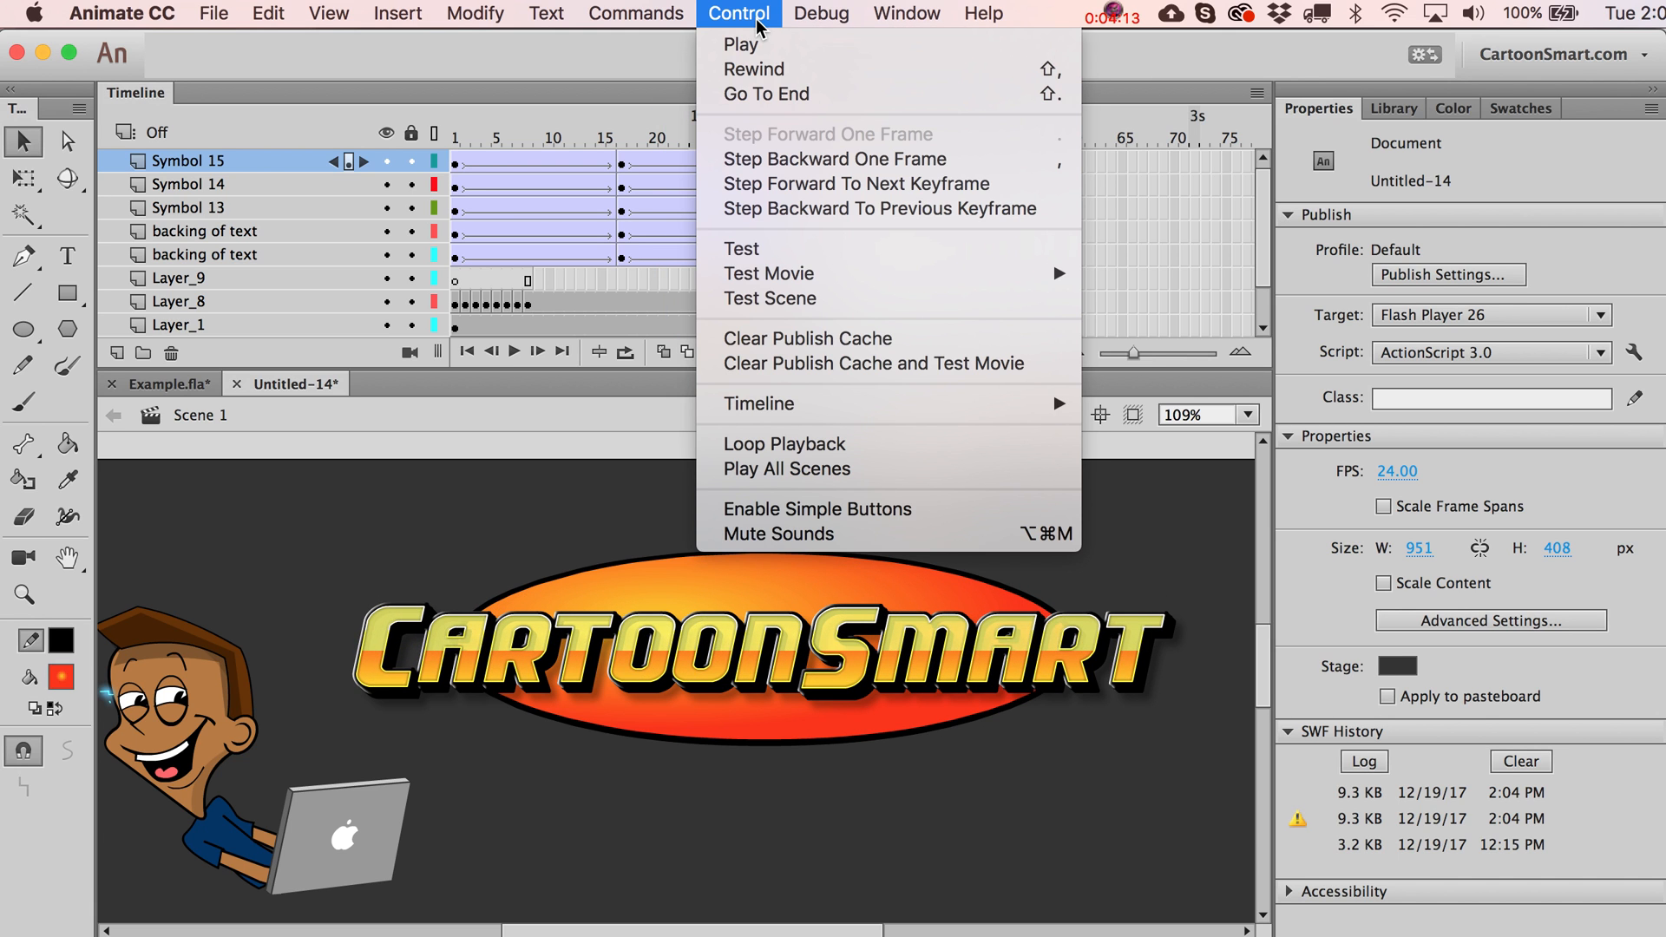
left_click(742, 45)
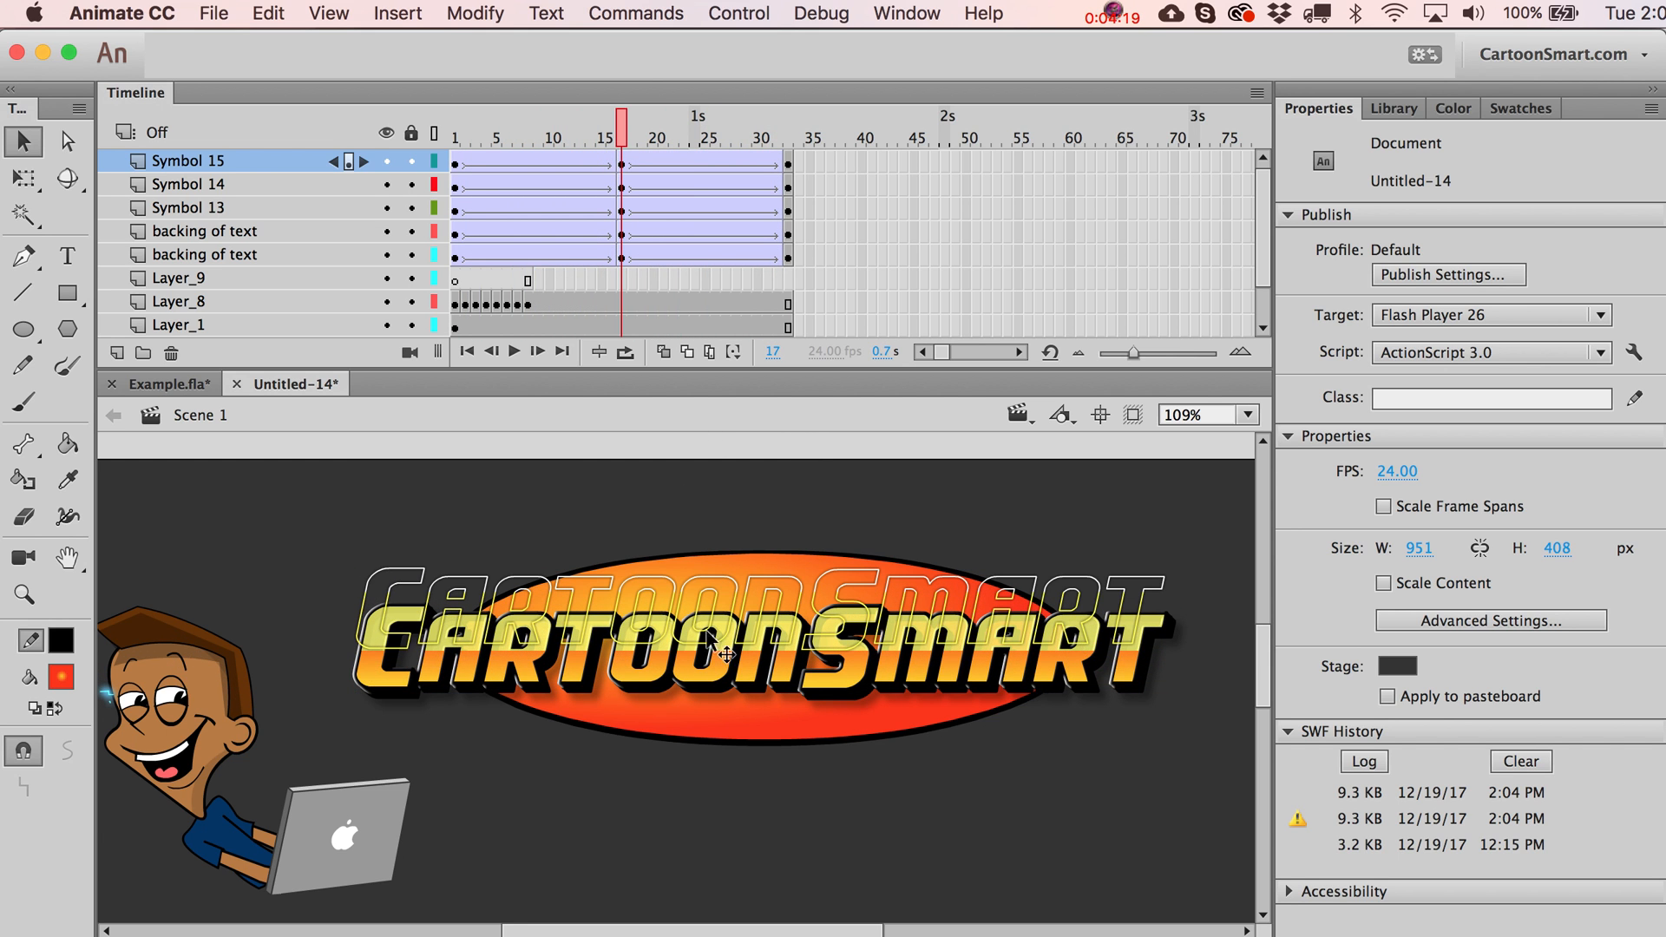
mouse_move(846, 590)
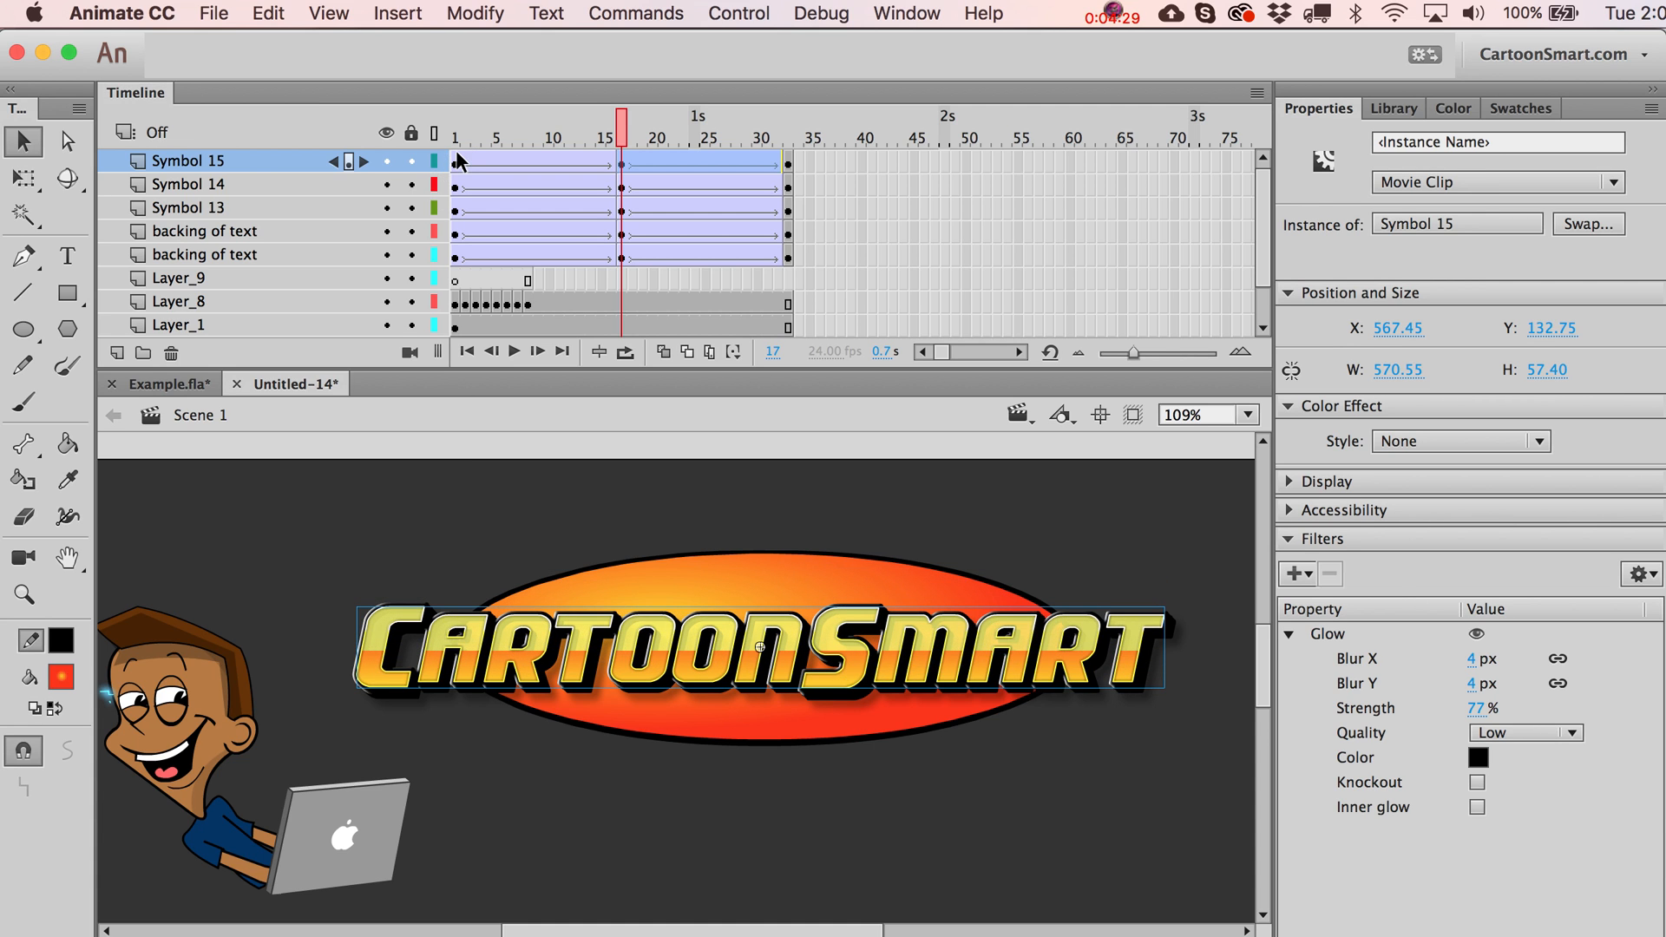
Move the playhead to the middle keyframe at frame 17 and select the logo text there.
left_click(456, 160)
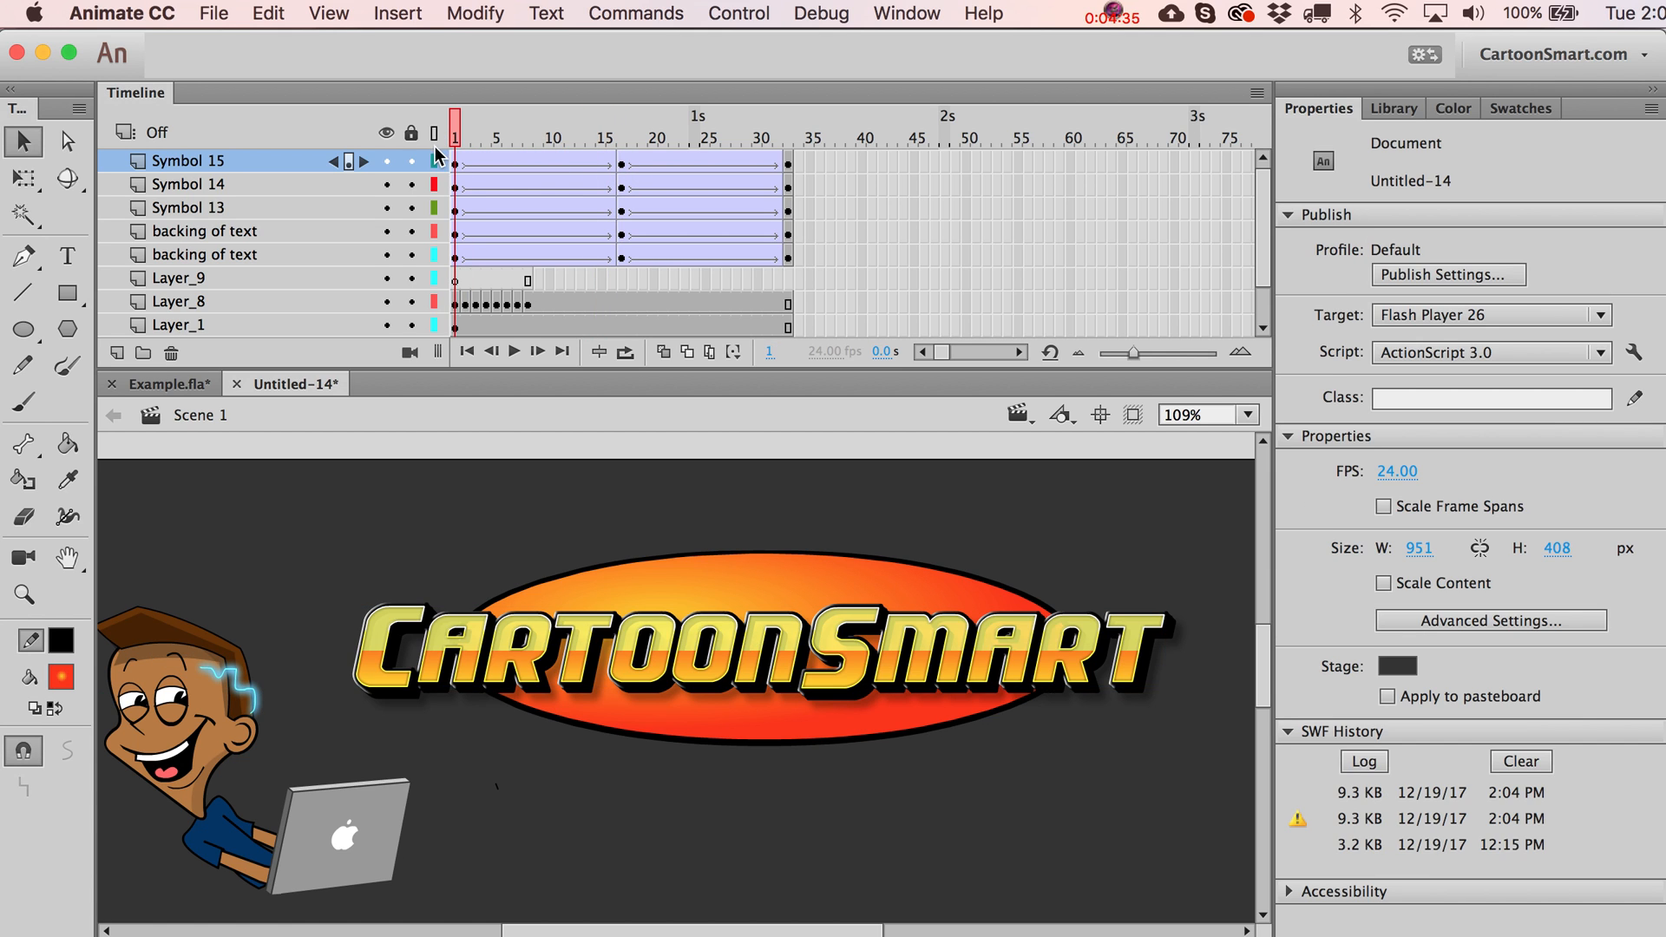
left_click(625, 136)
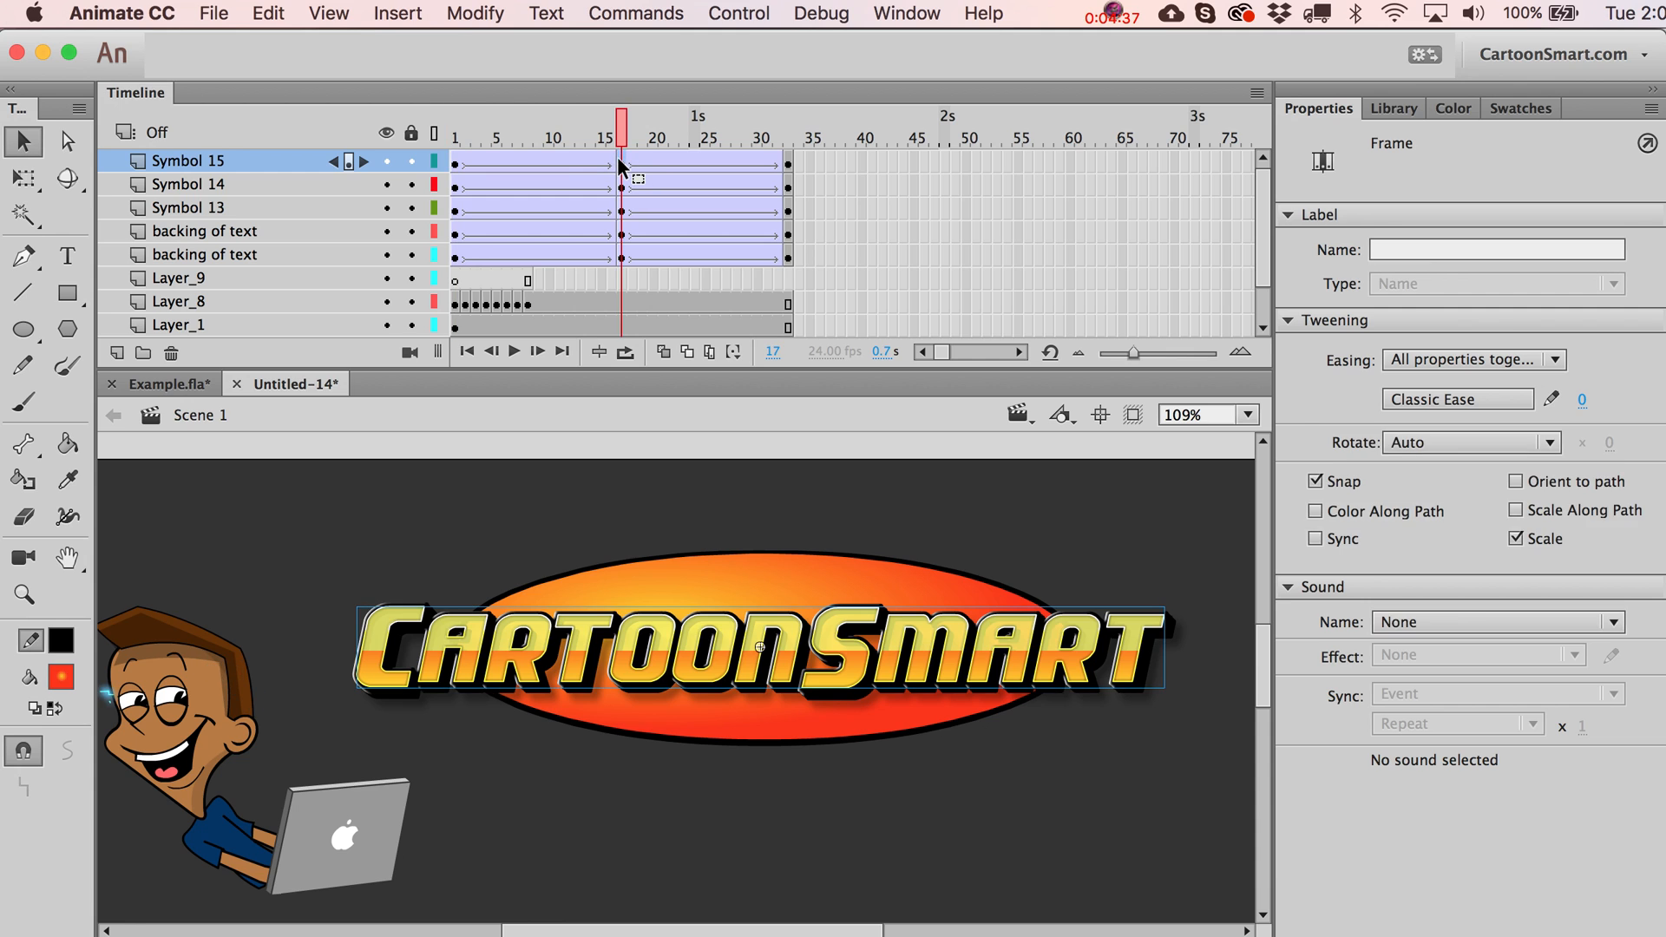
left_click(514, 136)
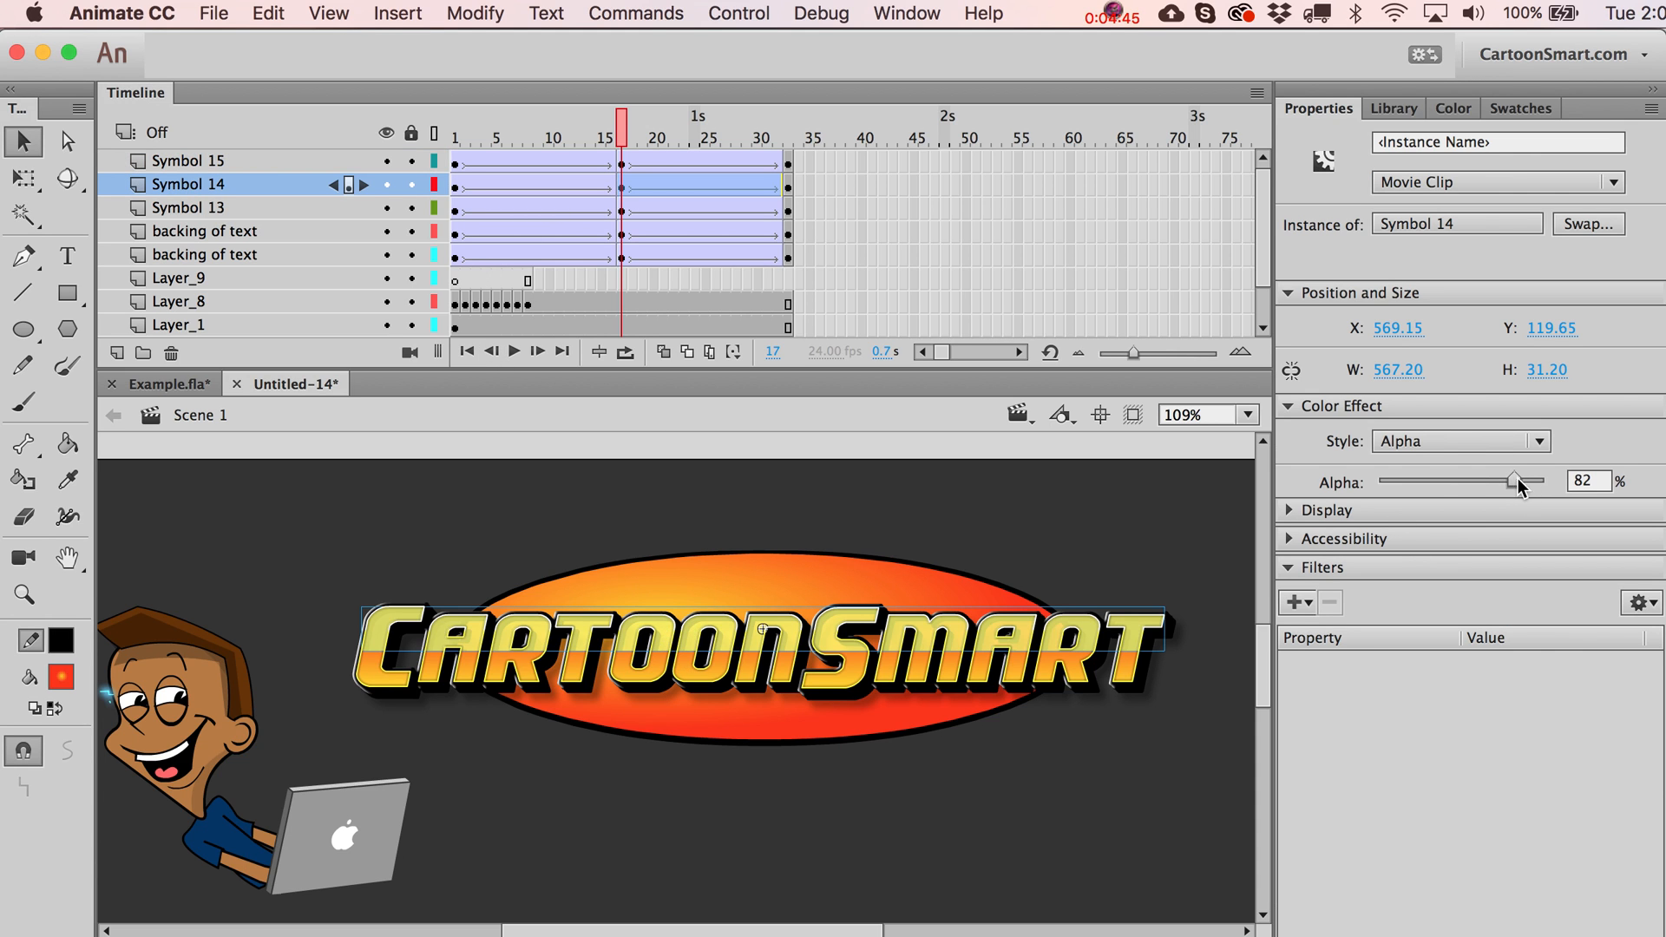
Lower Symbol 14's alpha to 47% at frame 17, select the backing layers and test the movie.
left_click_drag(1508, 480, 1456, 481)
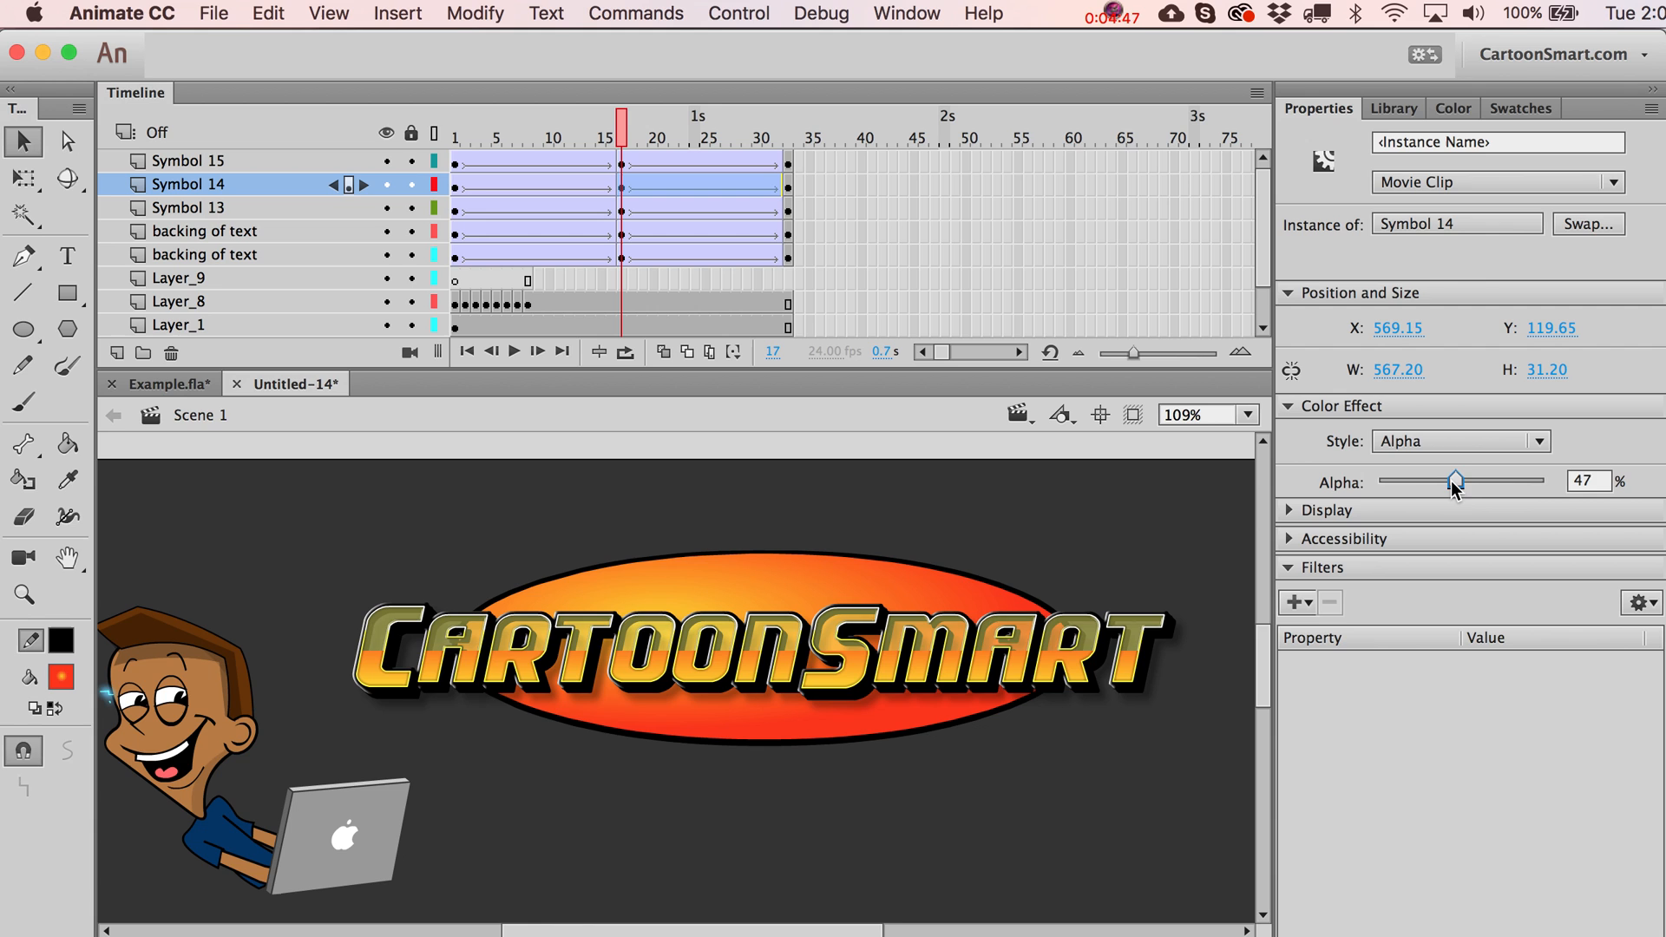
left_click(517, 125)
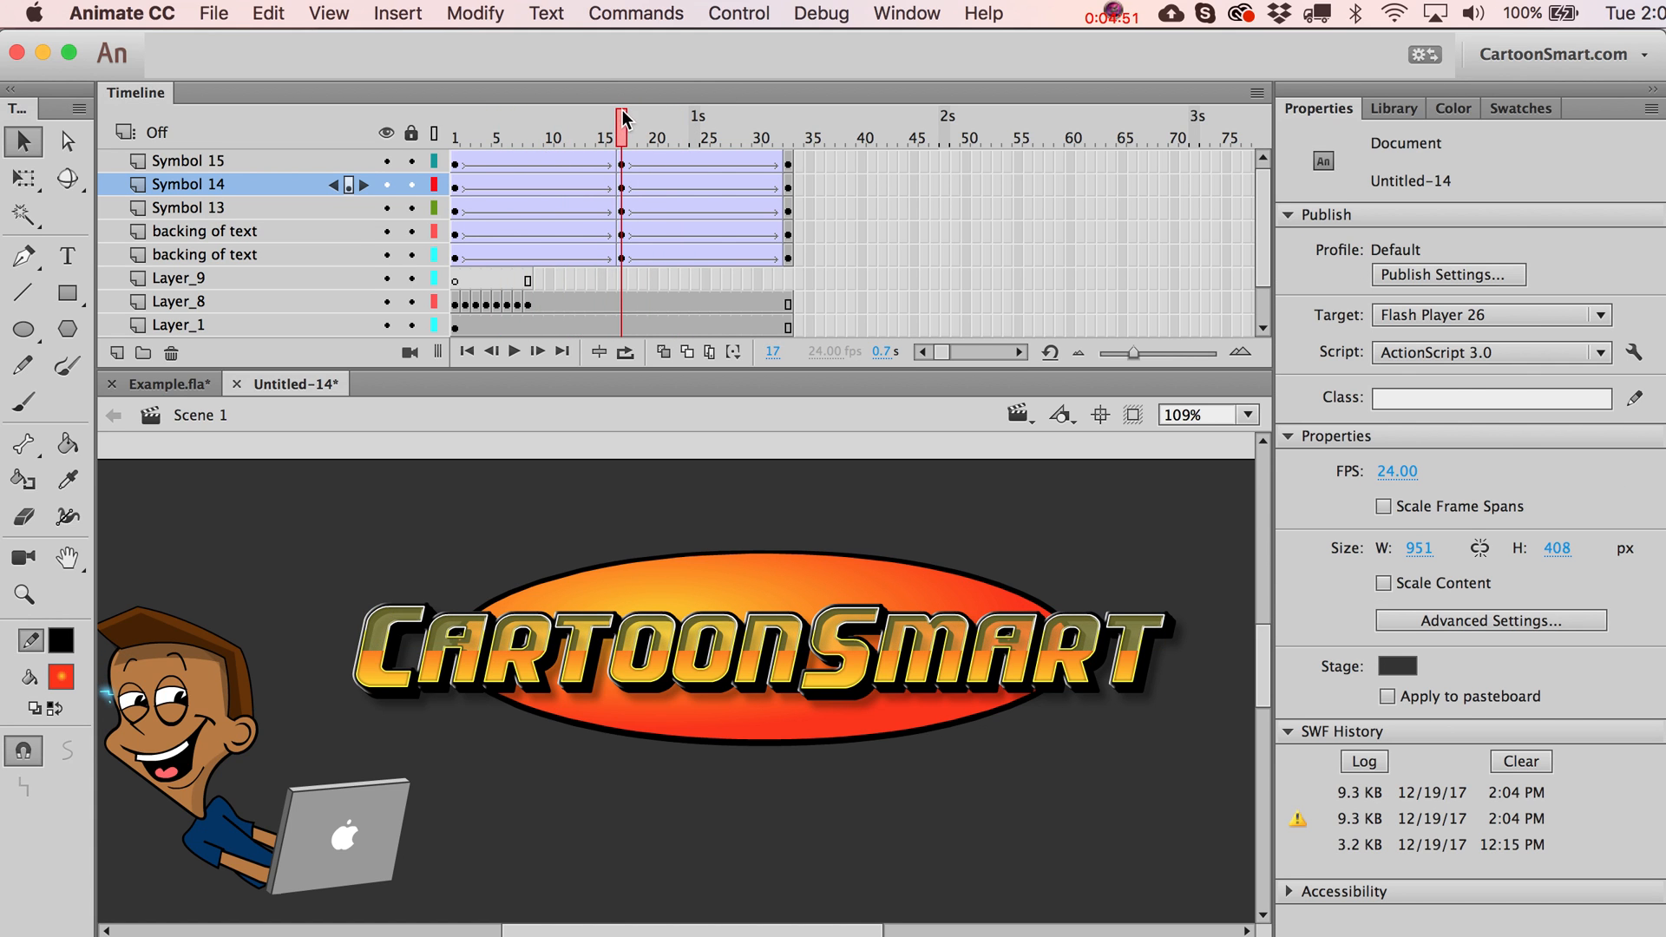
left_click(621, 254)
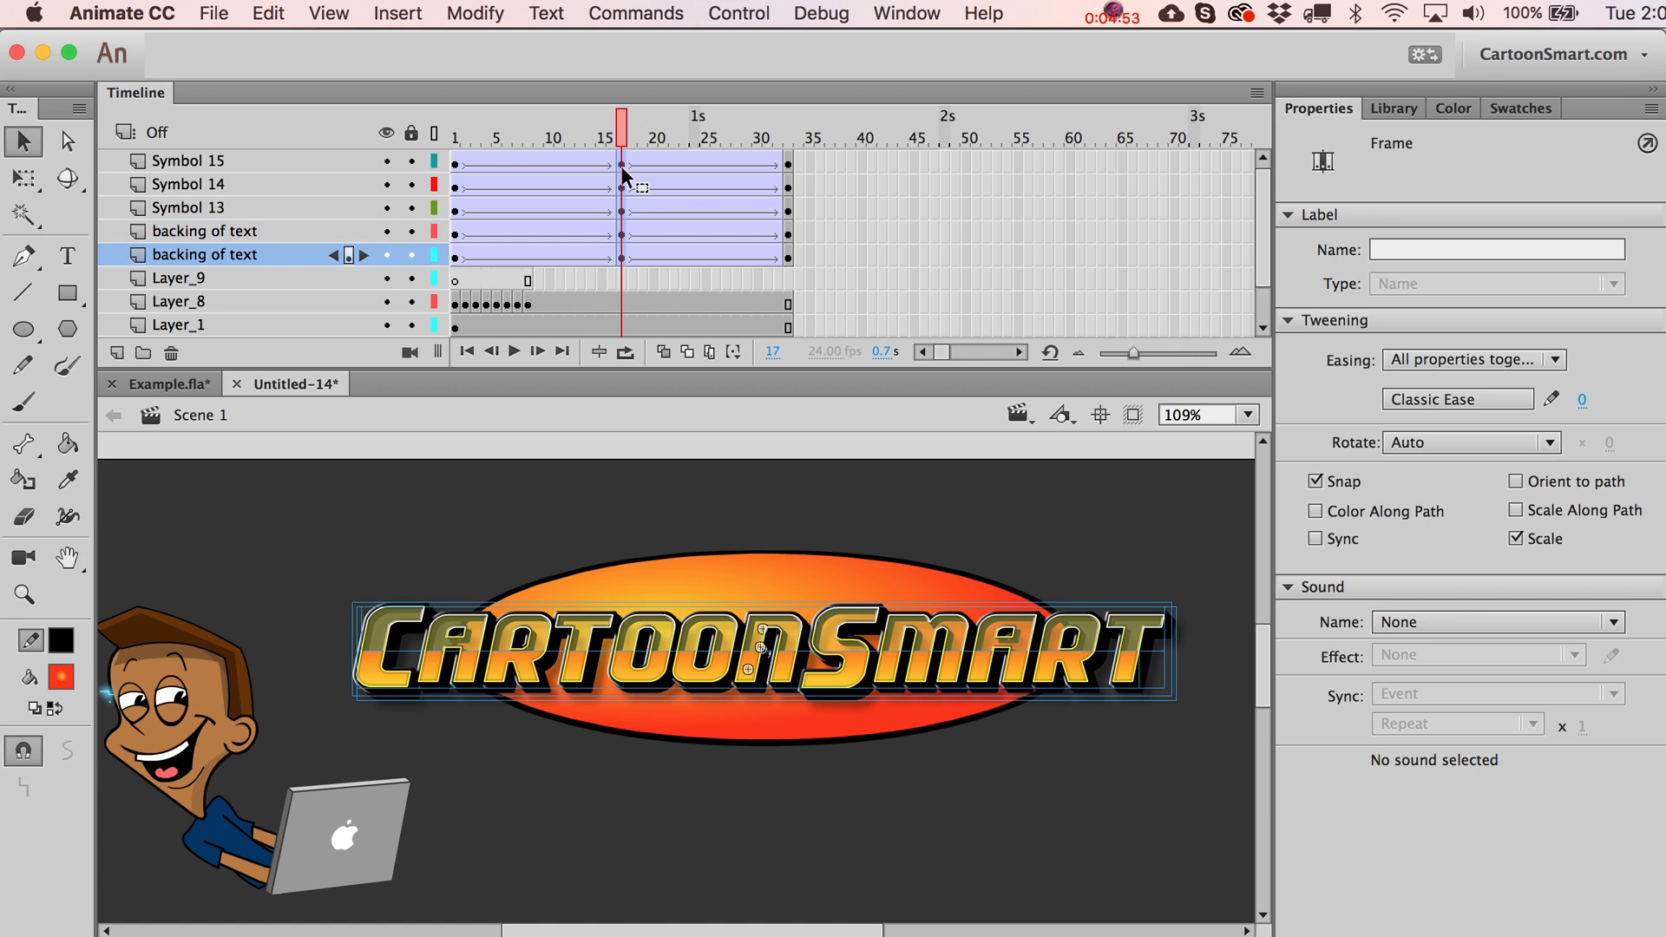
left_click(739, 651)
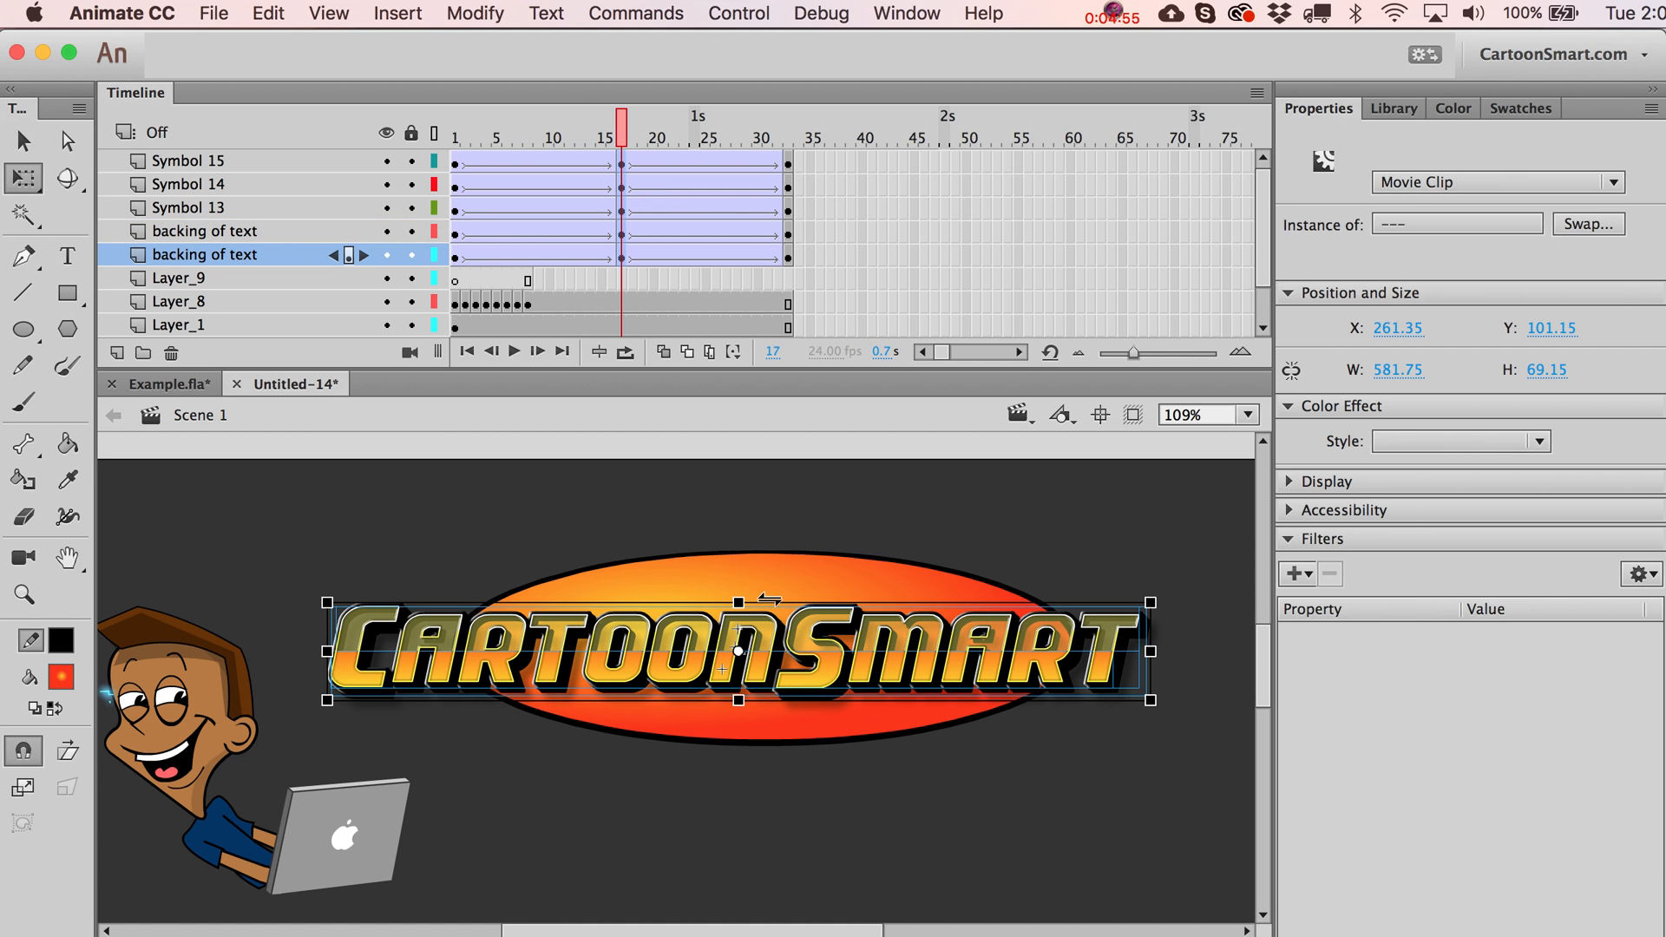
left_click(485, 136)
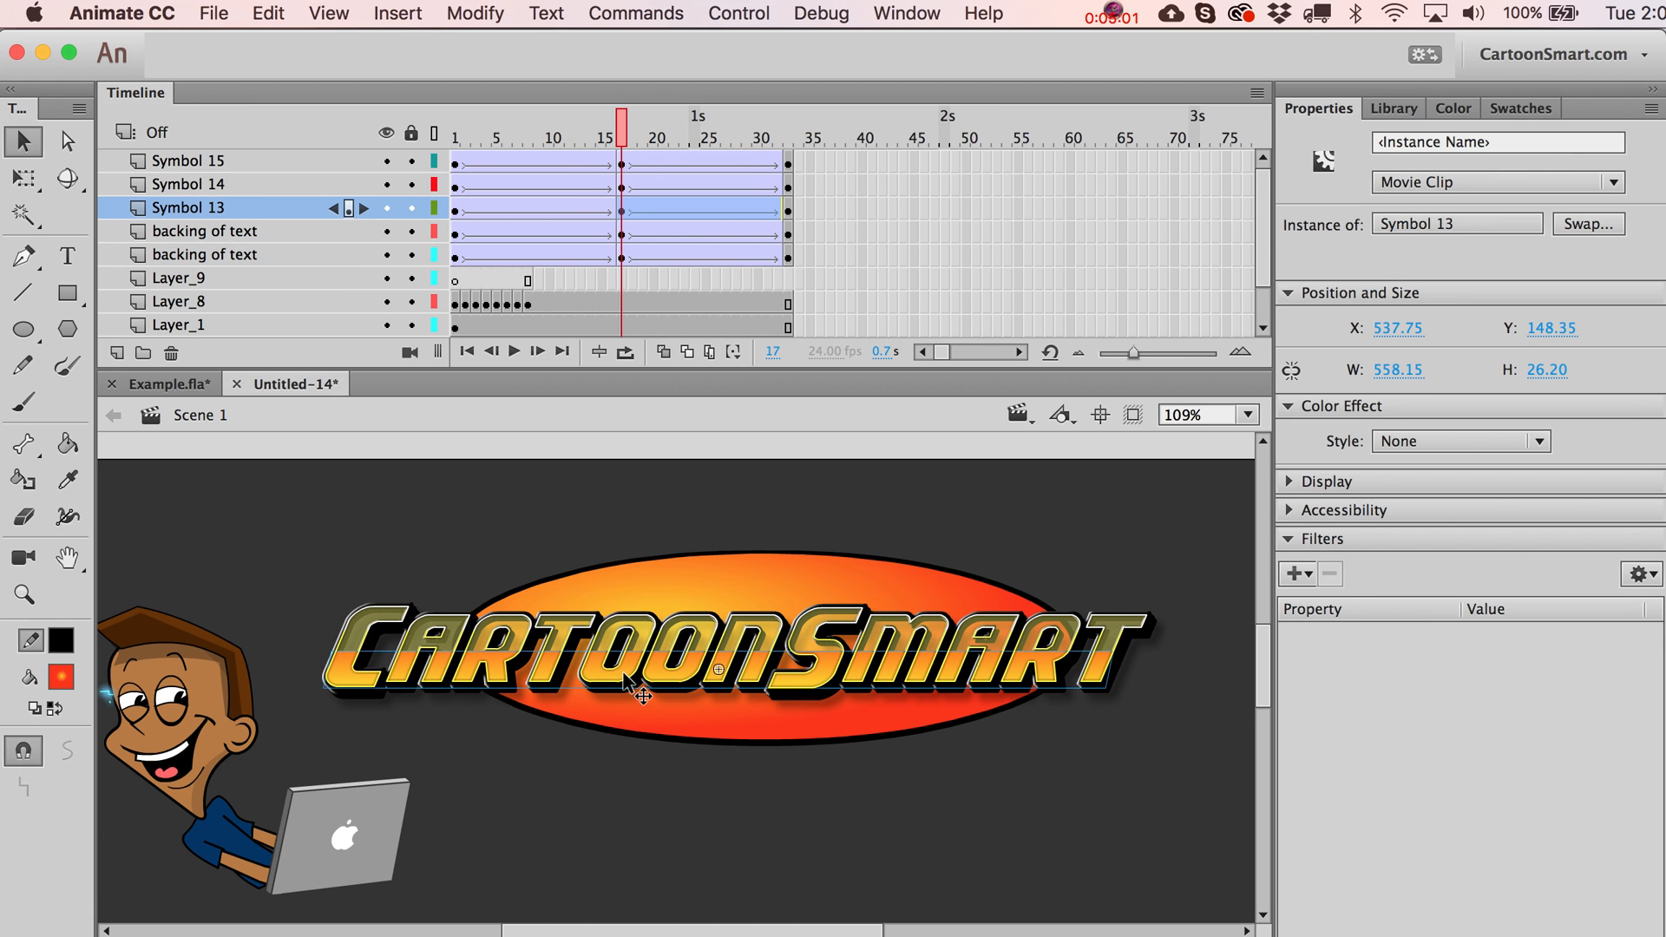
mouse_move(1073, 670)
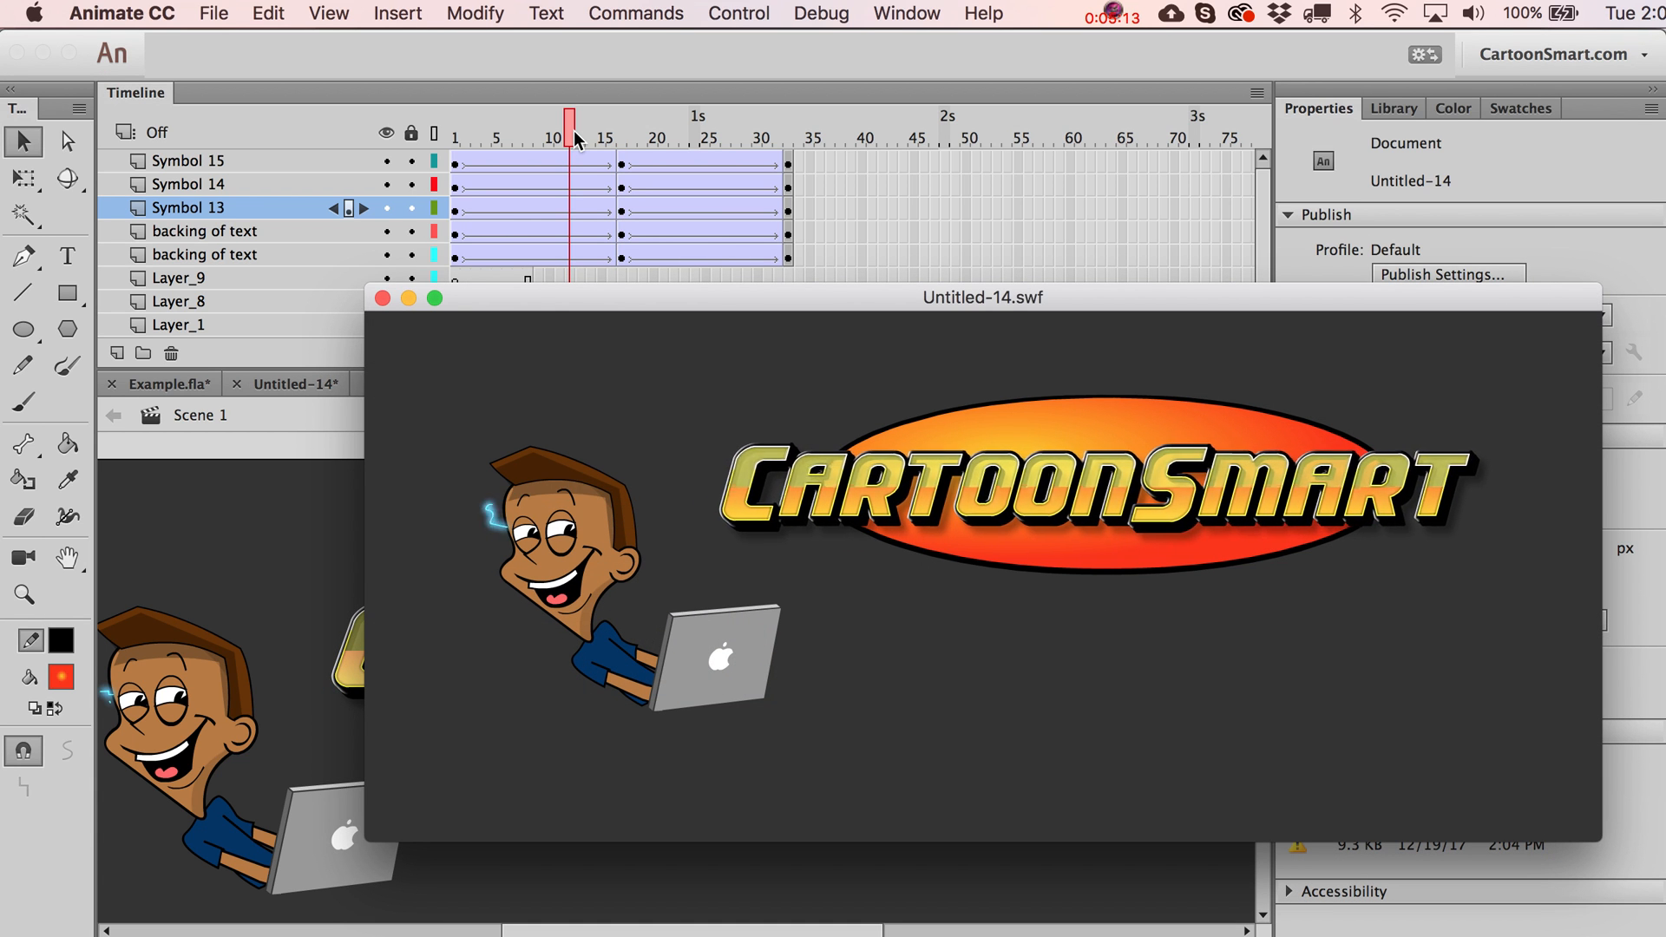
left_click(382, 297)
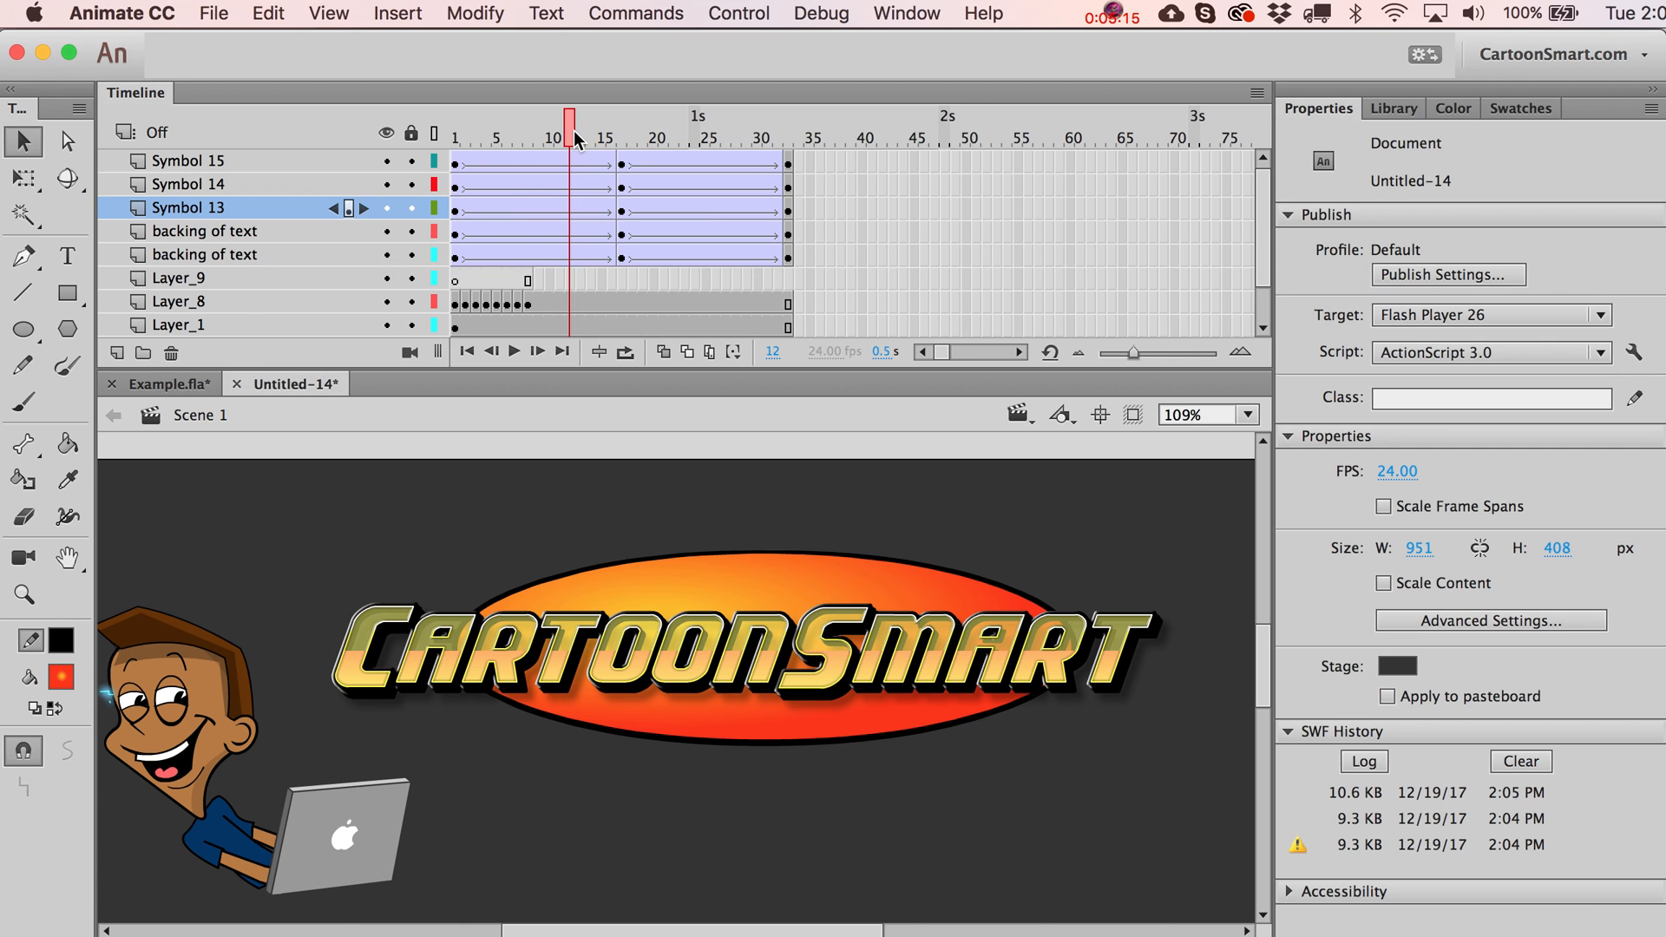
mouse_move(628, 150)
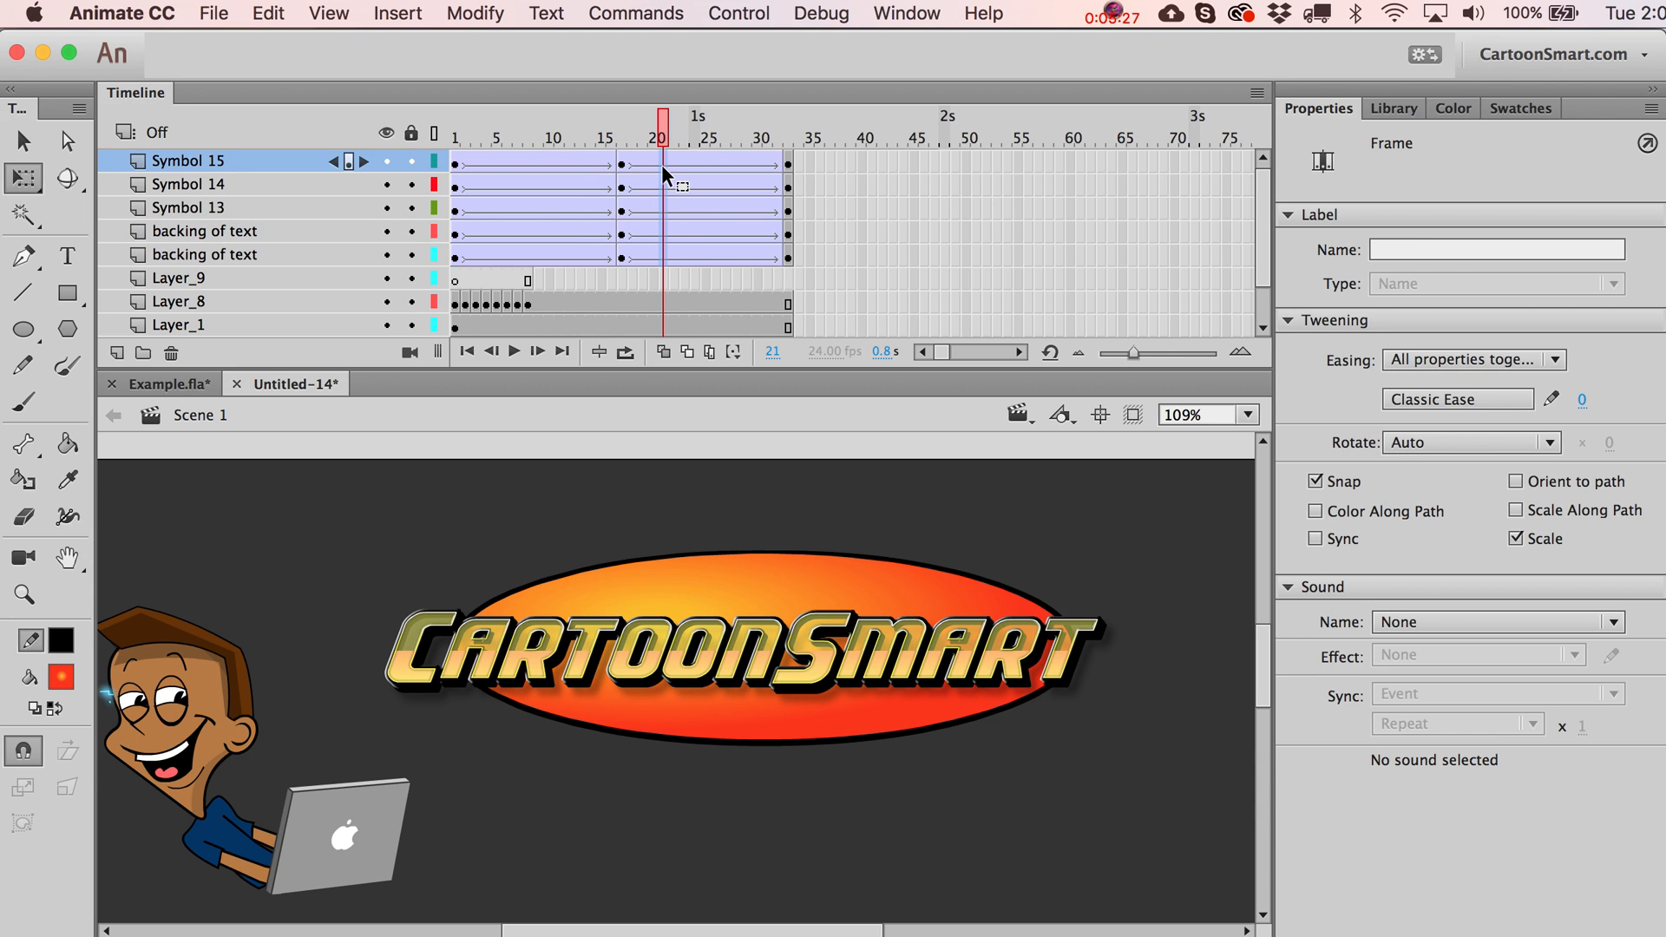
mouse_move(651, 148)
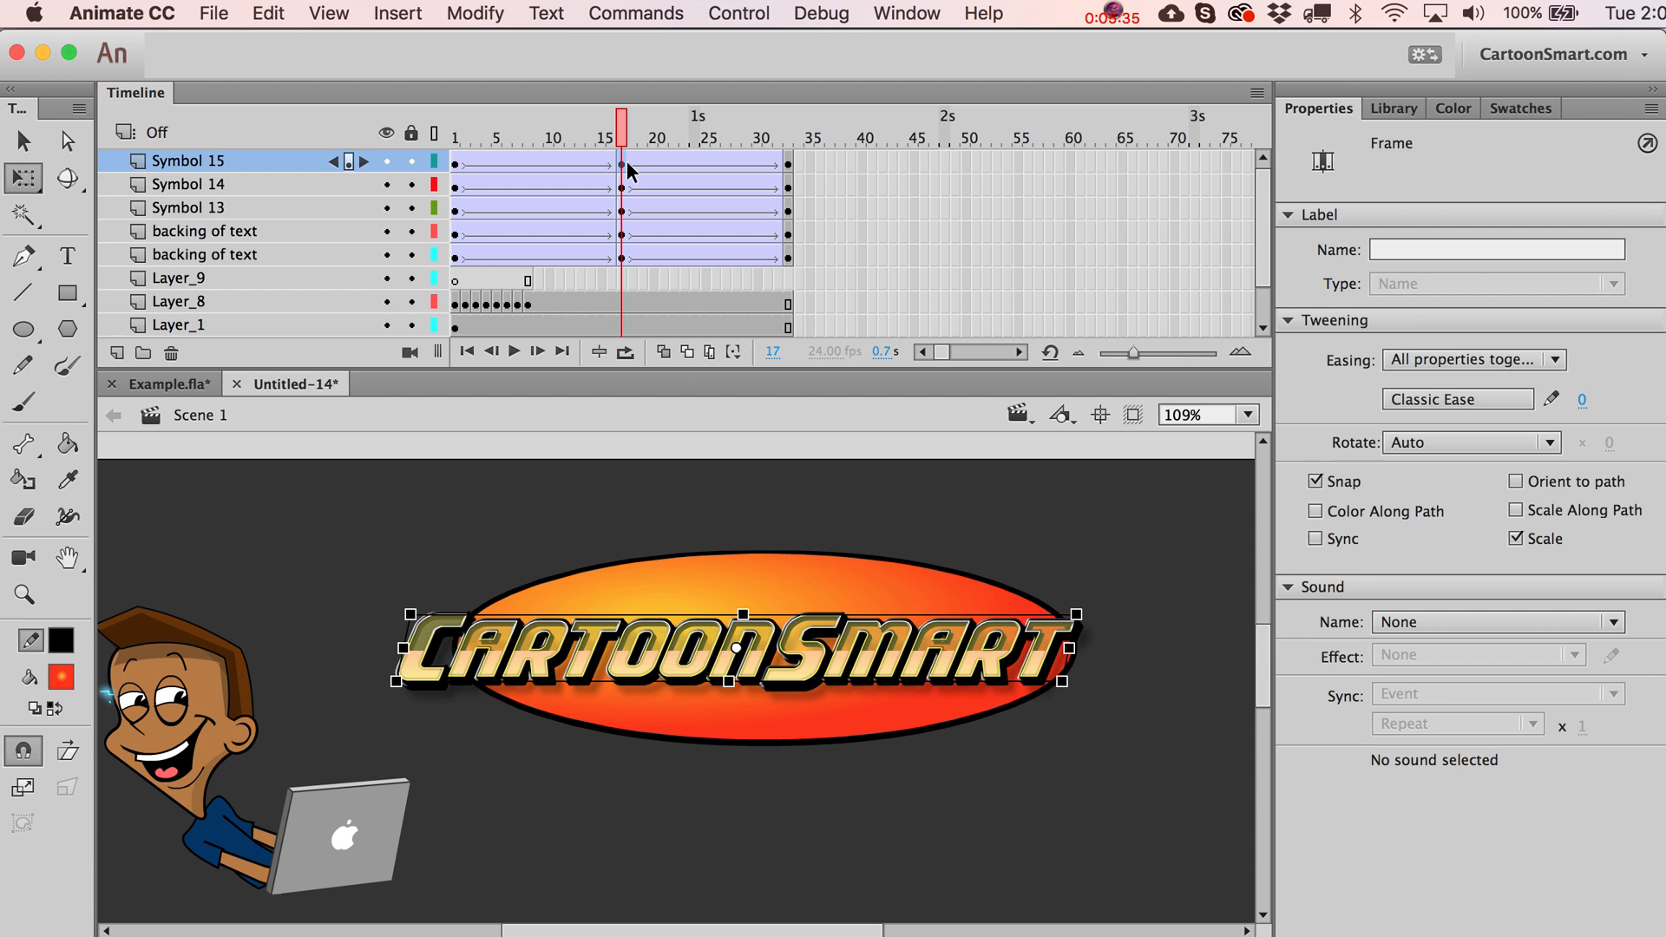
Scale down the logo text at frame 17, preview, and set the backing-of-text tween to Ease -100.
left_click_drag(625, 125, 654, 125)
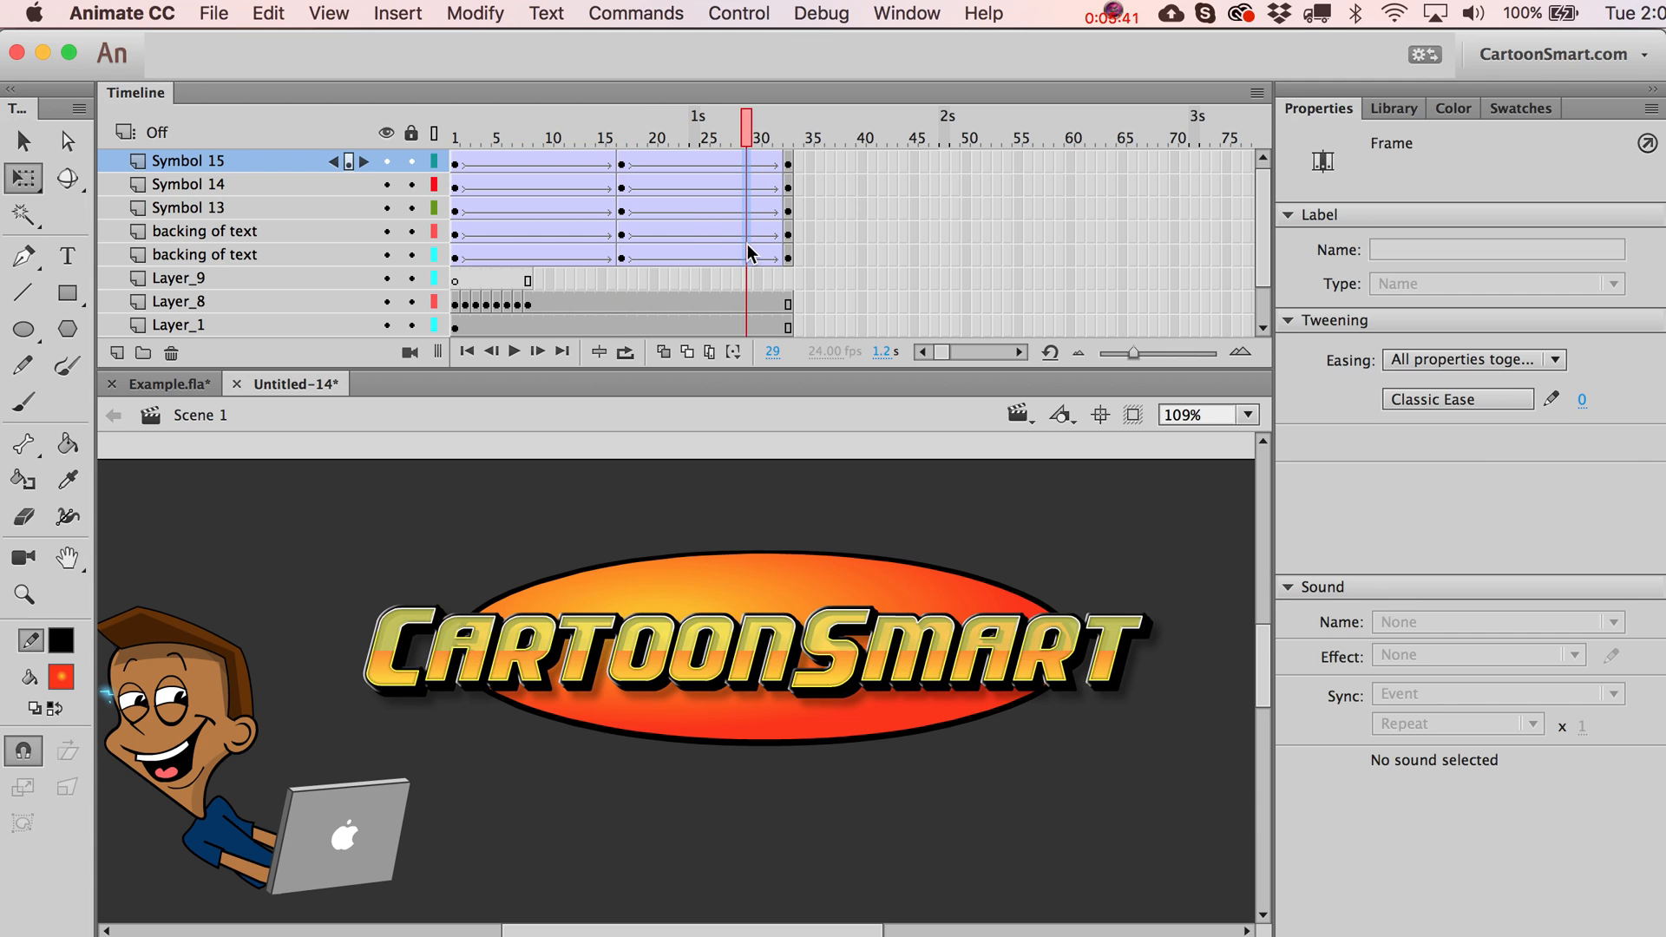
left_click(1457, 399)
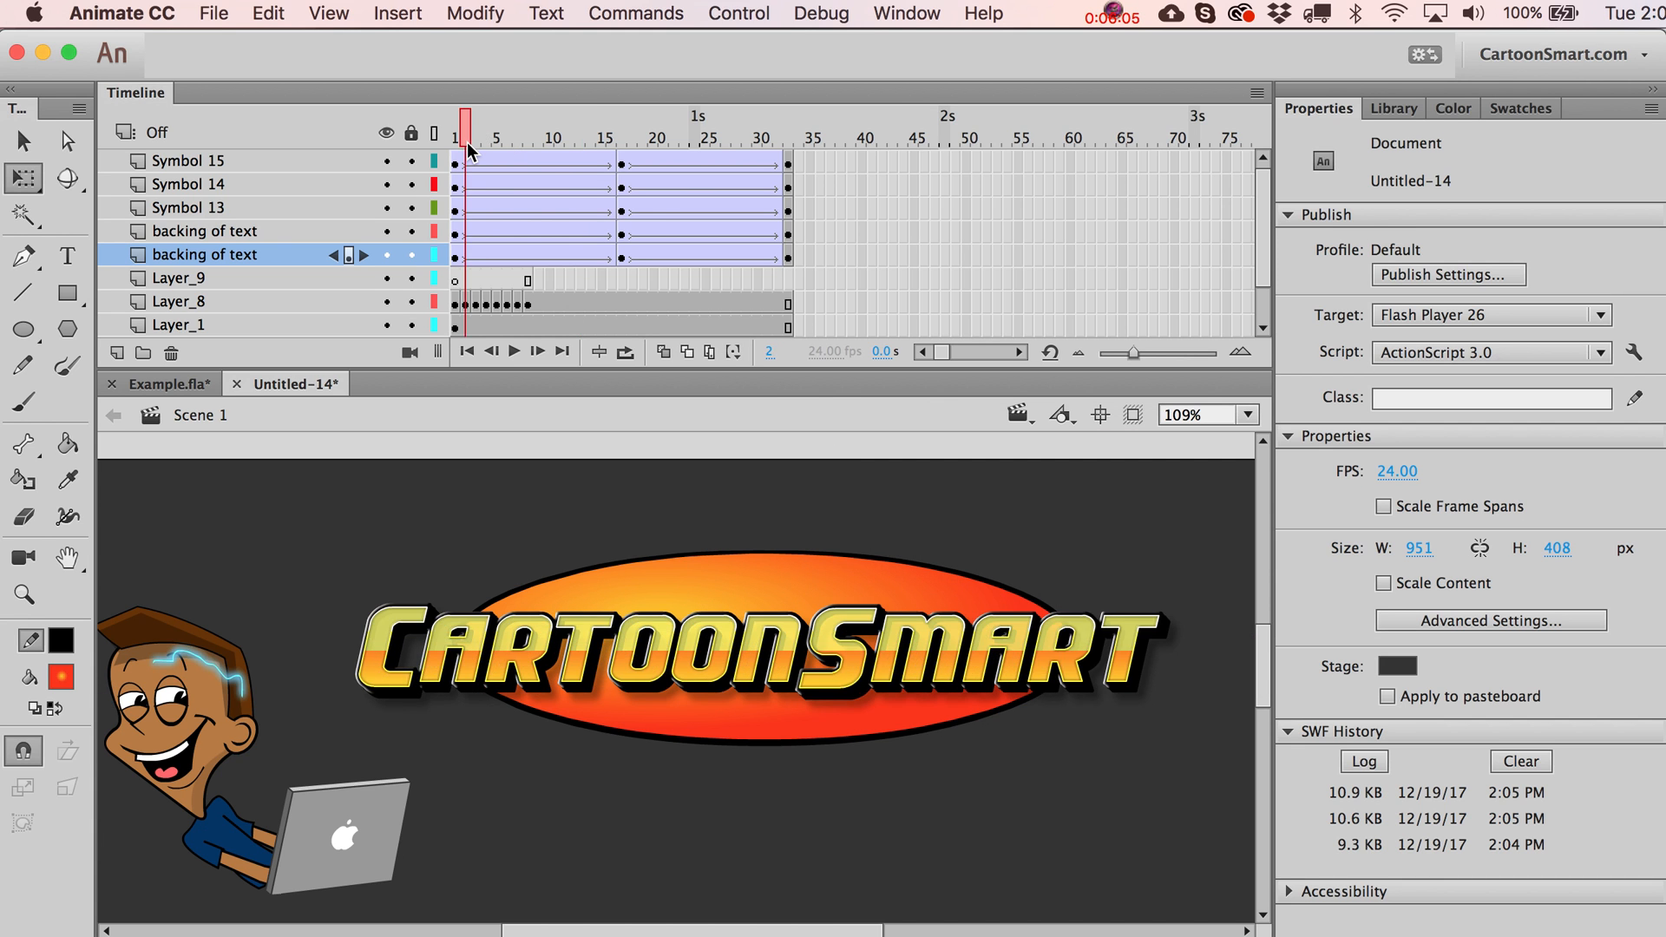
left_click(513, 350)
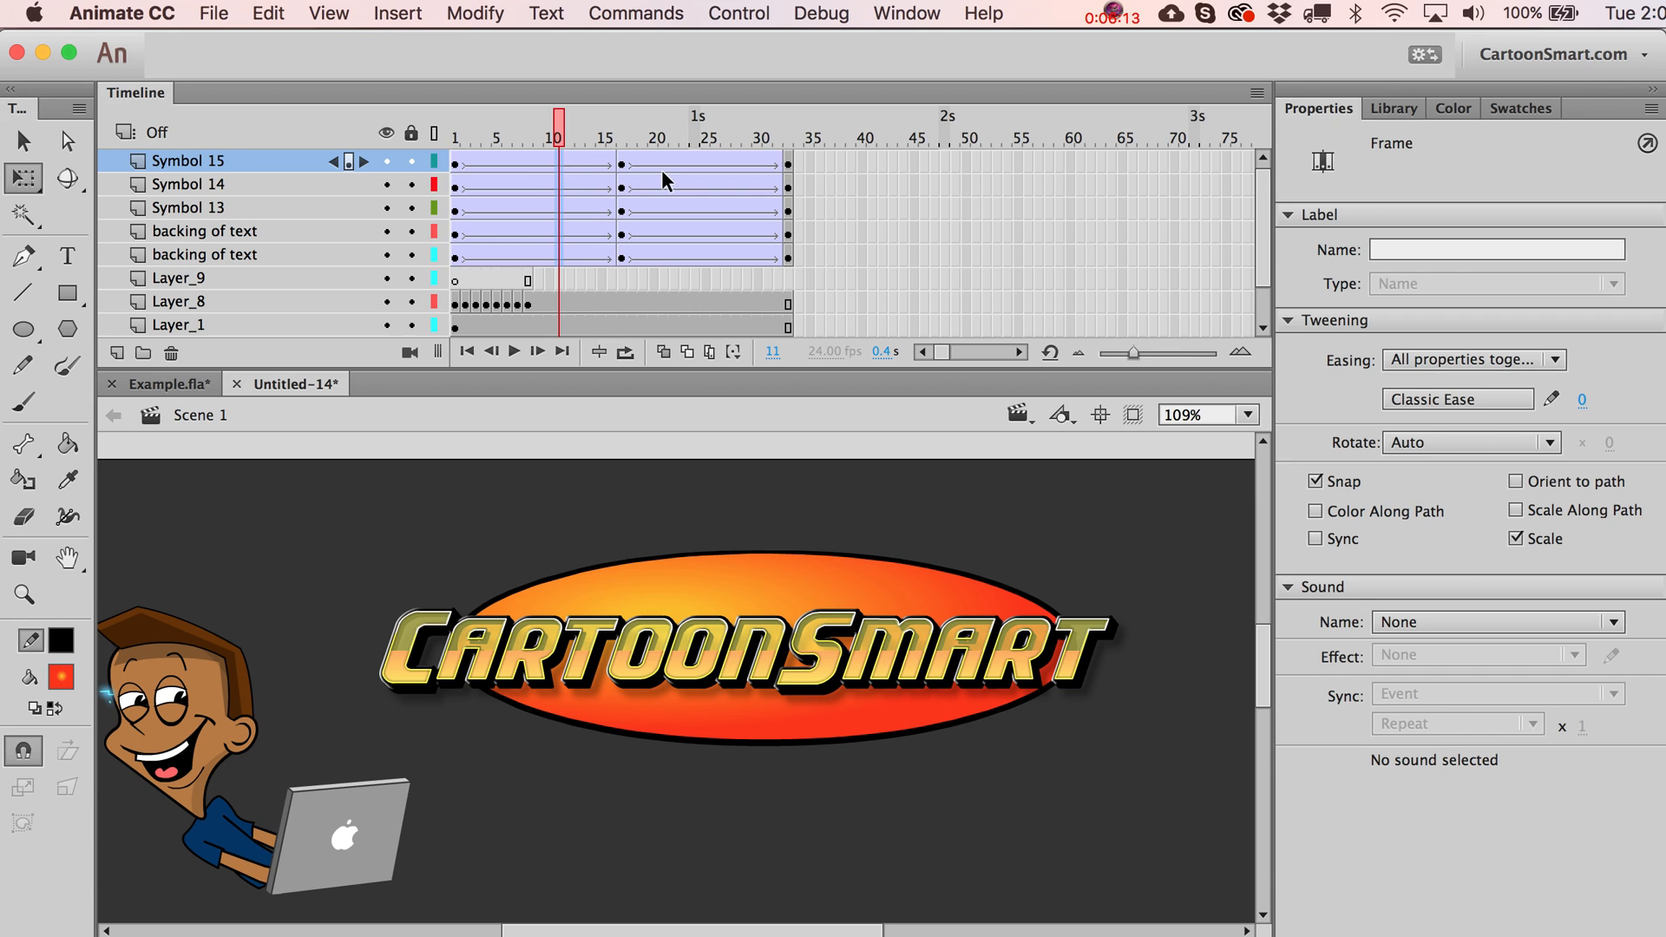
left_click(580, 125)
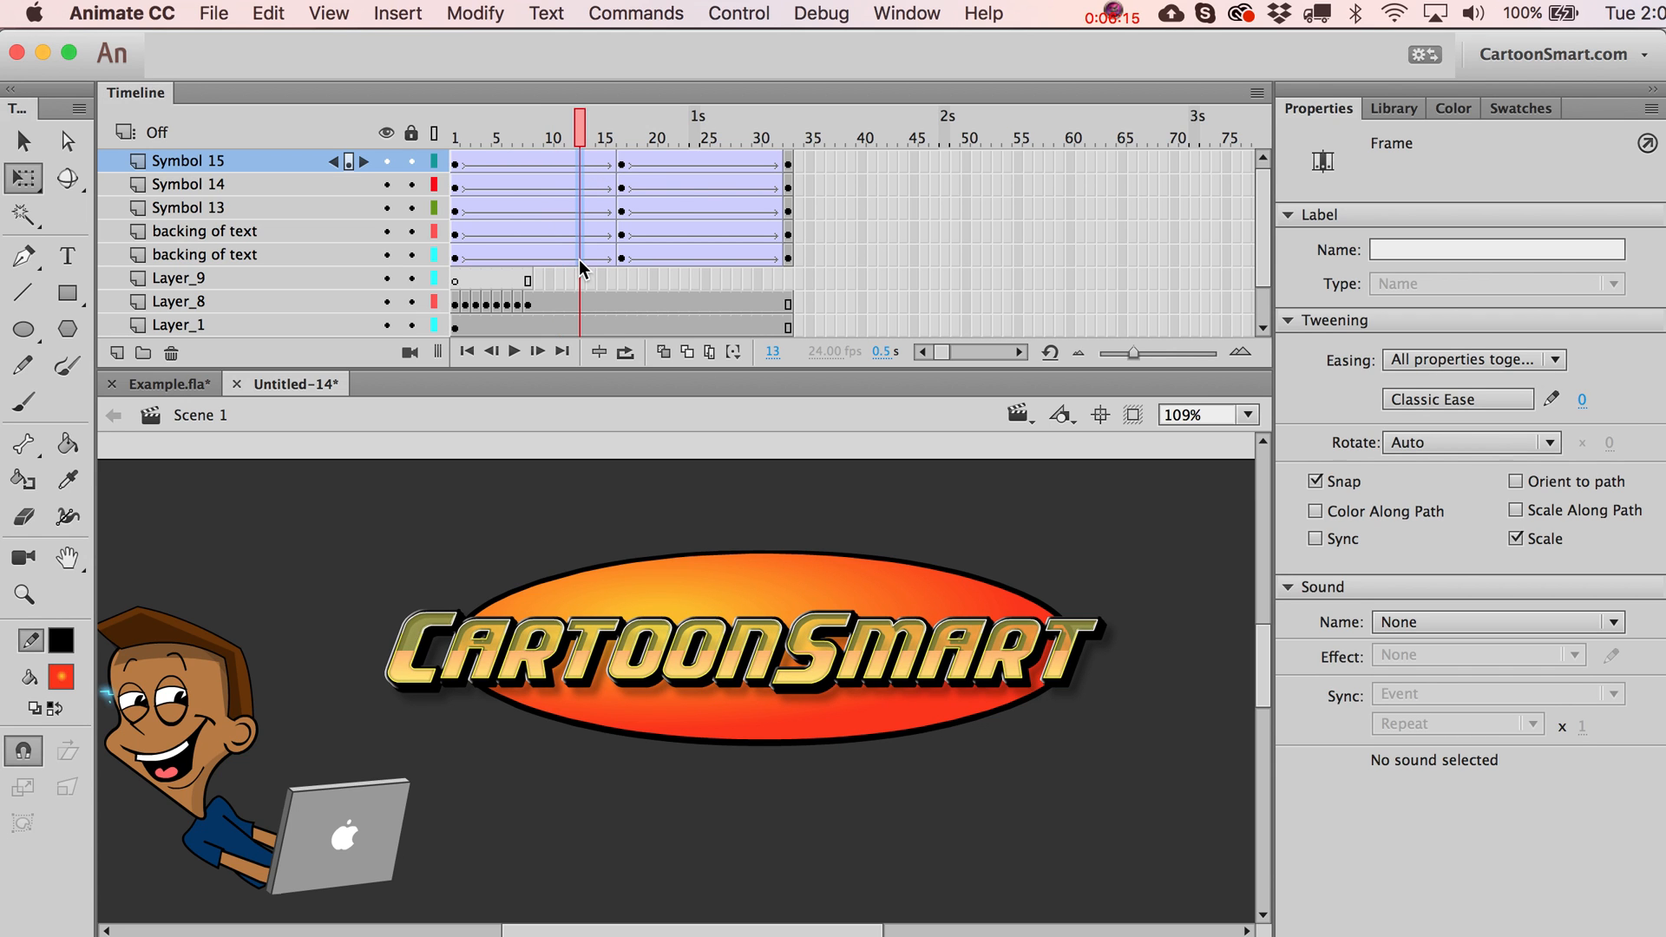
left_click(207, 254)
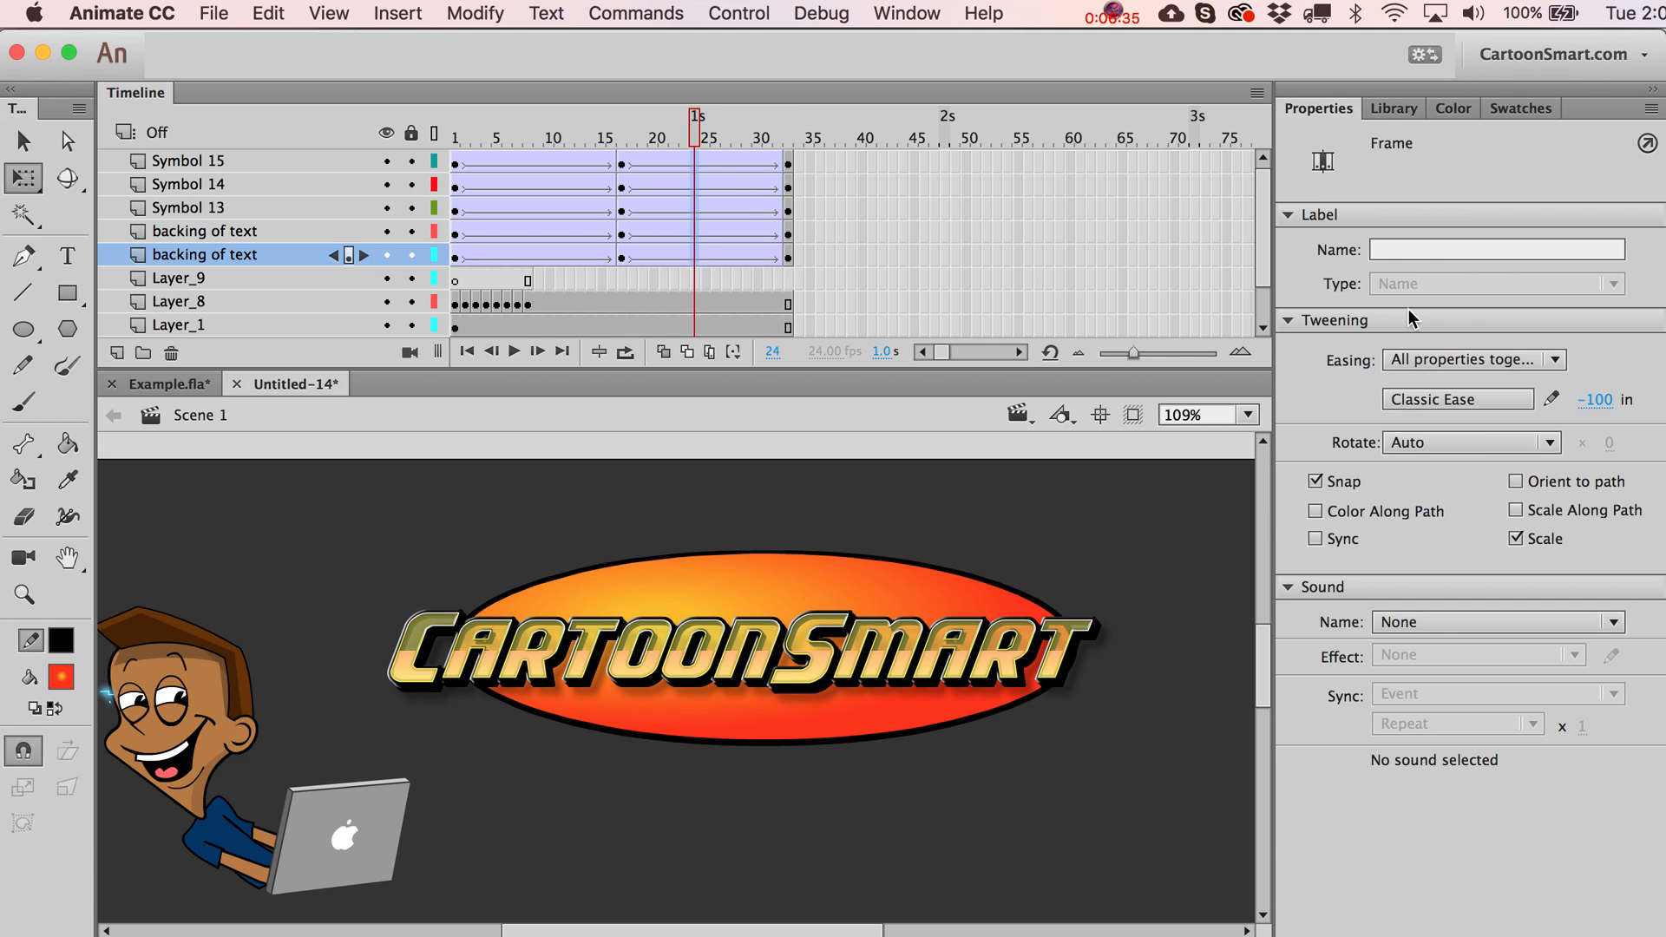
mouse_move(1482, 409)
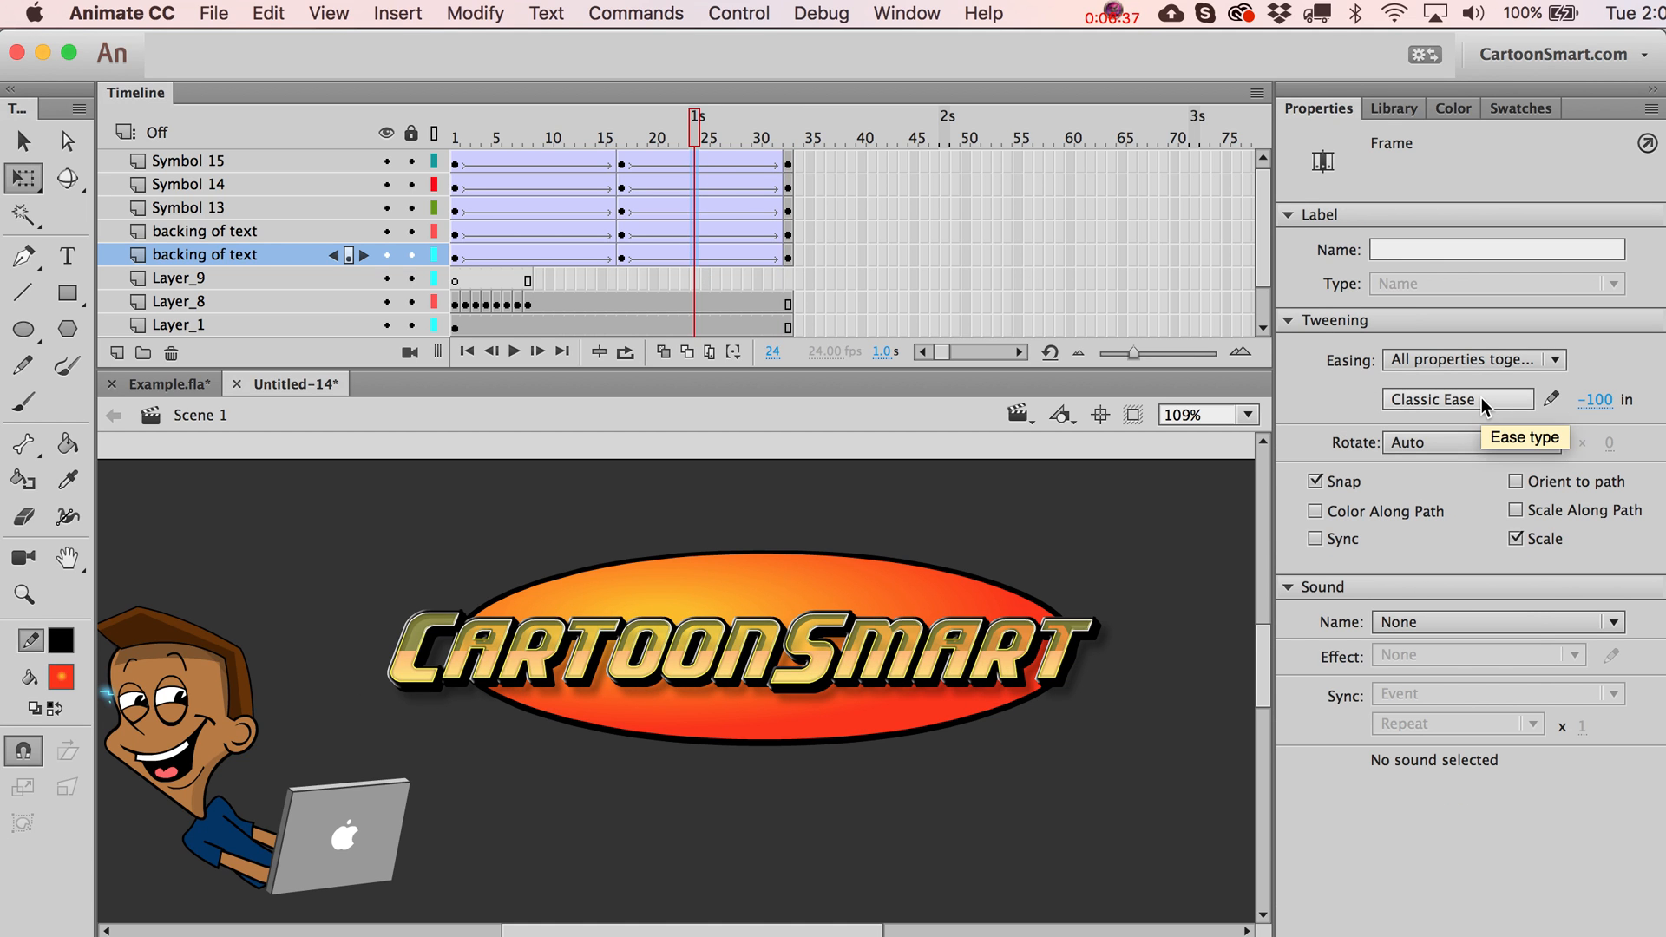
Apply the Ease In > Quart preset to the backing-of-text tween.
left_click(1457, 400)
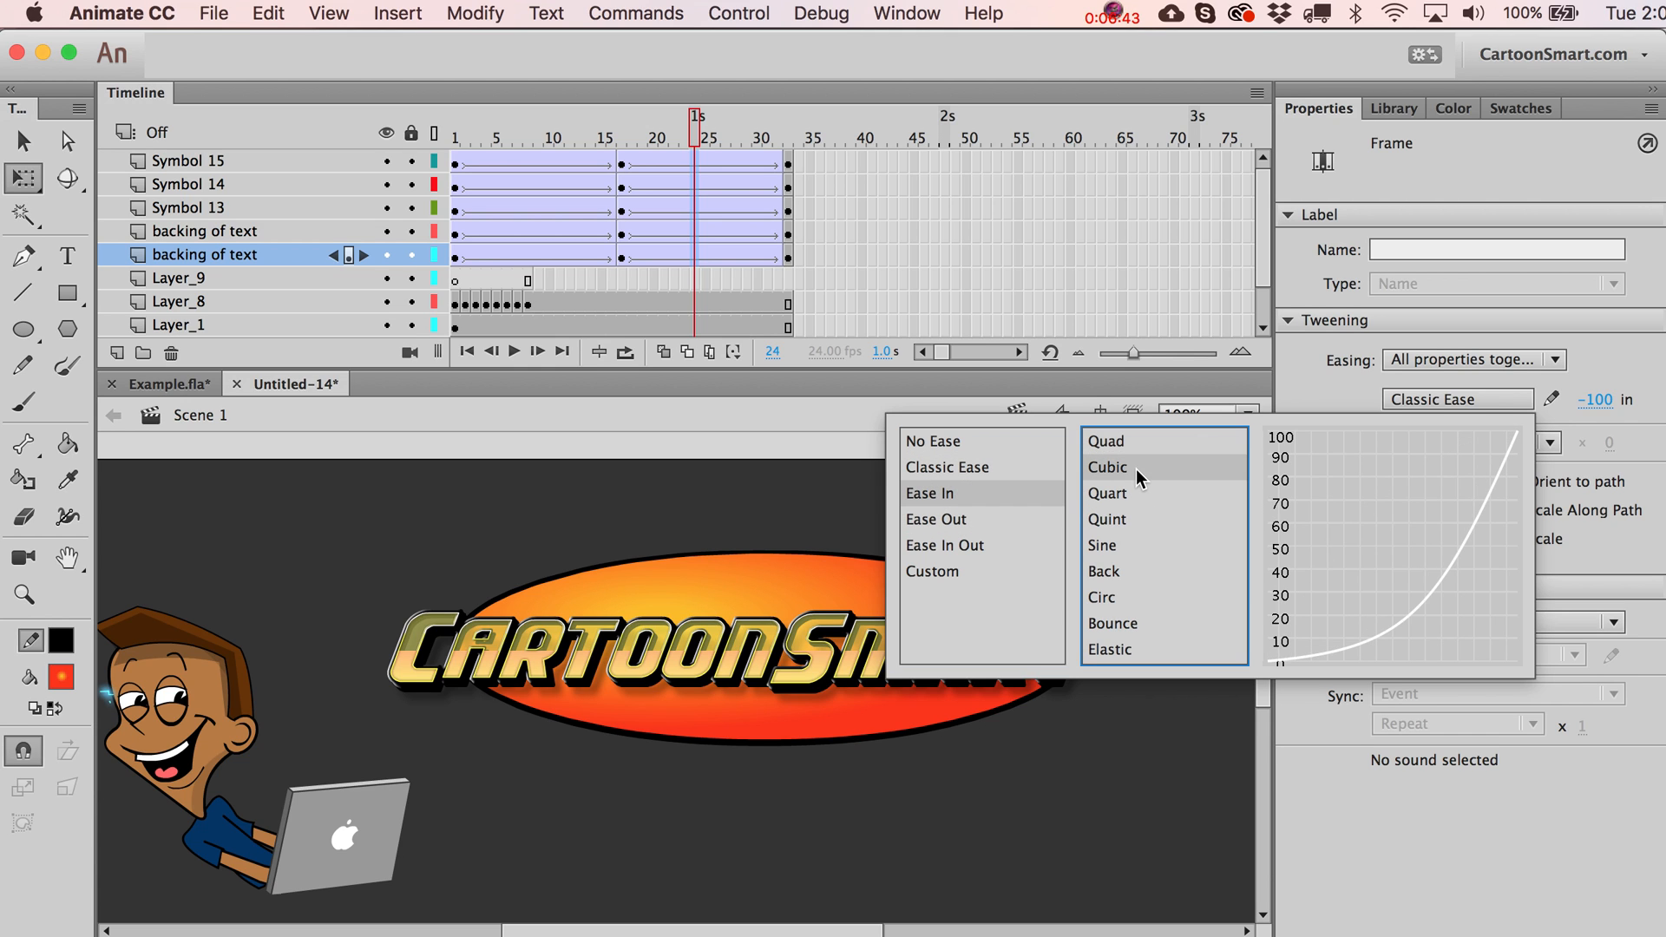
mouse_move(1117, 518)
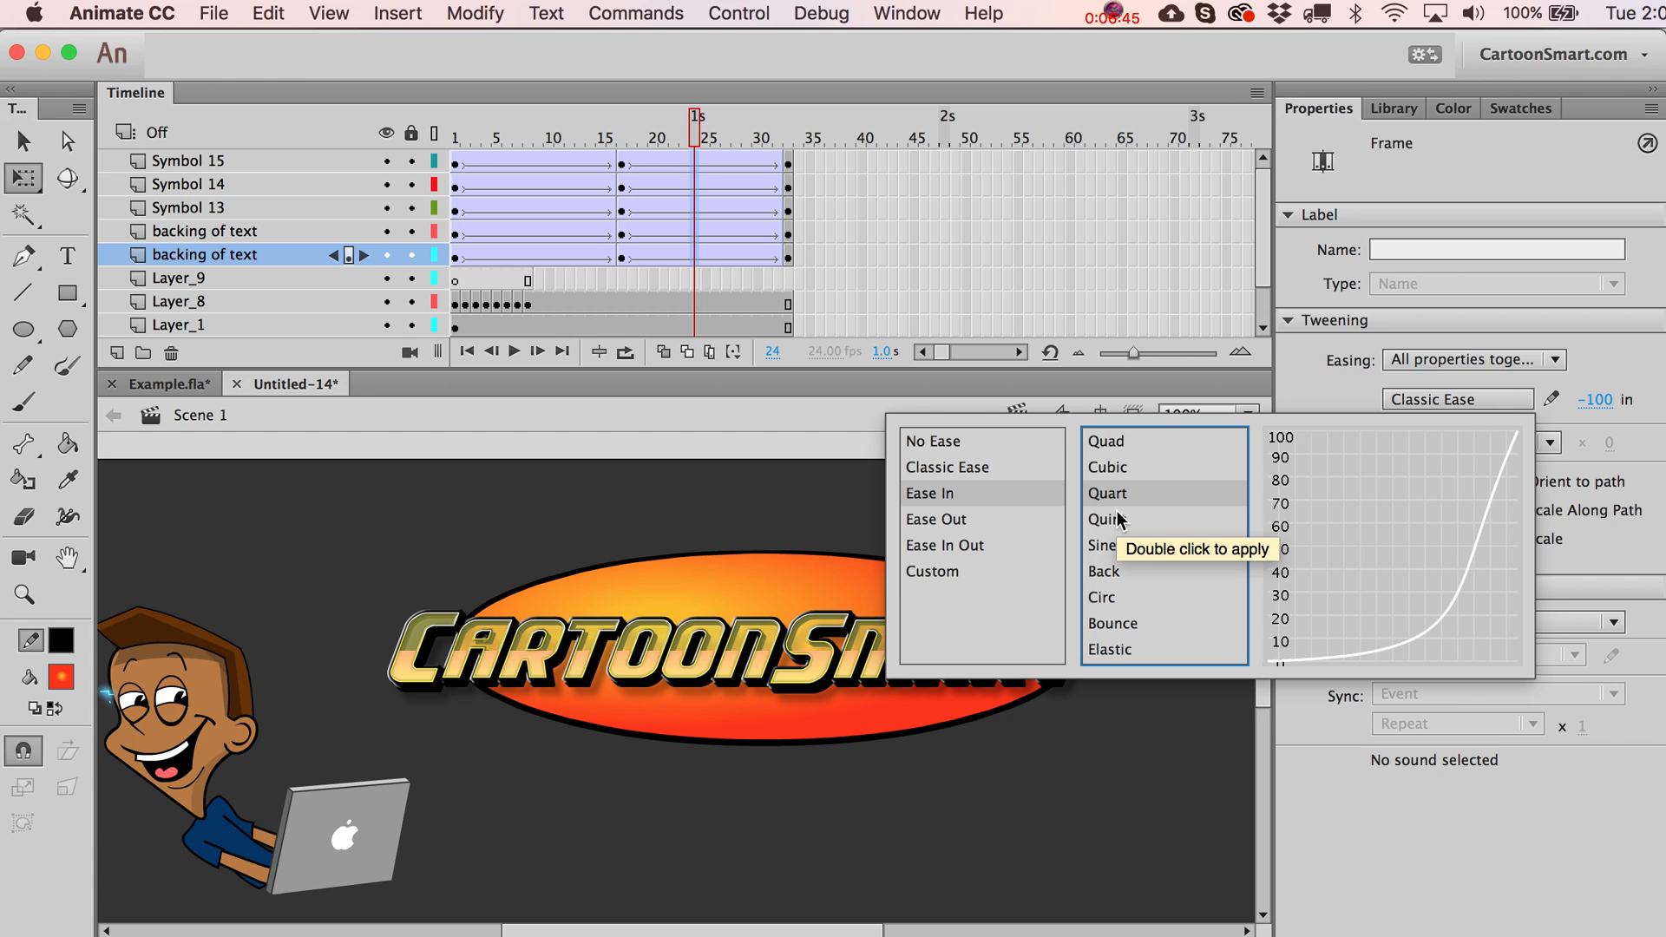
mouse_move(1321, 476)
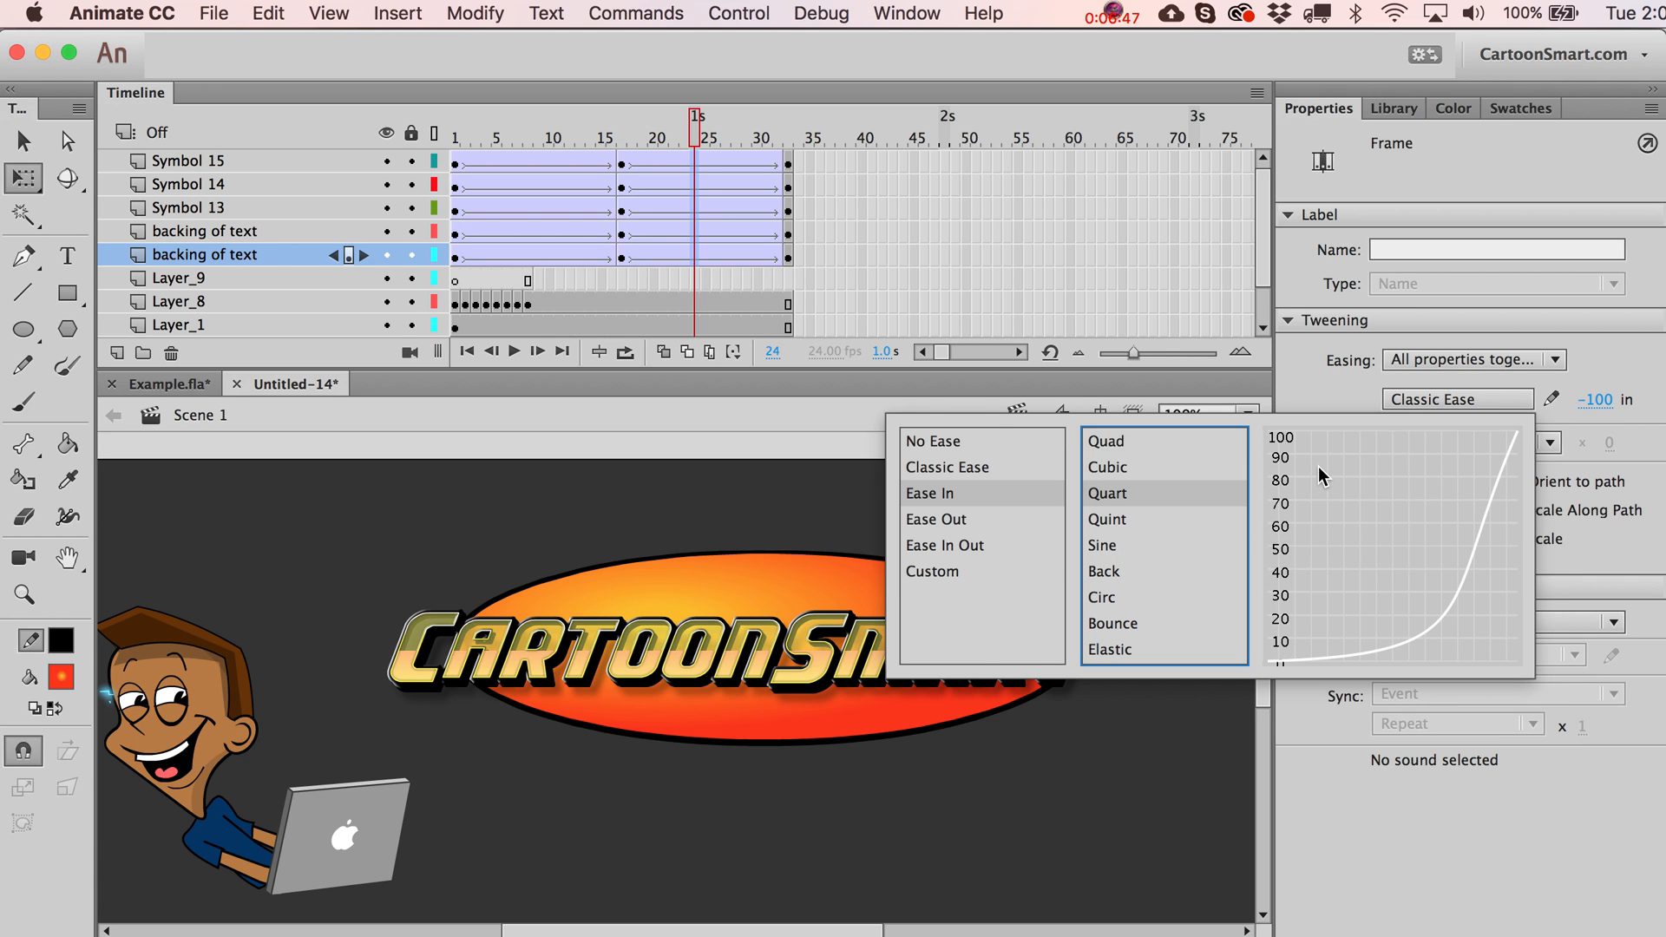
left_click(1107, 493)
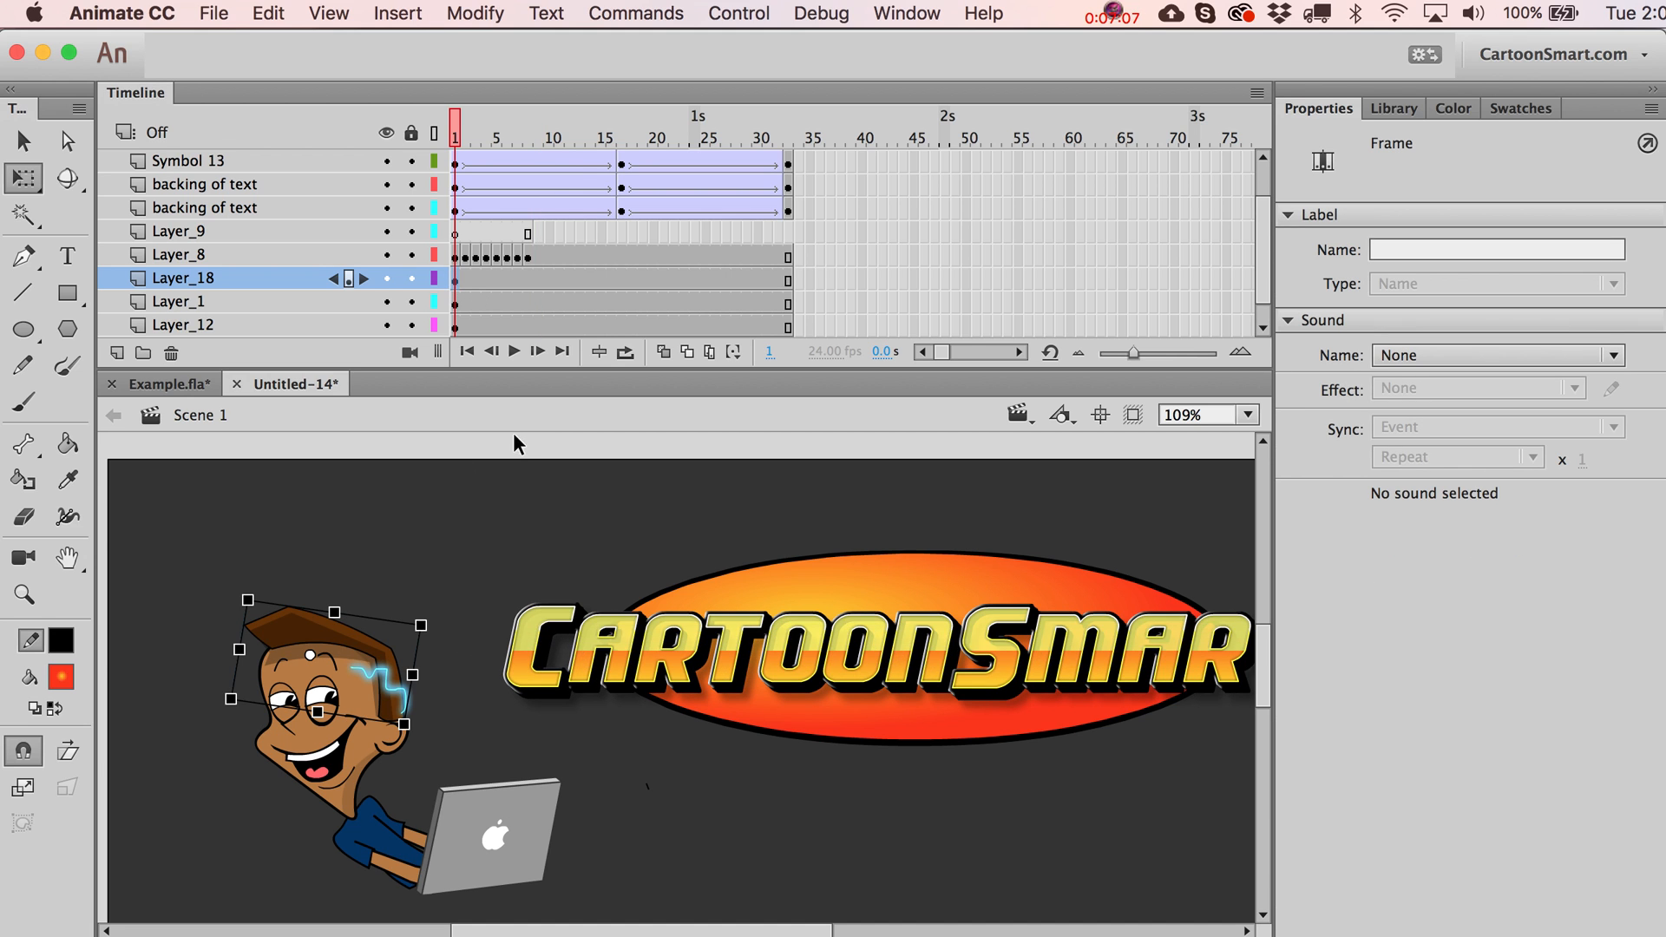
Create a motion tween on the hair layer and move the hair up off the head at the last frame.
left_click(602, 135)
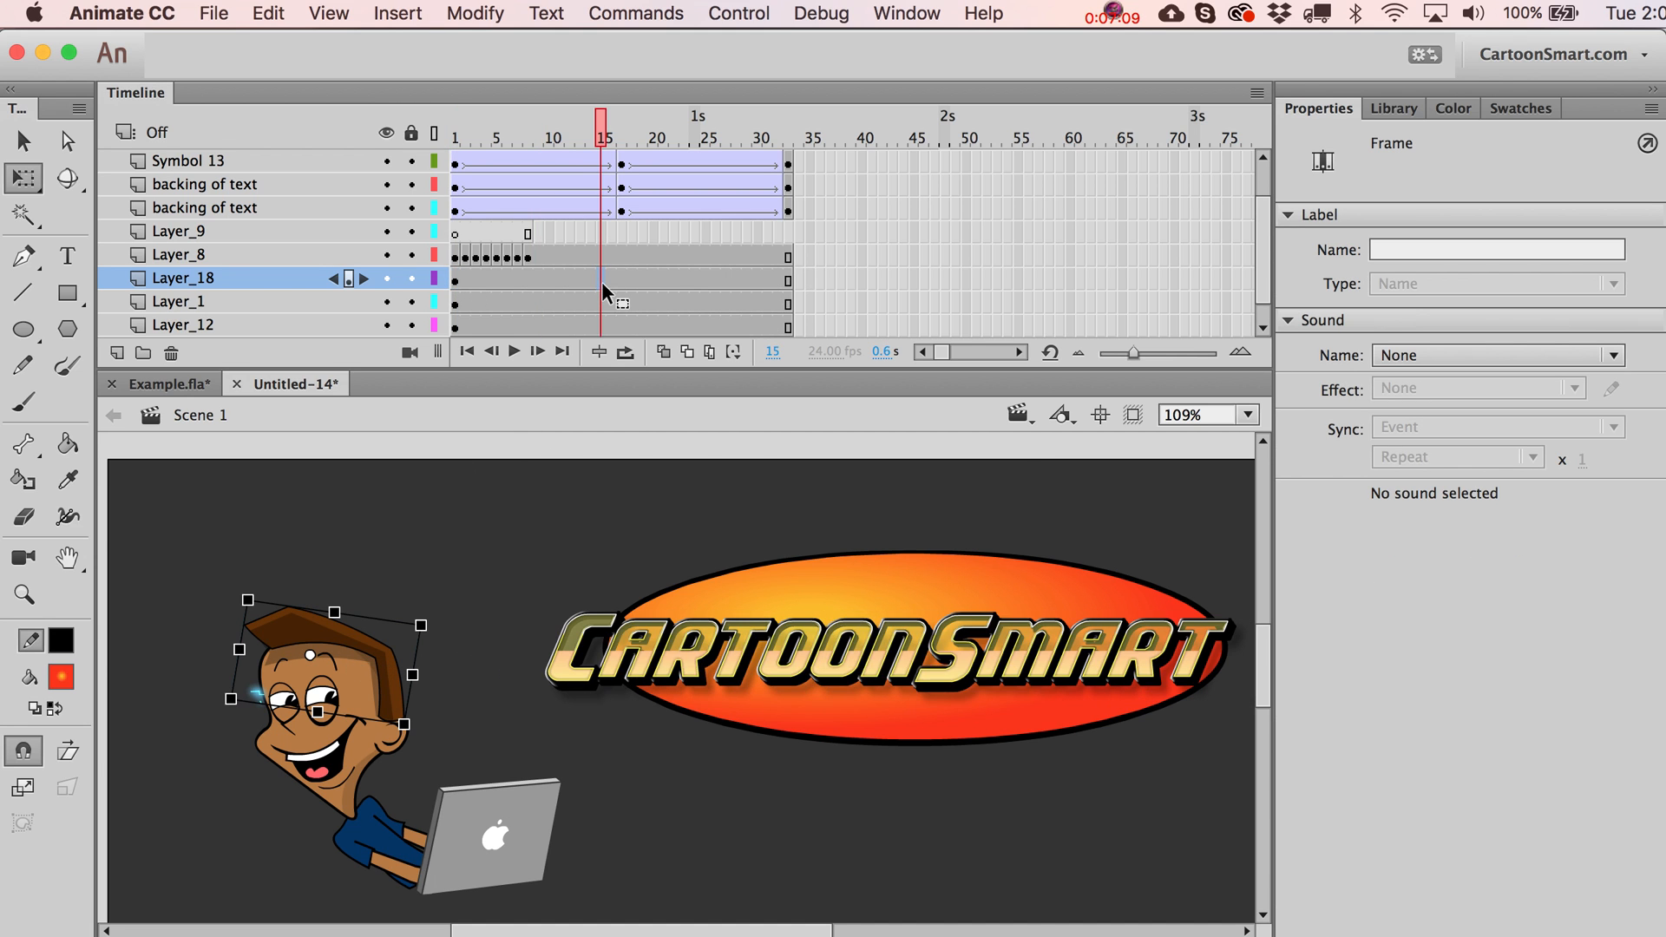
right_click(603, 302)
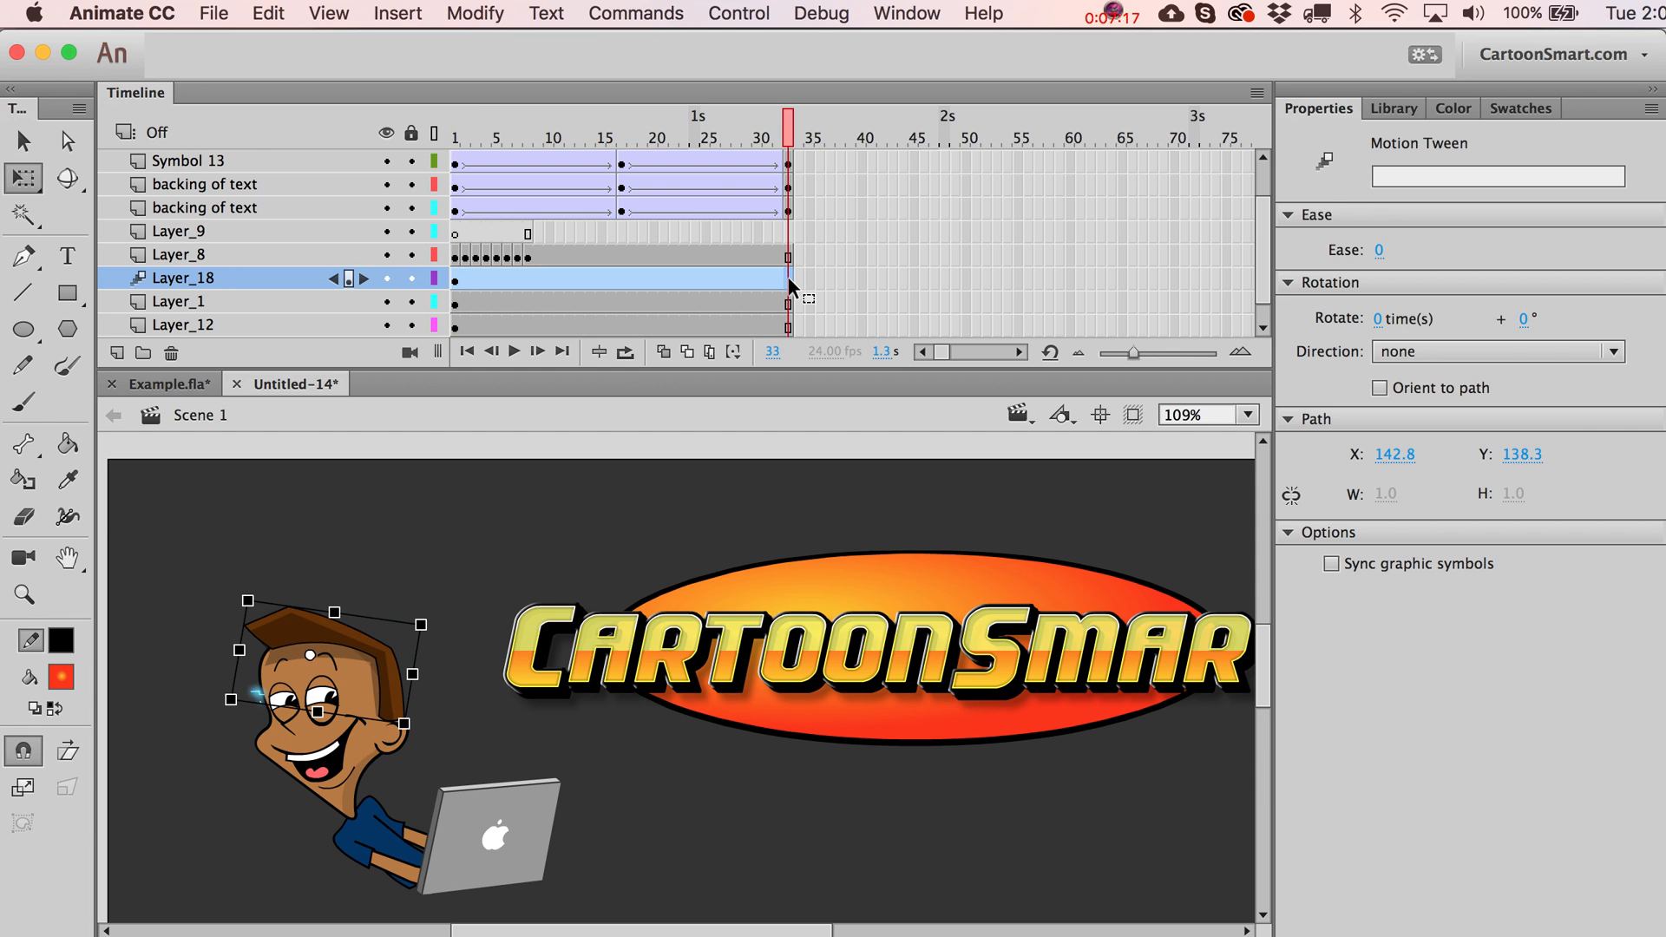
left_click(454, 120)
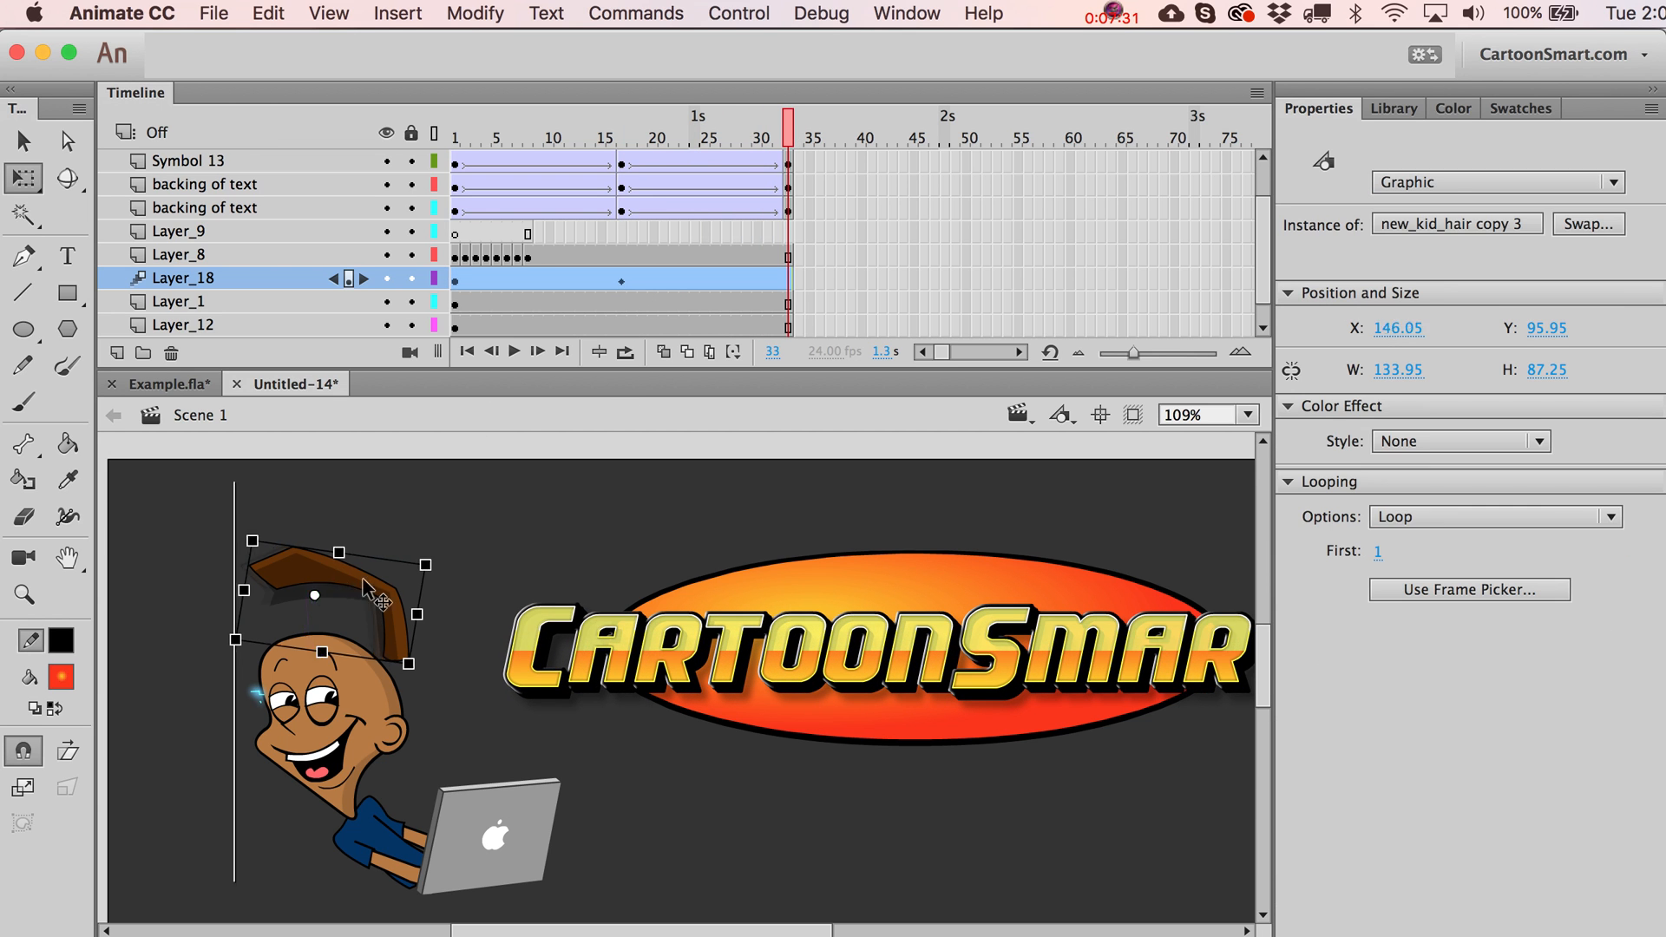
left_click_drag(339, 595, 467, 515)
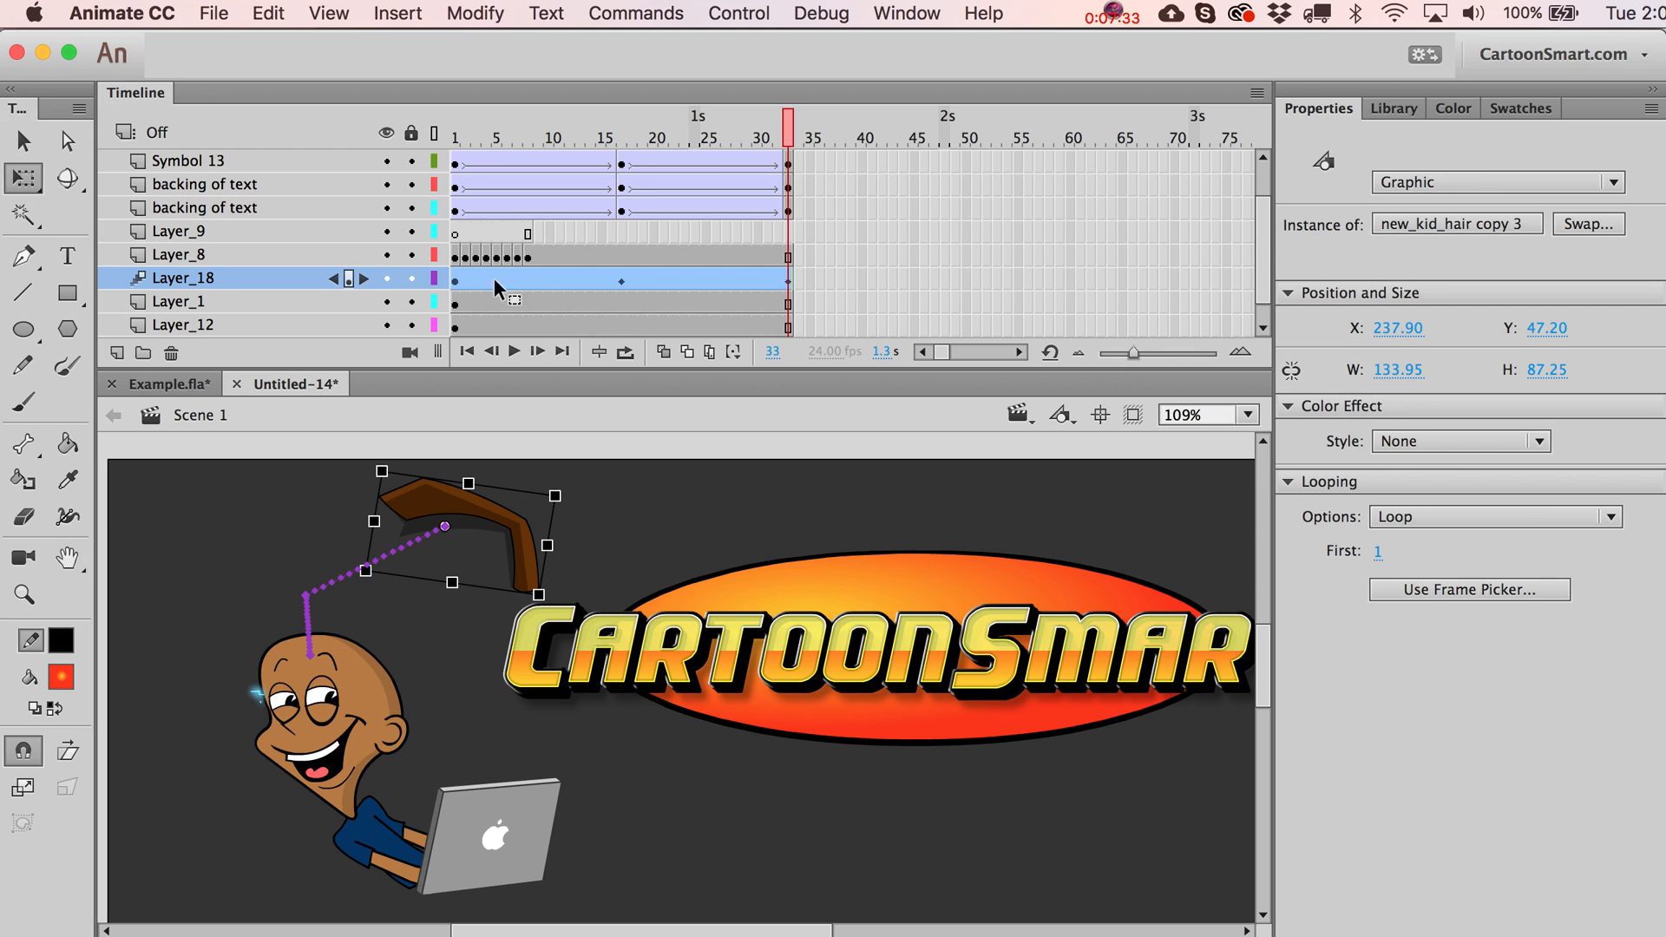
mouse_move(324, 647)
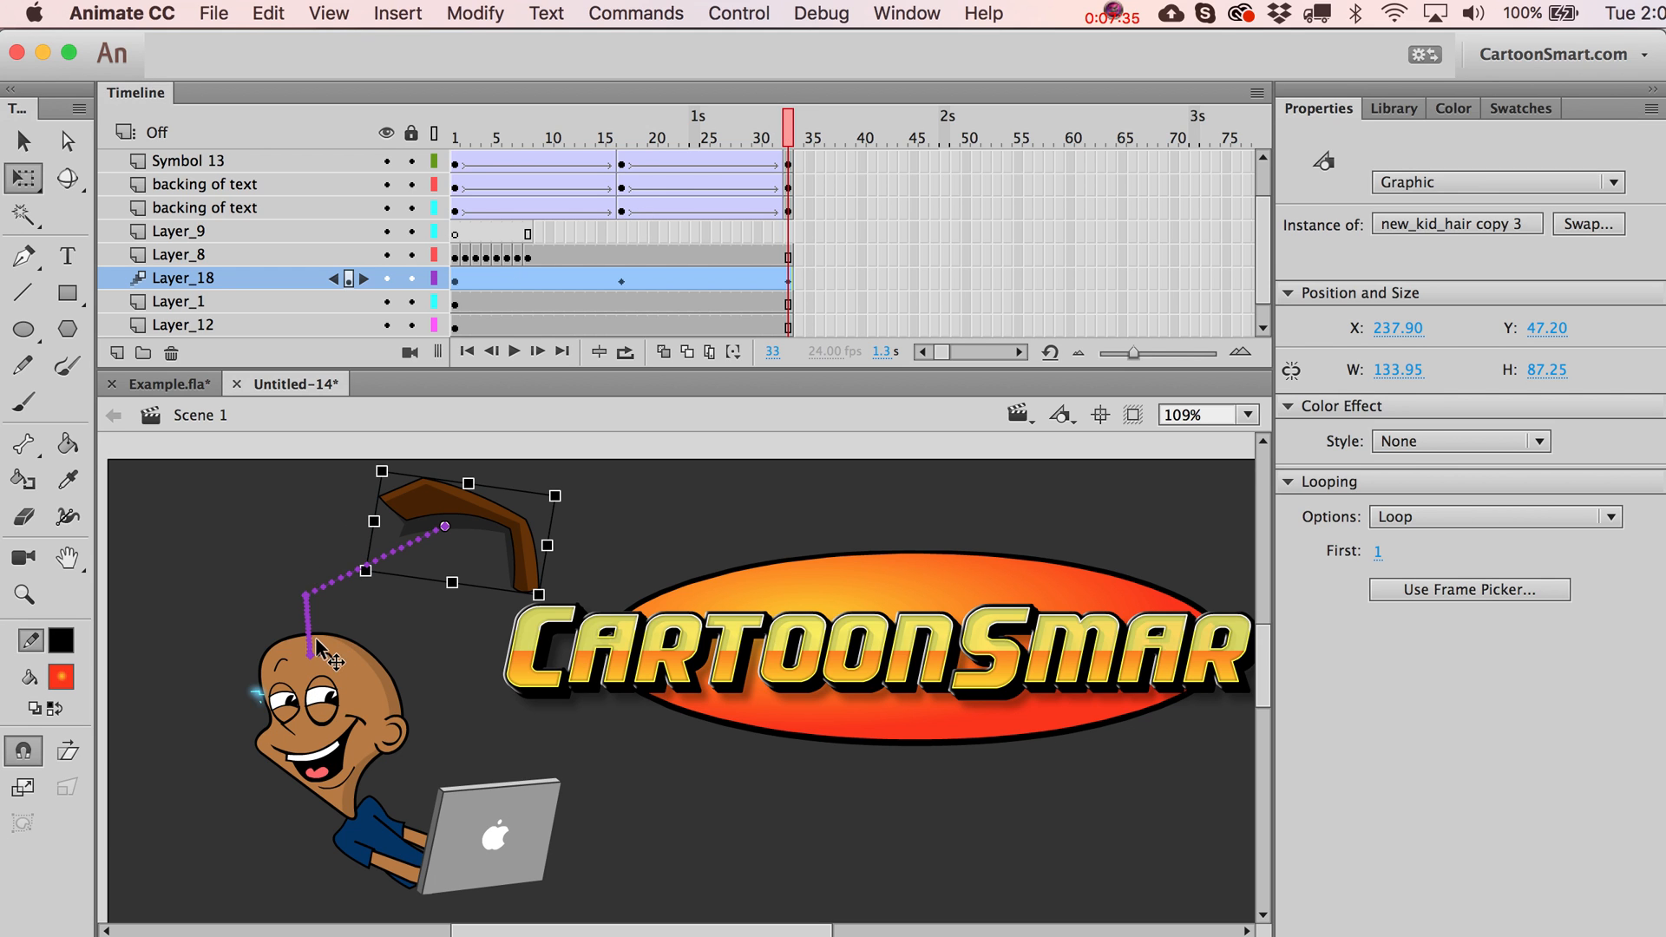
mouse_move(795, 85)
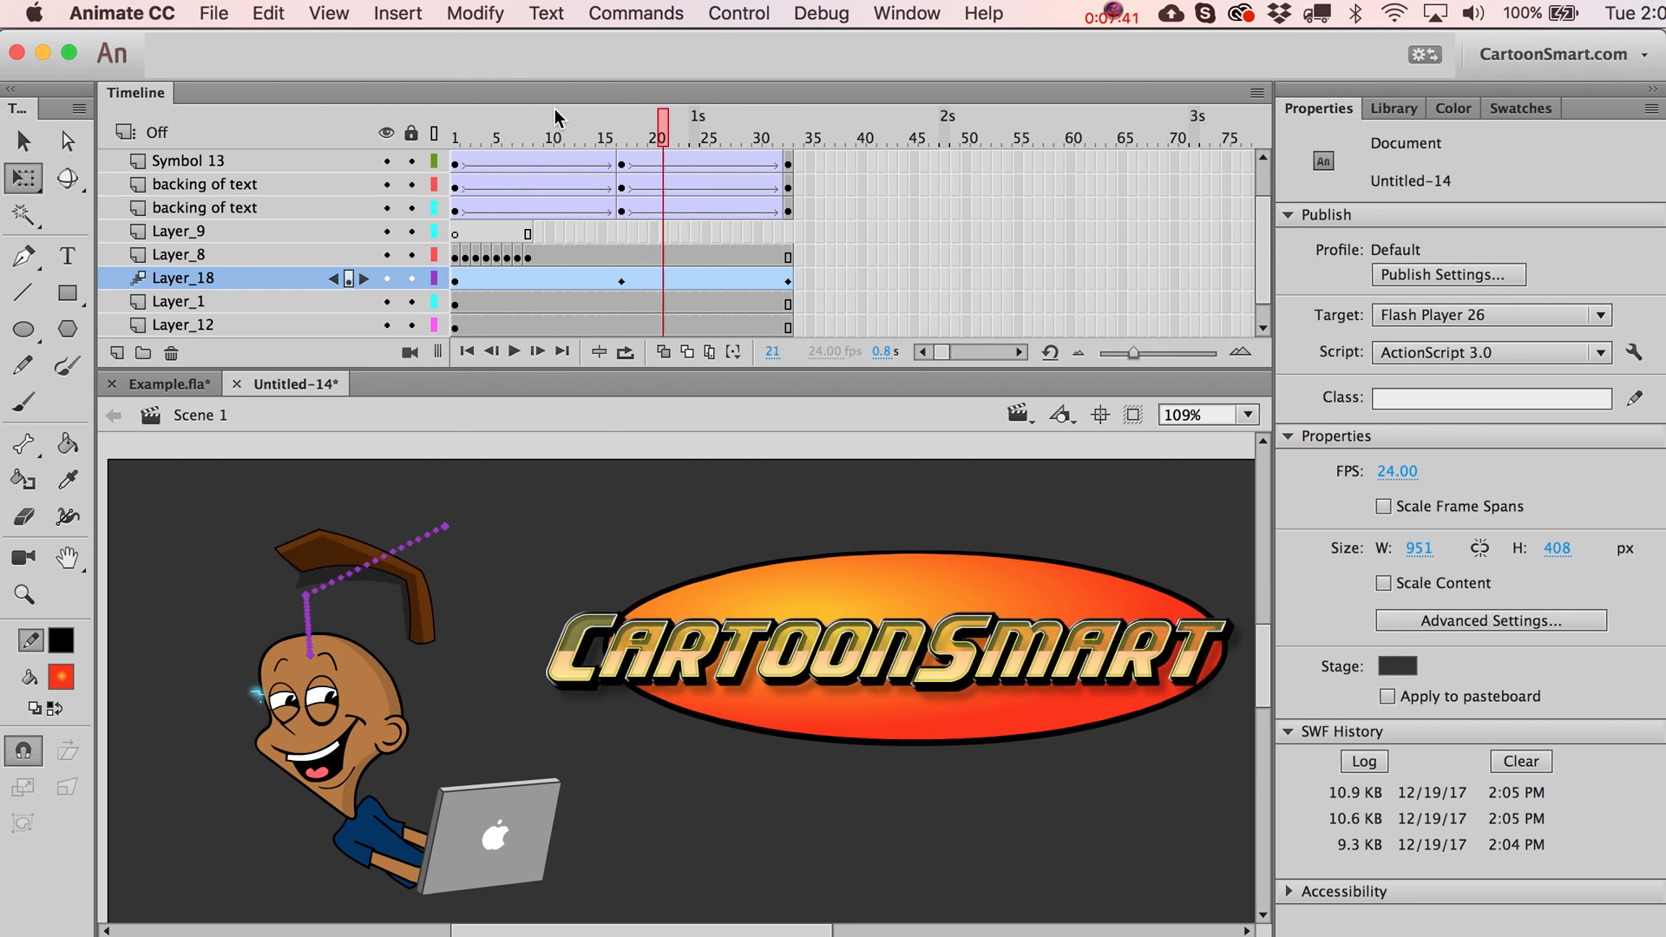
mouse_move(736, 136)
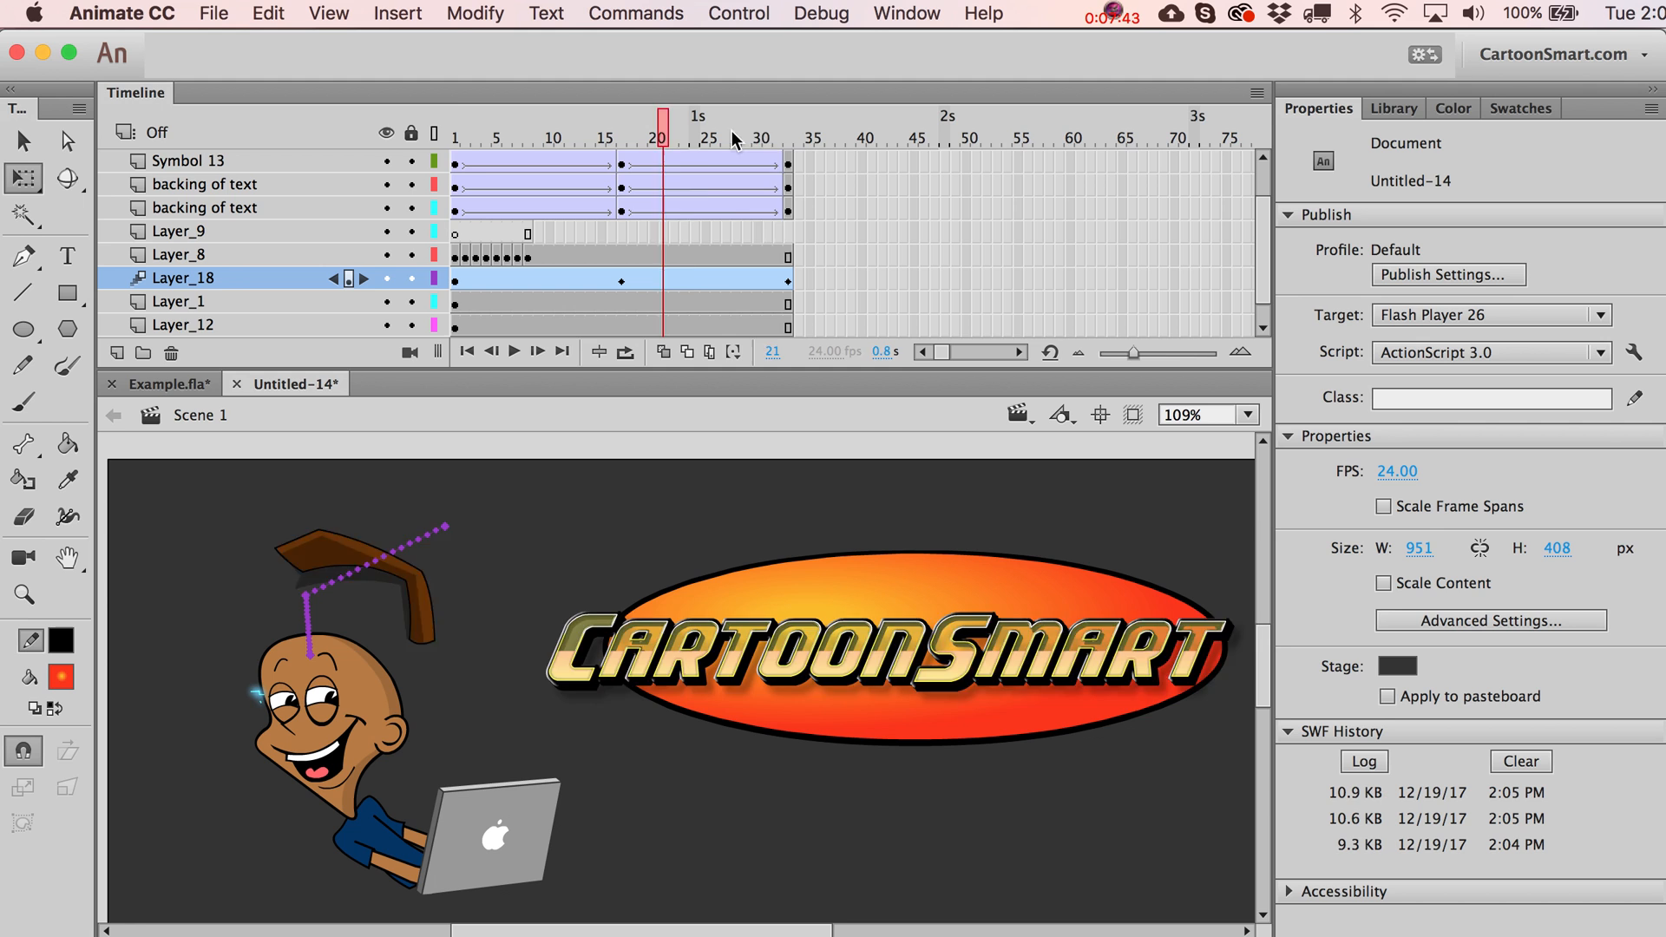
Curve the hair's motion path and reposition the hair at frame 9.
left_click(629, 135)
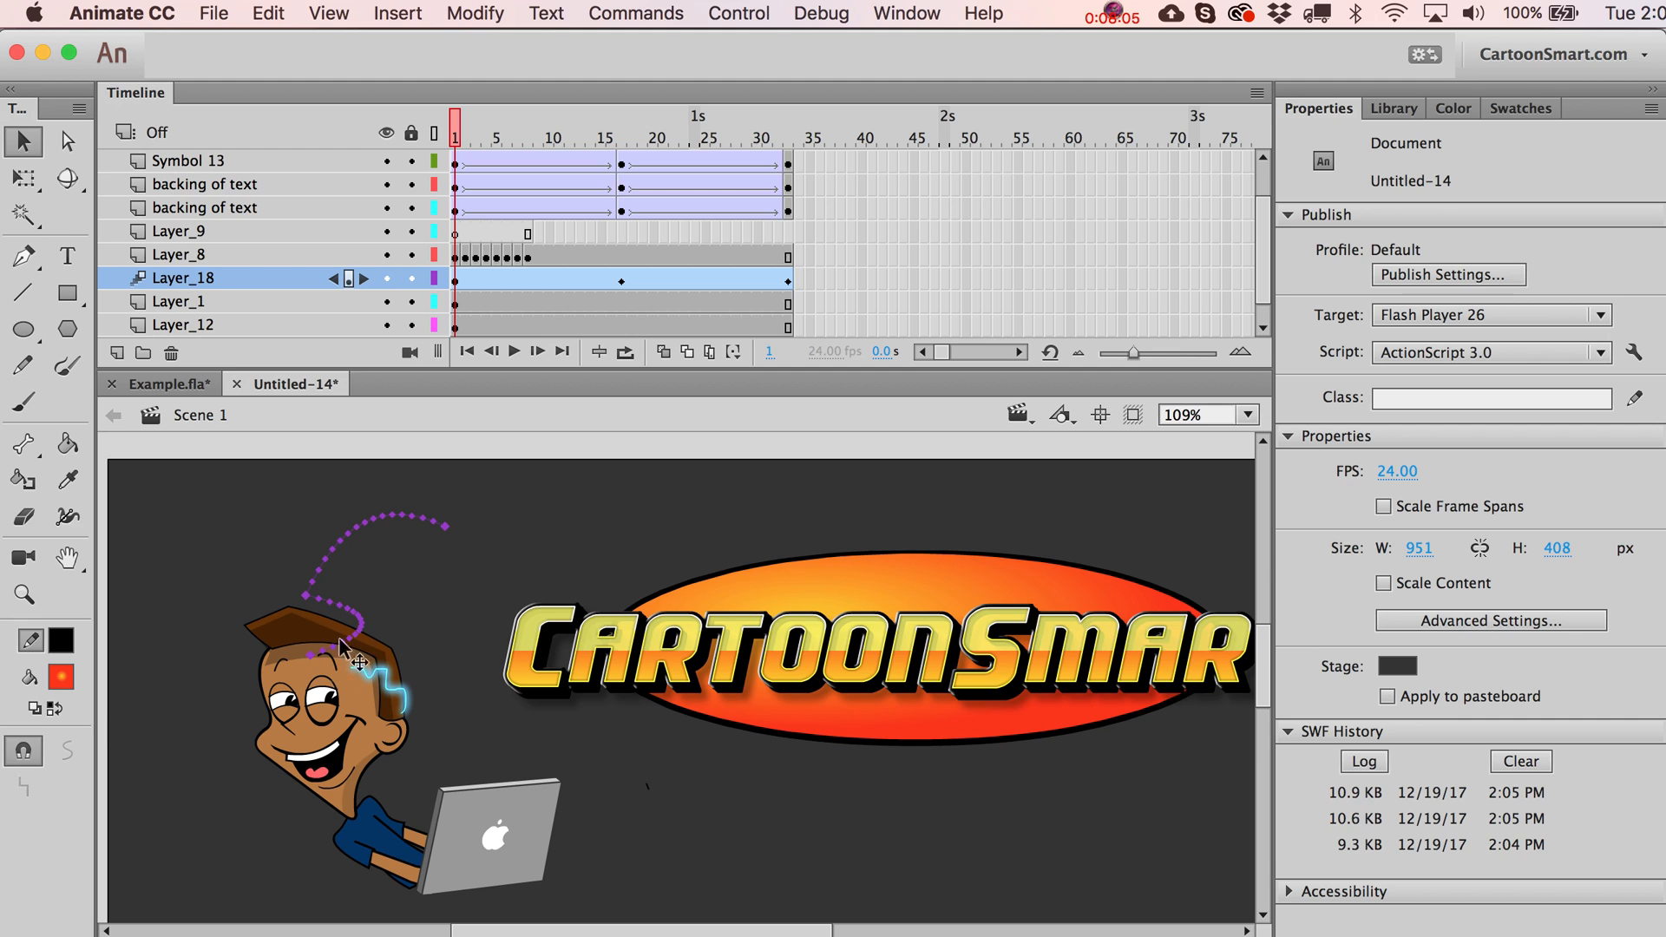
mouse_move(302, 595)
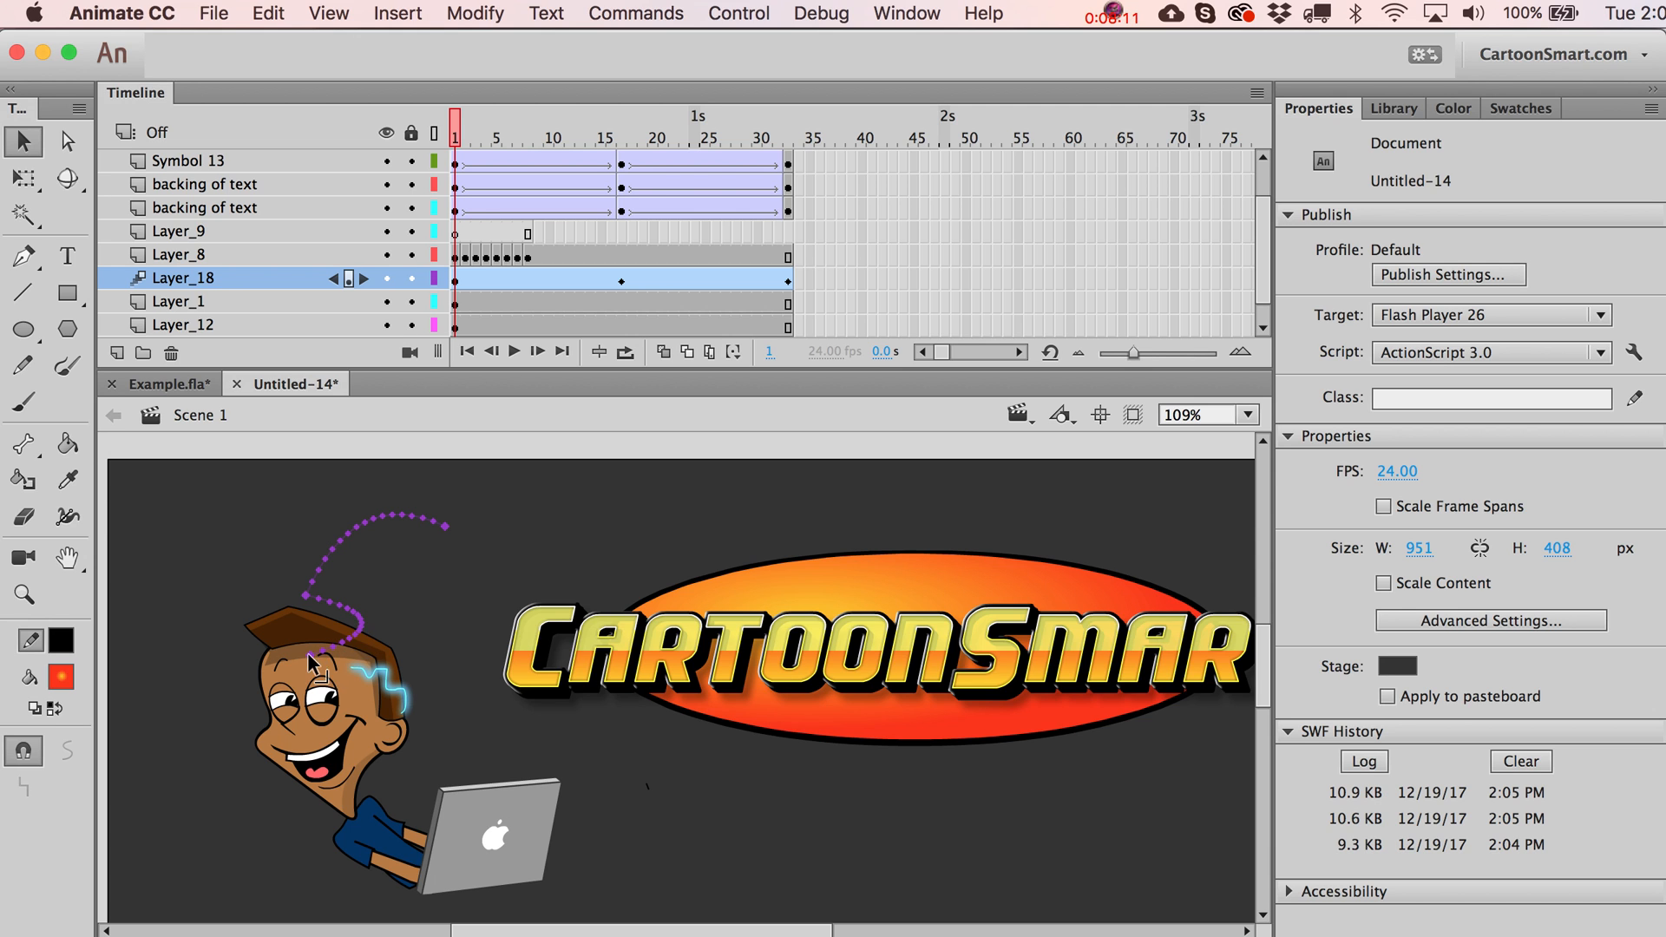
left_click(496, 136)
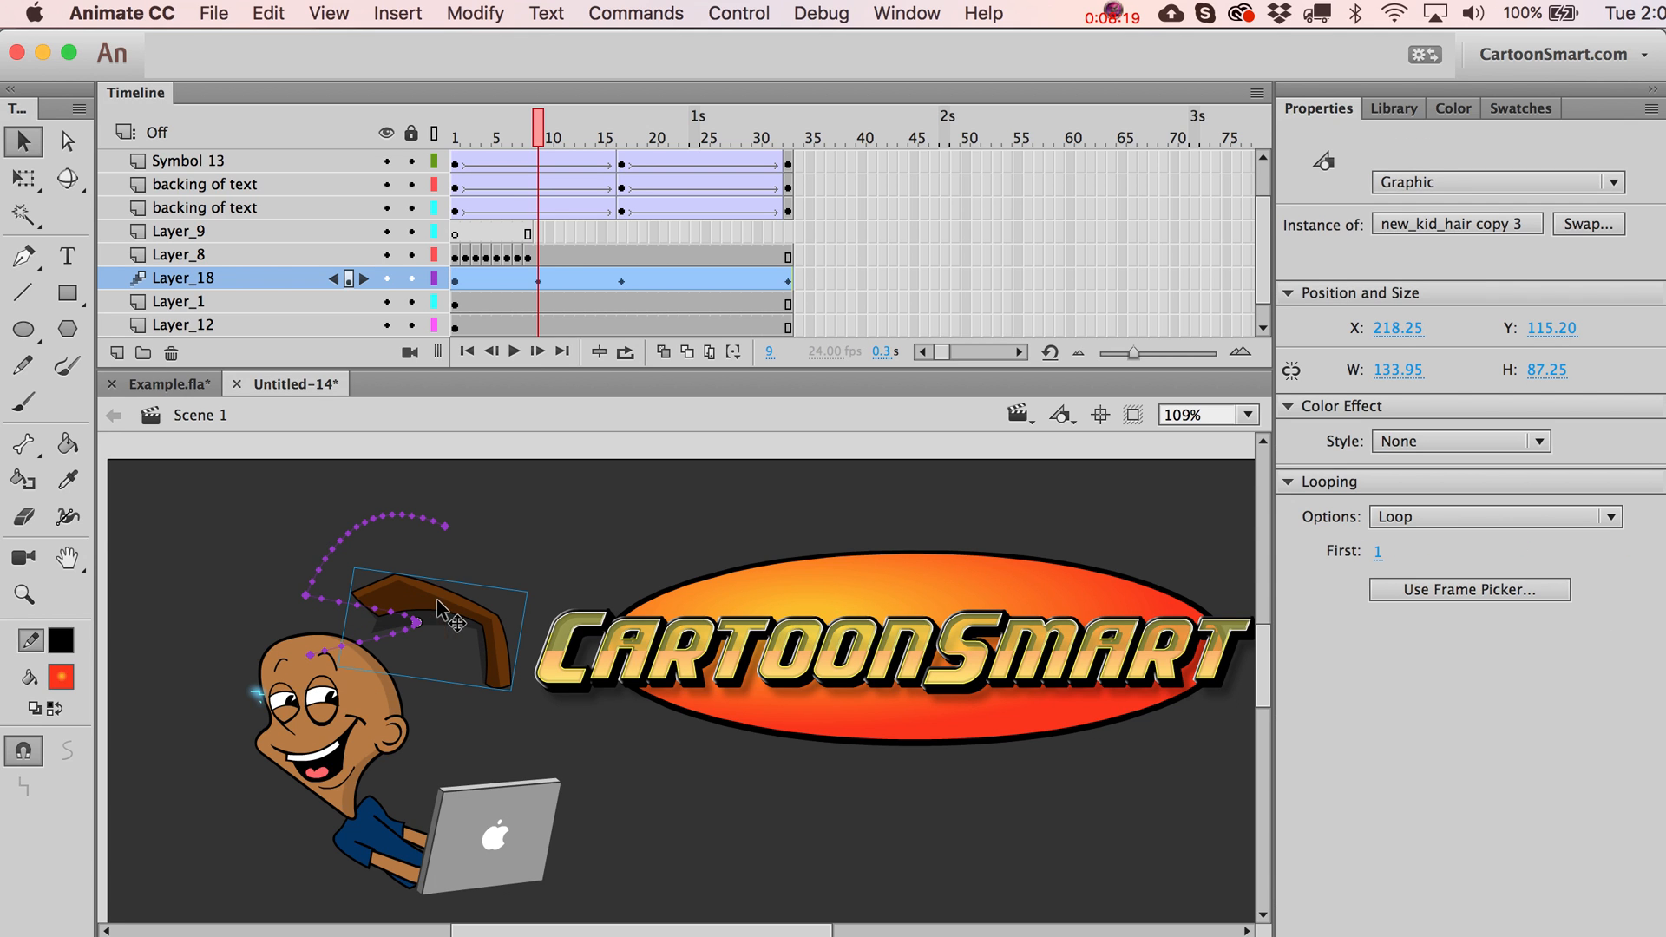
mouse_move(455, 661)
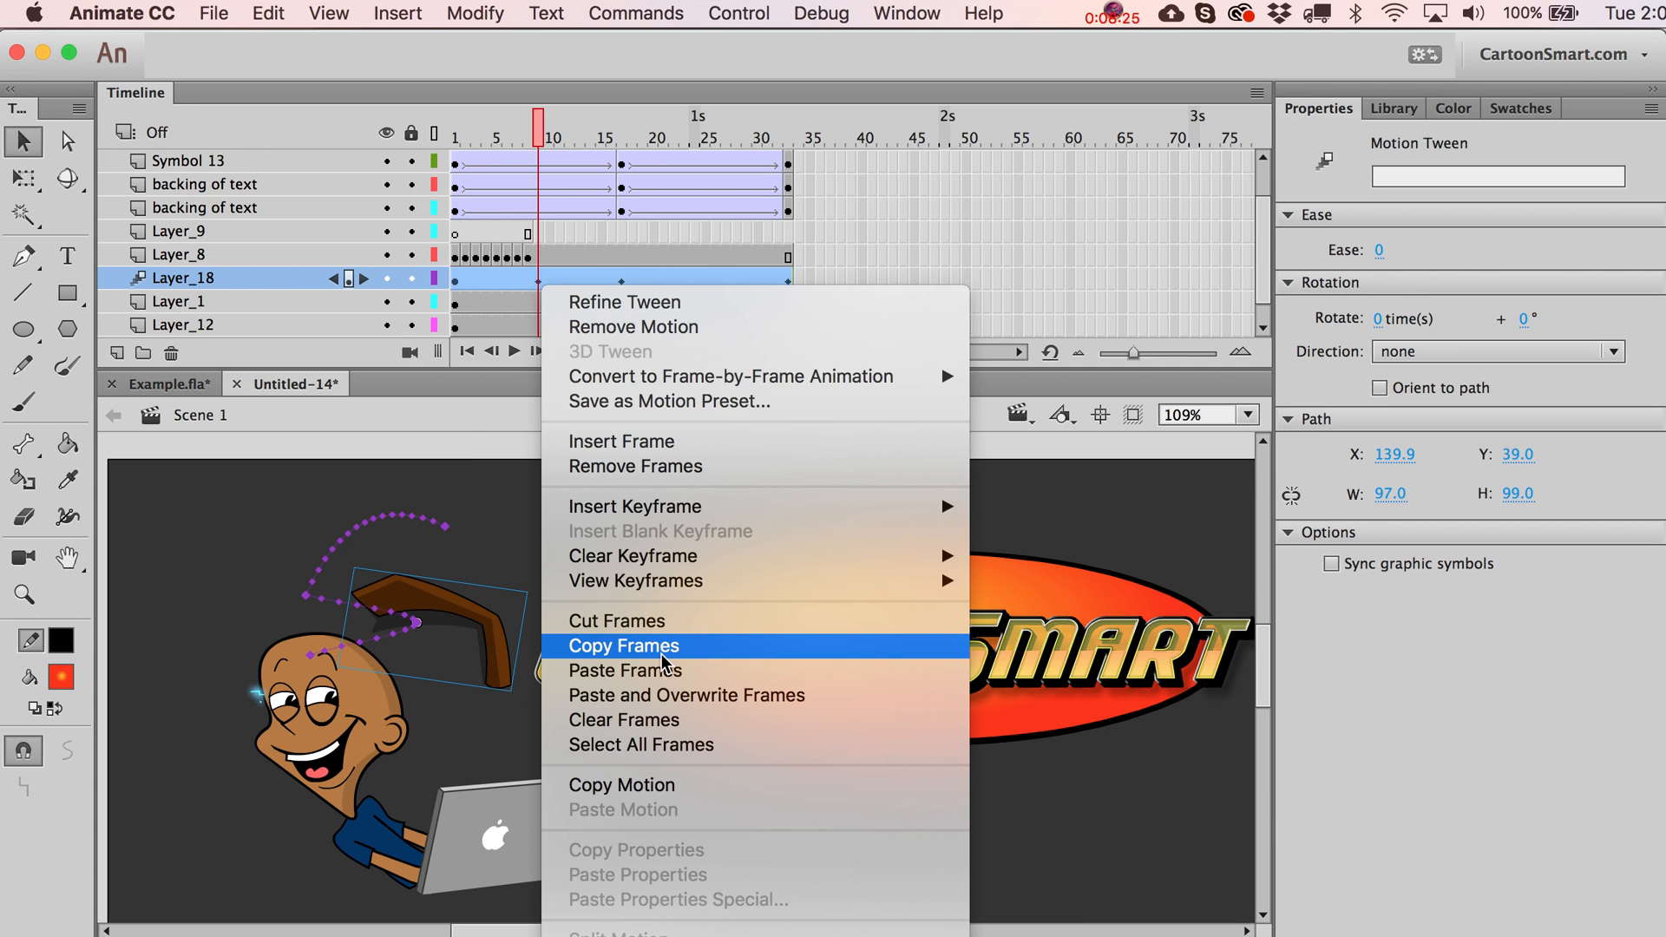
mouse_move(664, 465)
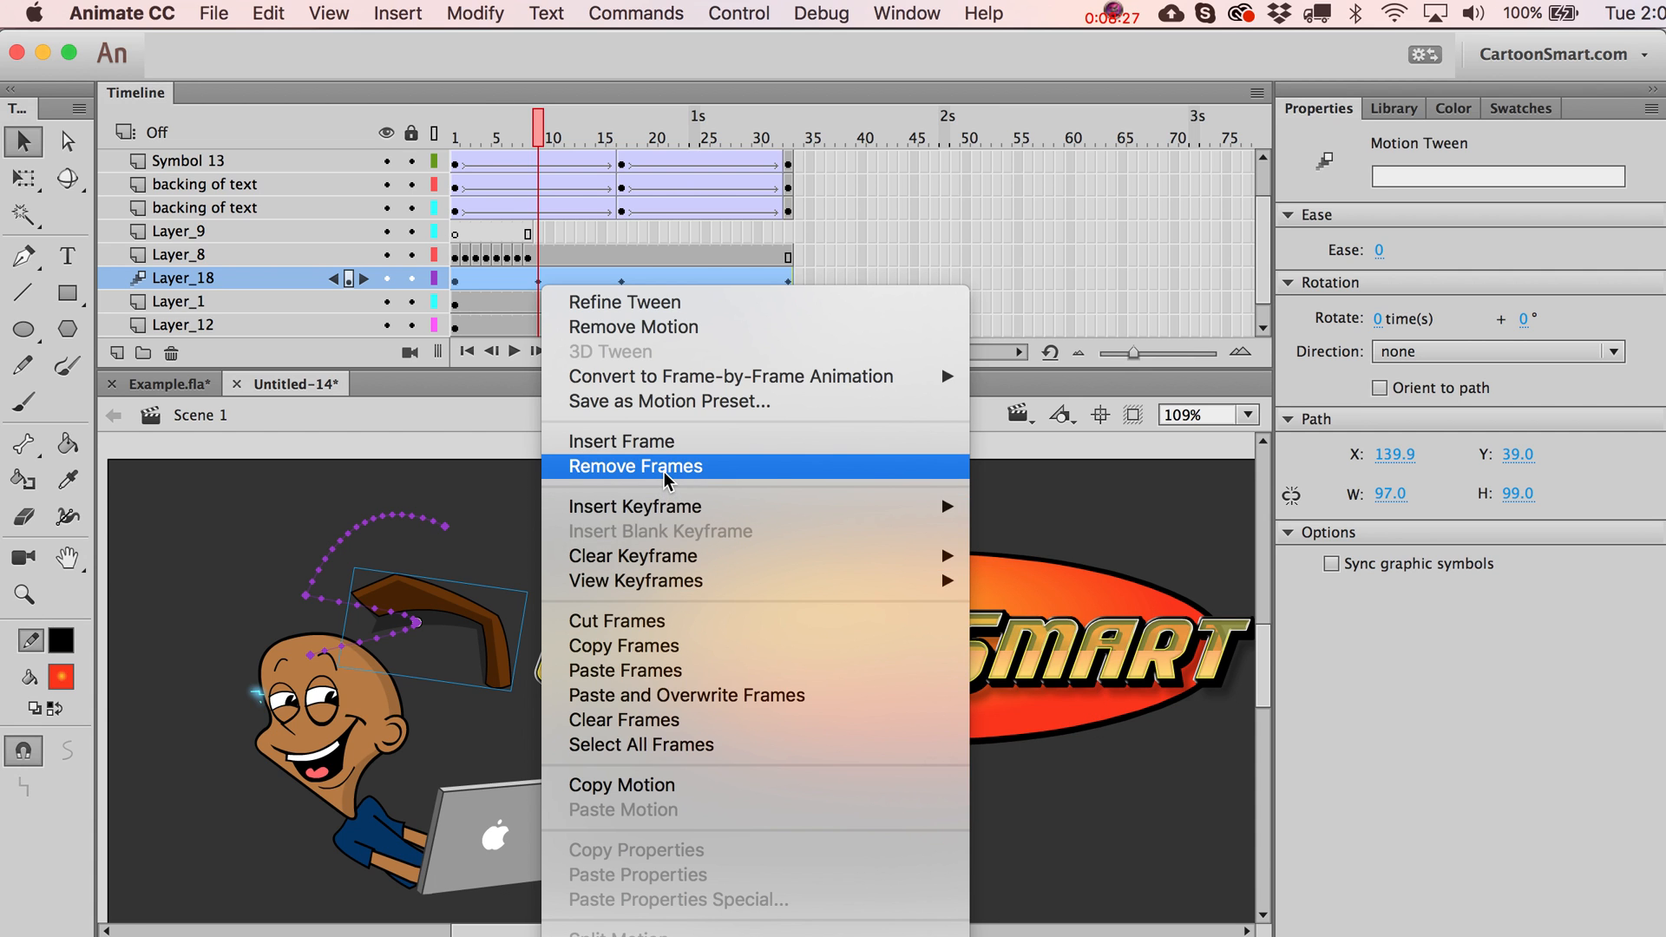
mouse_move(674, 327)
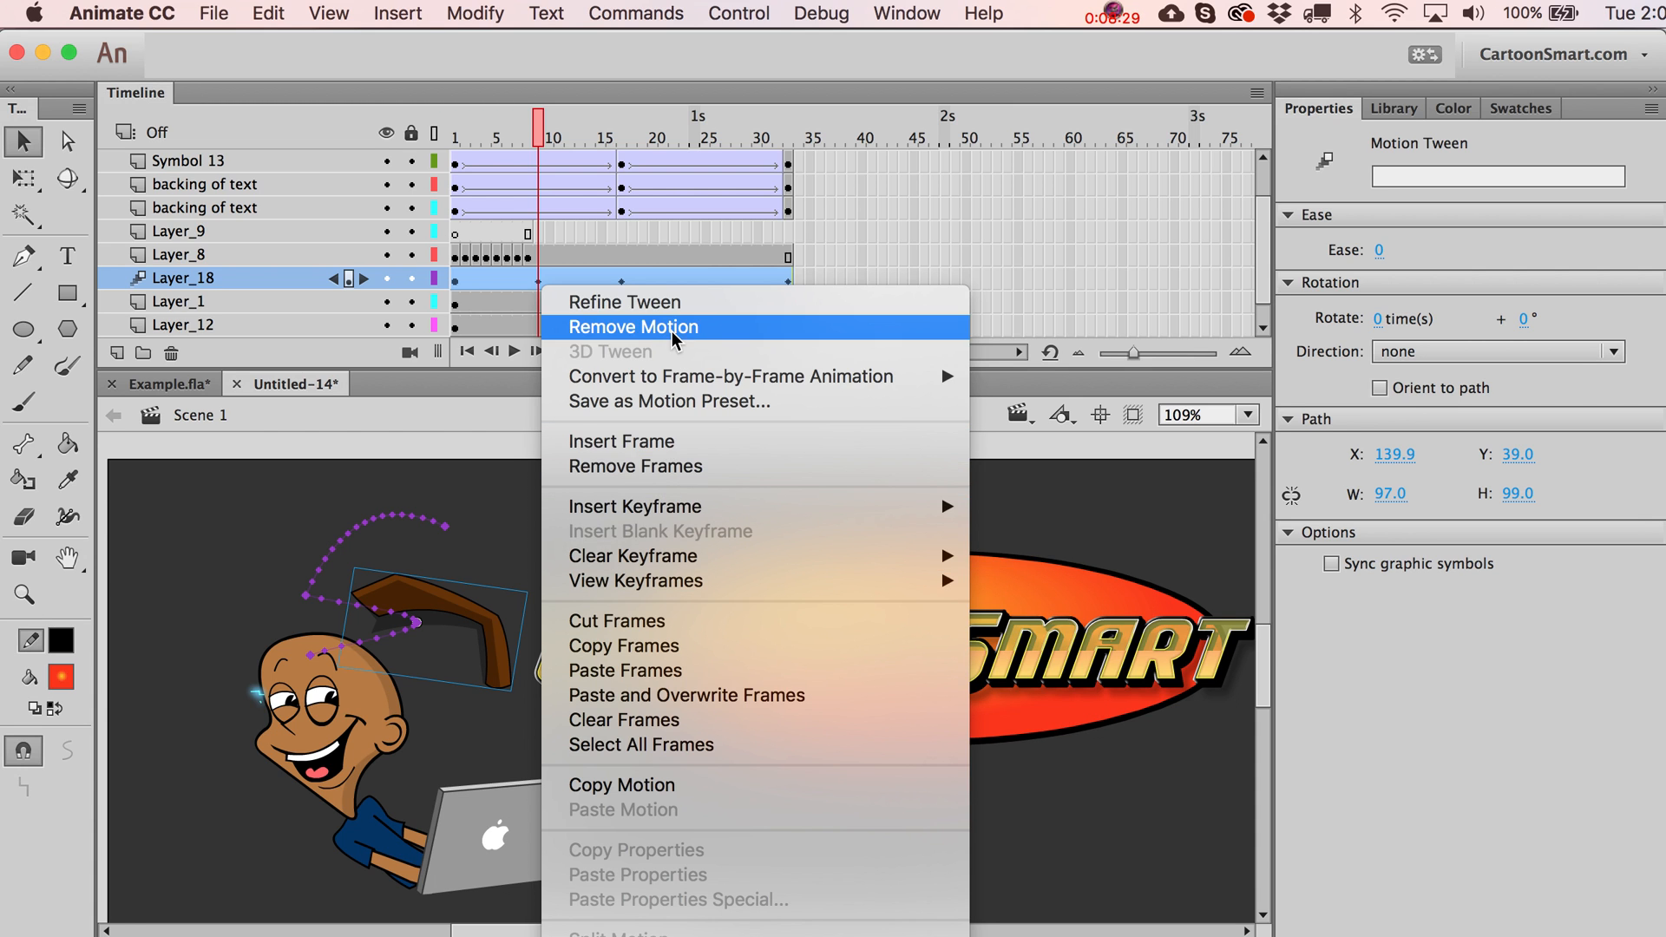
left_click(635, 326)
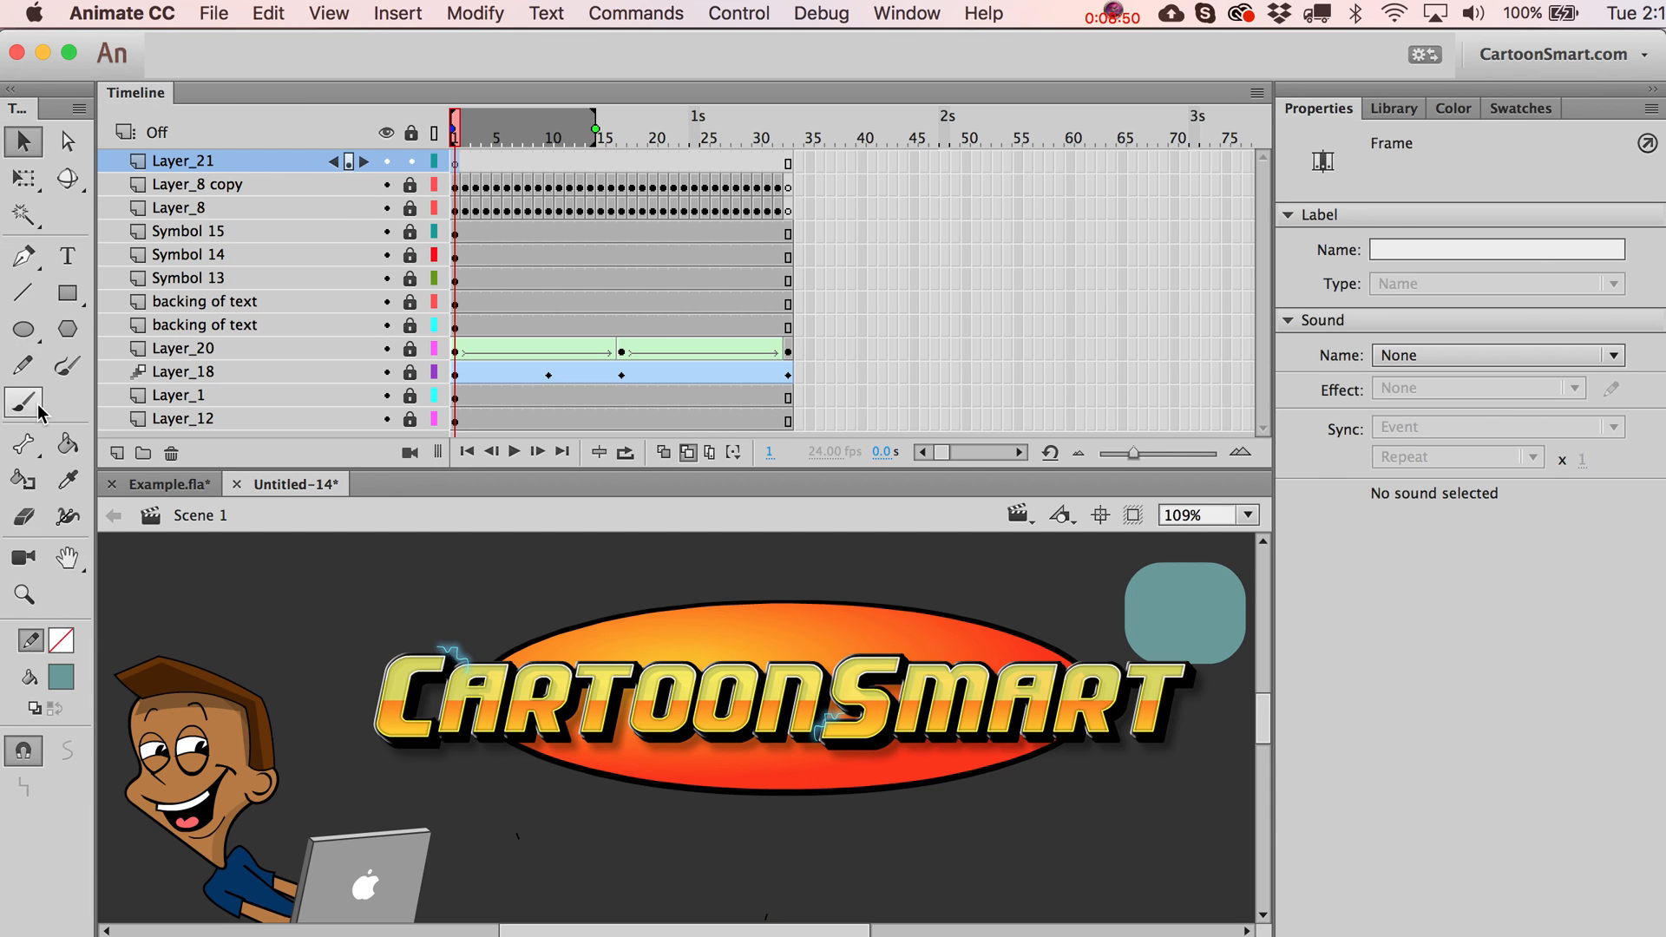
Brush teal spark squiggles on successive Layer_21 keyframes with Onion Skin turned on.
left_click(22, 404)
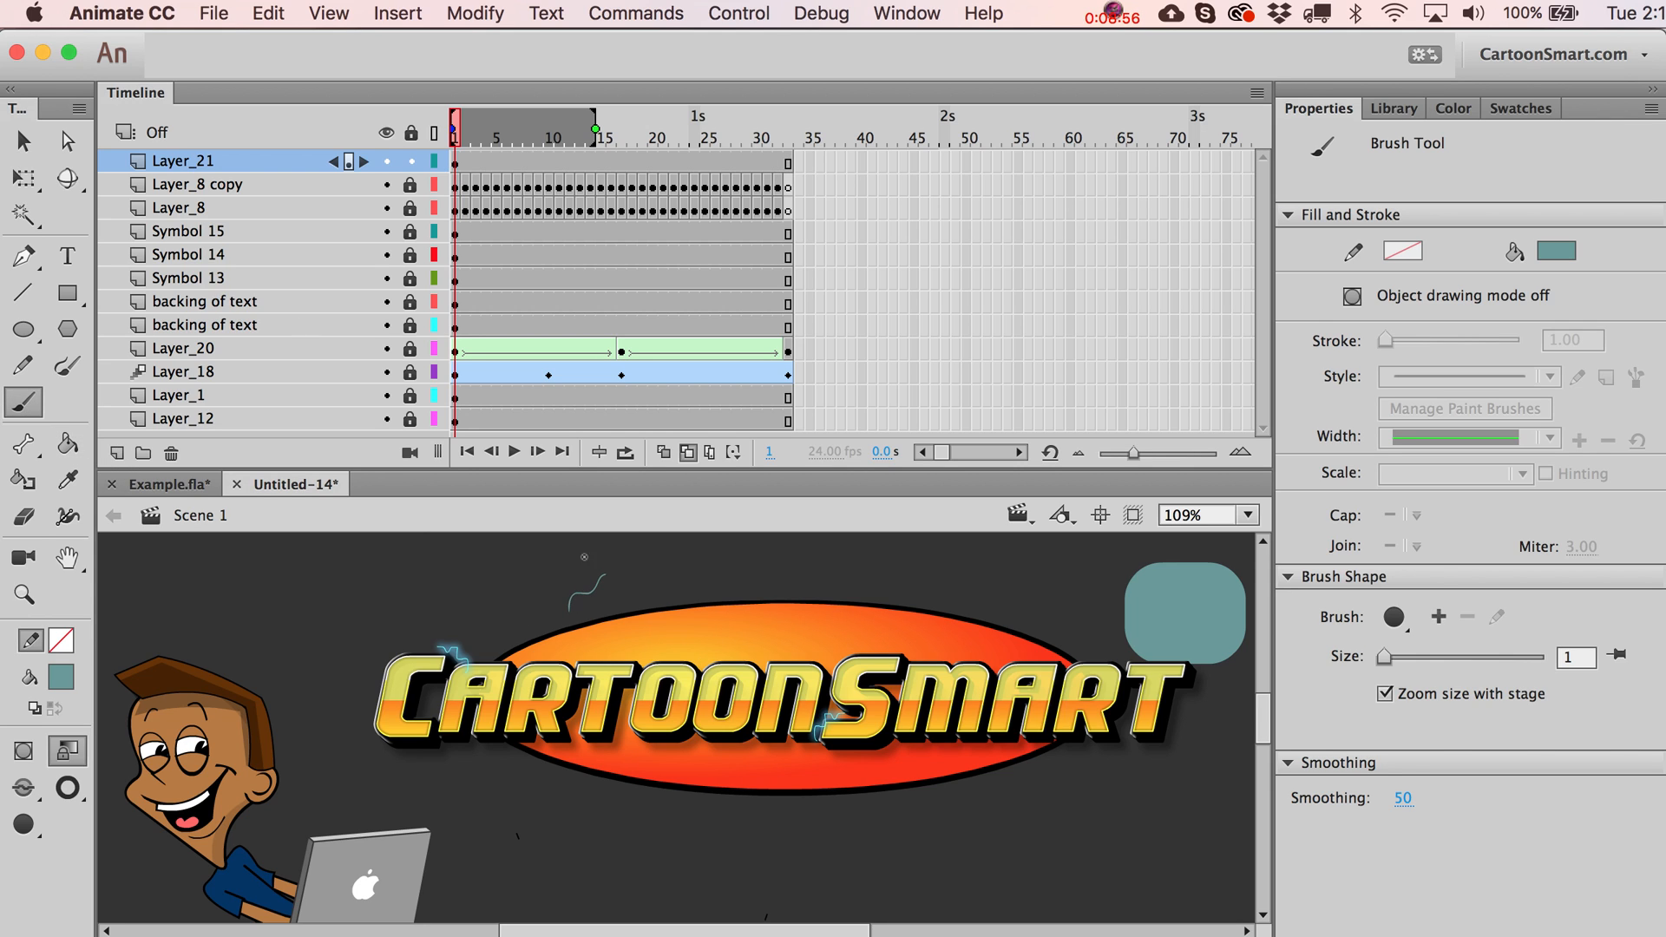
left_click(458, 160)
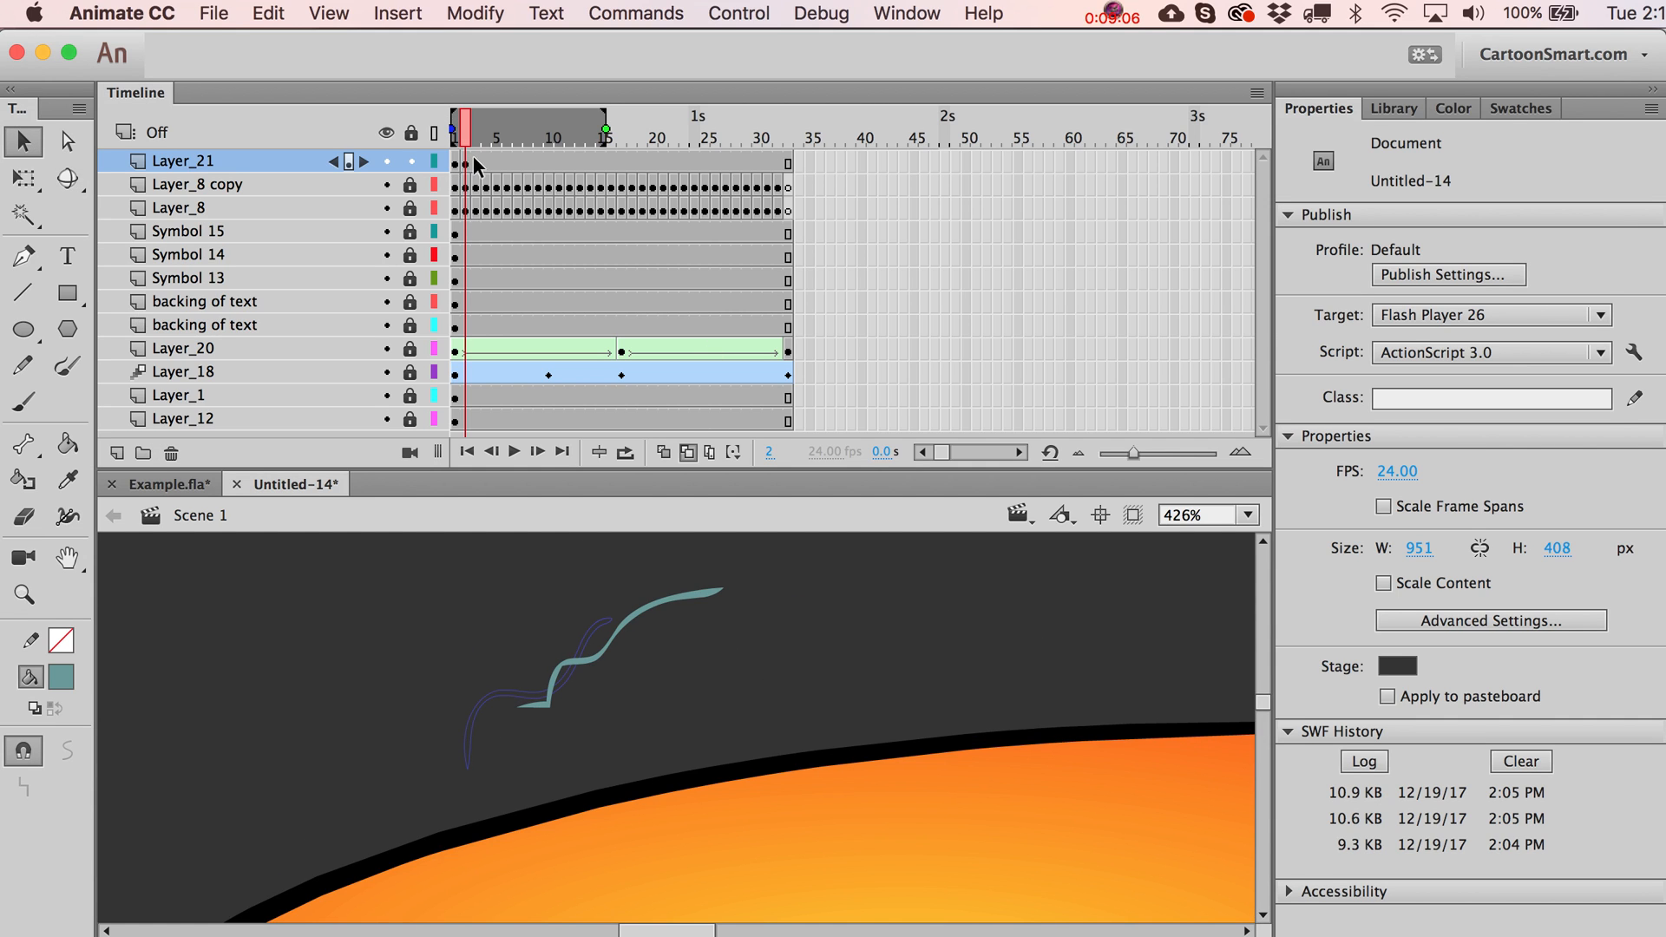
left_click(23, 403)
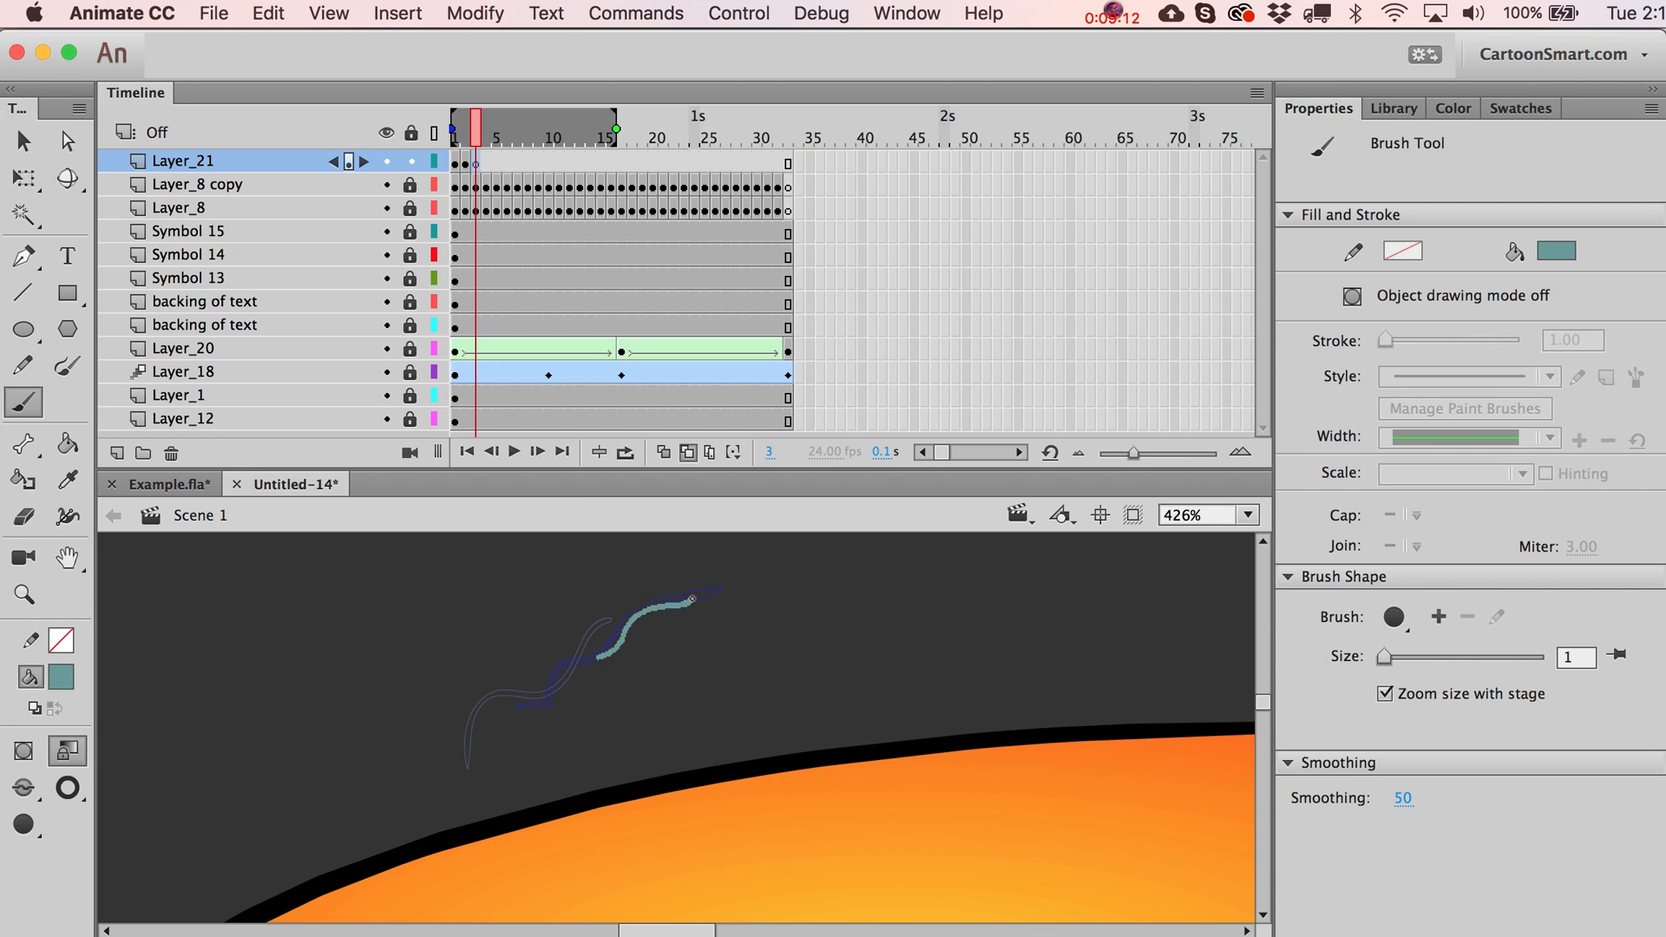
left_click(486, 162)
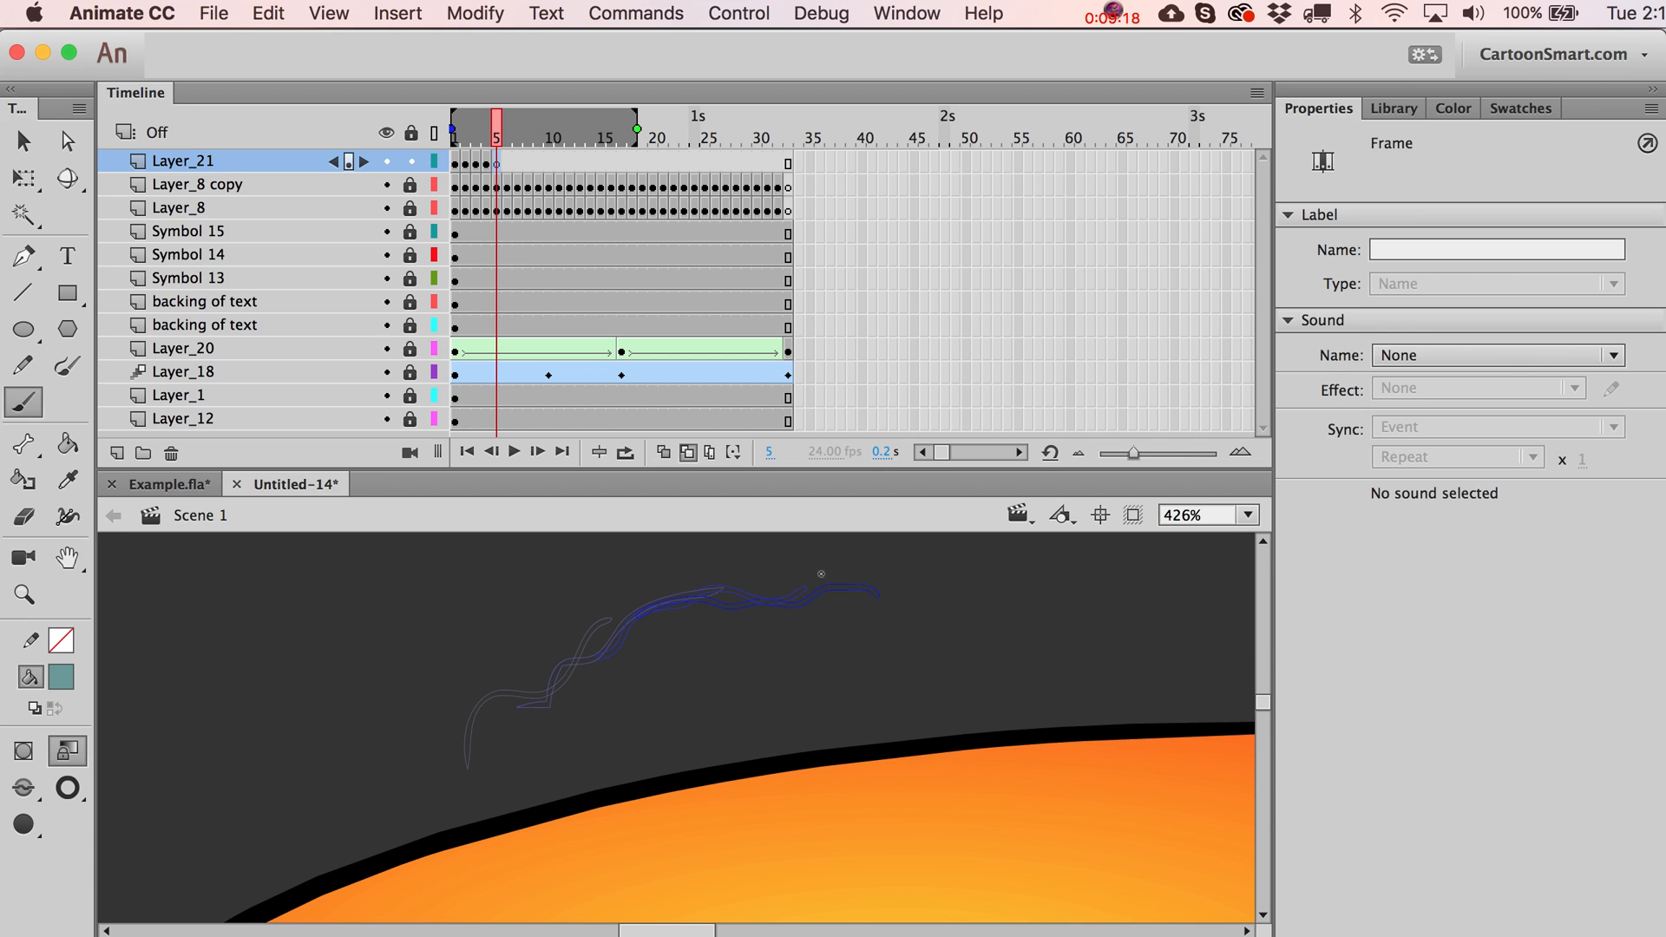
left_click_drag(755, 606, 987, 622)
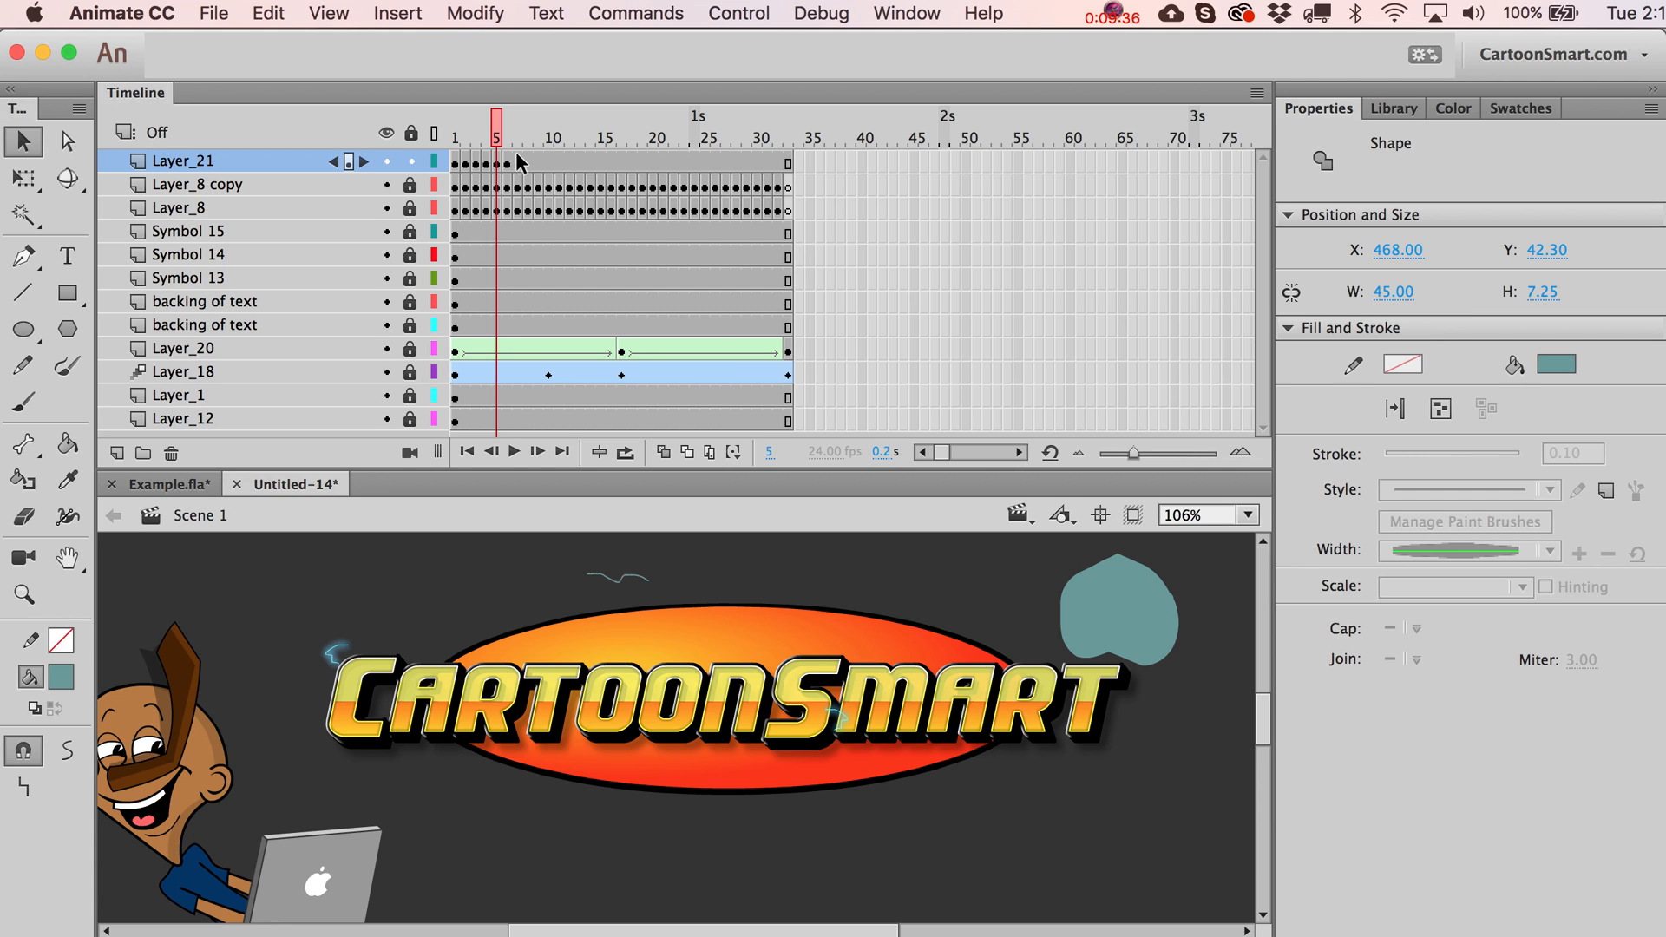
mouse_move(666, 390)
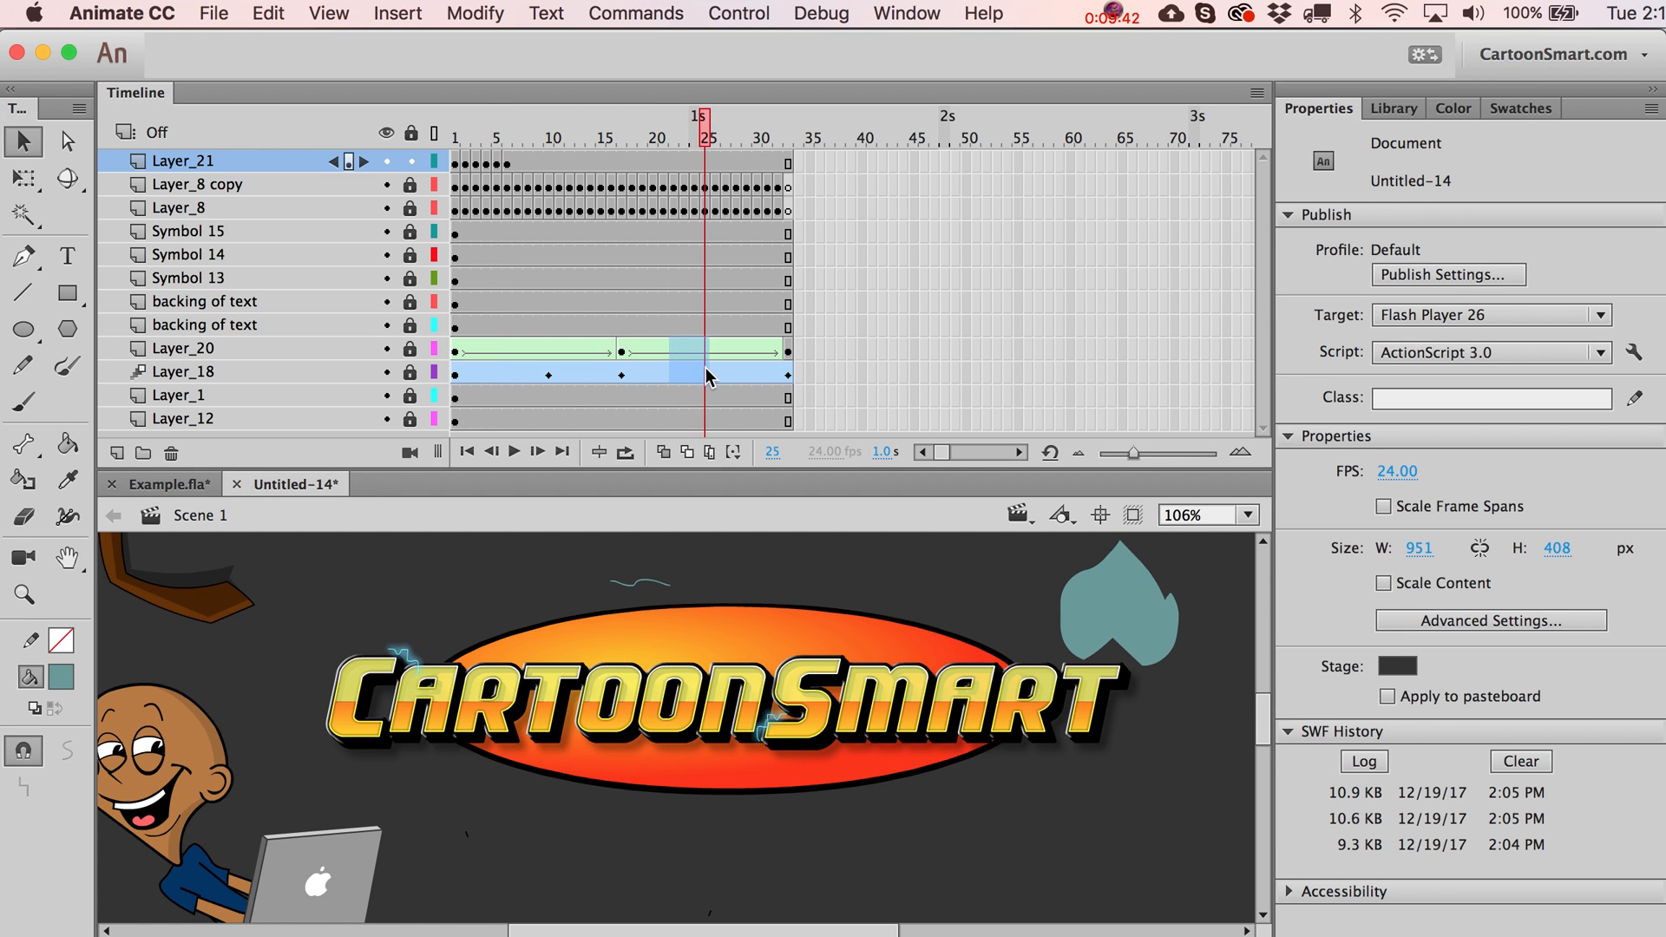
left_click(622, 349)
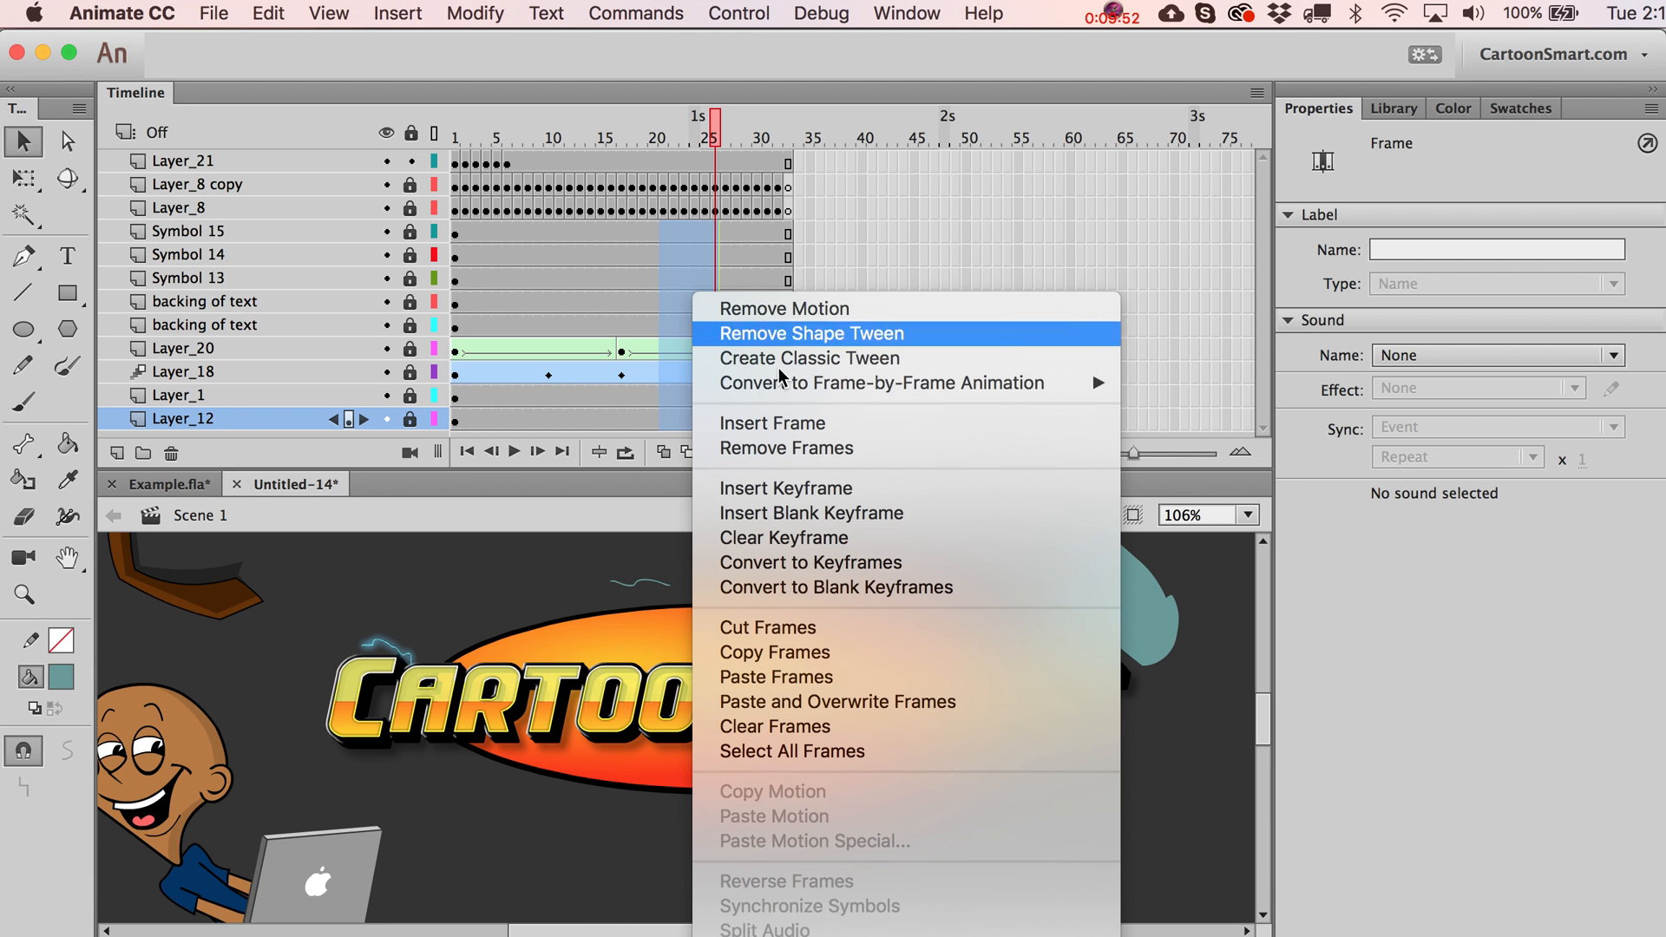
left_click(811, 334)
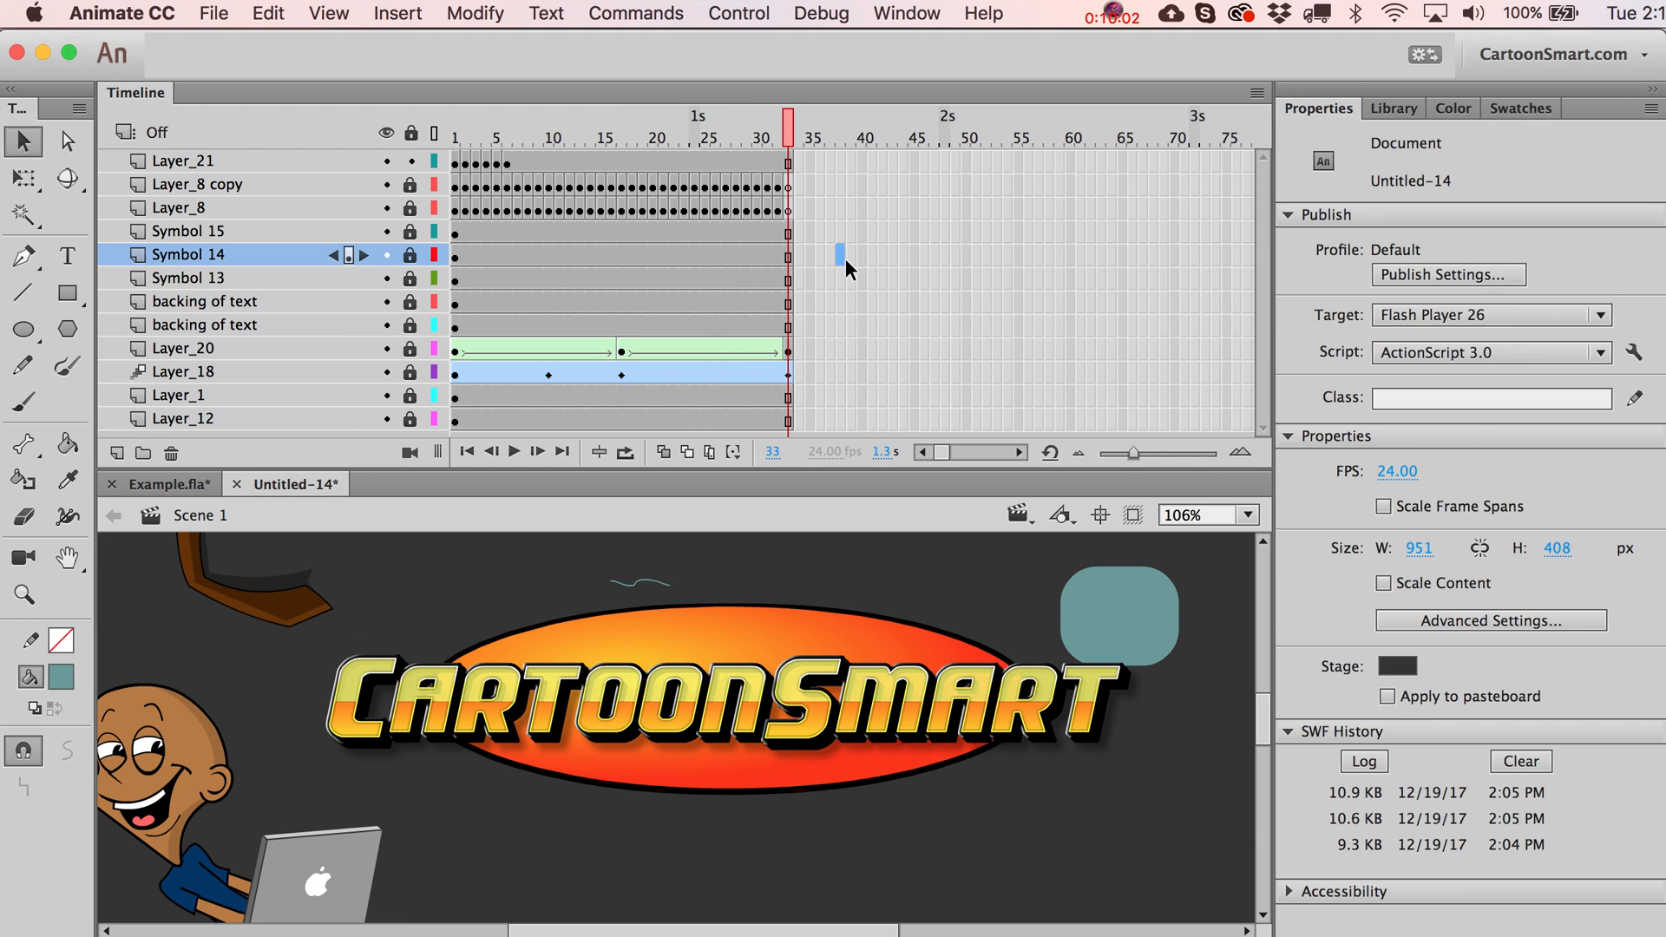
mouse_move(843, 287)
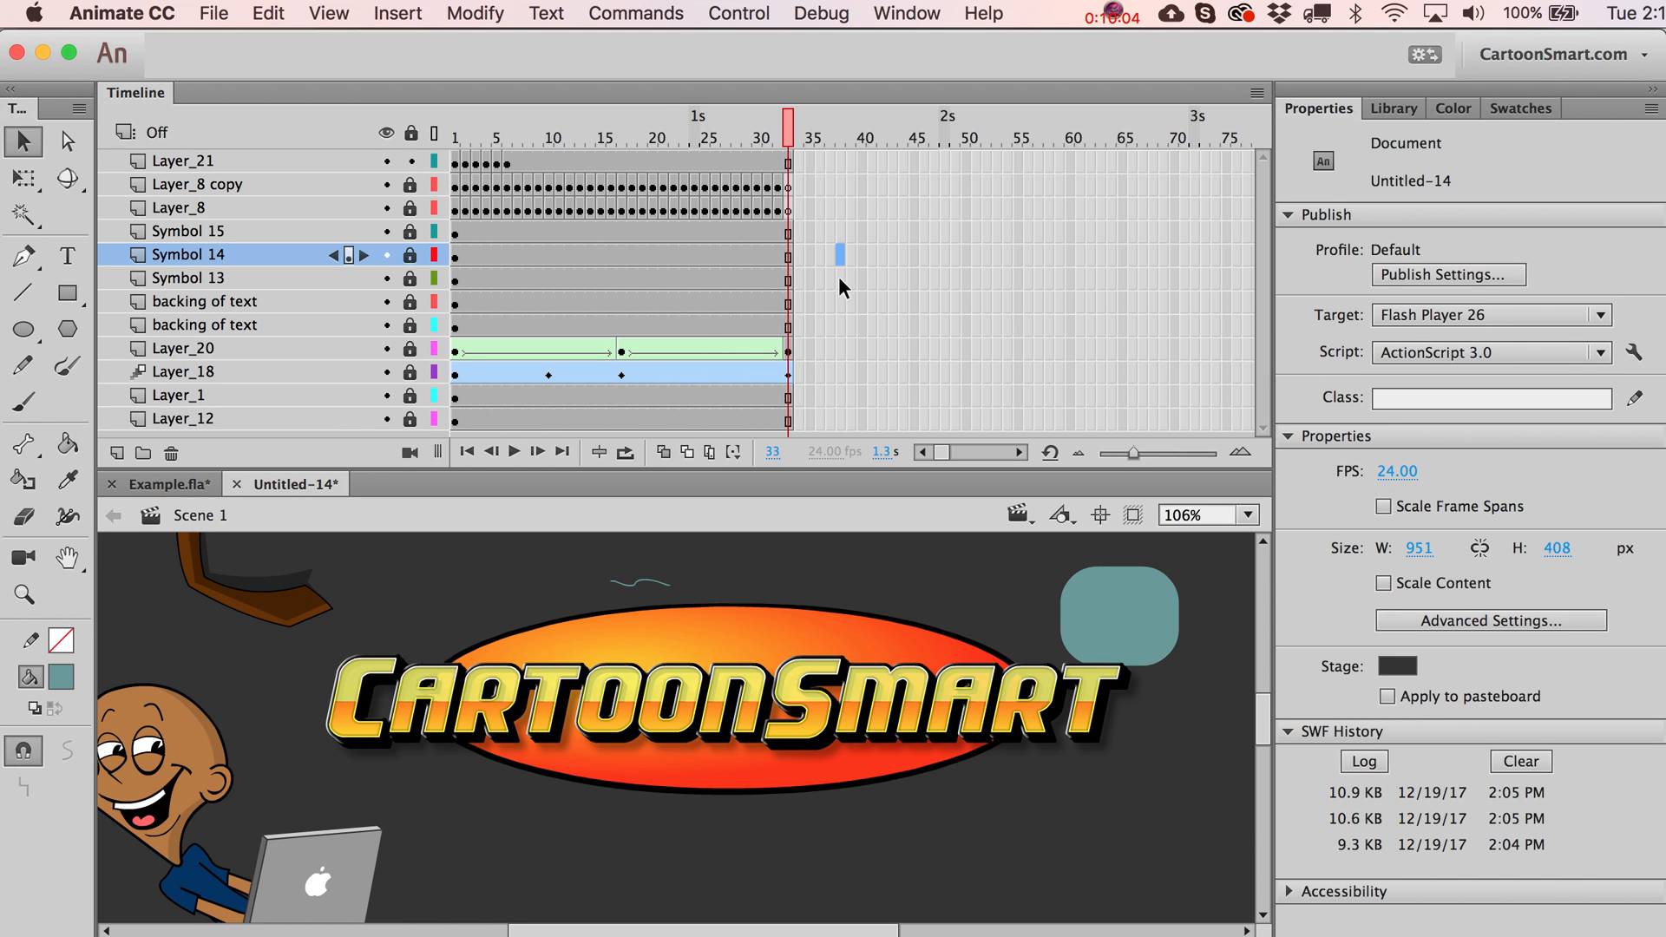
mouse_move(1386, 590)
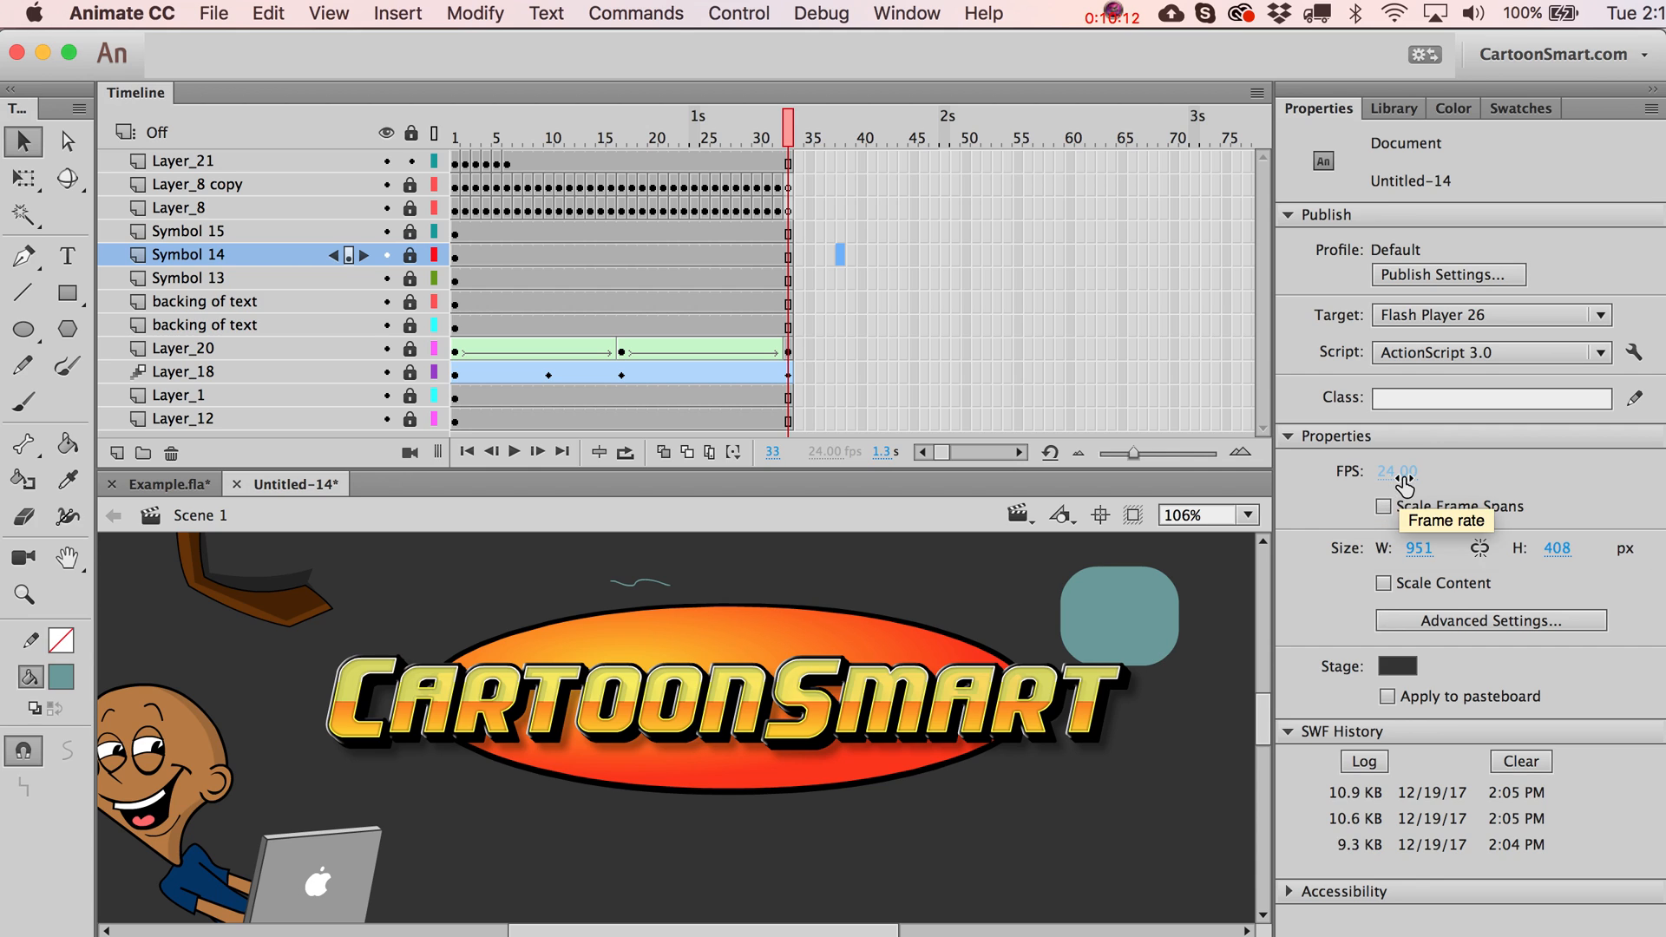
mouse_move(1385, 521)
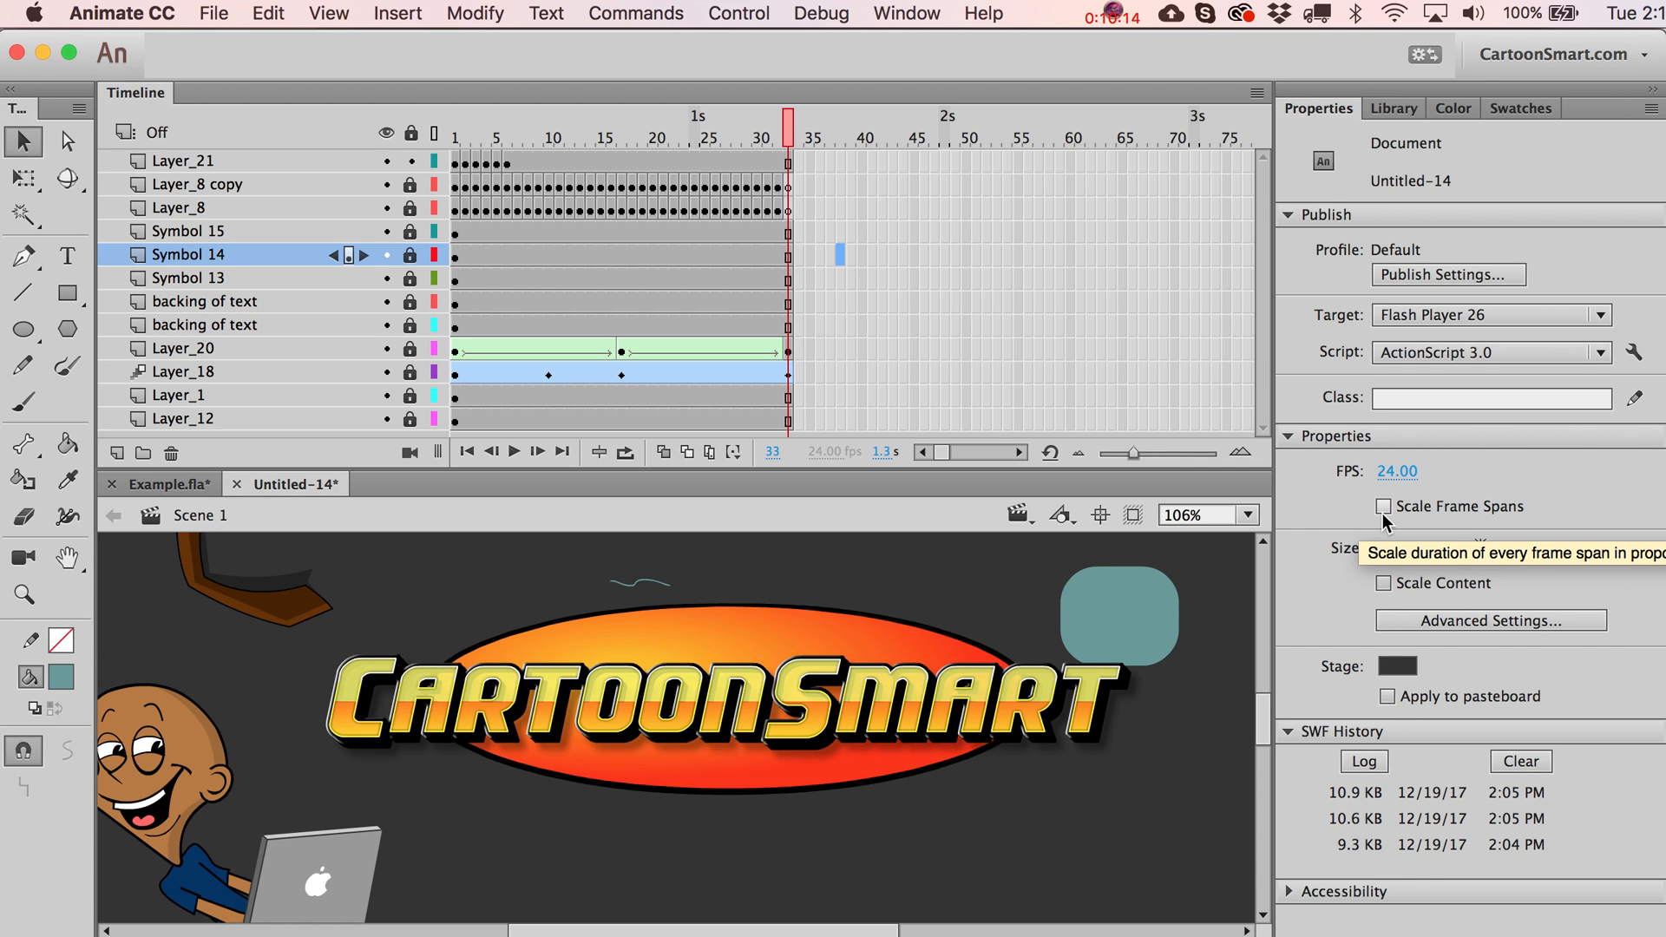
Enable Scale Frame Spans, set FPS to 30, and scrub through the rescaled animation.
left_click(1385, 505)
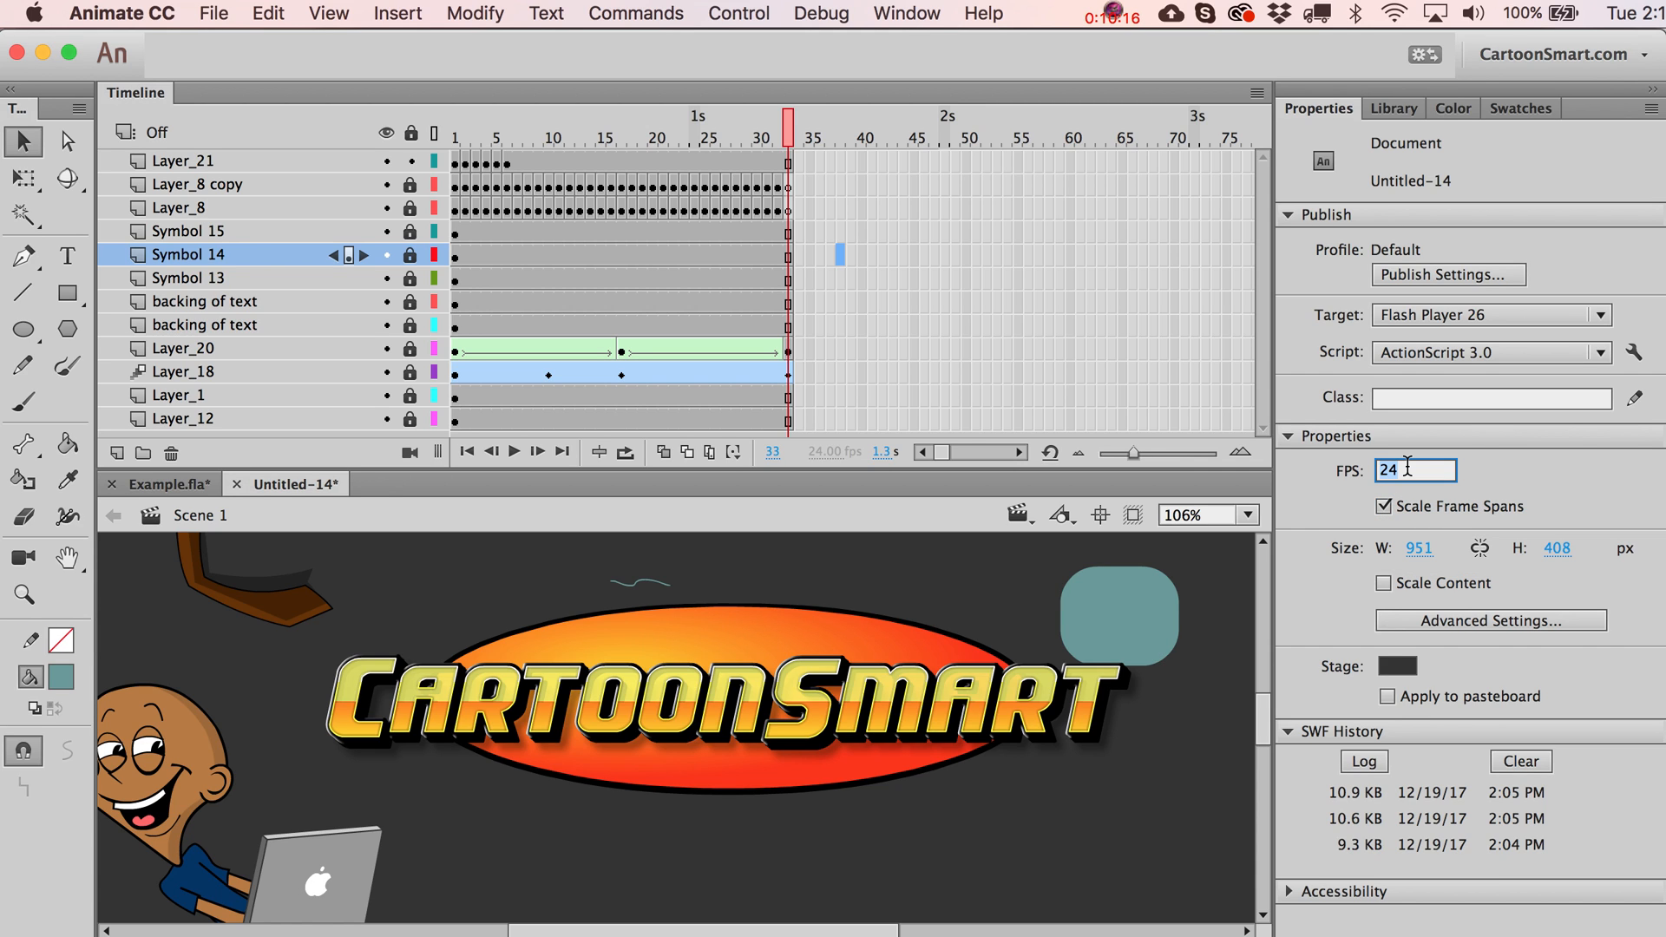
type("30")
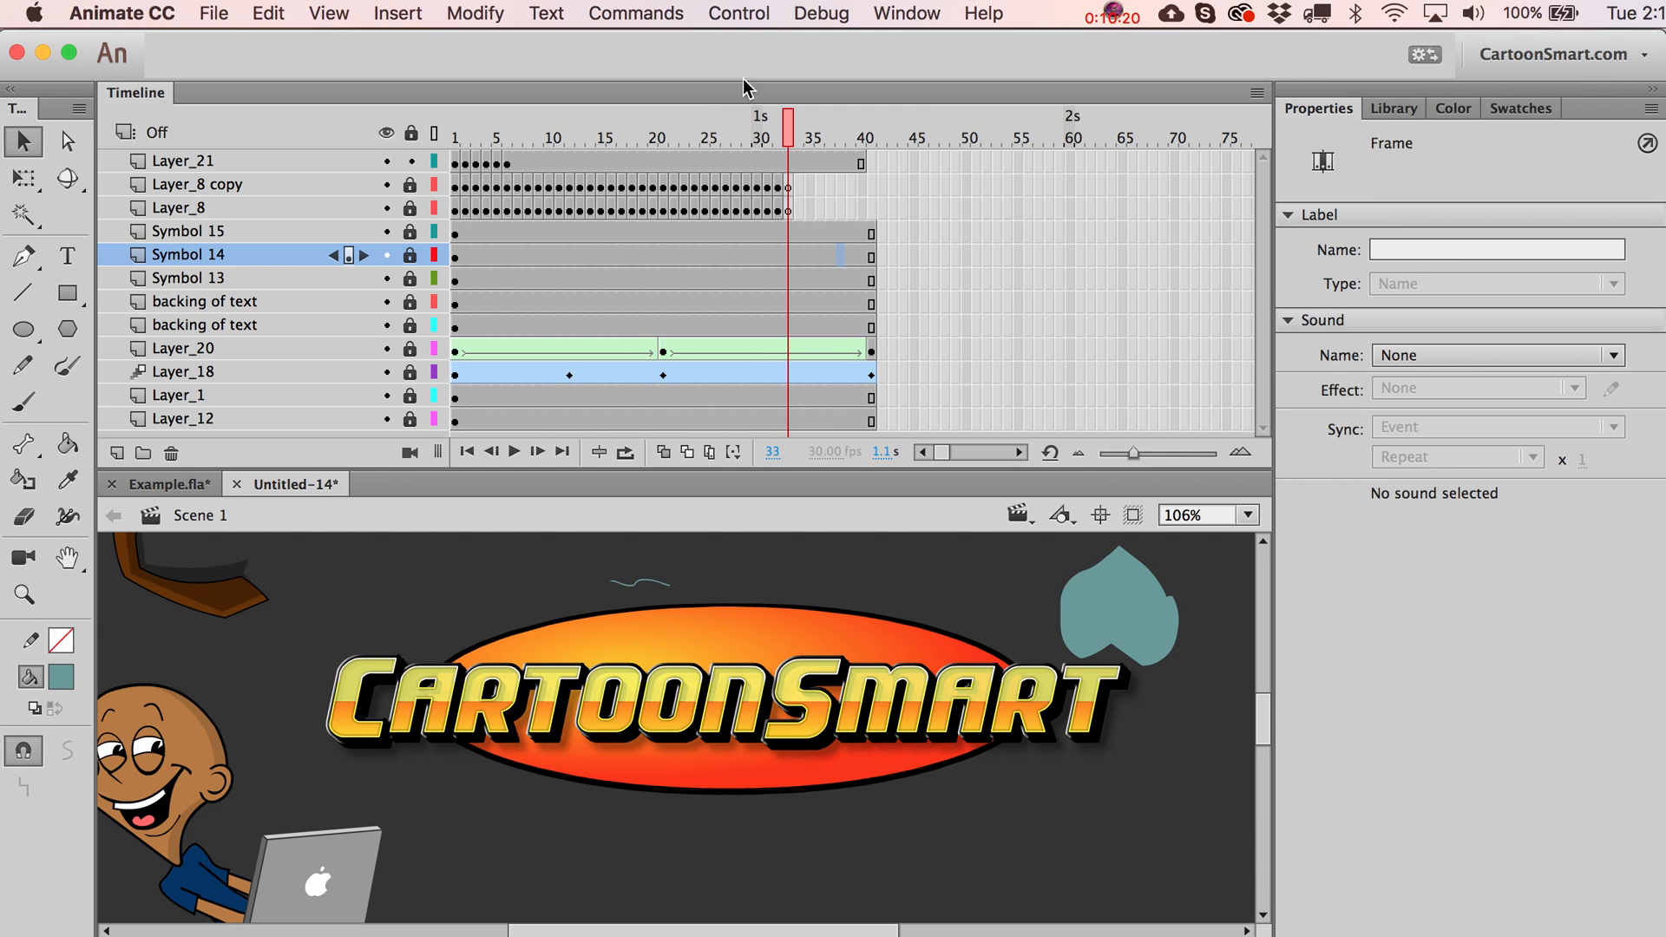
mouse_move(564, 347)
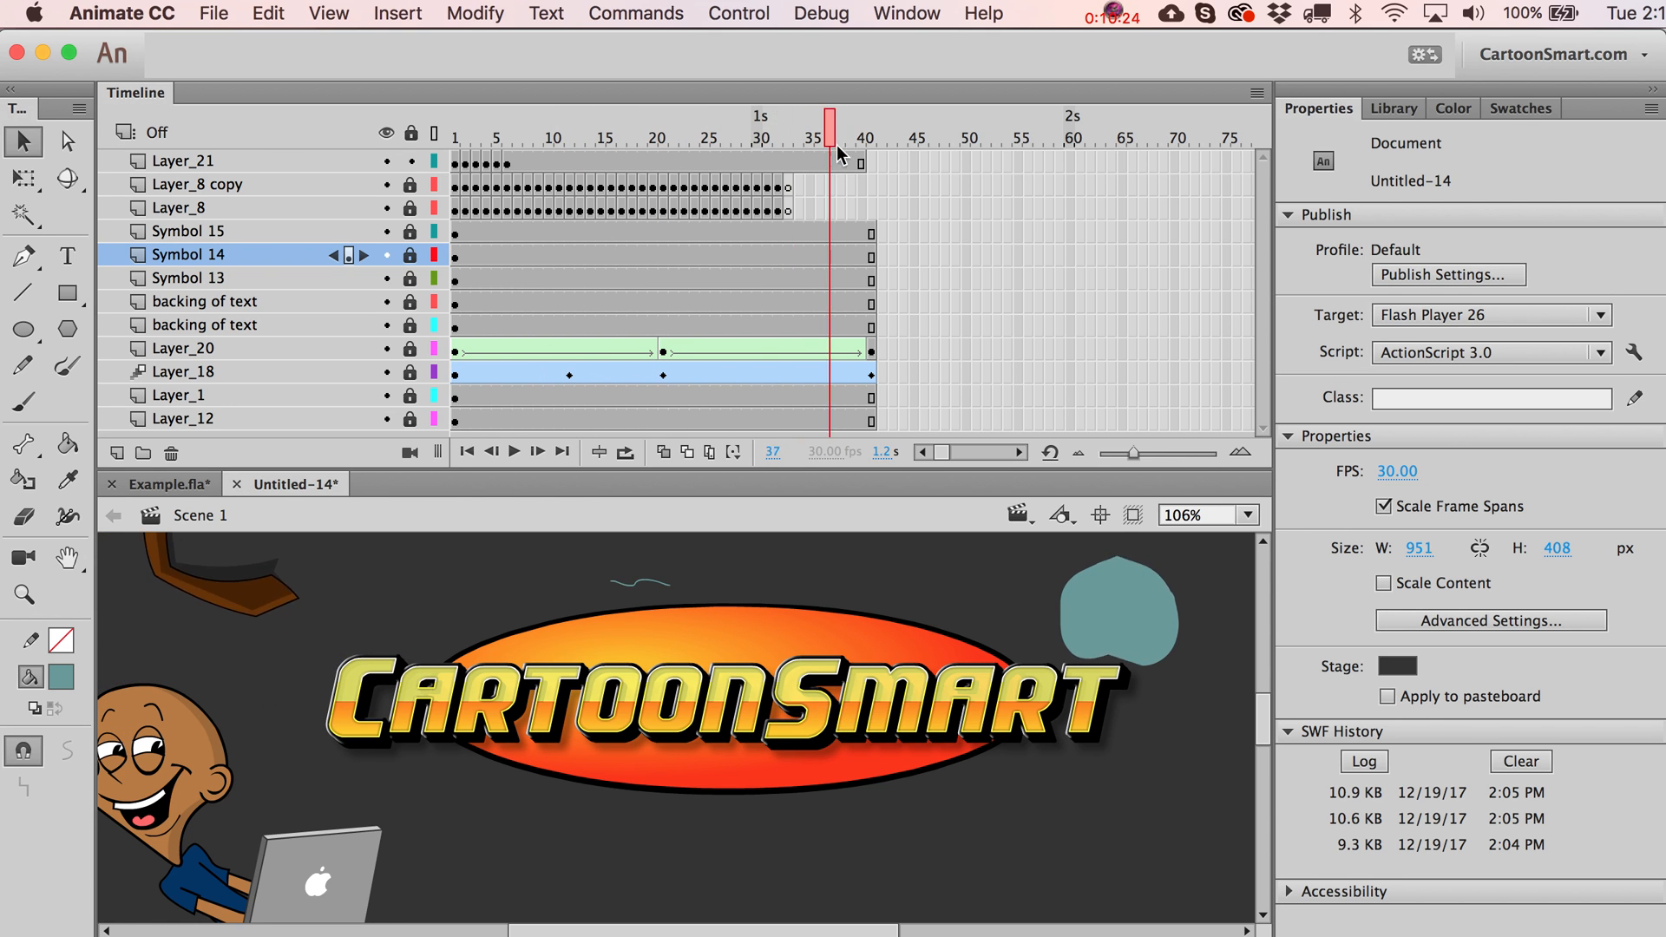
left_click_drag(834, 122, 786, 122)
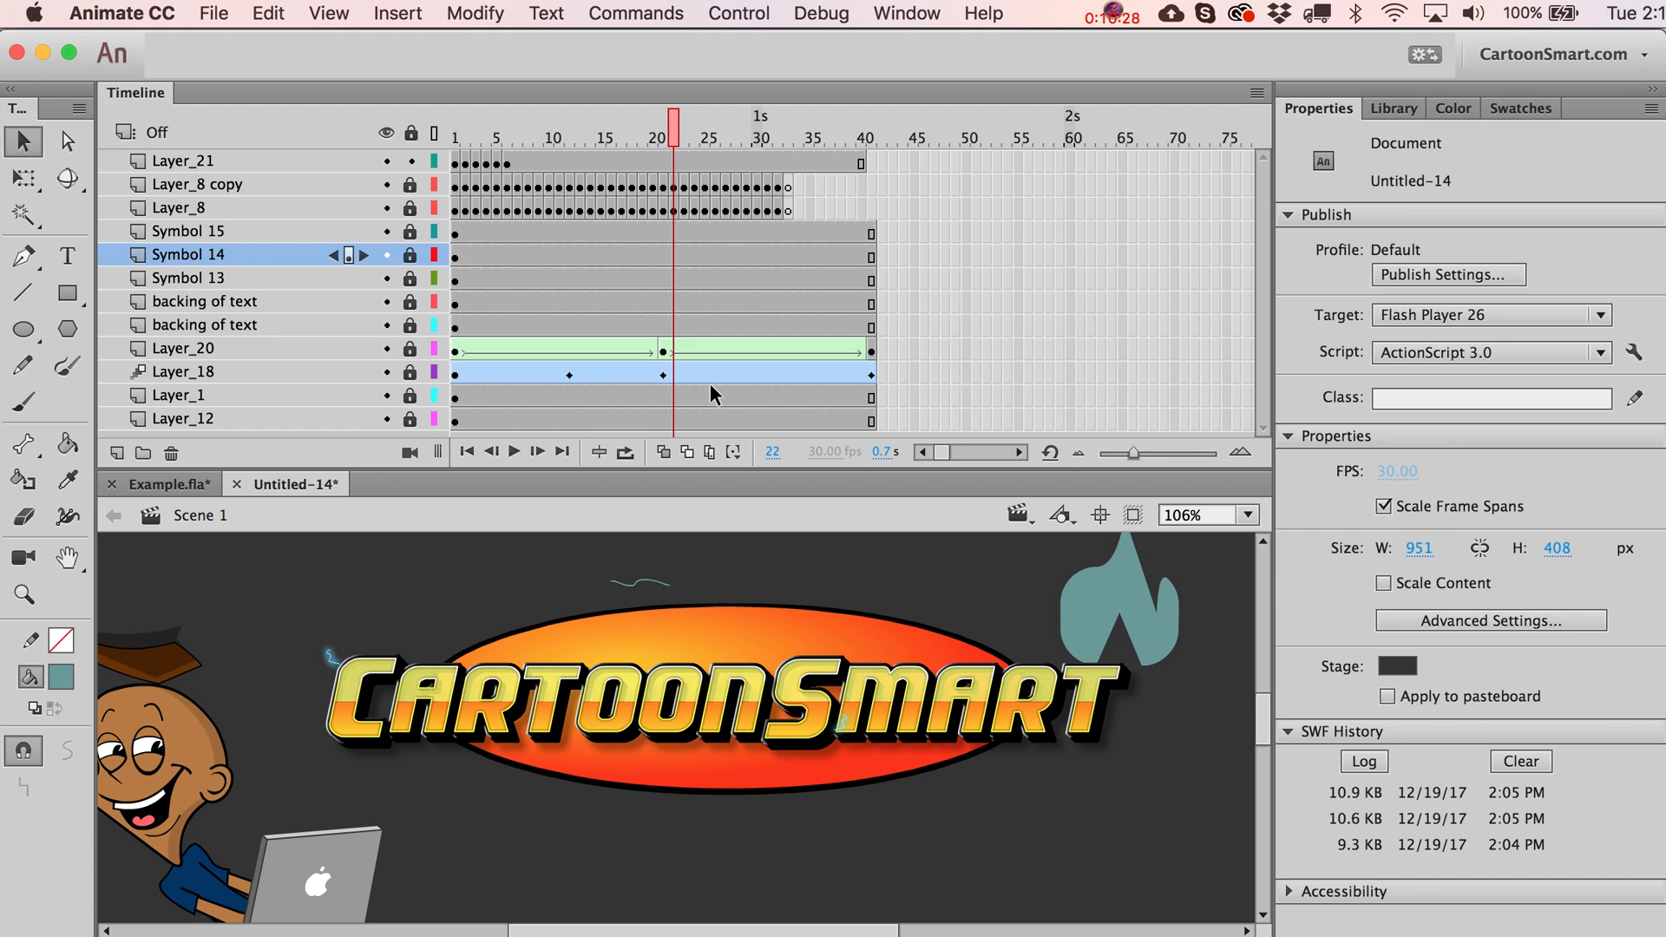
mouse_move(856, 382)
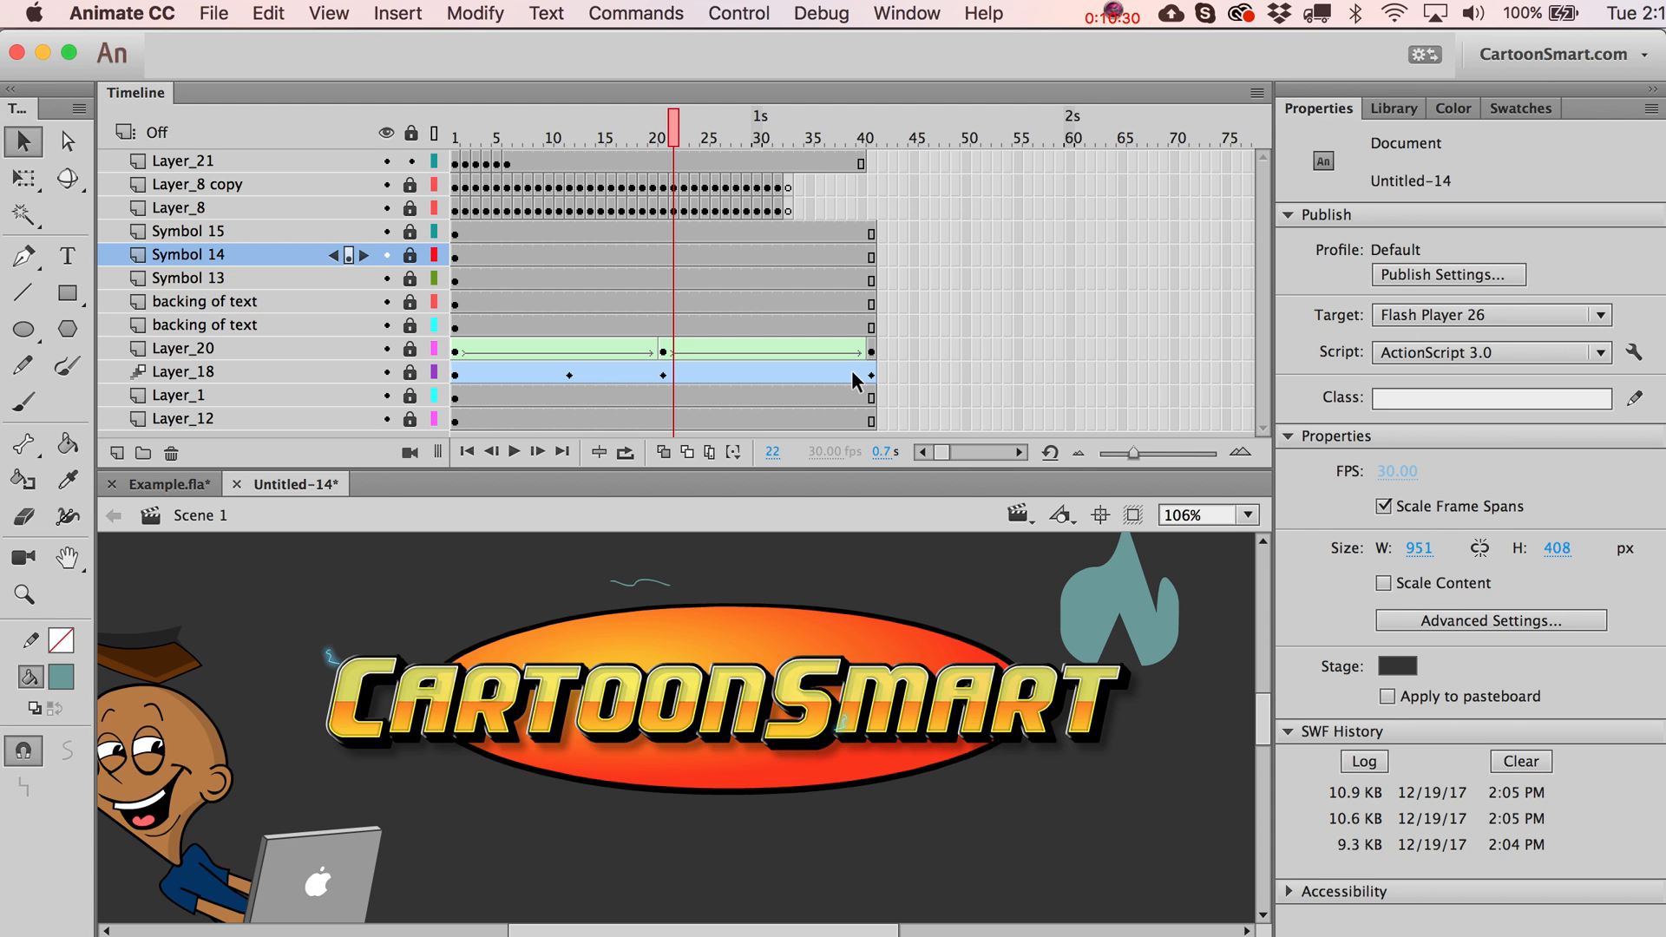
mouse_move(1385, 584)
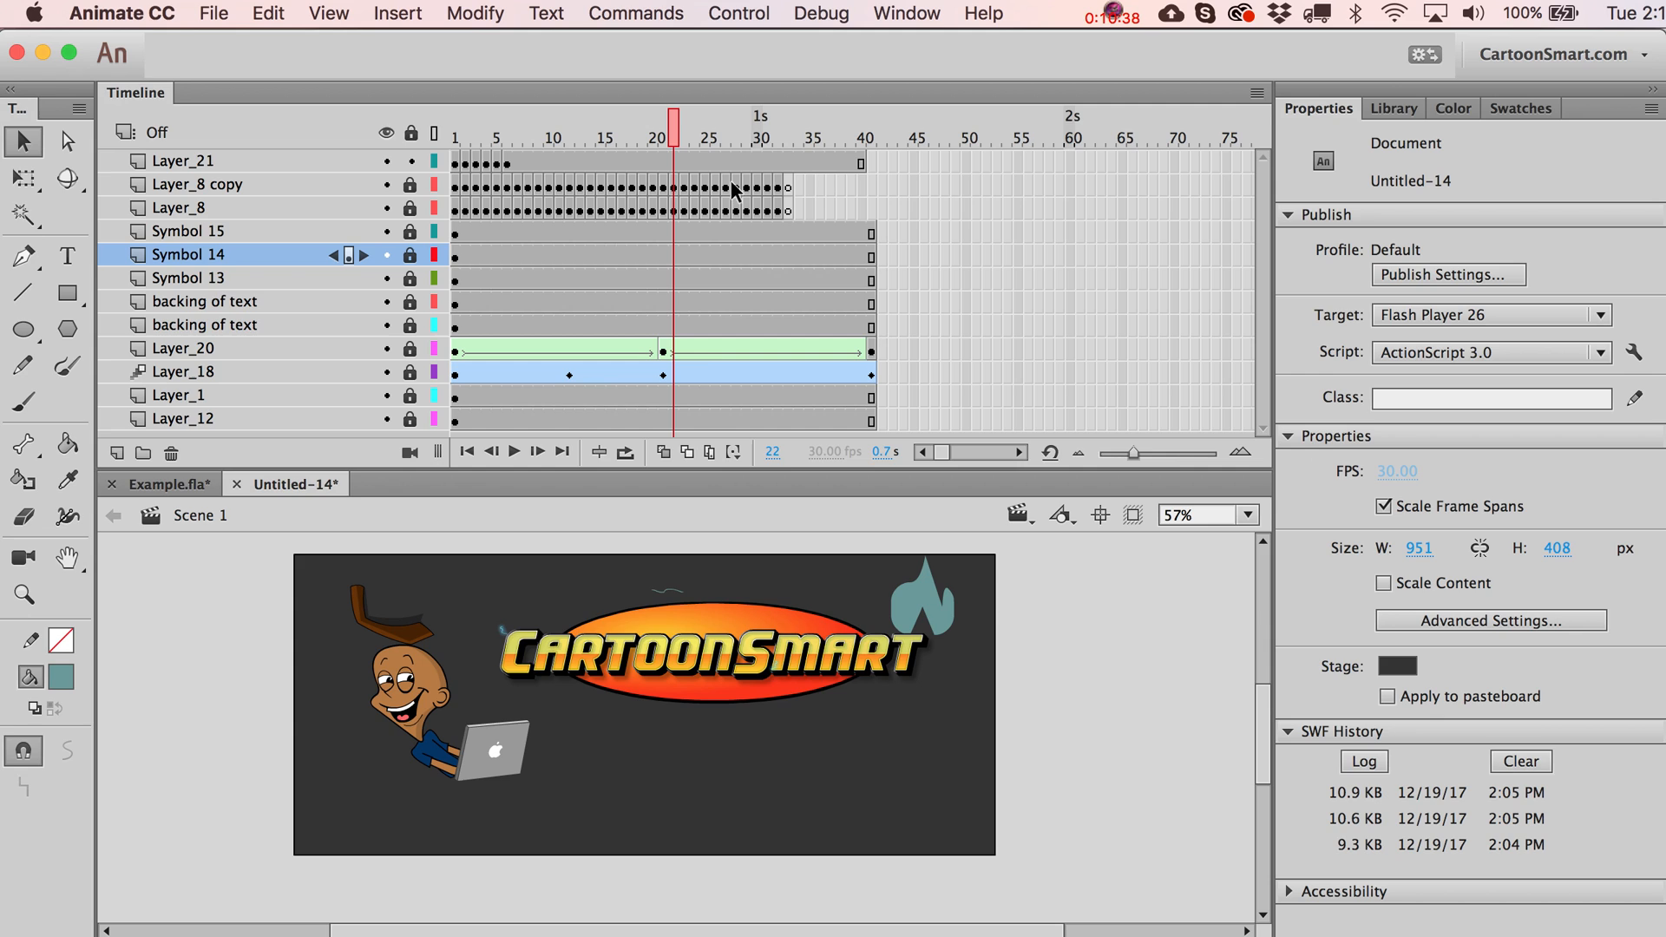
mouse_move(710, 451)
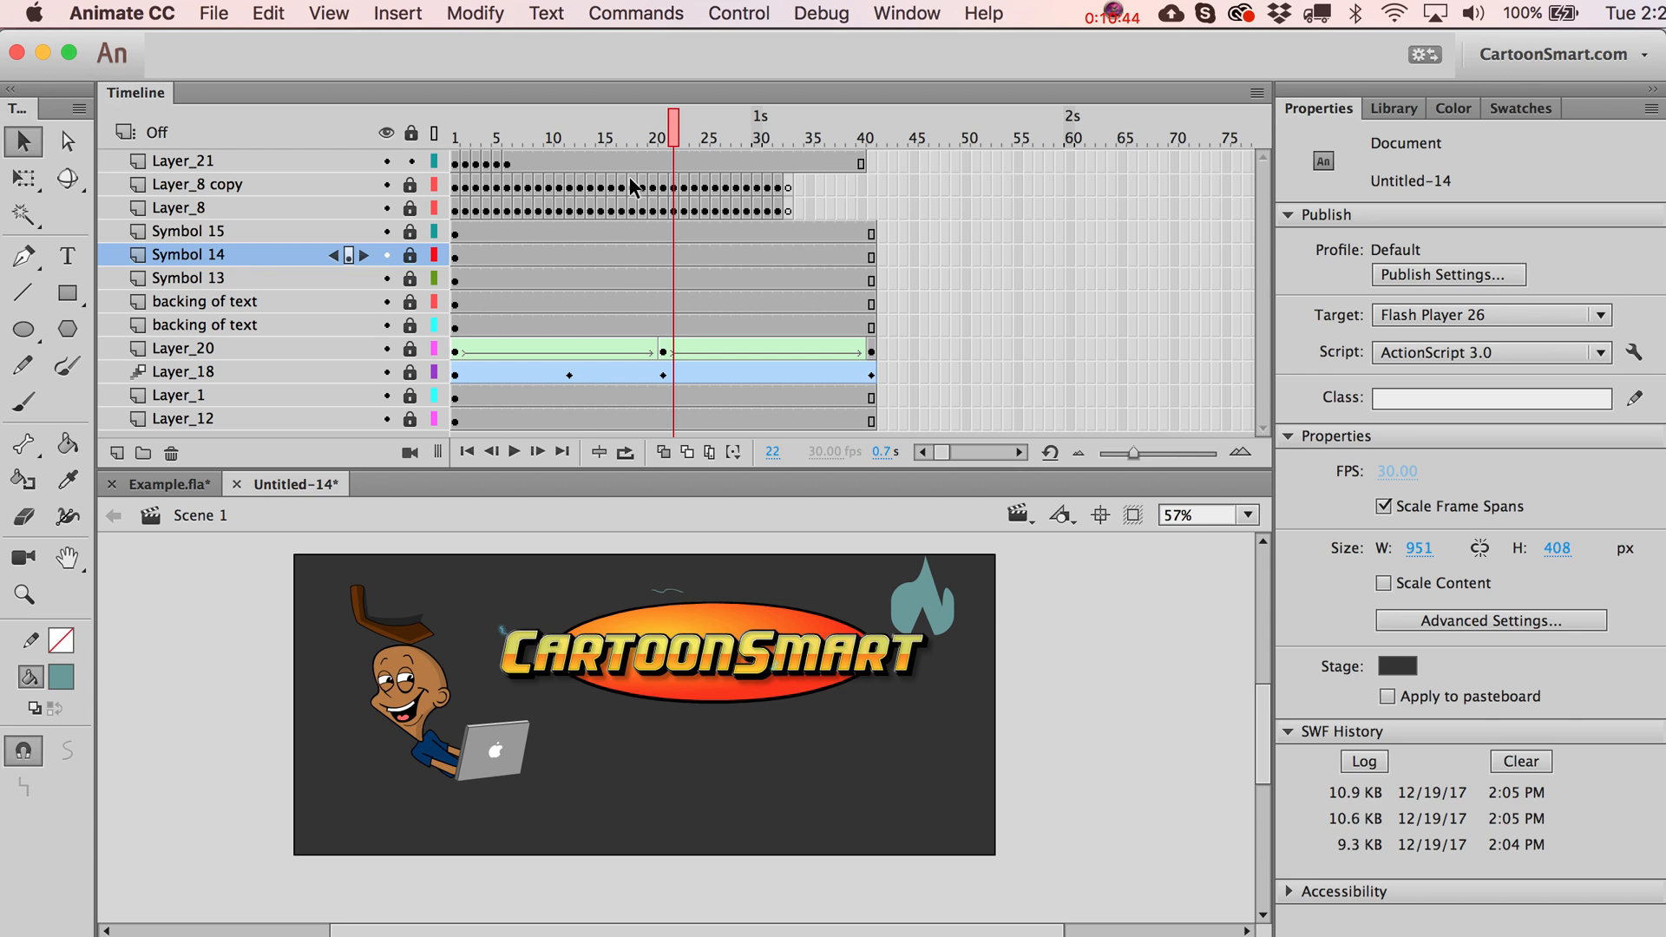
mouse_move(132, 674)
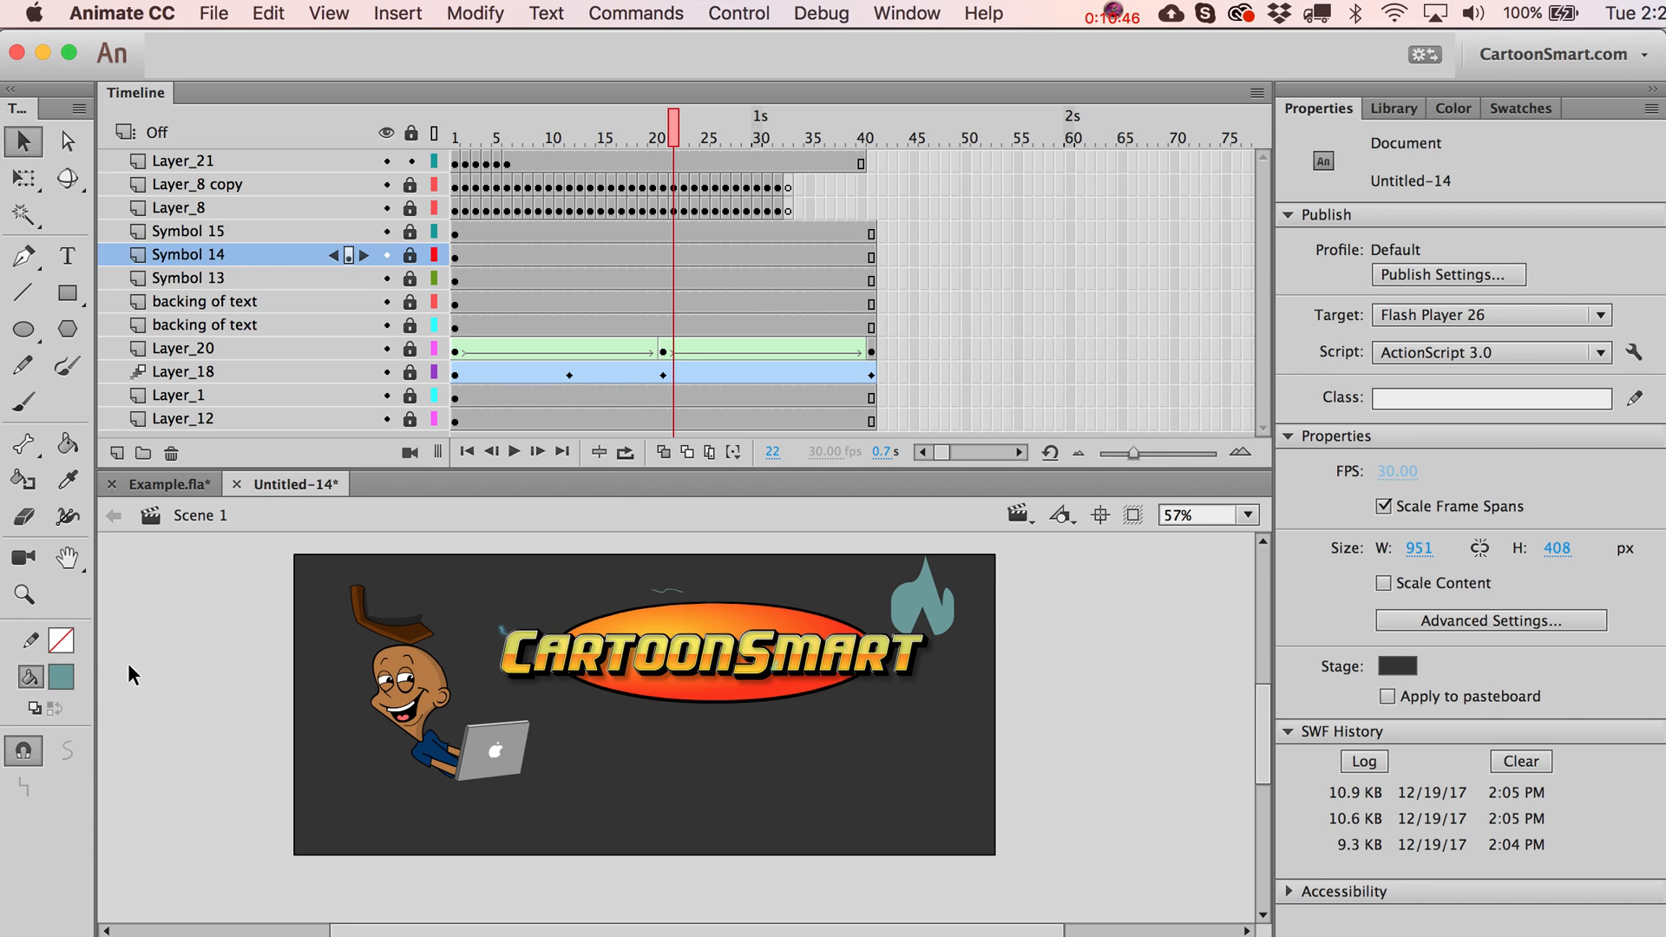
mouse_move(621, 787)
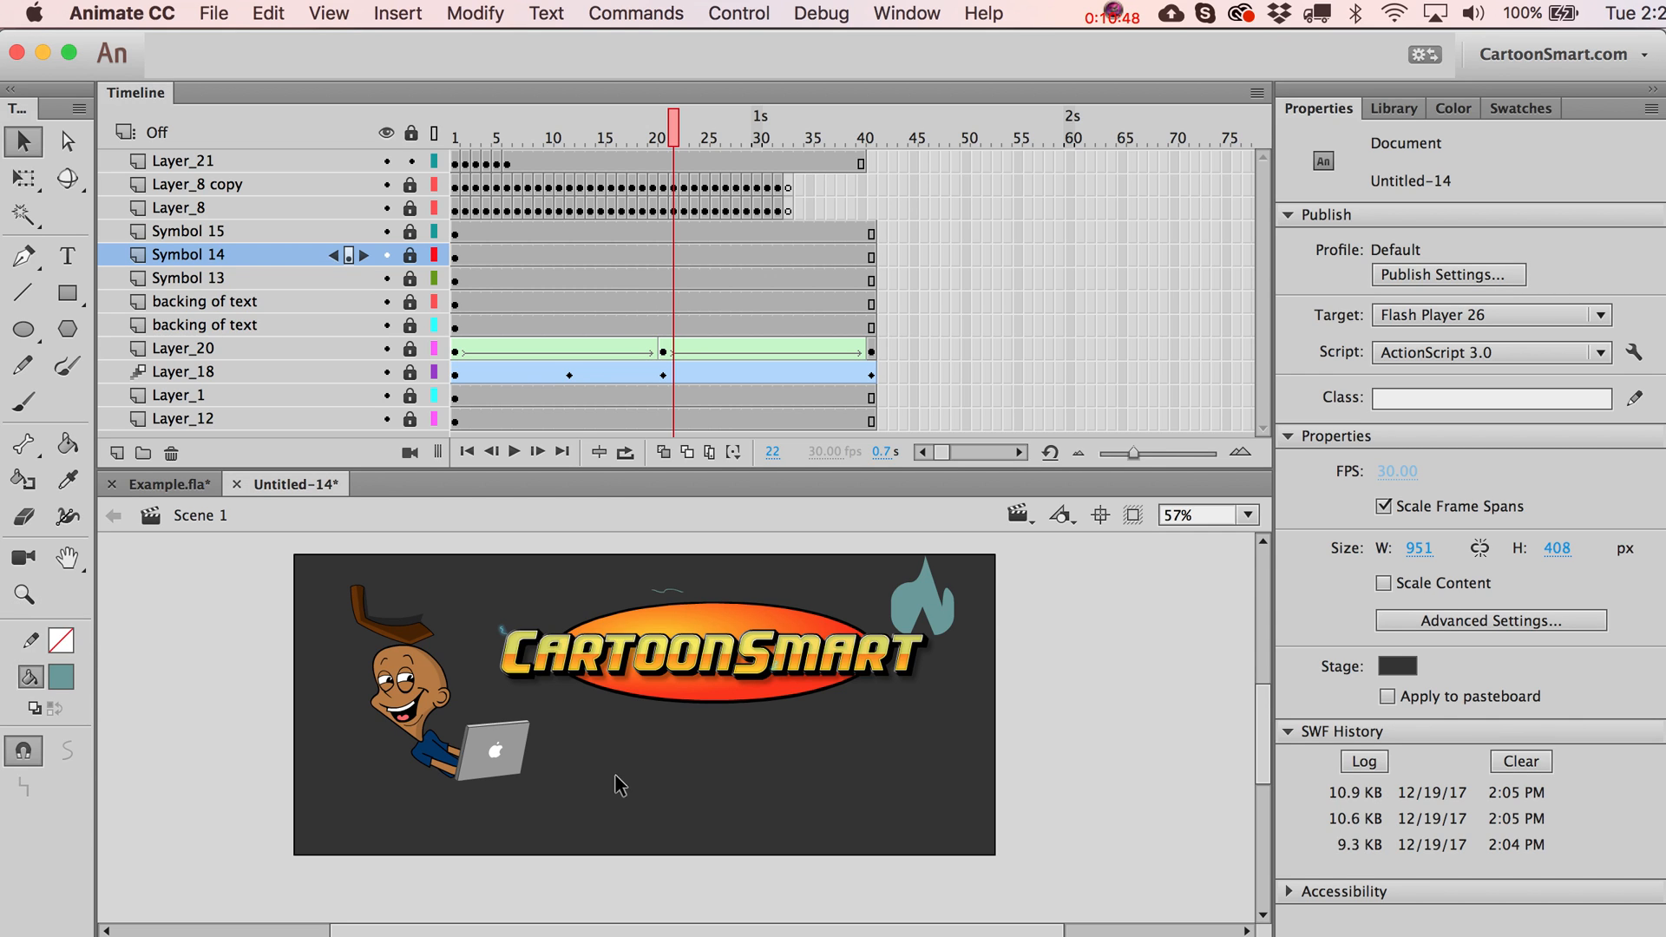